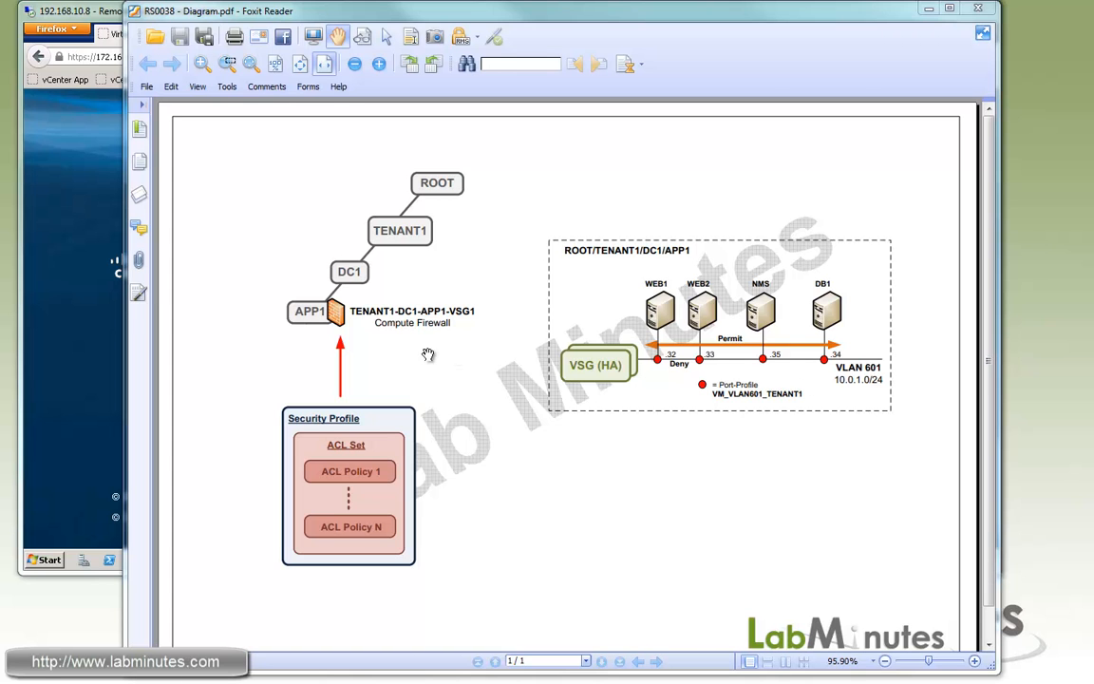
mouse_move(410, 349)
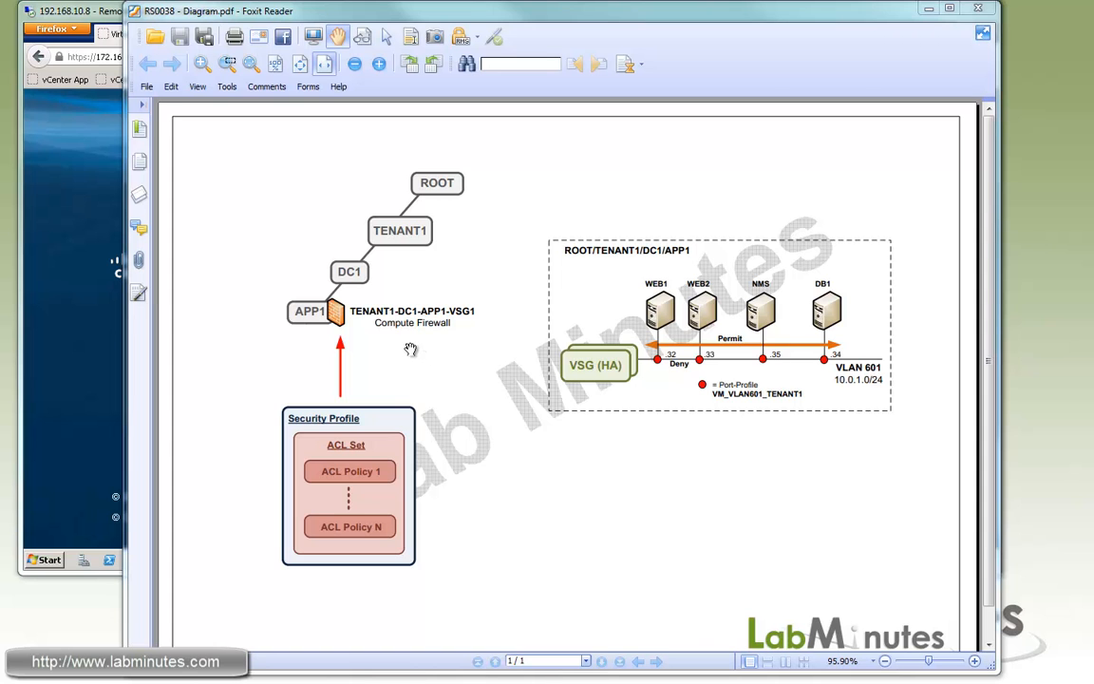
mouse_move(399, 480)
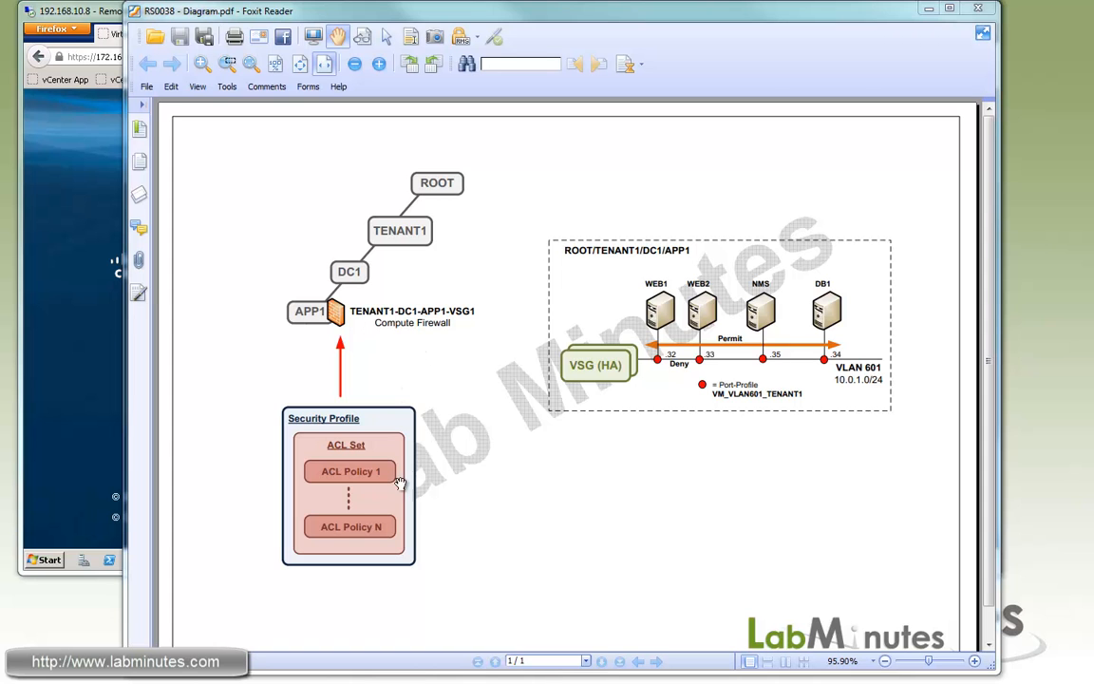
mouse_move(370, 491)
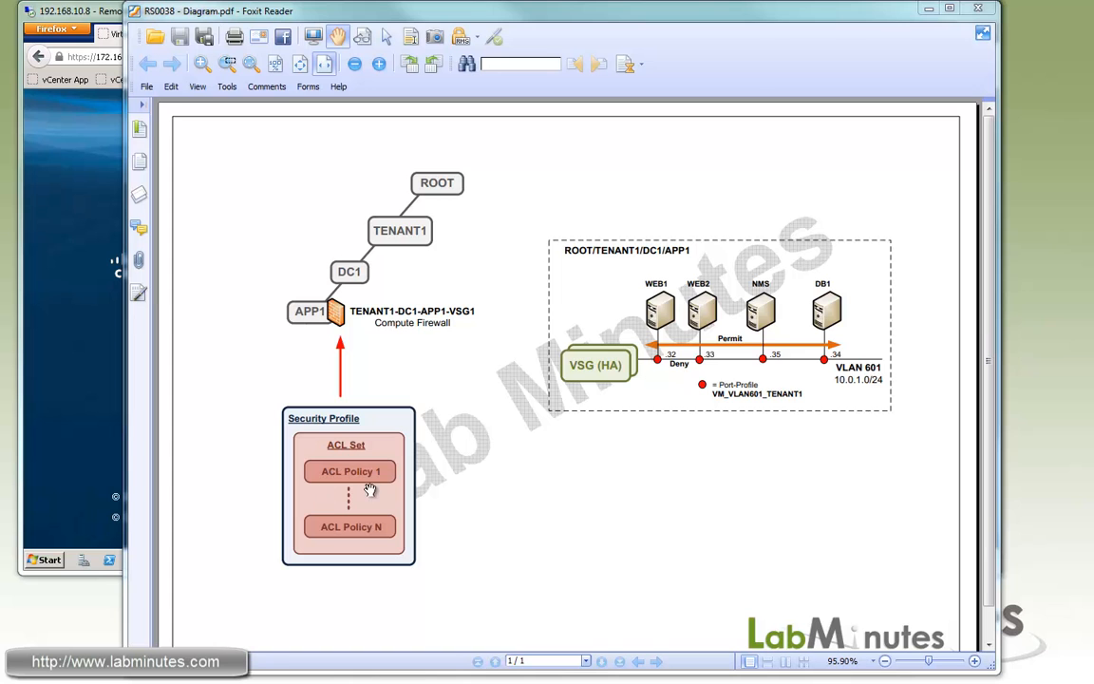
mouse_move(307, 431)
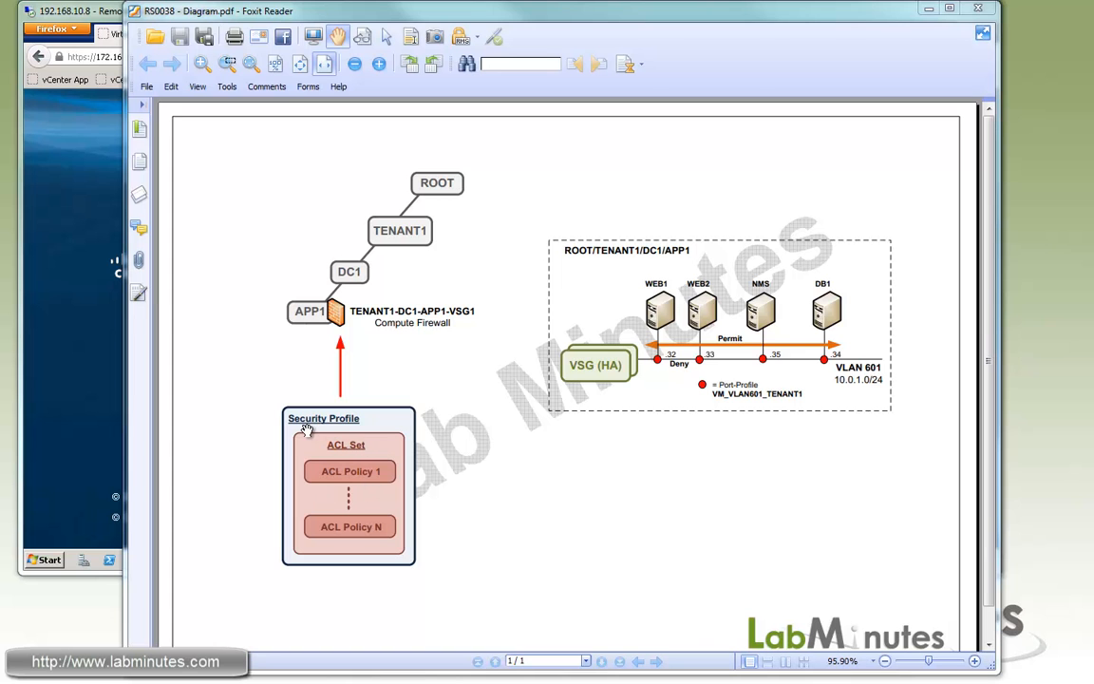
mouse_move(349, 328)
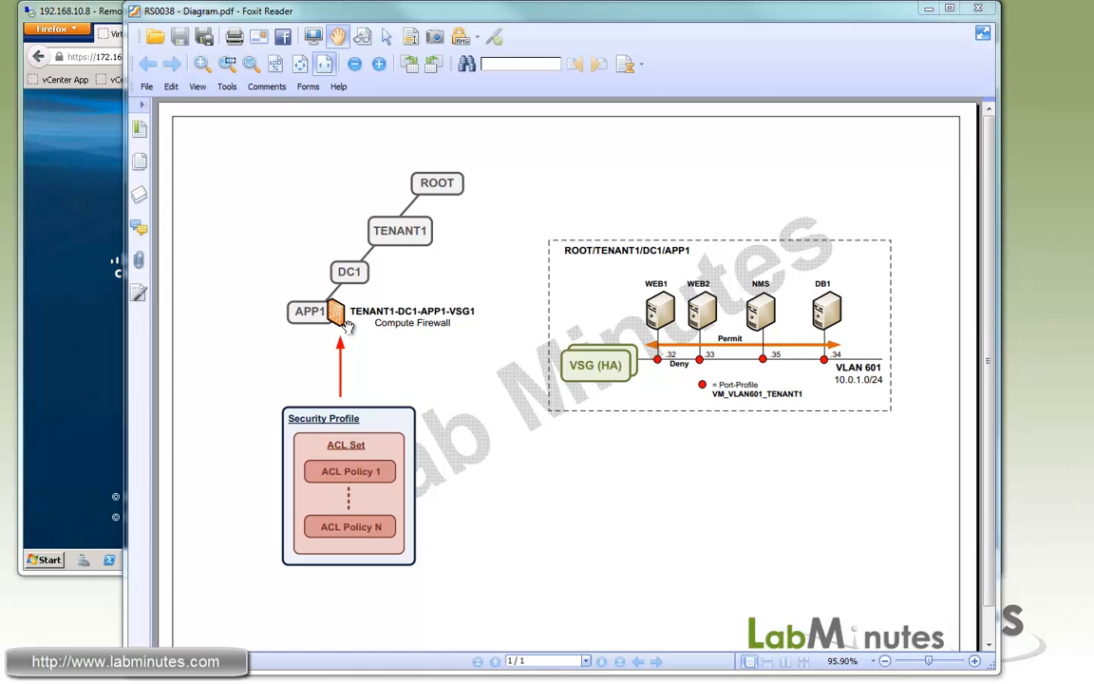
mouse_move(668, 421)
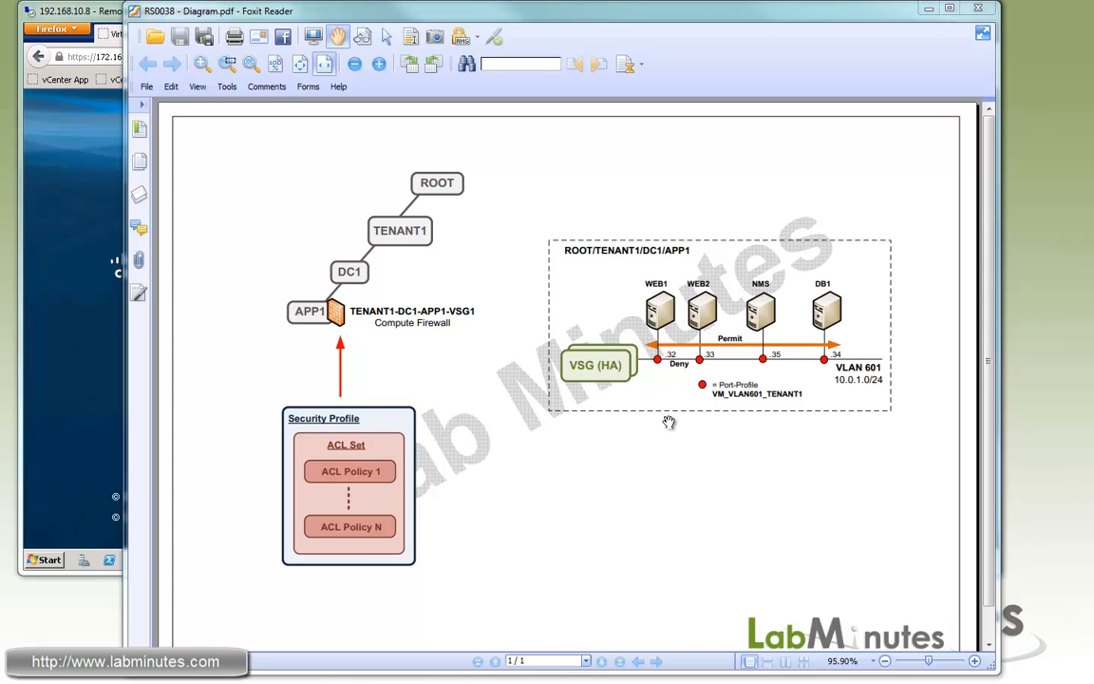
mouse_move(843, 270)
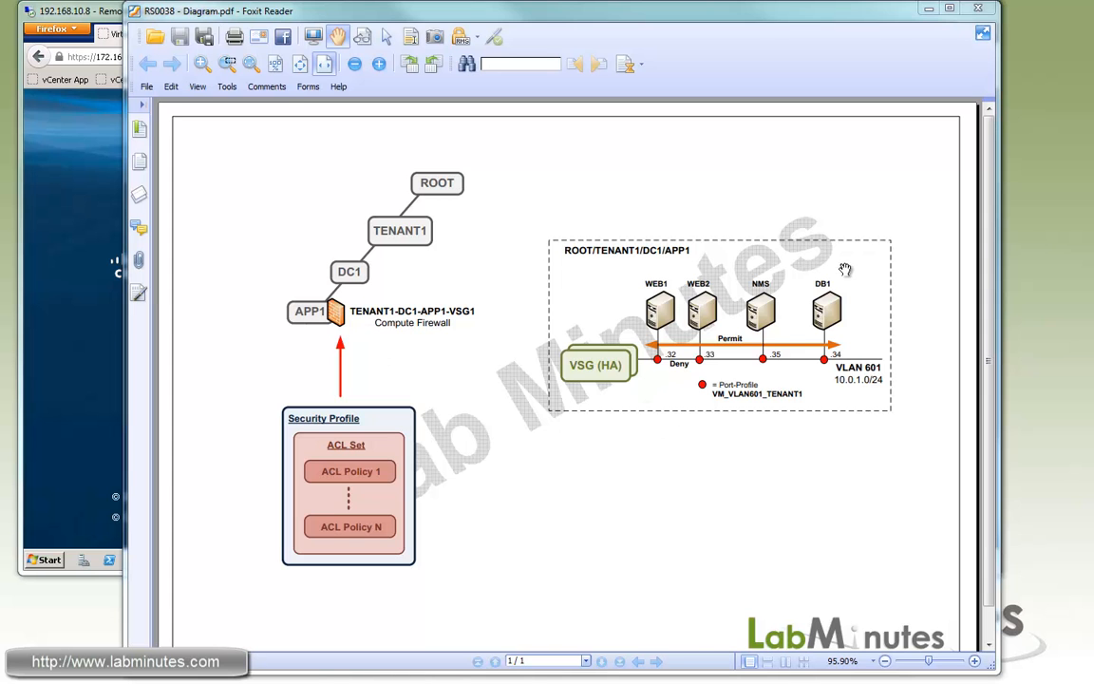
mouse_move(760, 302)
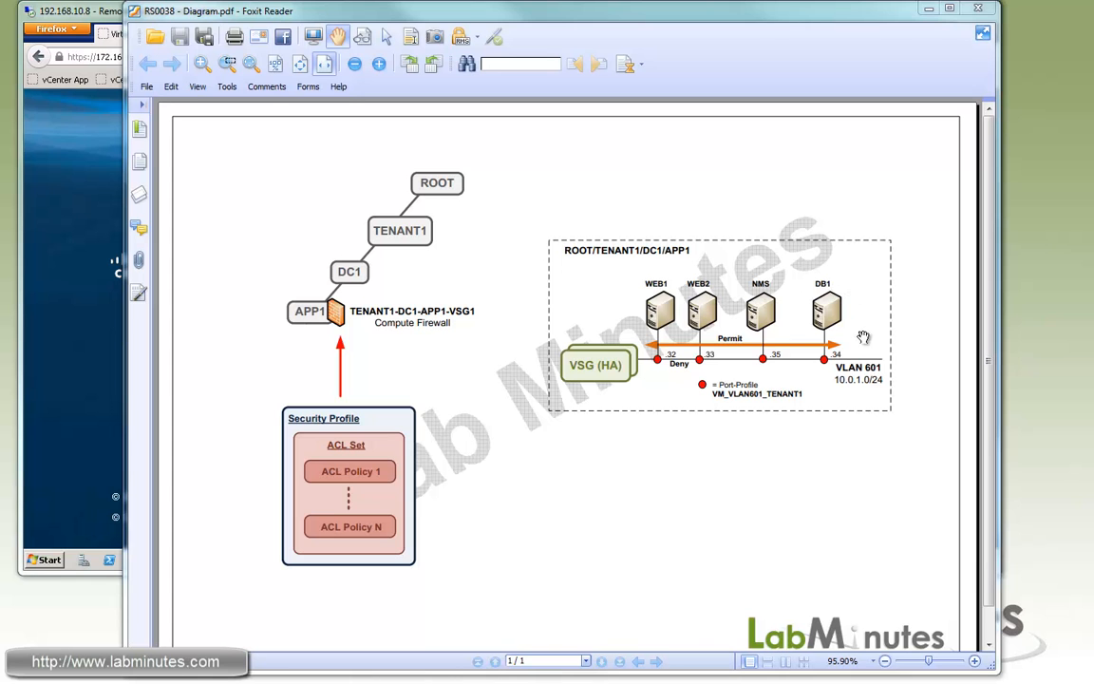
mouse_move(883, 332)
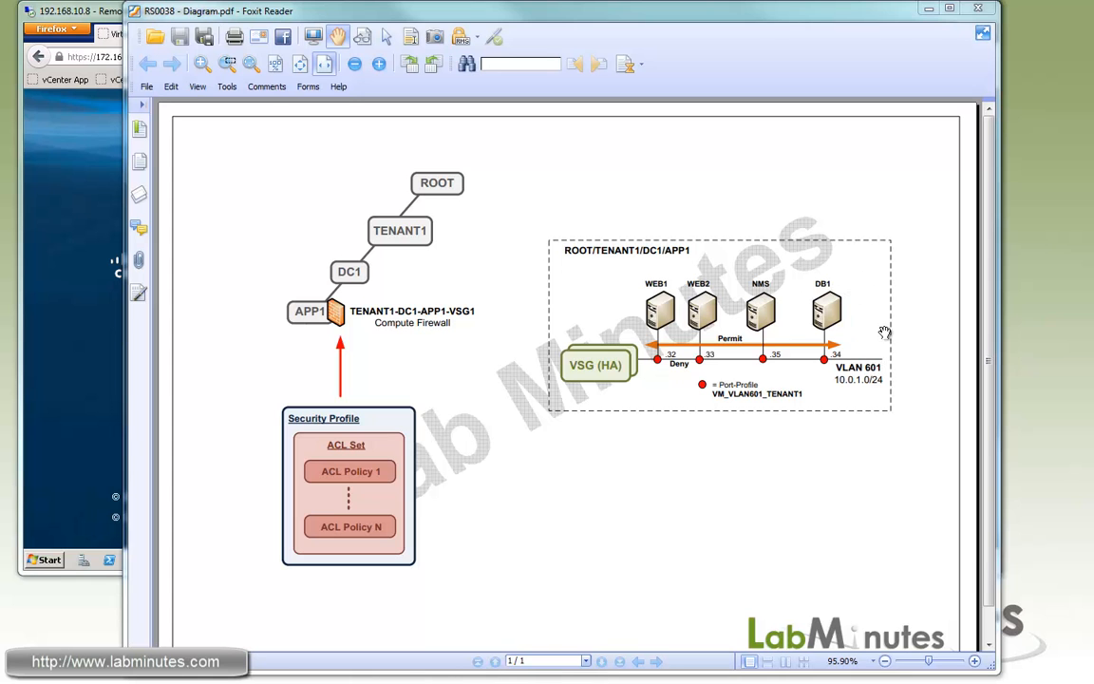
mouse_move(862, 398)
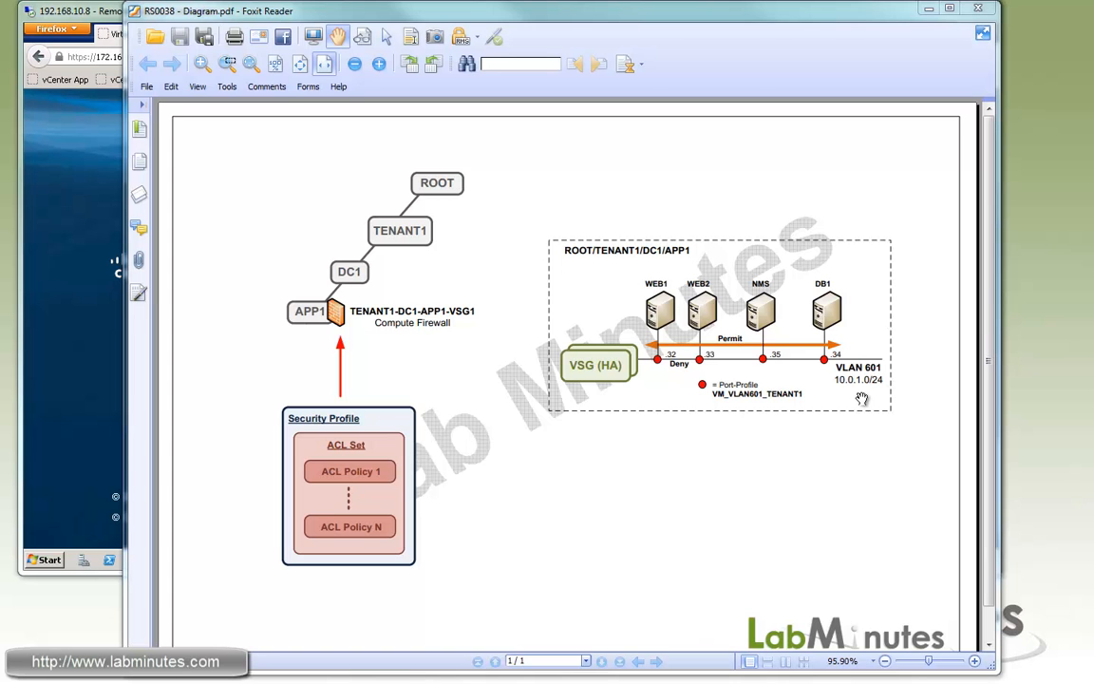
mouse_move(859, 398)
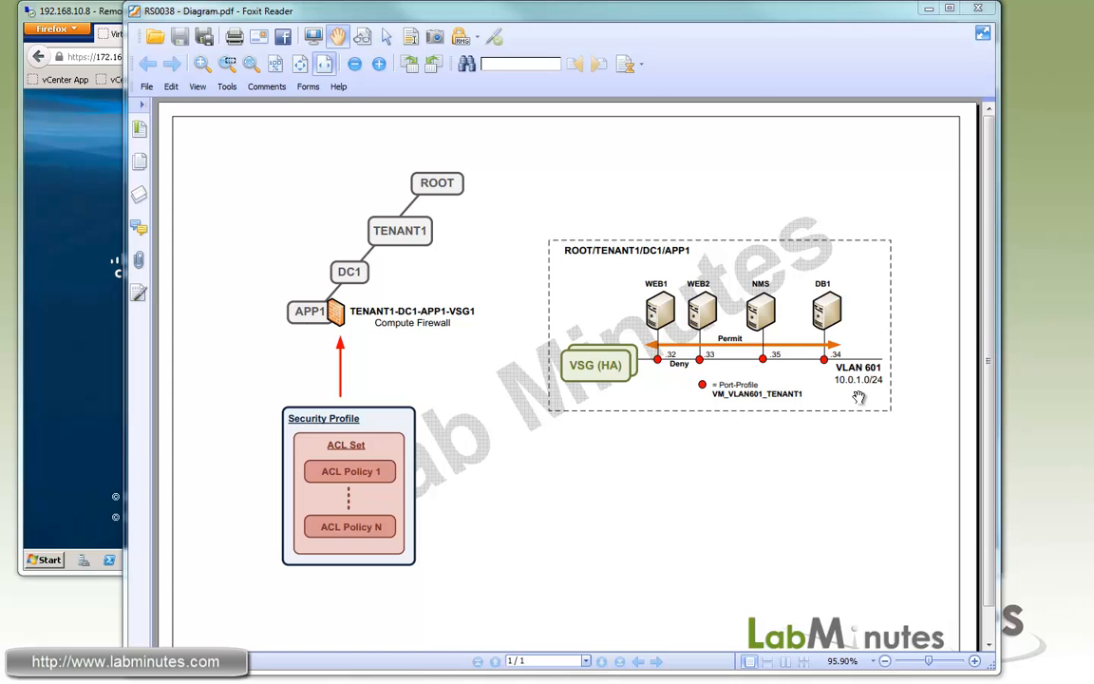
mouse_move(874, 395)
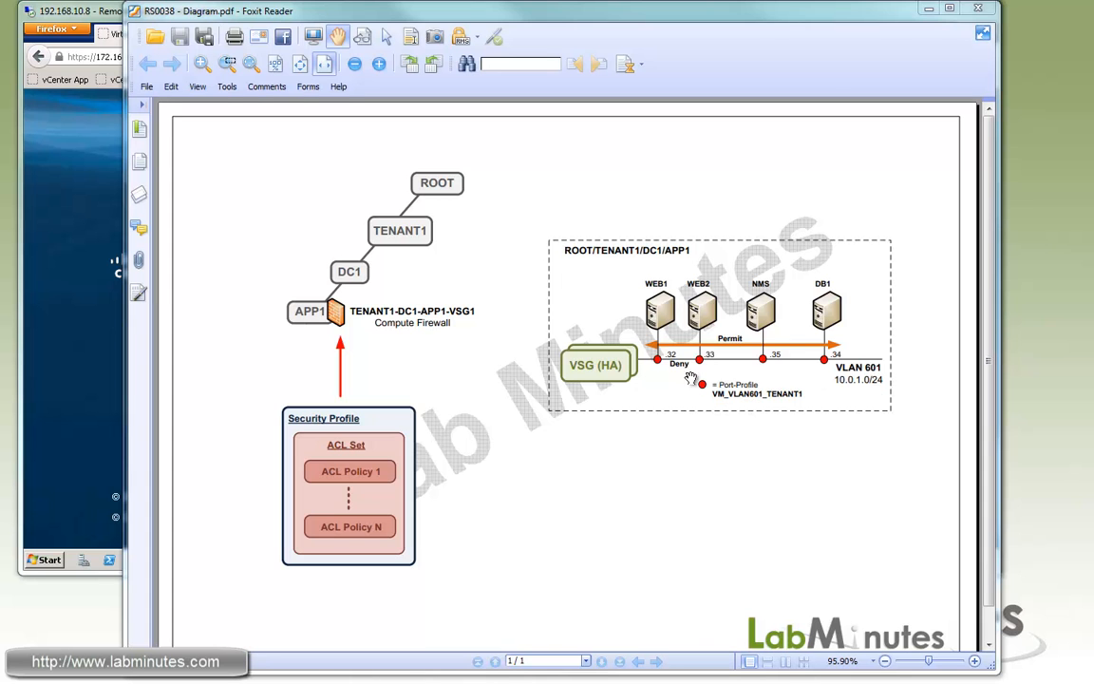
mouse_move(646, 389)
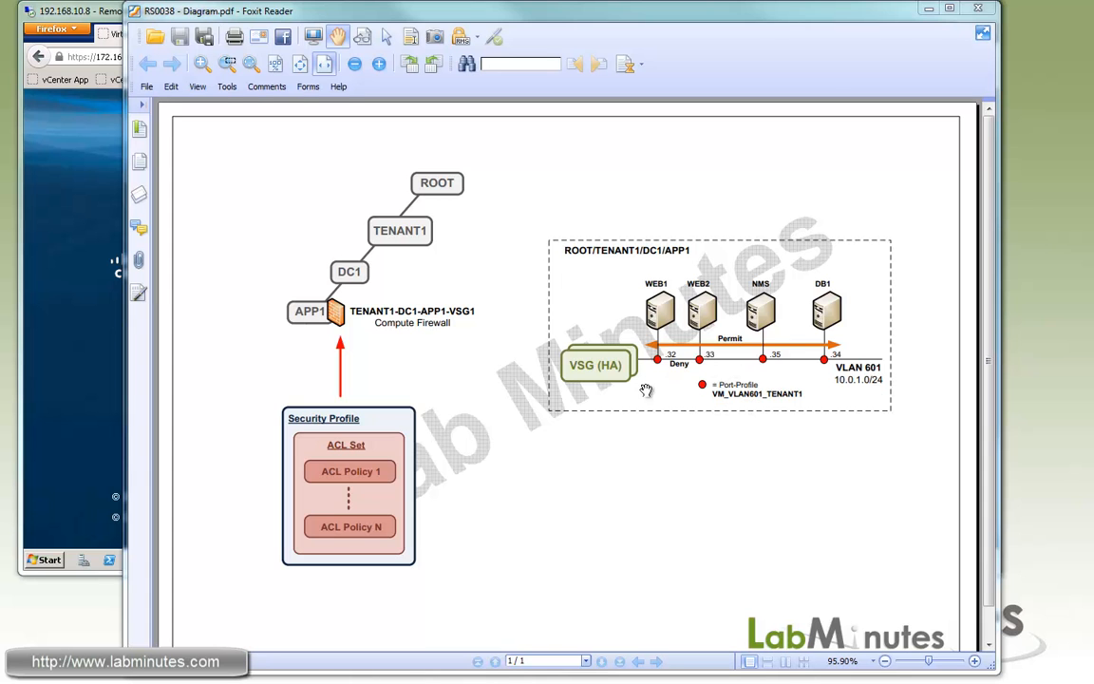
mouse_move(777, 414)
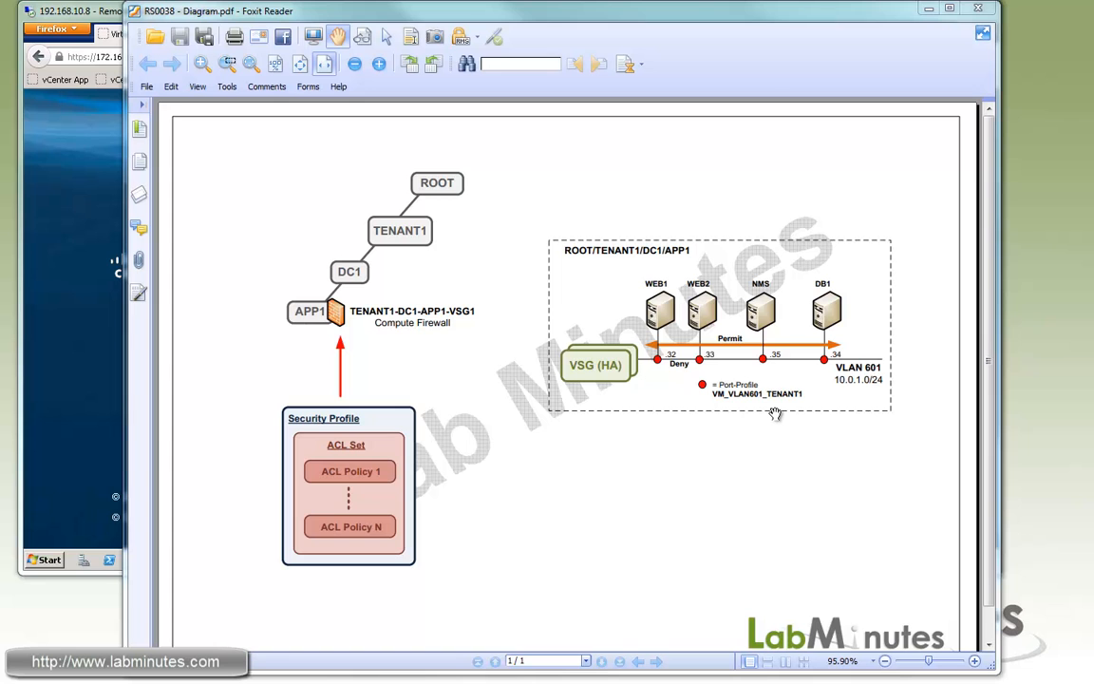
mouse_move(774, 414)
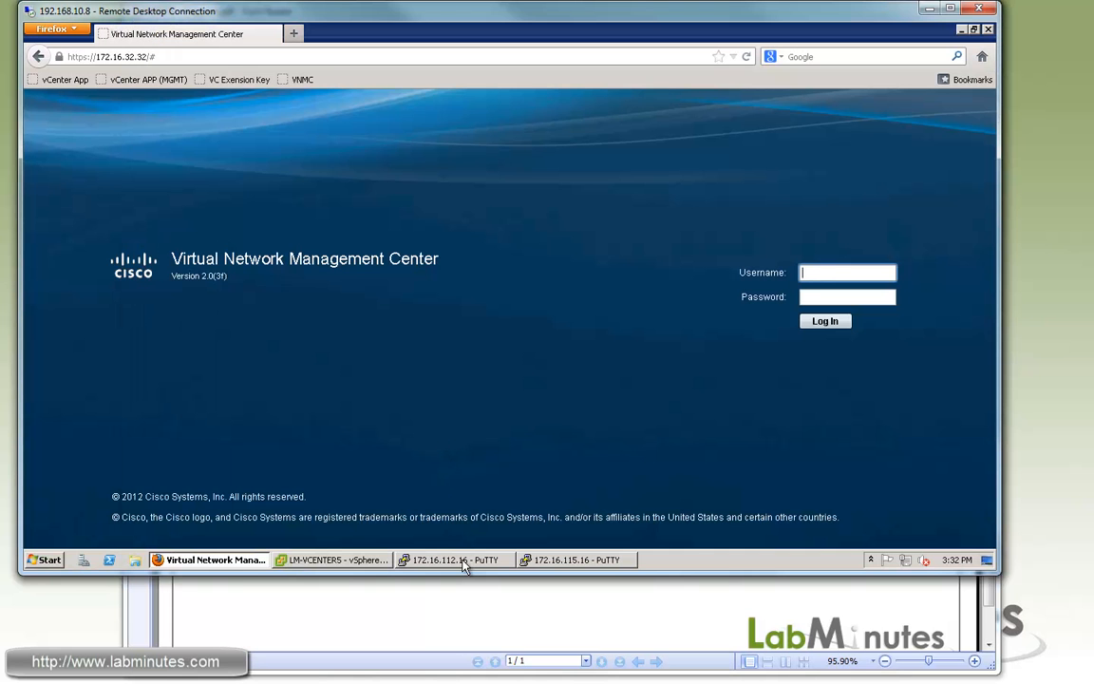
On the Nexus 1000V session, show the VMK_CONTROL port-profile running config with l3-vservice capability.
left_click(453, 560)
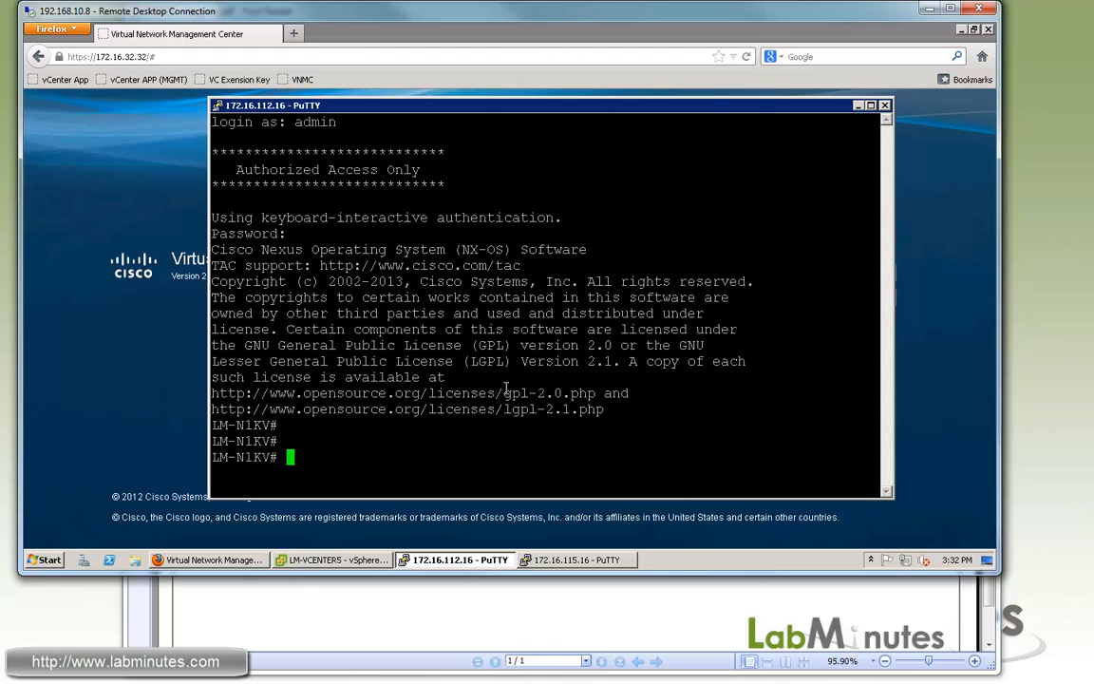
type("sh run por")
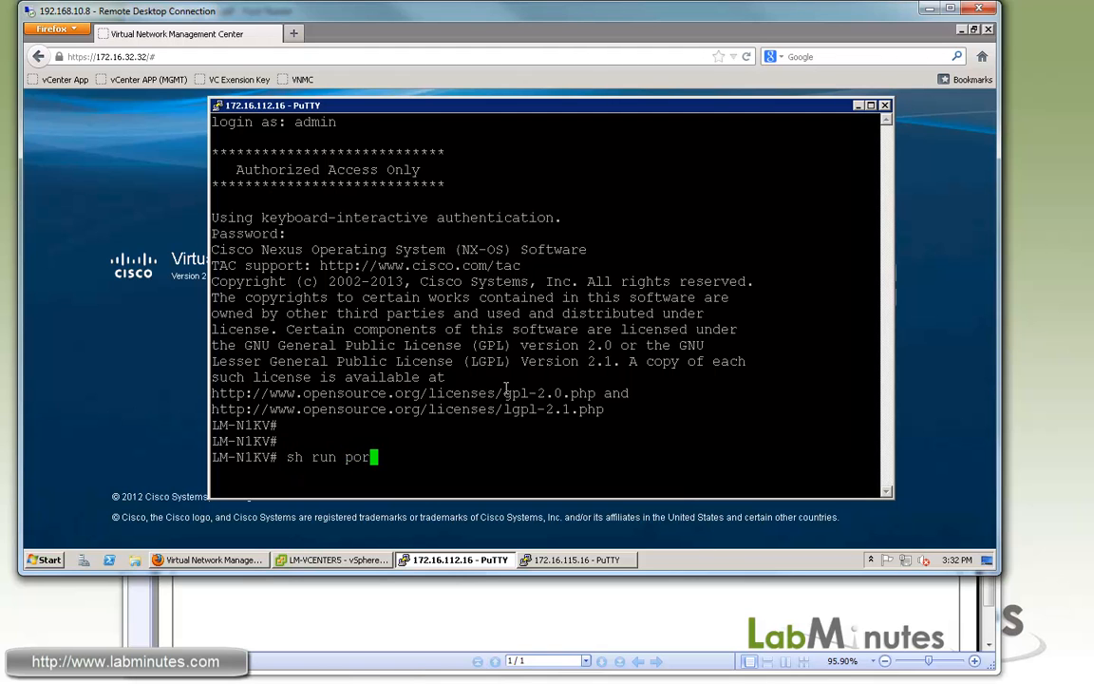
type("t-pro")
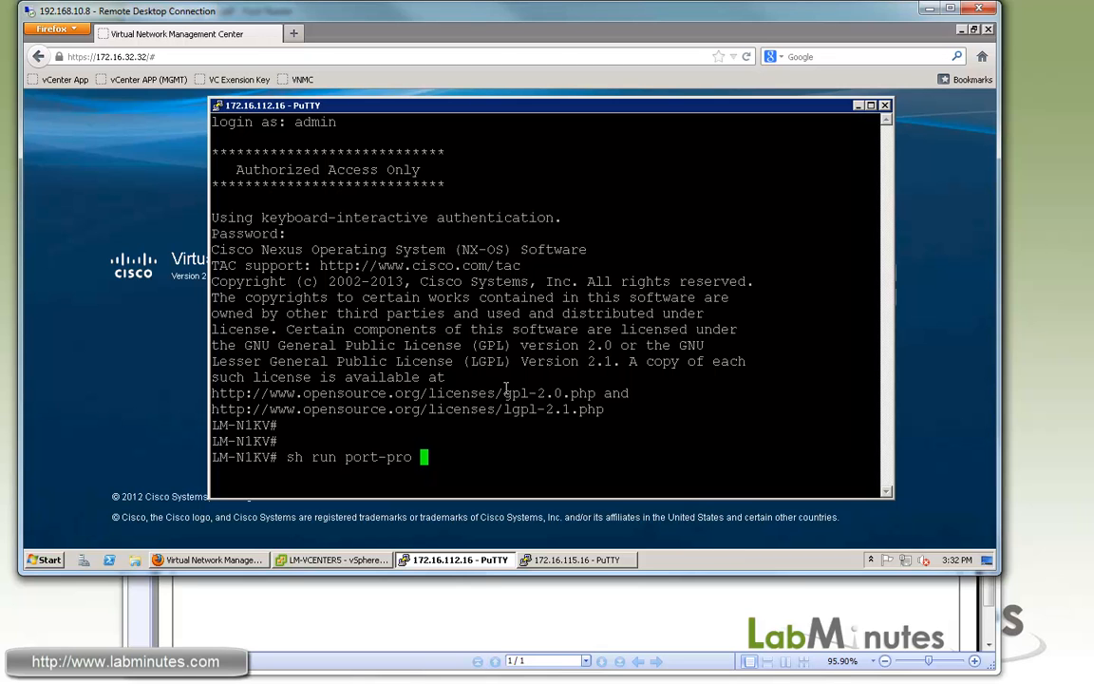
type("VMK_CONTROL")
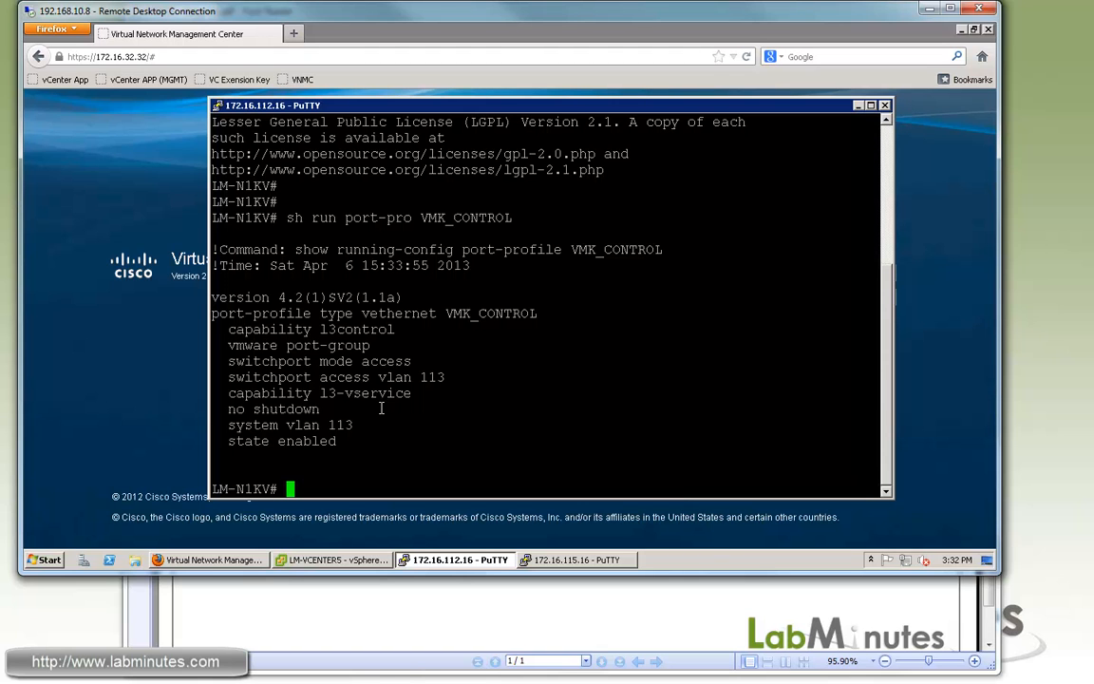
mouse_move(411, 418)
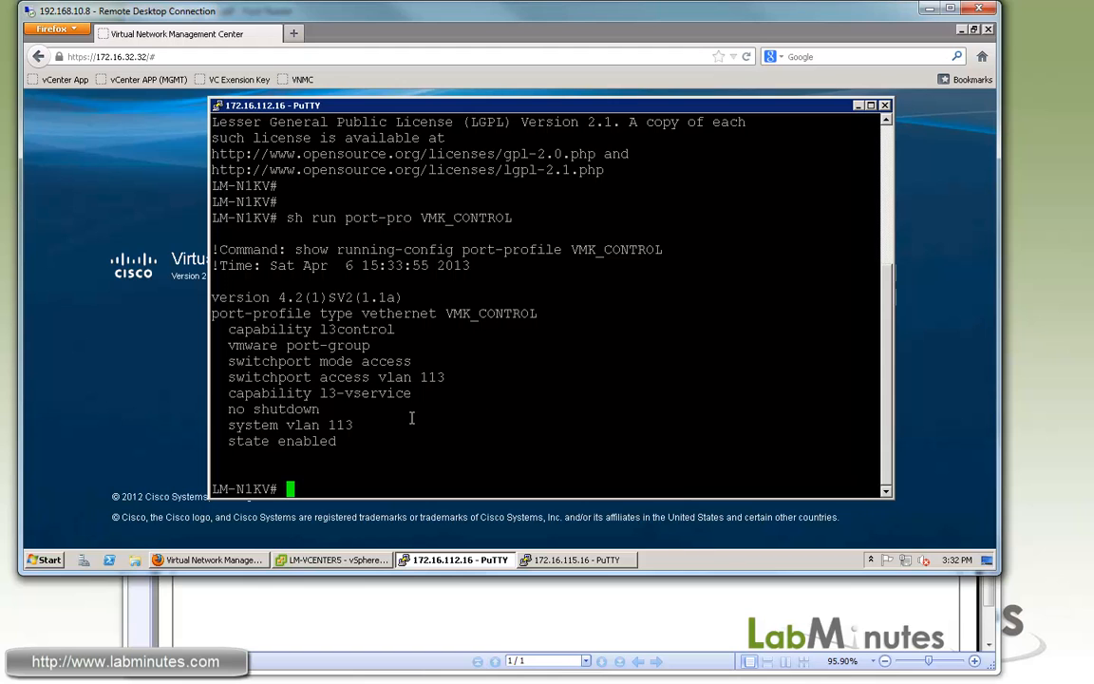
mouse_move(534, 418)
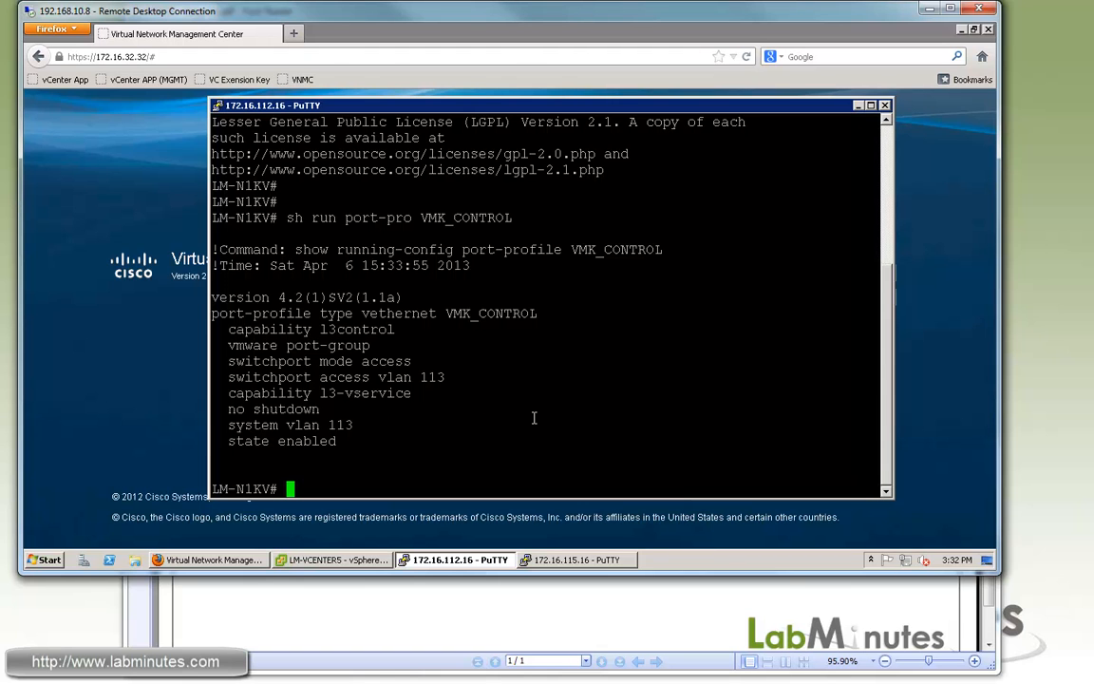
mouse_move(391, 385)
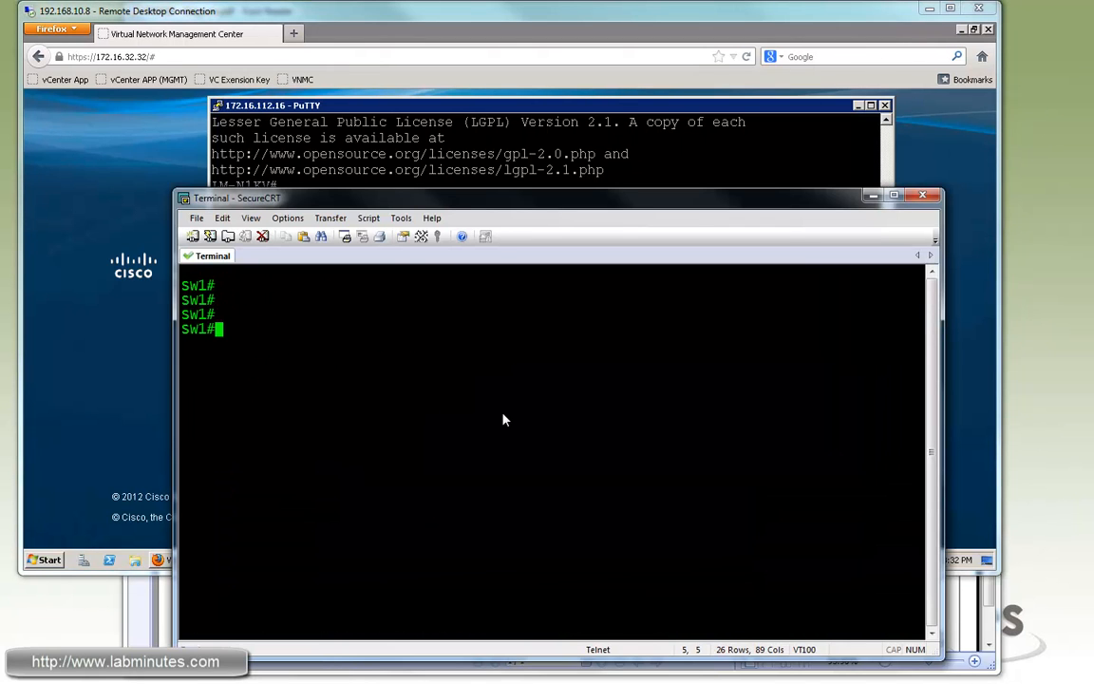
On SW1, filter 'show ip interface vlan 113' for ARP to confirm proxy ARP is enabled.
type("sh i")
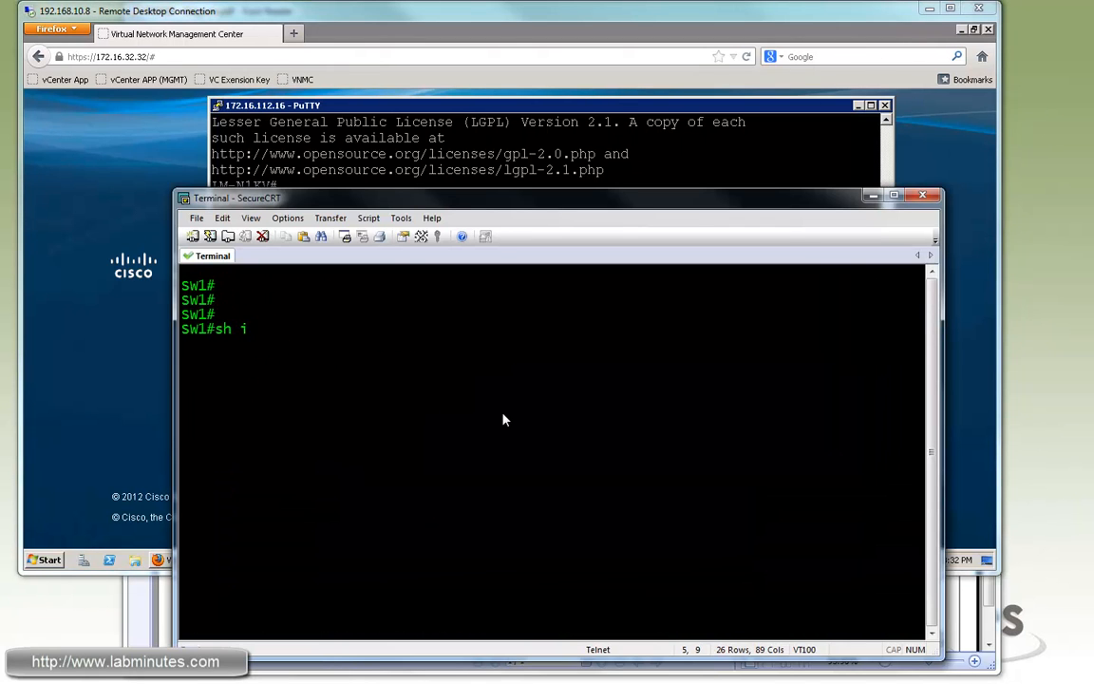
type("p int vlan")
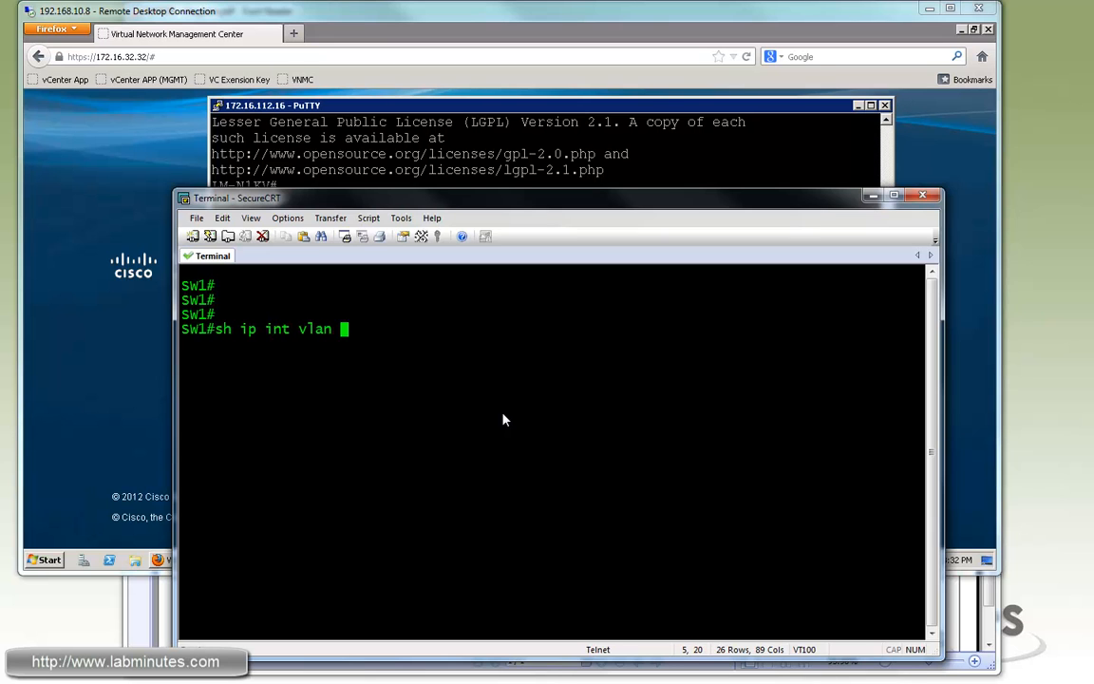
type("113 | in ARP")
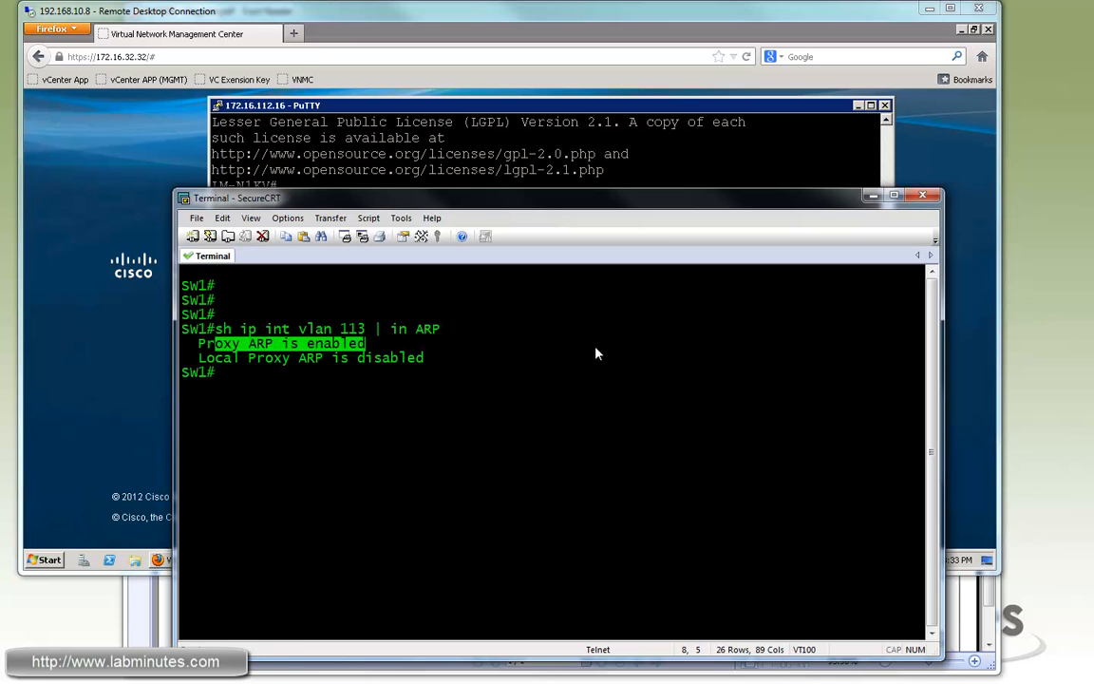
mouse_move(554, 373)
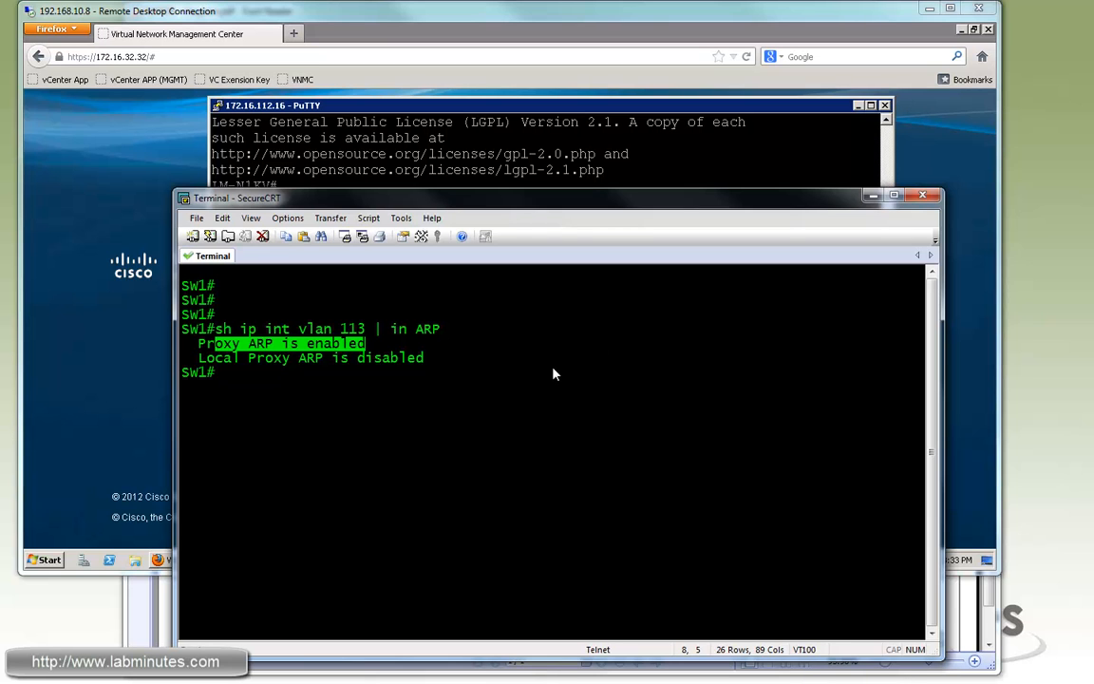
mouse_move(424, 367)
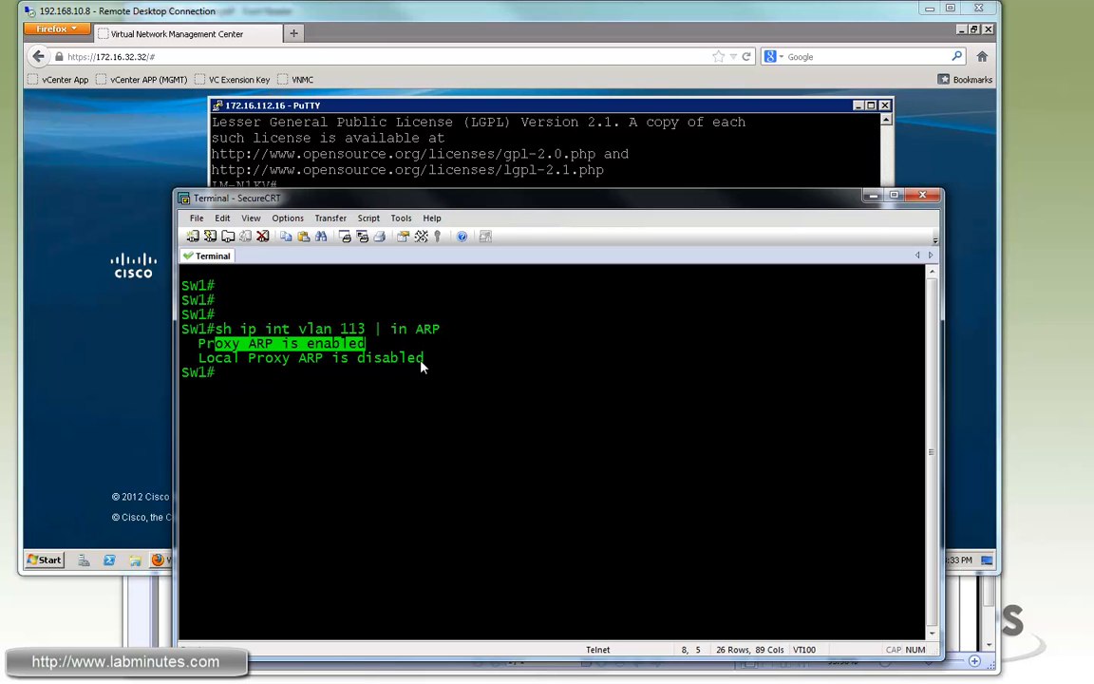
mouse_move(375, 369)
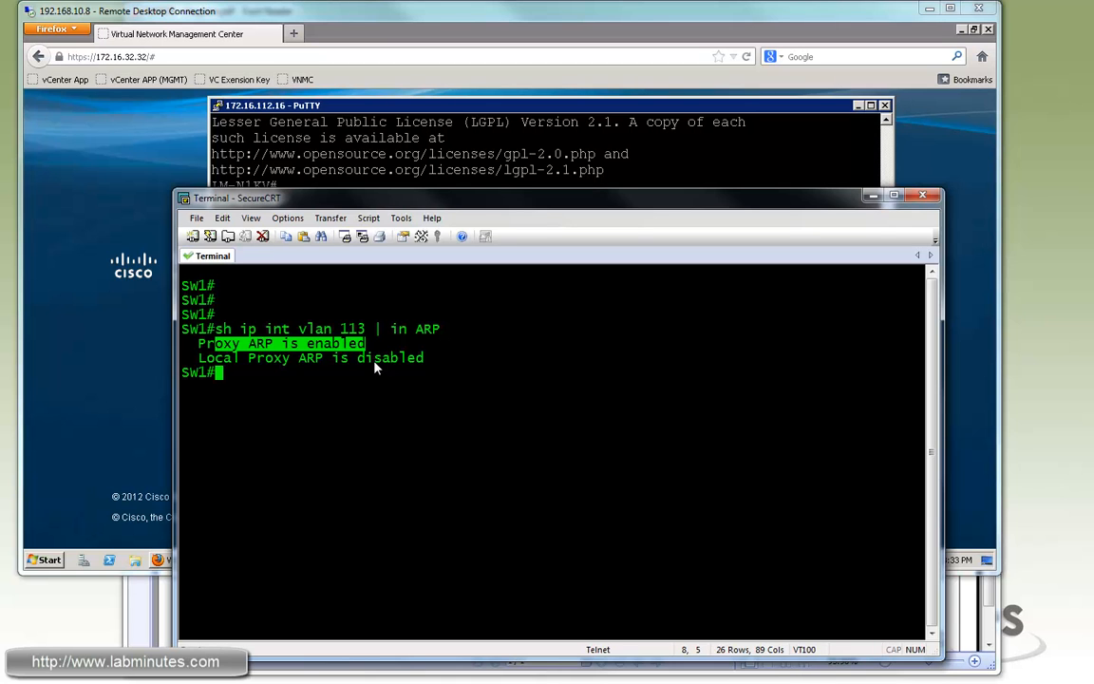
mouse_move(278, 383)
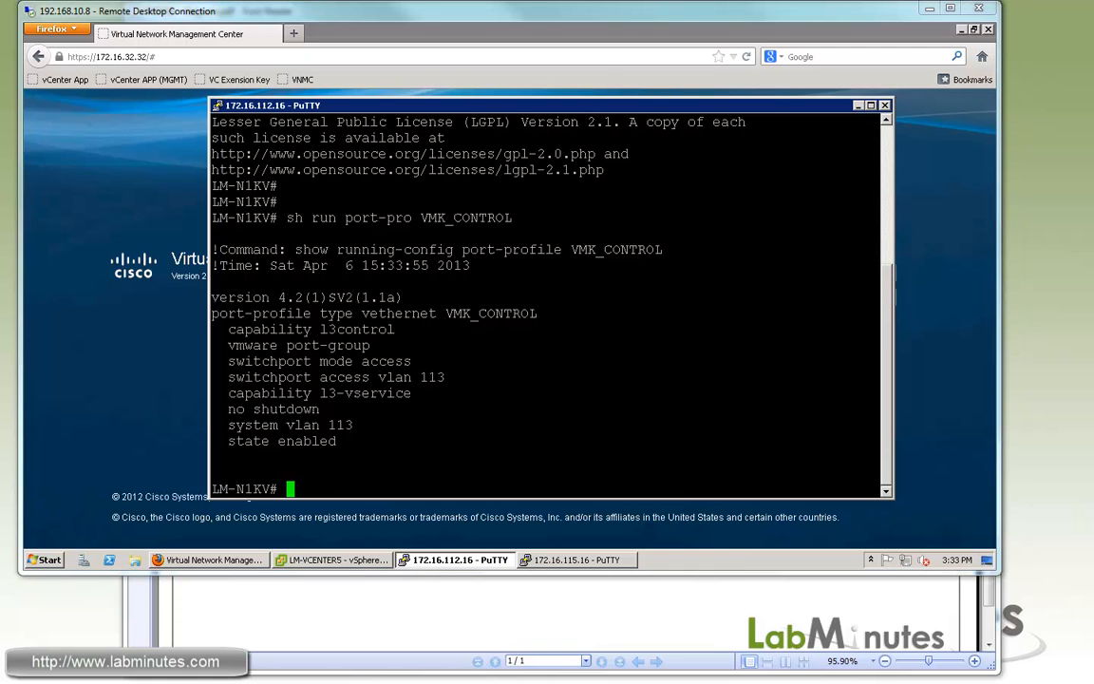
List the Nexus 1000V VLANs and member ports with 'show vlan brief'.
type("sh")
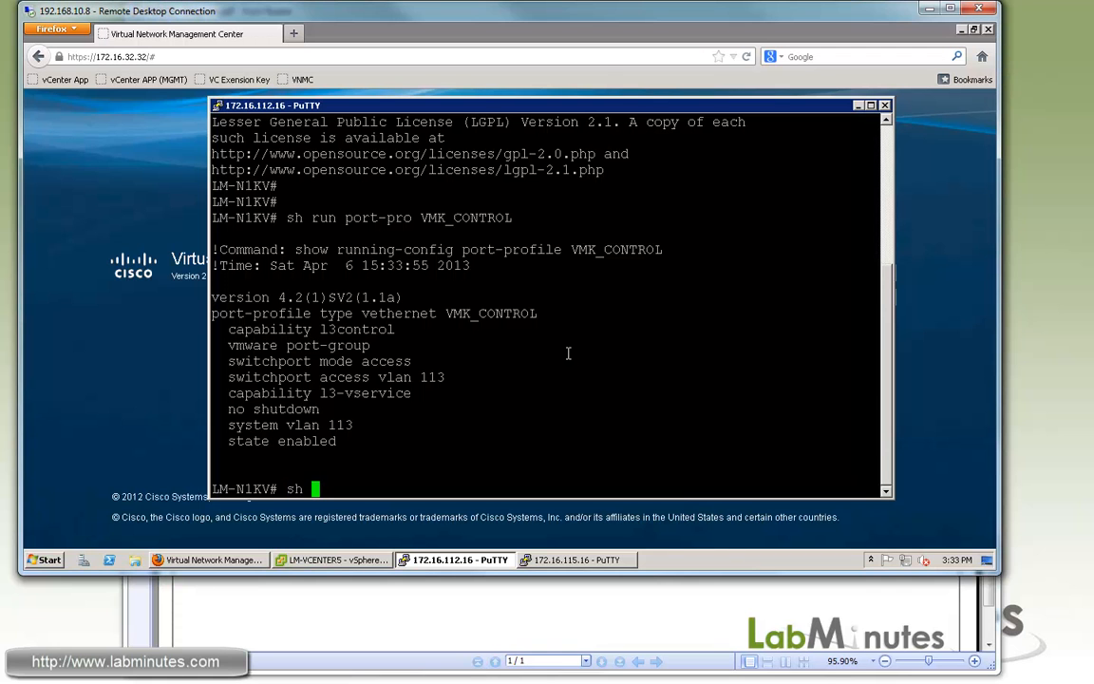
type("vla")
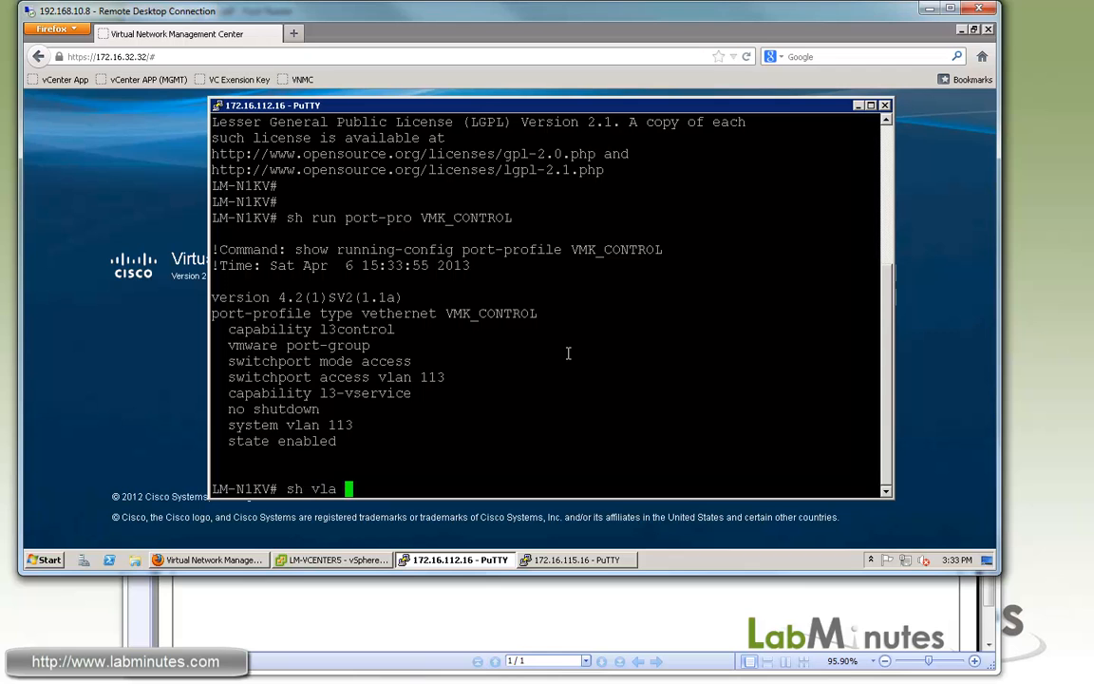
type("b")
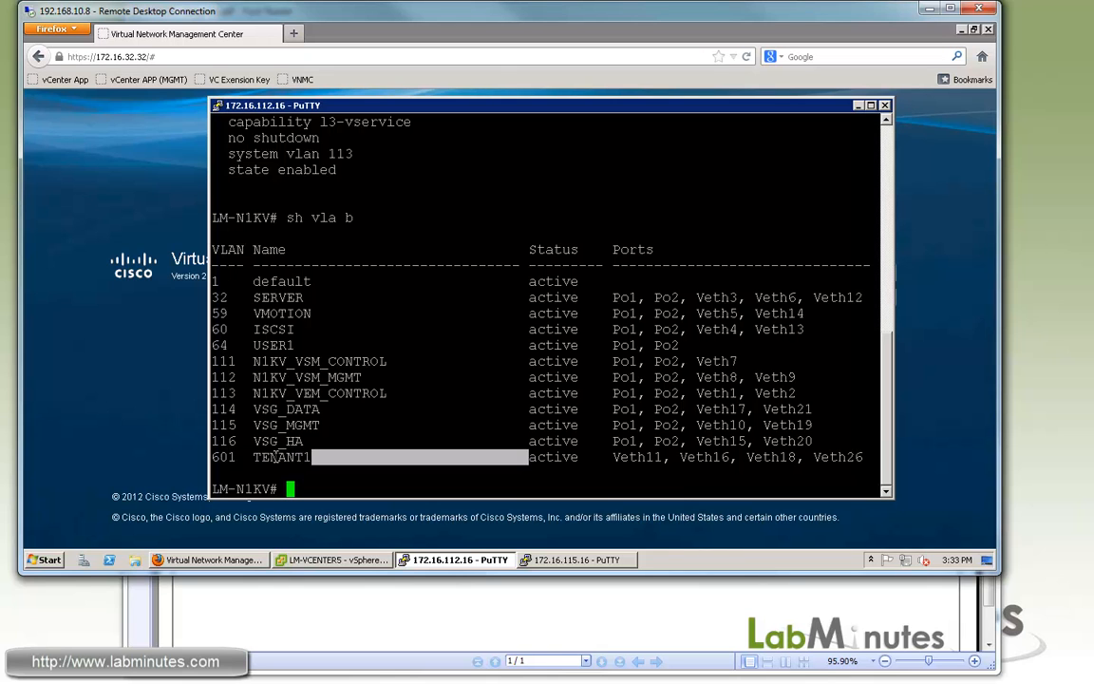
Show the VM_VLAN601_TENANT1 port-profile running config with access VLAN 601.
type("sh run")
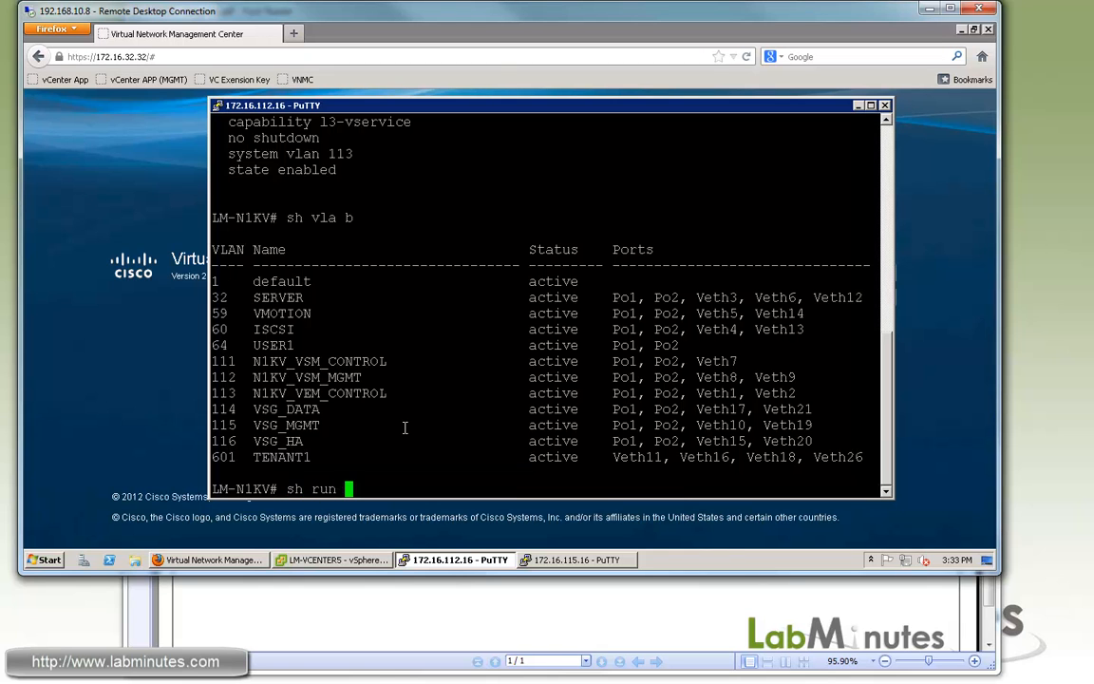
type("port-p")
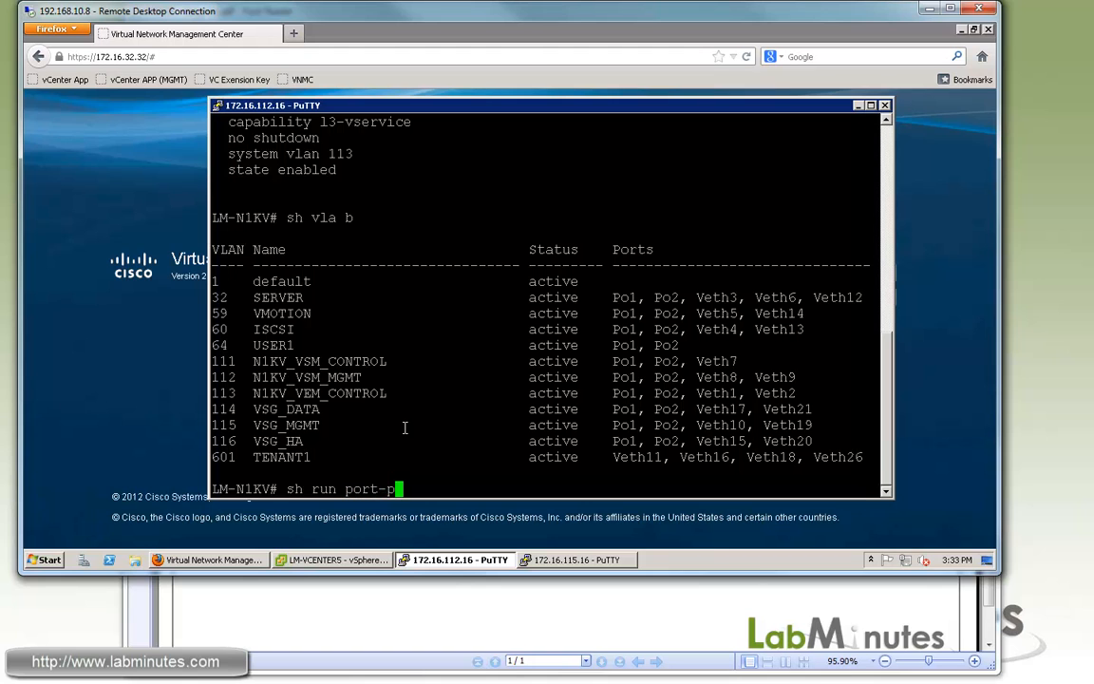
type("ro")
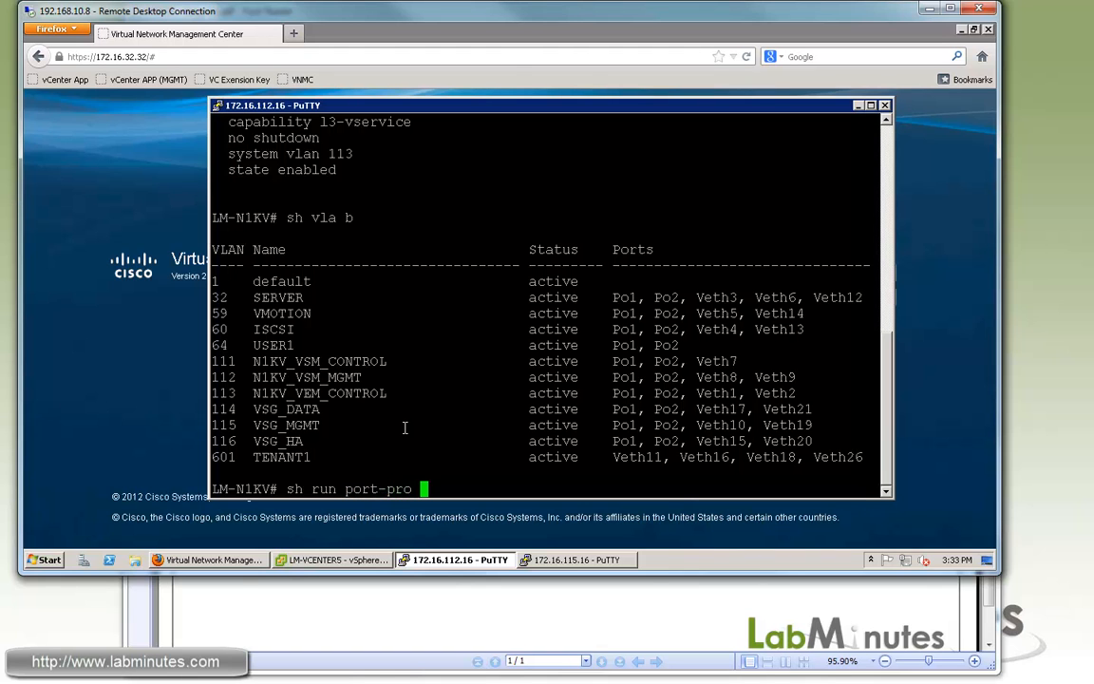
type("VM_")
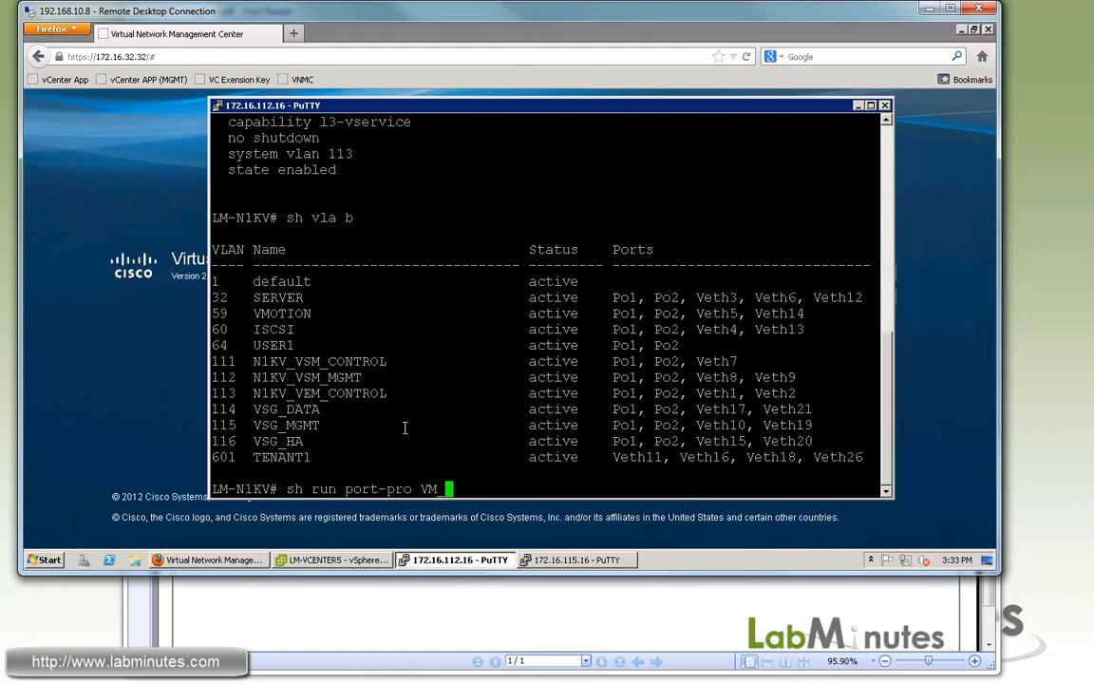
type("VLAN")
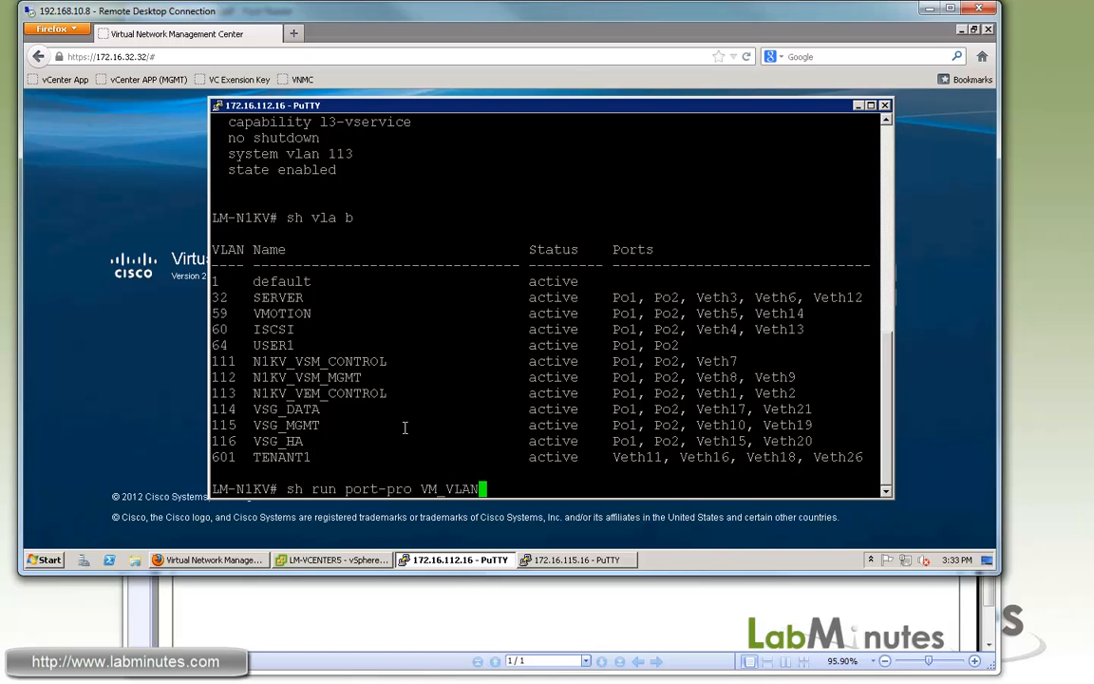
type("601_TENANT1")
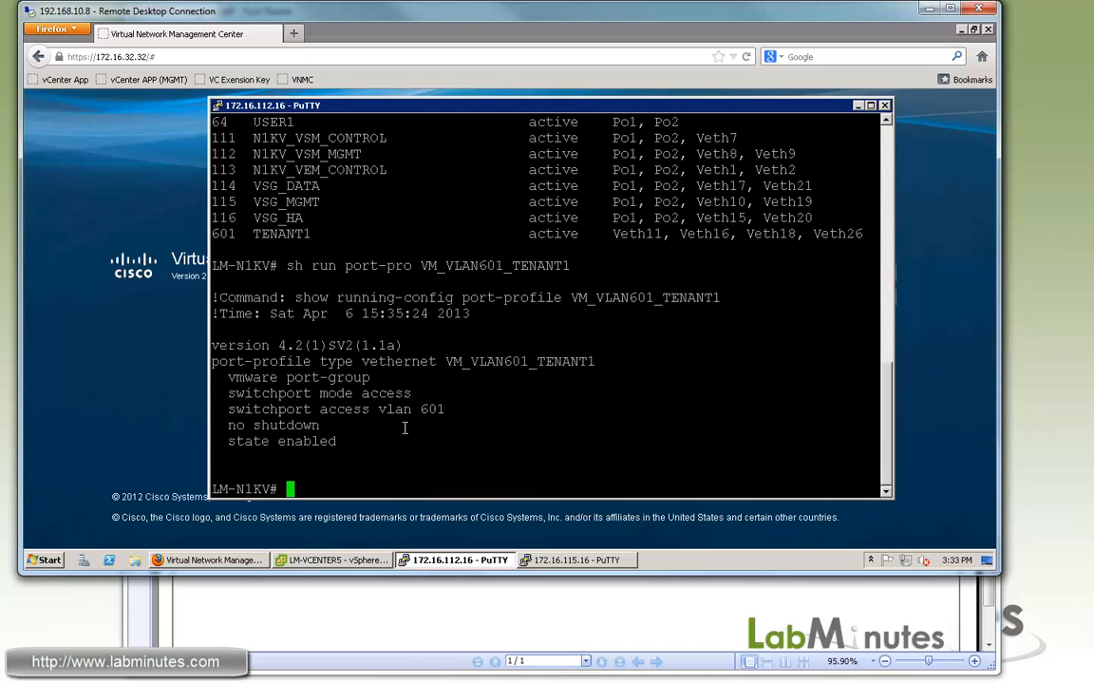
left_click_drag(275, 377, 451, 409)
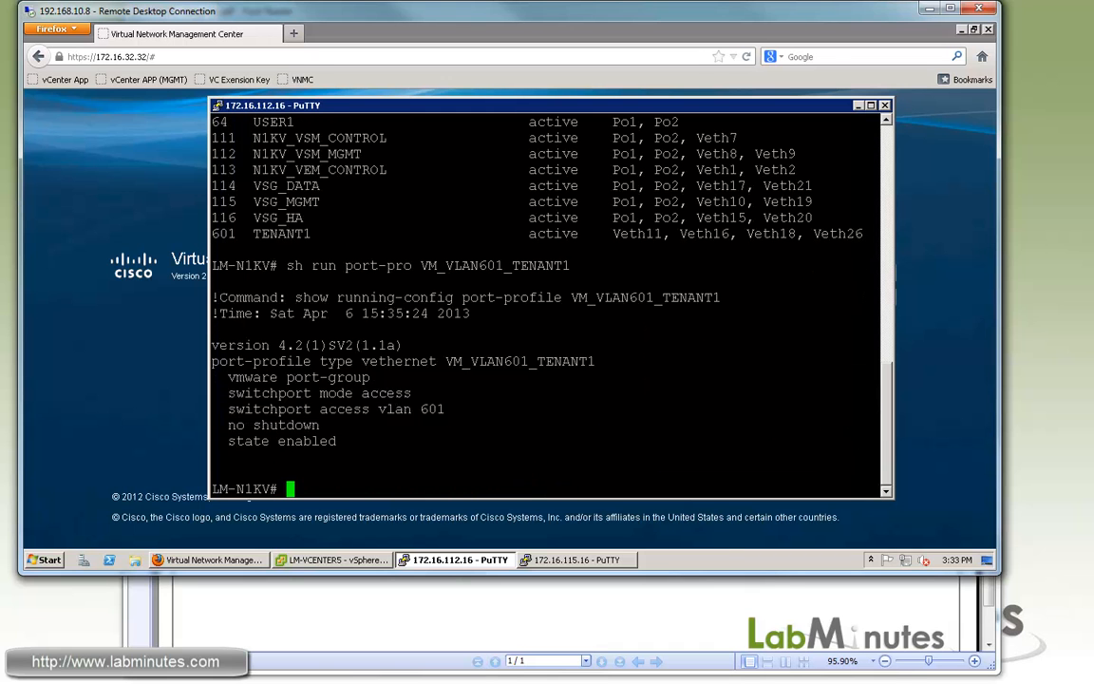
Filter vtracker vm-view output for 601 to list DB1, NMS, WEB1 and WEB2.
type("sh vt")
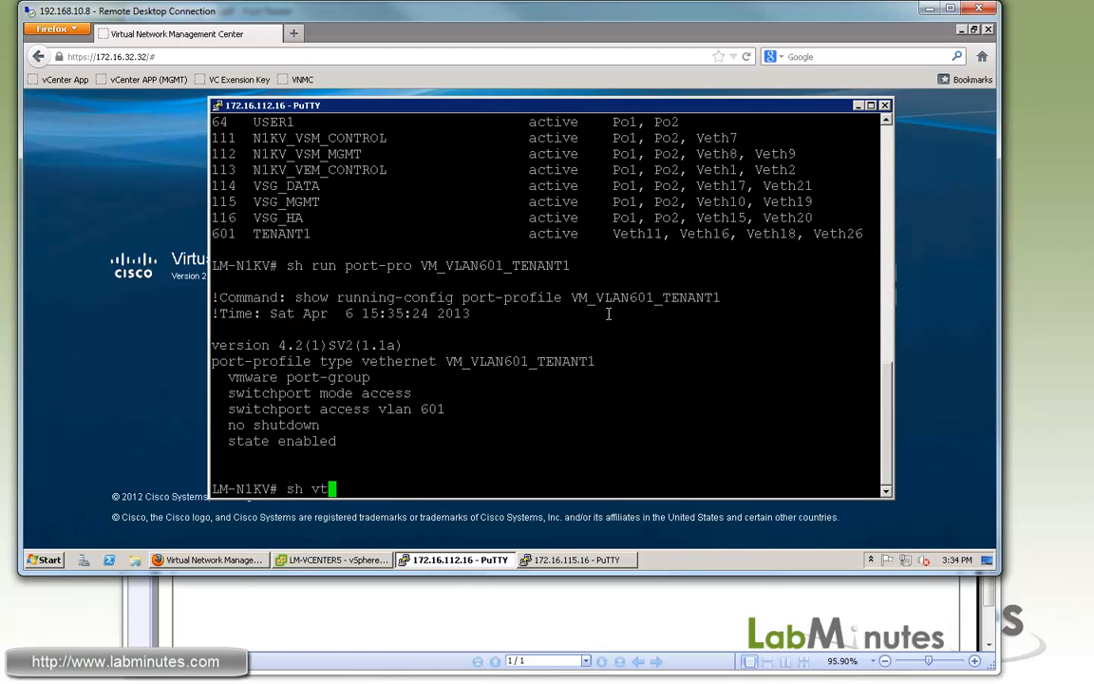
type("racker ?")
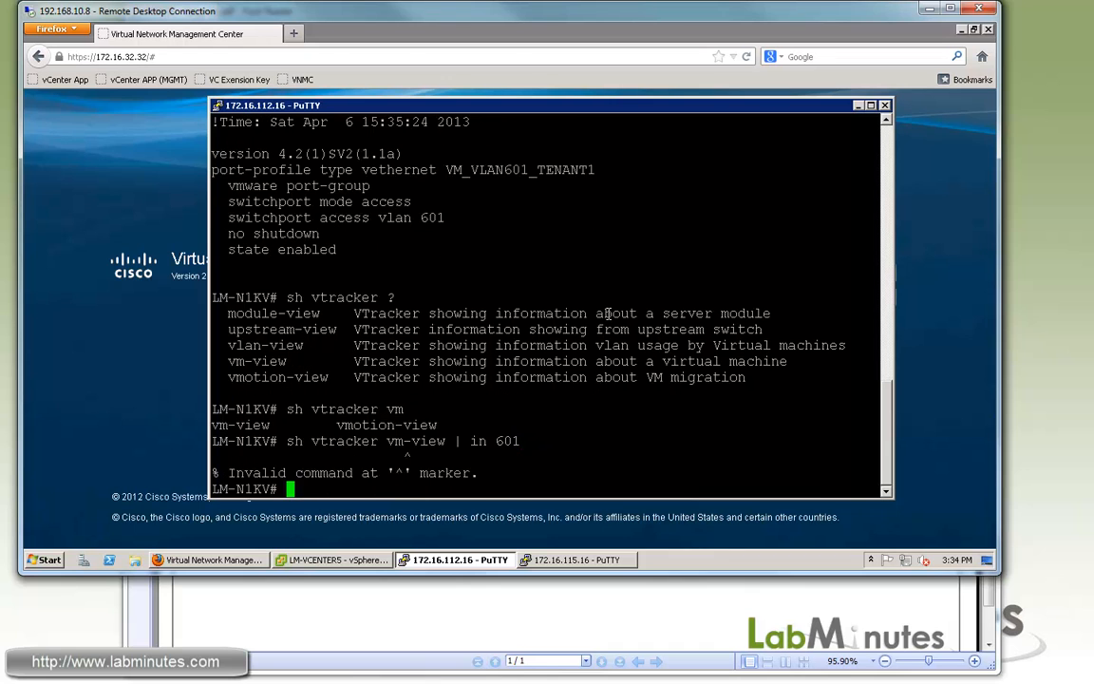
type("sh vtracker vm-view | in 601")
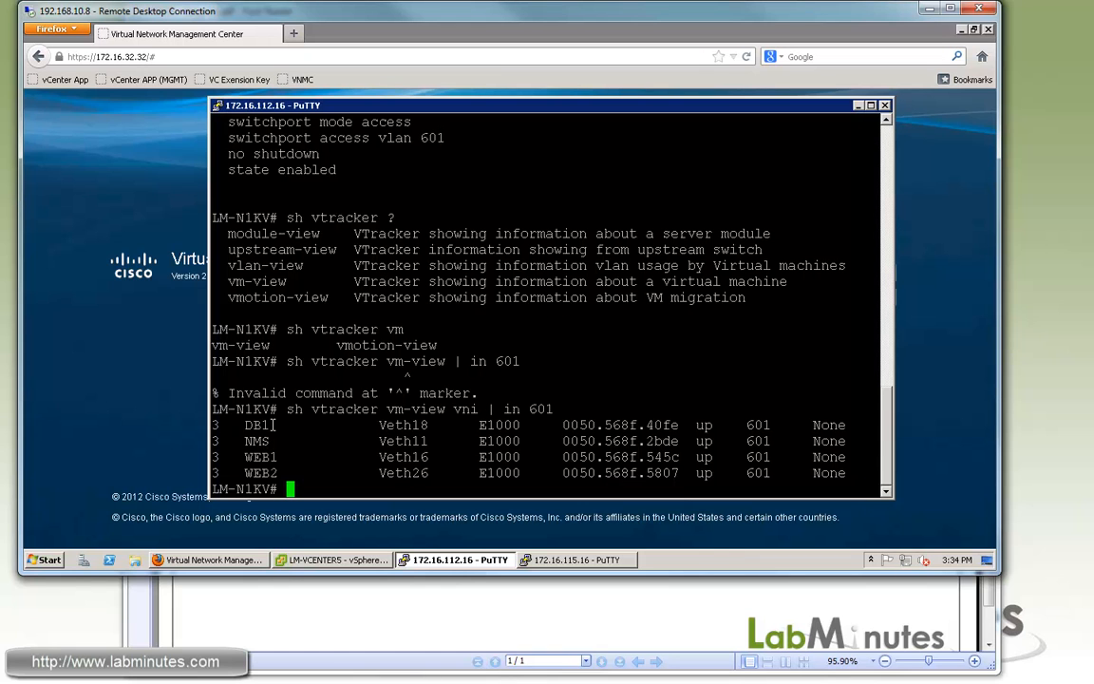
double_click(260, 456)
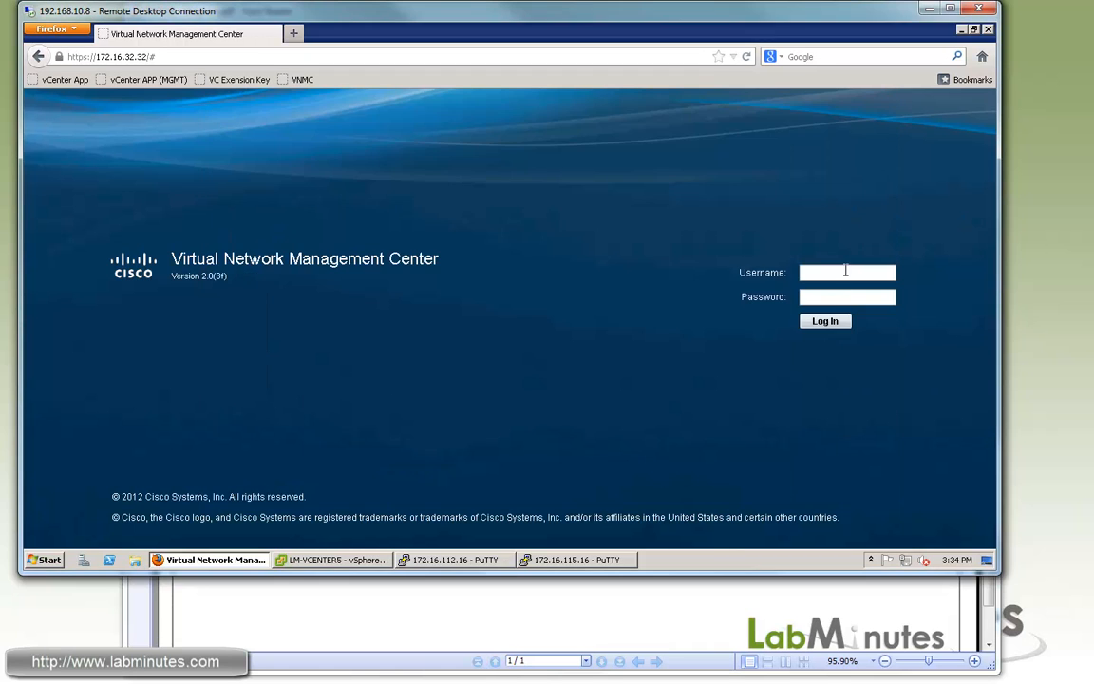
Enter username 'admin' on the VNMC login page and move to the password field.
left_click(846, 272)
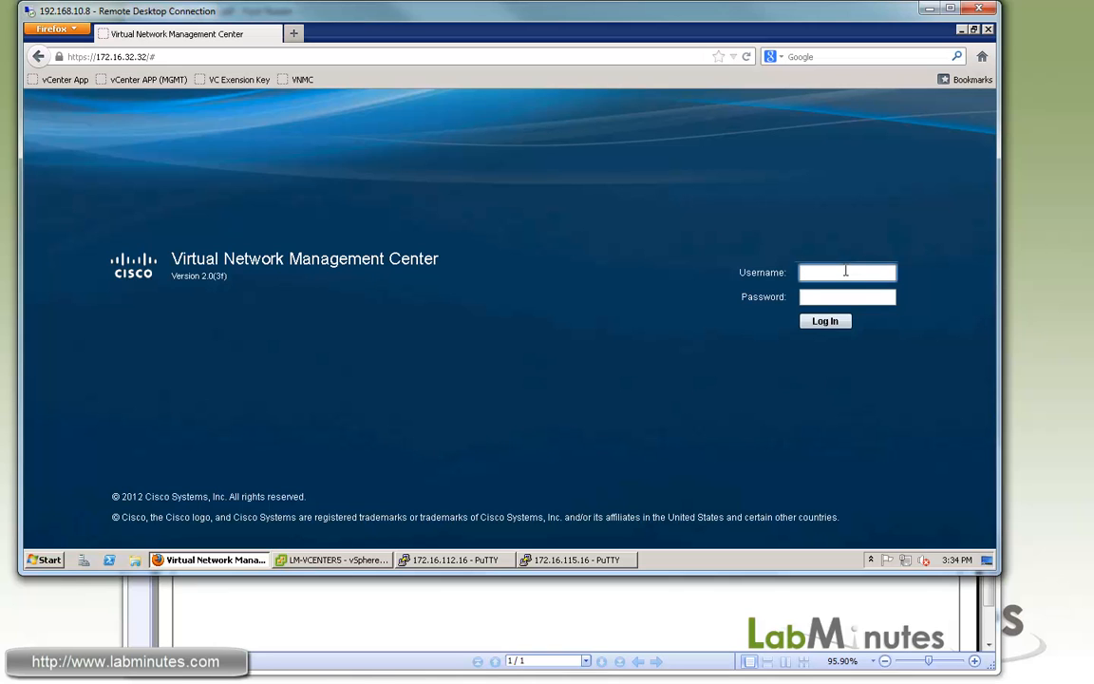
type("admin")
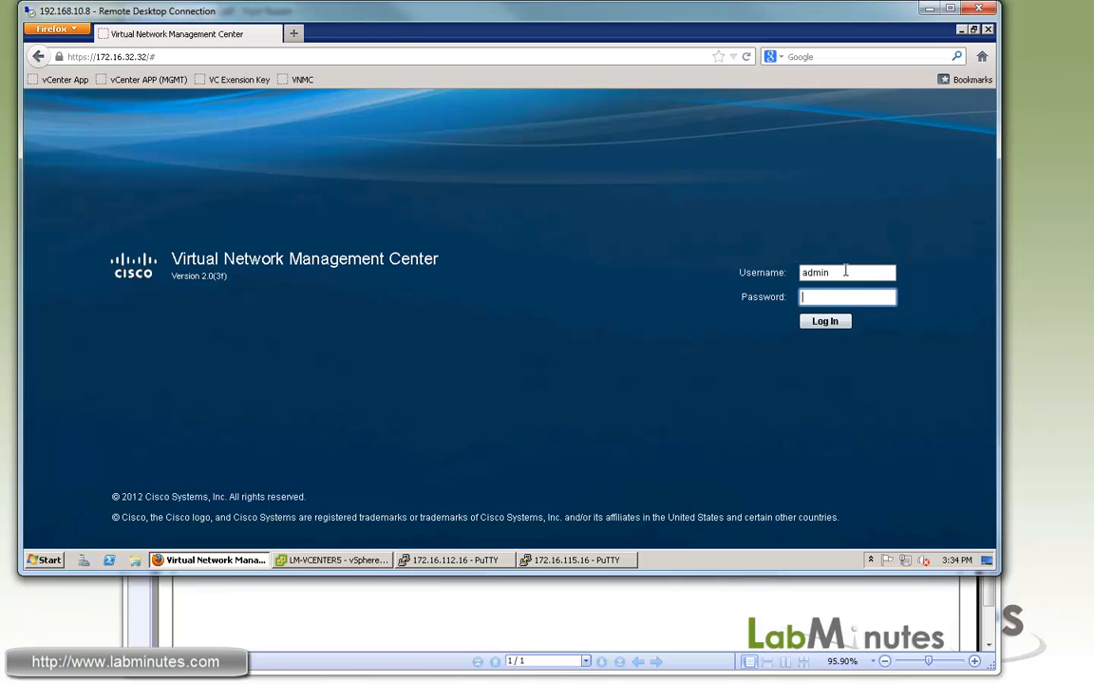
left_click(825, 321)
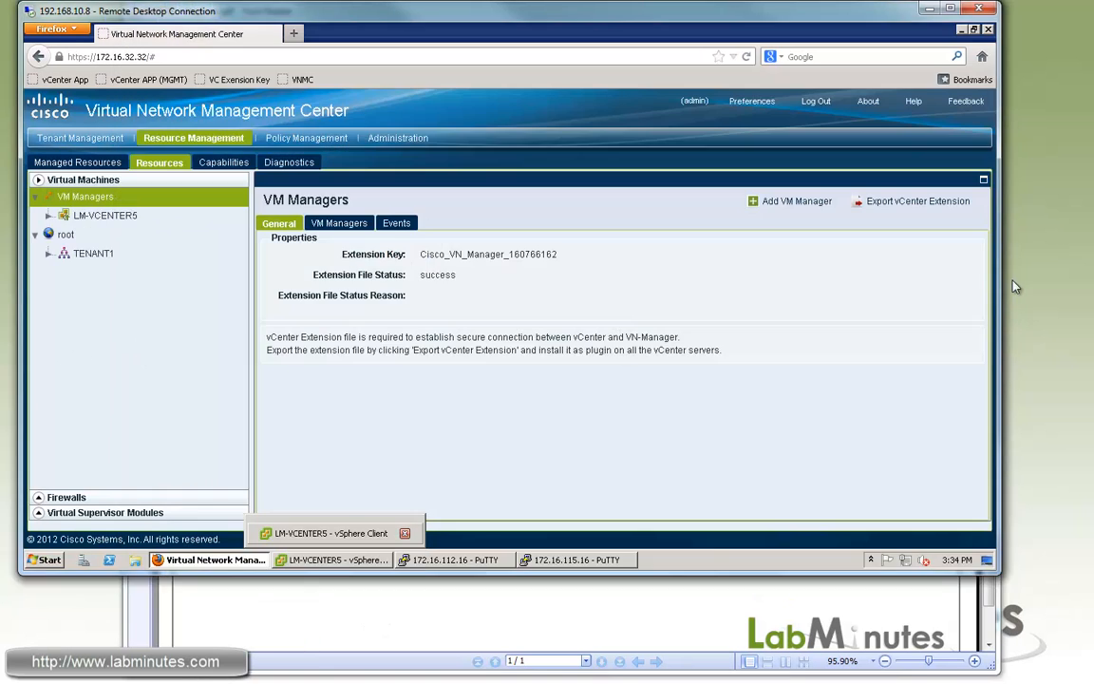
Browse the Policy Management area's device configurations tree.
left_click(305, 138)
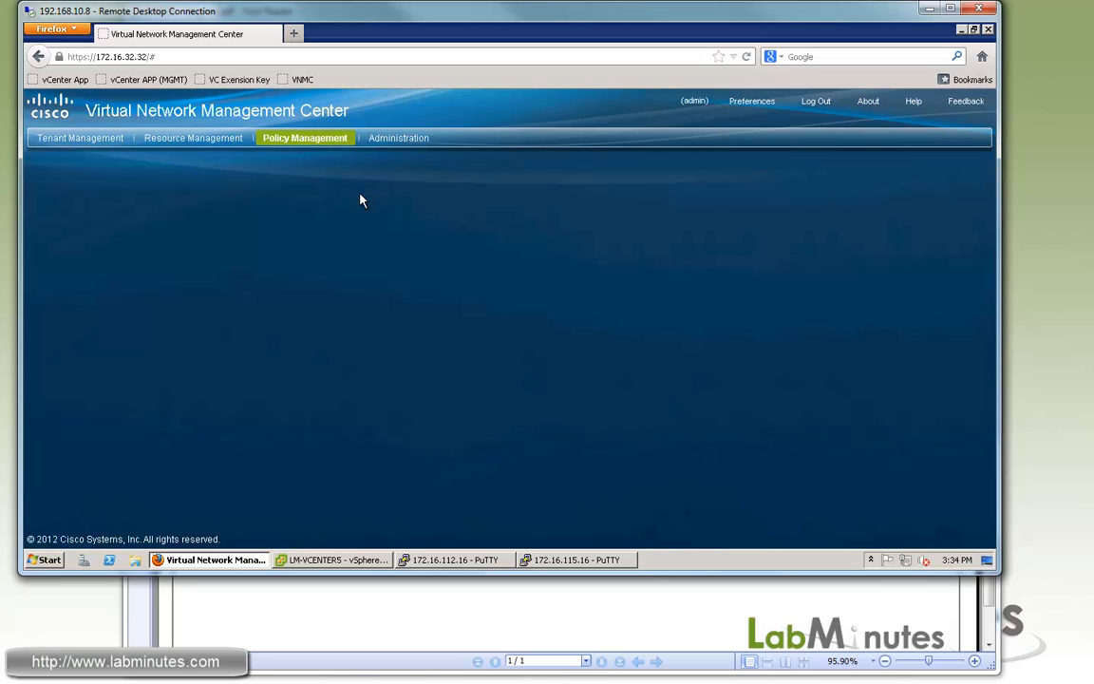
left_click(305, 138)
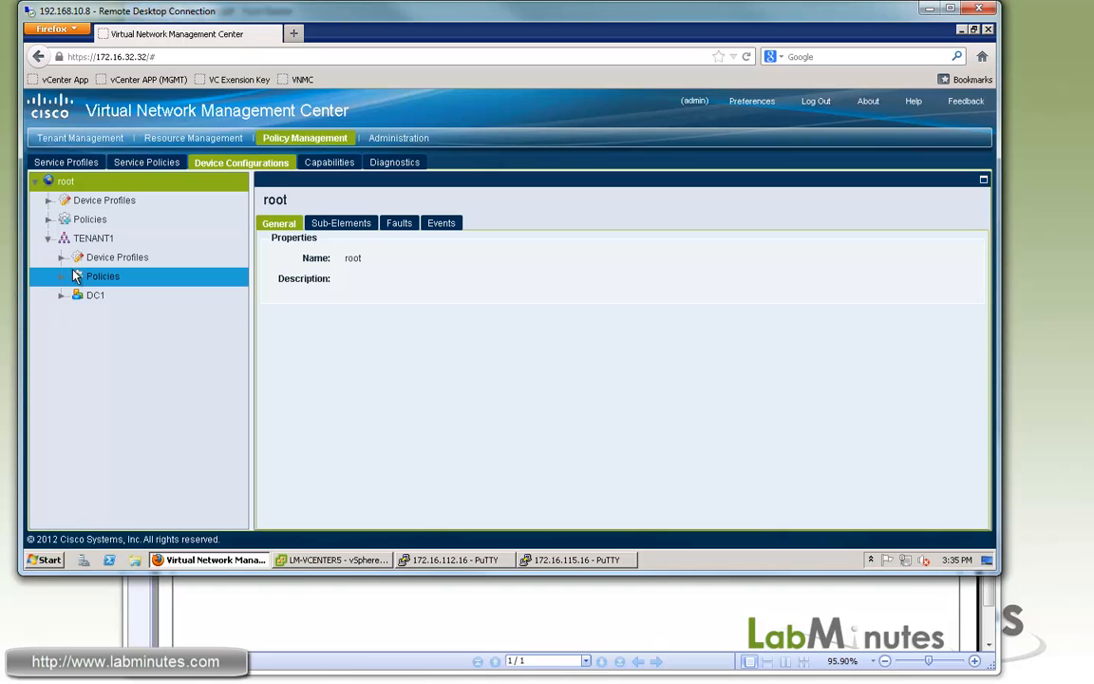
left_click(117, 257)
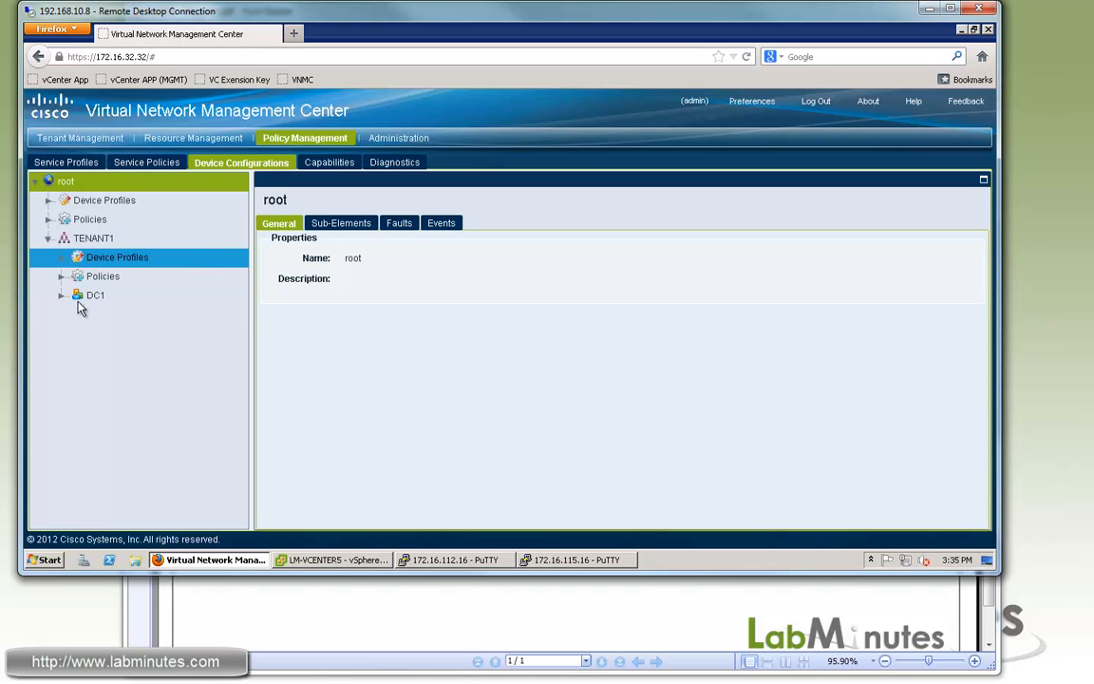
left_click(95, 295)
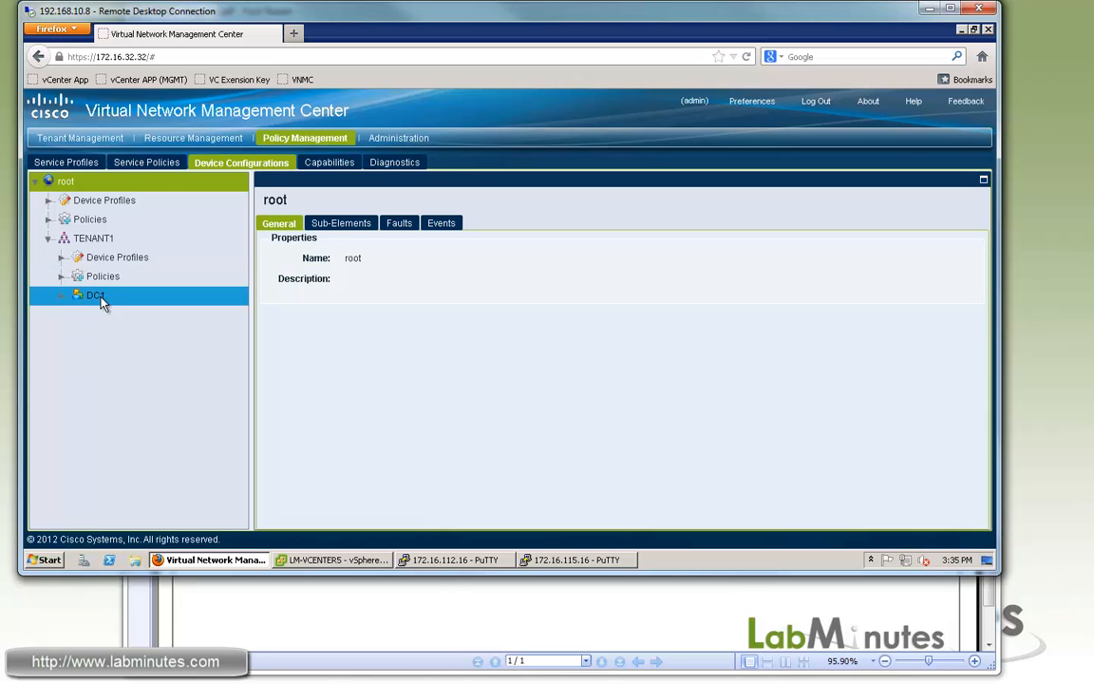
left_click(102, 276)
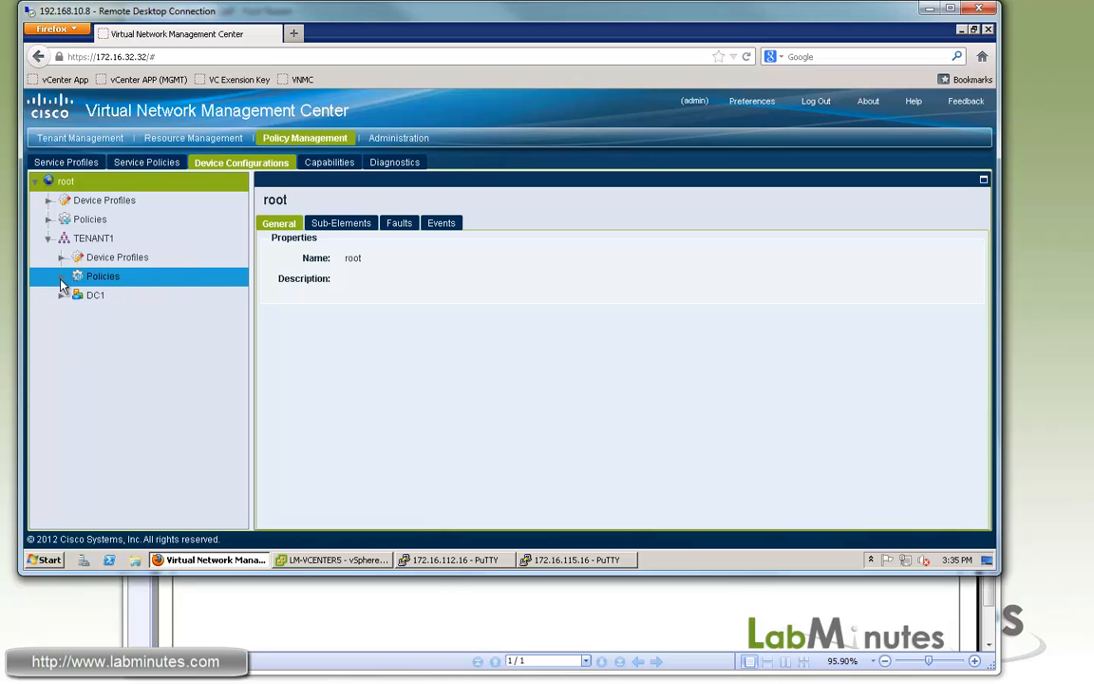
In Service Policies, expand TENANT1 > Policies > ACL and show the empty ACL Policies list.
left_click(146, 161)
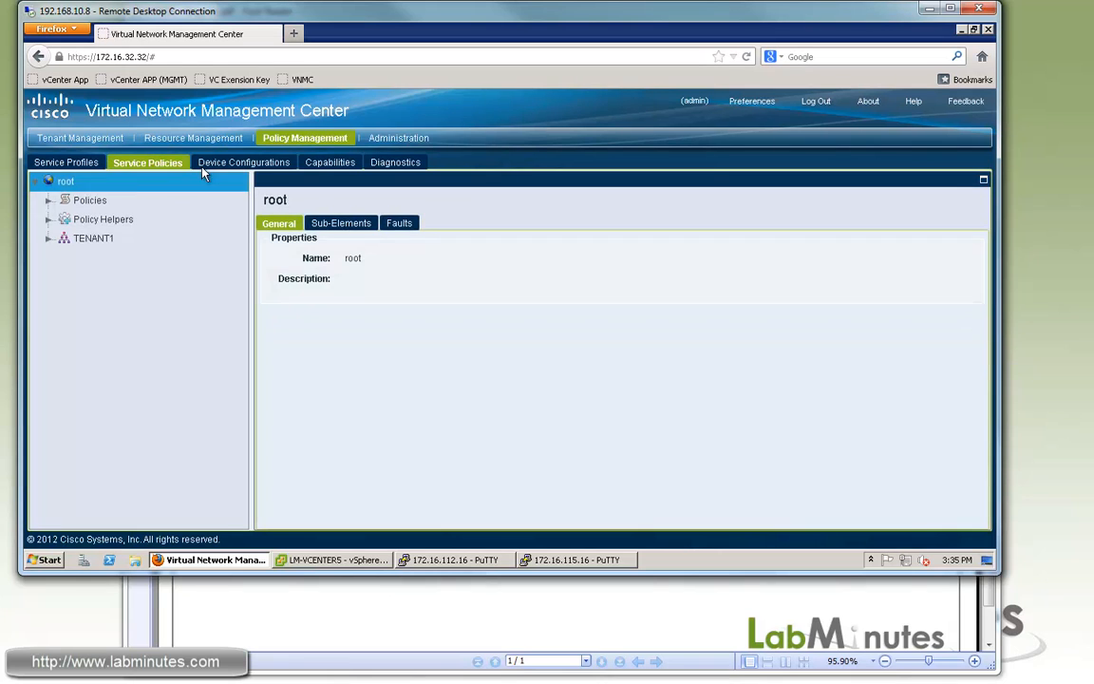
left_click(49, 237)
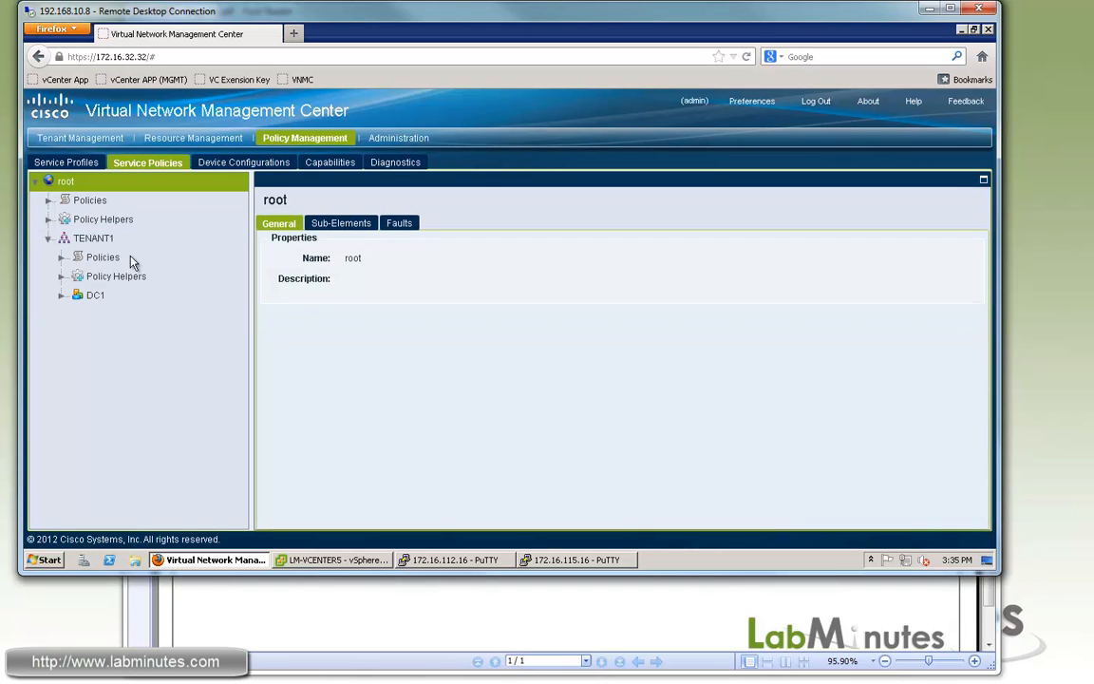
left_click(62, 256)
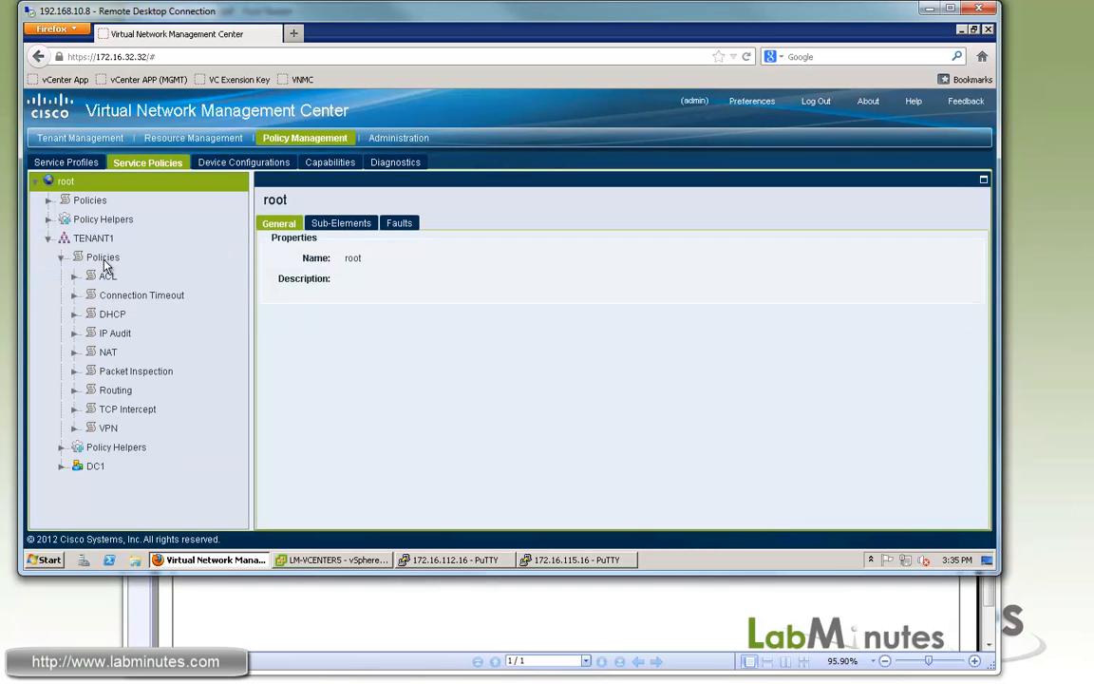
left_click(76, 275)
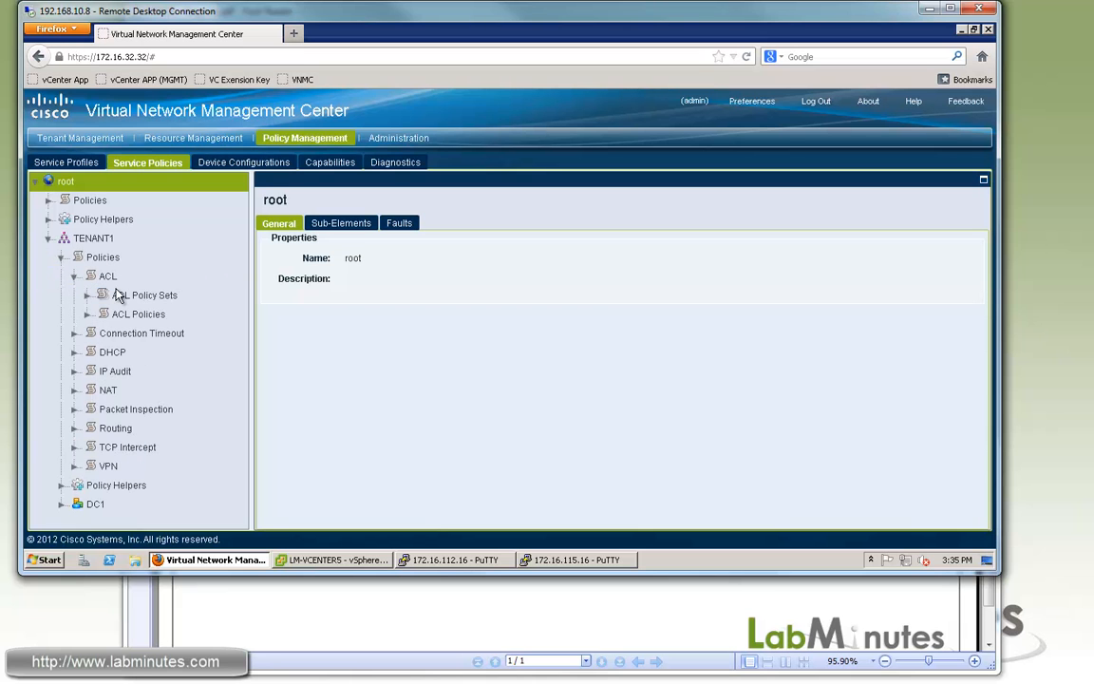
left_click(108, 275)
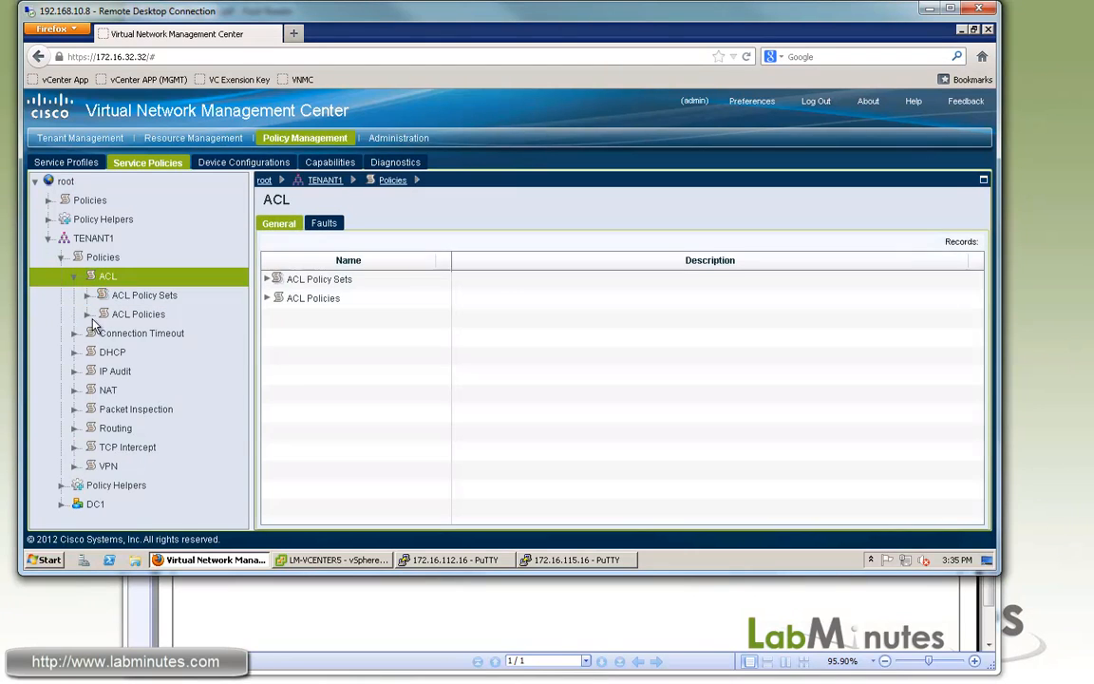
left_click(115, 429)
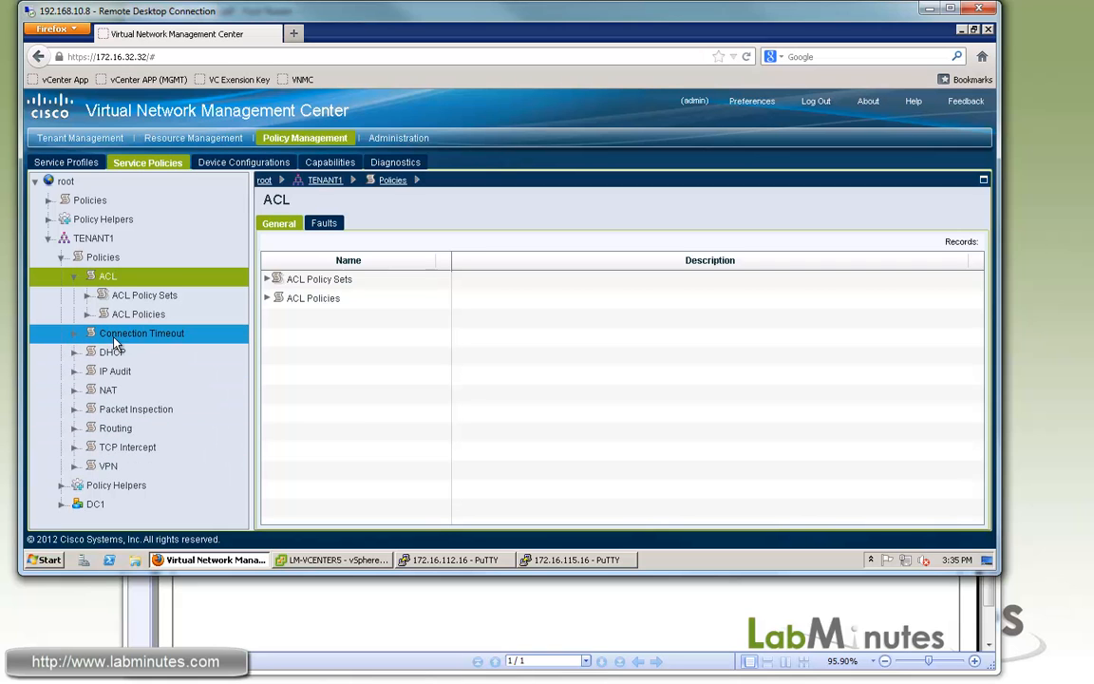
left_click(137, 314)
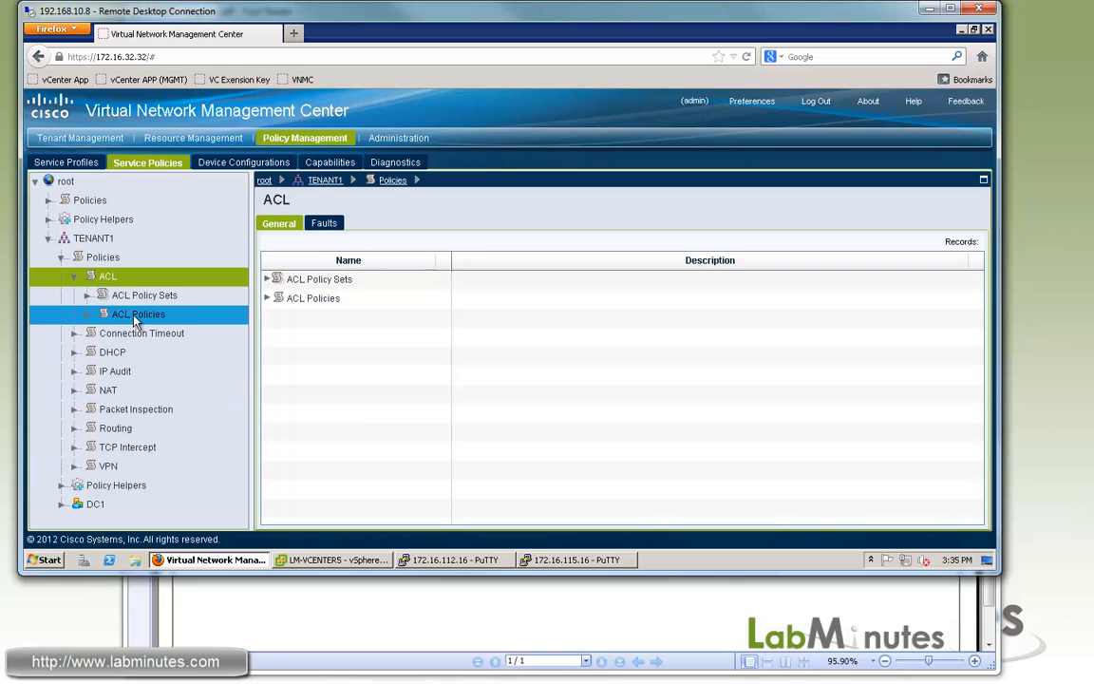
left_click(139, 314)
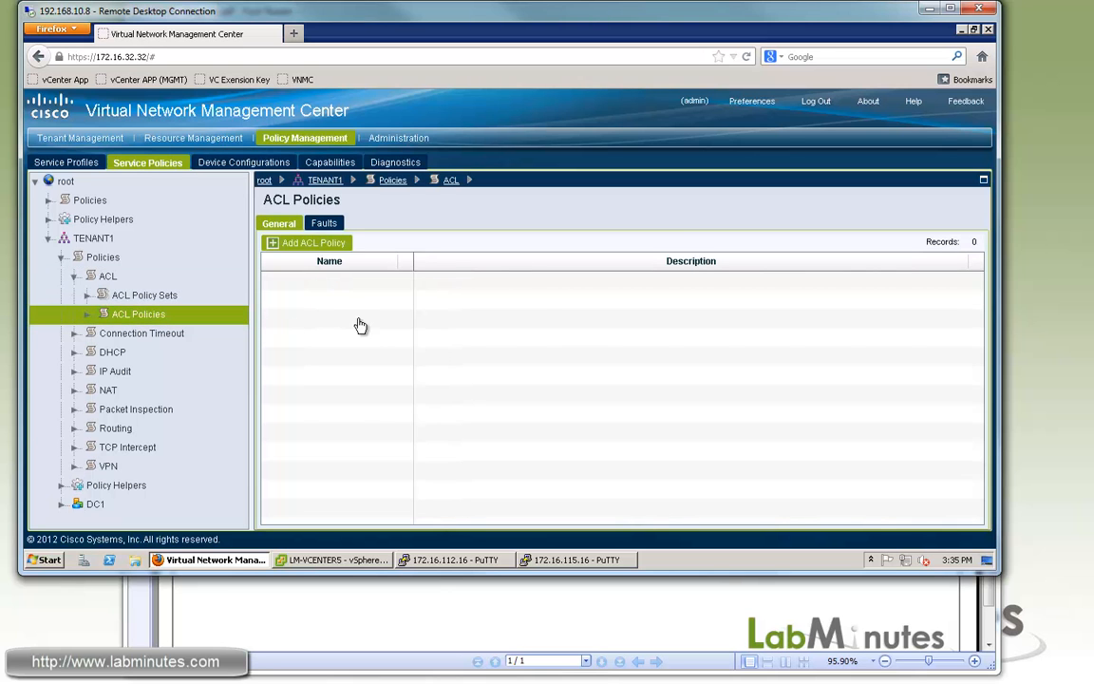
Add ACL policy ACL_PERMIT_ALL with a single permit rule named PERMIT_ALL and save.
left_click(307, 242)
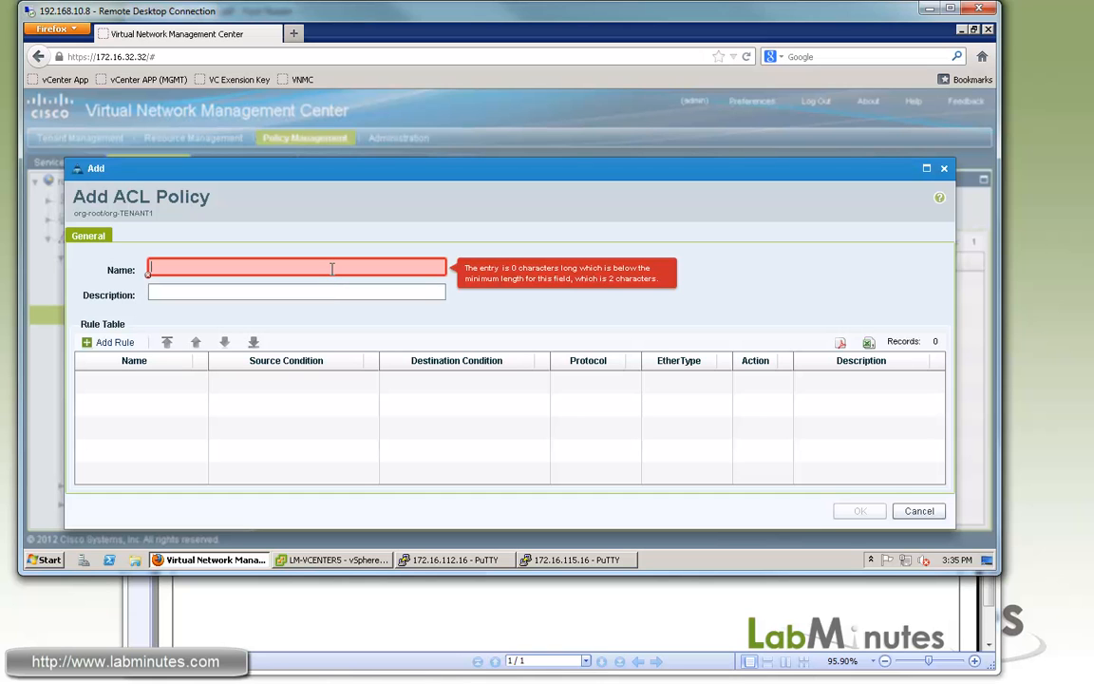
type("ACL_PERMIT_ALL")
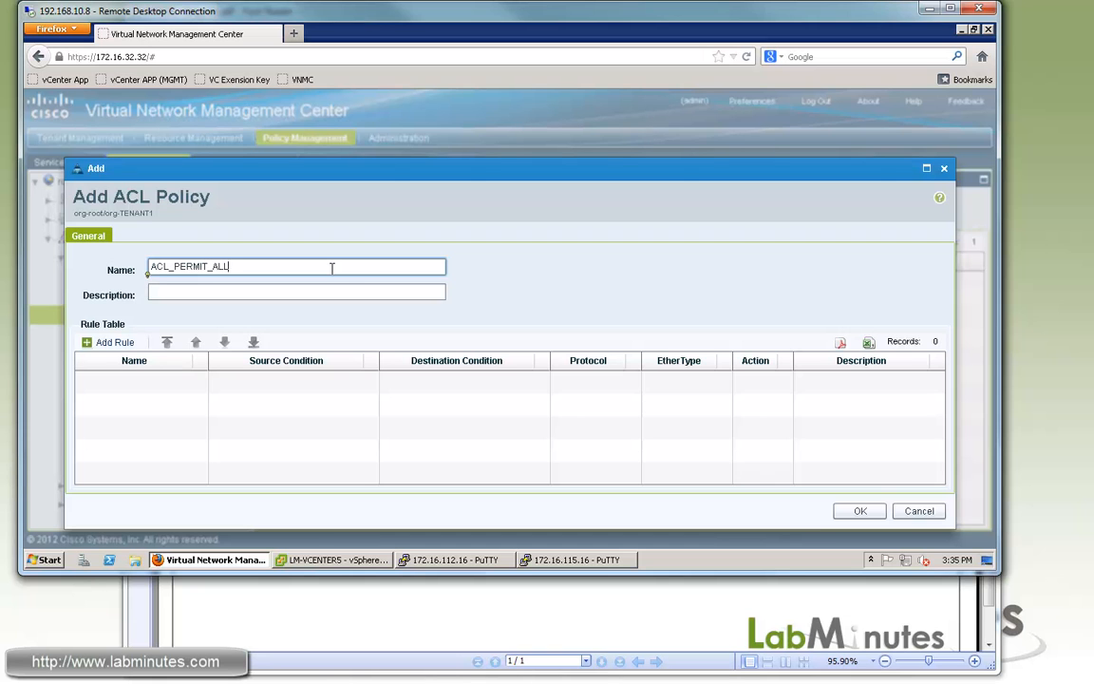
mouse_move(144, 328)
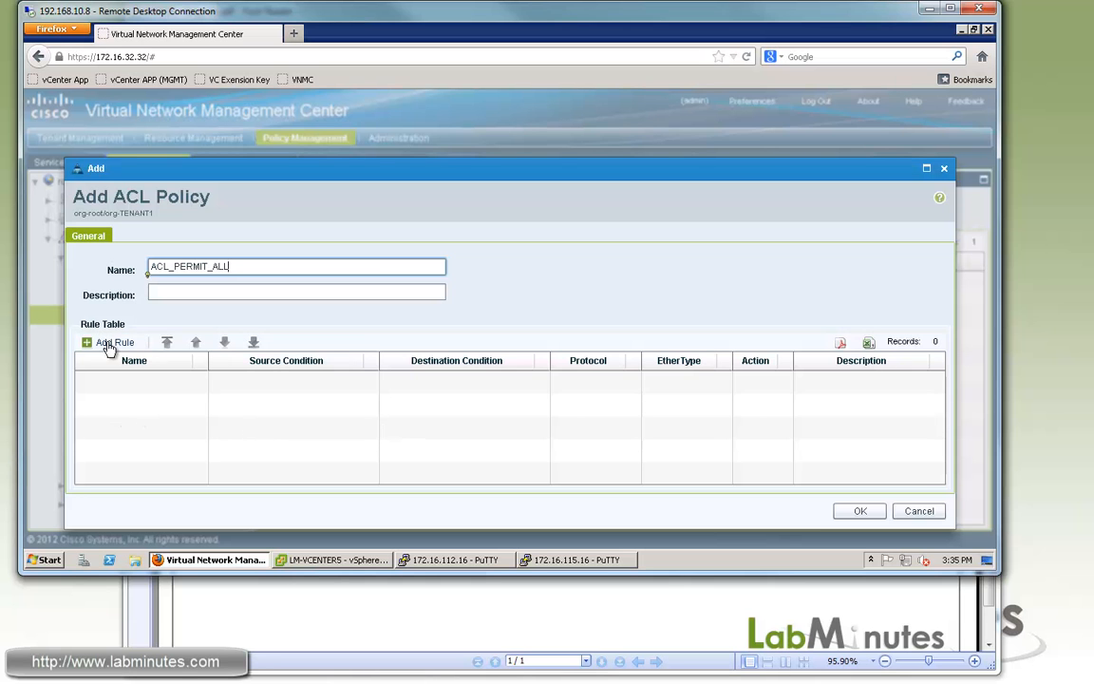
left_click(109, 342)
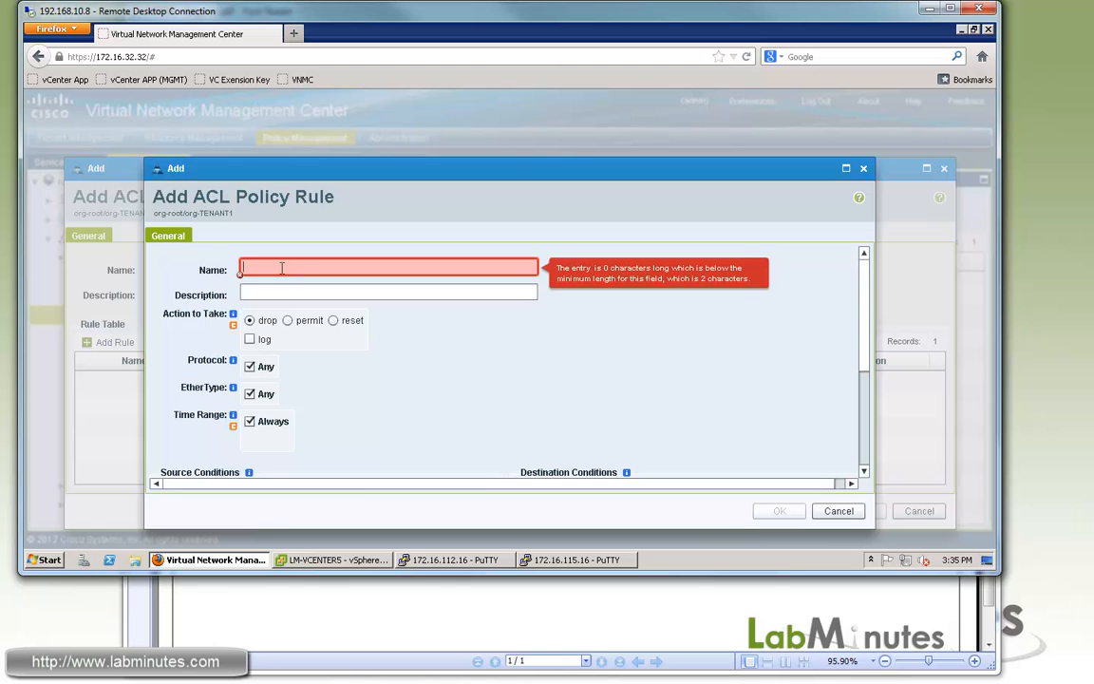
type("PERMIT_ALL")
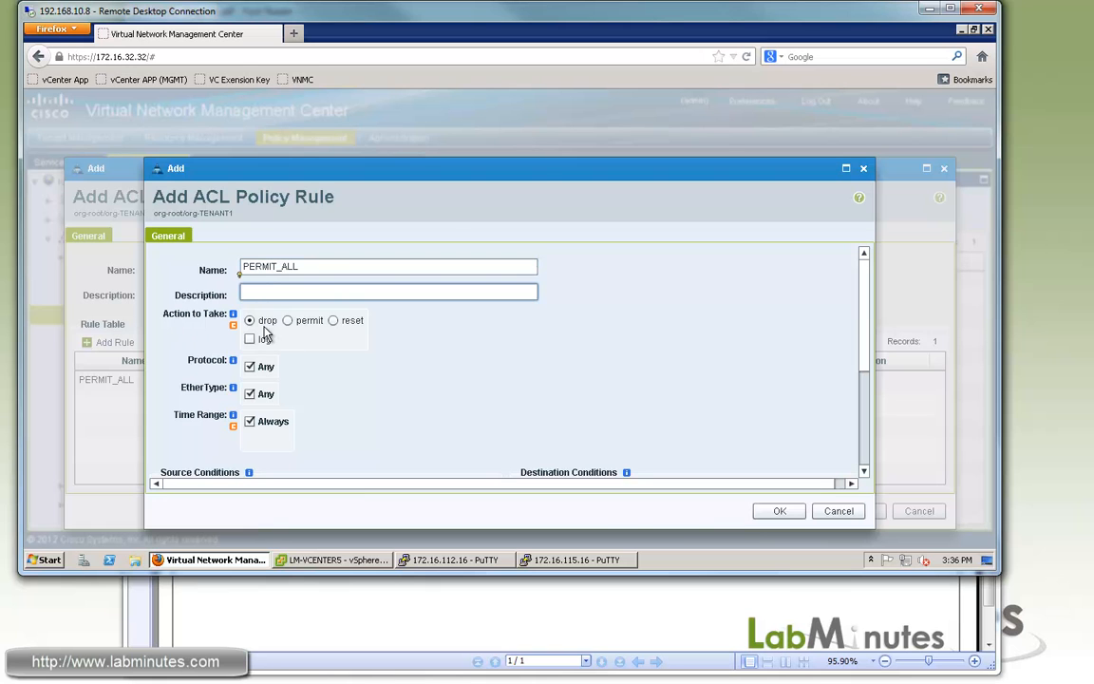
left_click(288, 320)
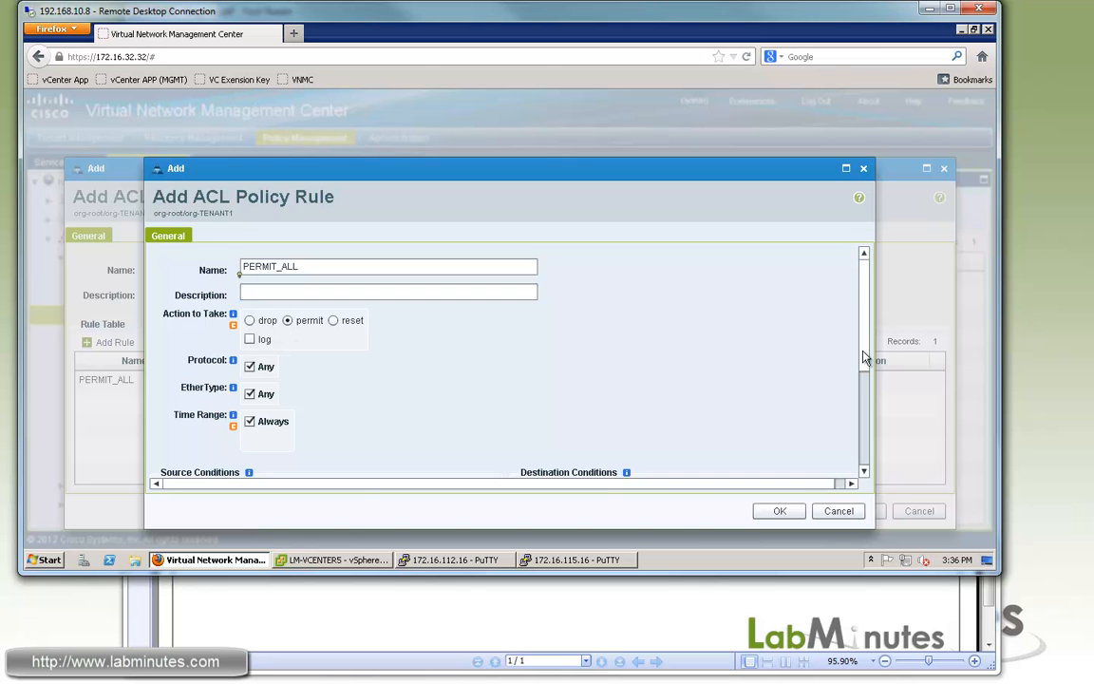
scroll("down", 3)
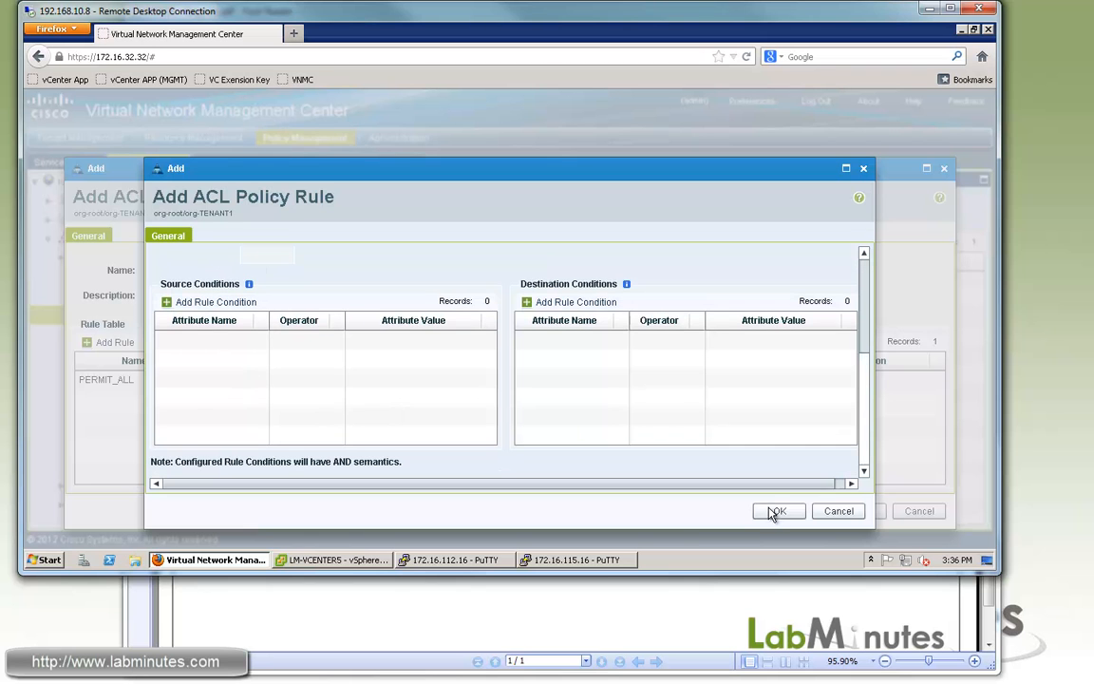
left_click(778, 511)
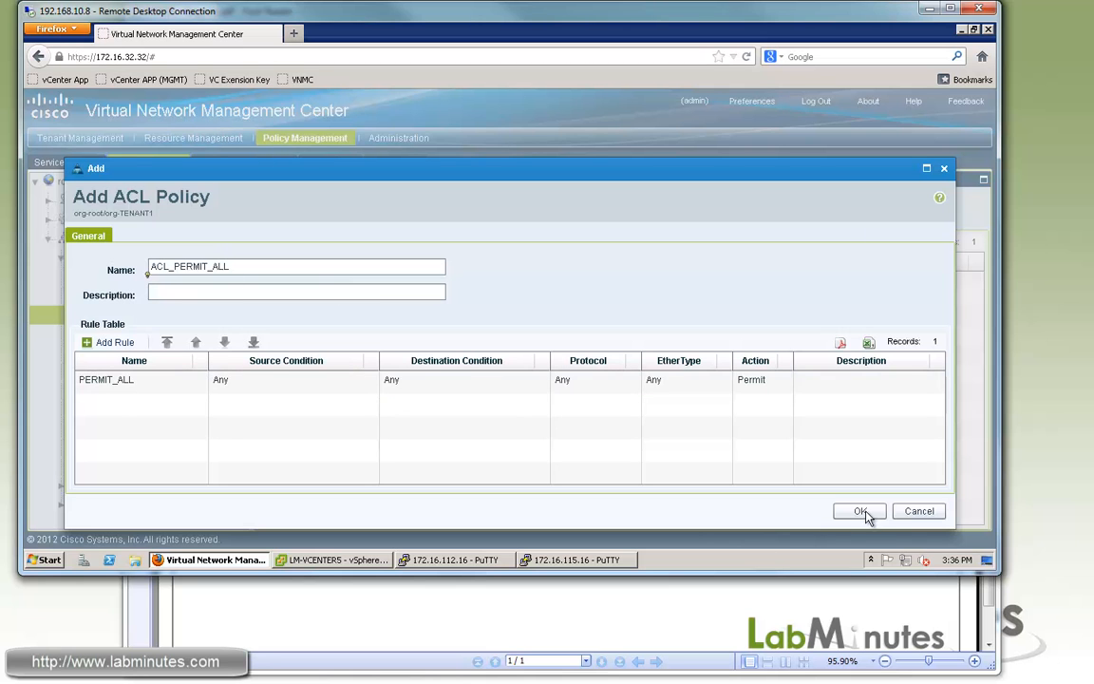
left_click(859, 512)
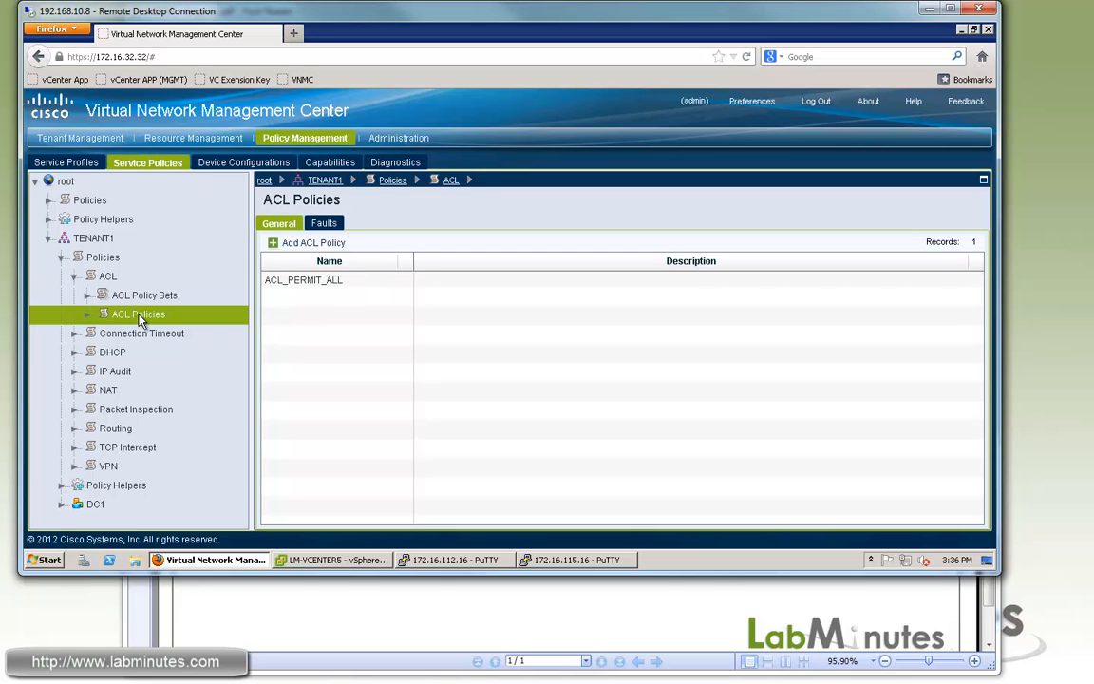
Under DC1 > APP1, add ACL policy set ACL_APP1 assigned ACL_PERMIT_ALL and save.
left_click(144, 295)
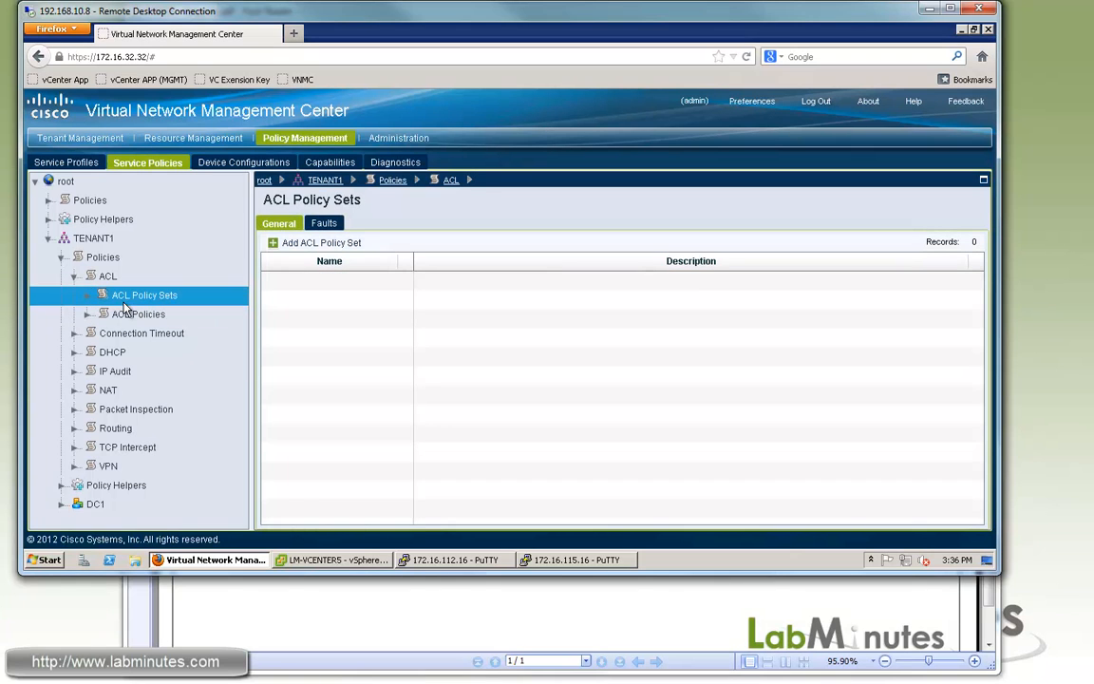
mouse_move(252, 339)
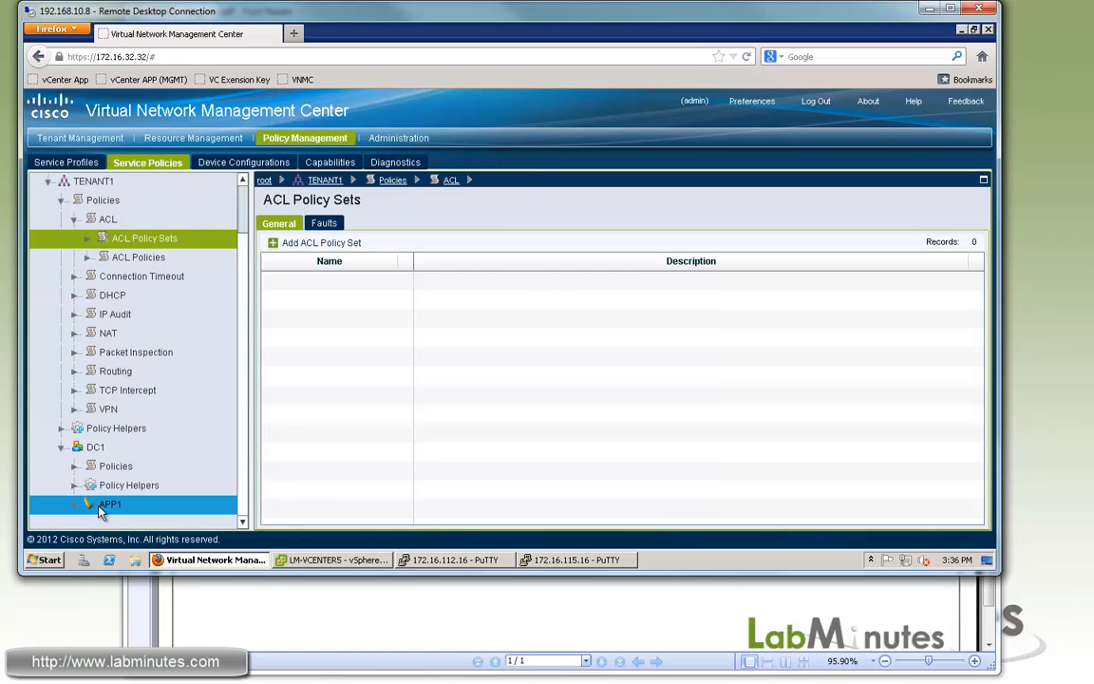
left_click(110, 505)
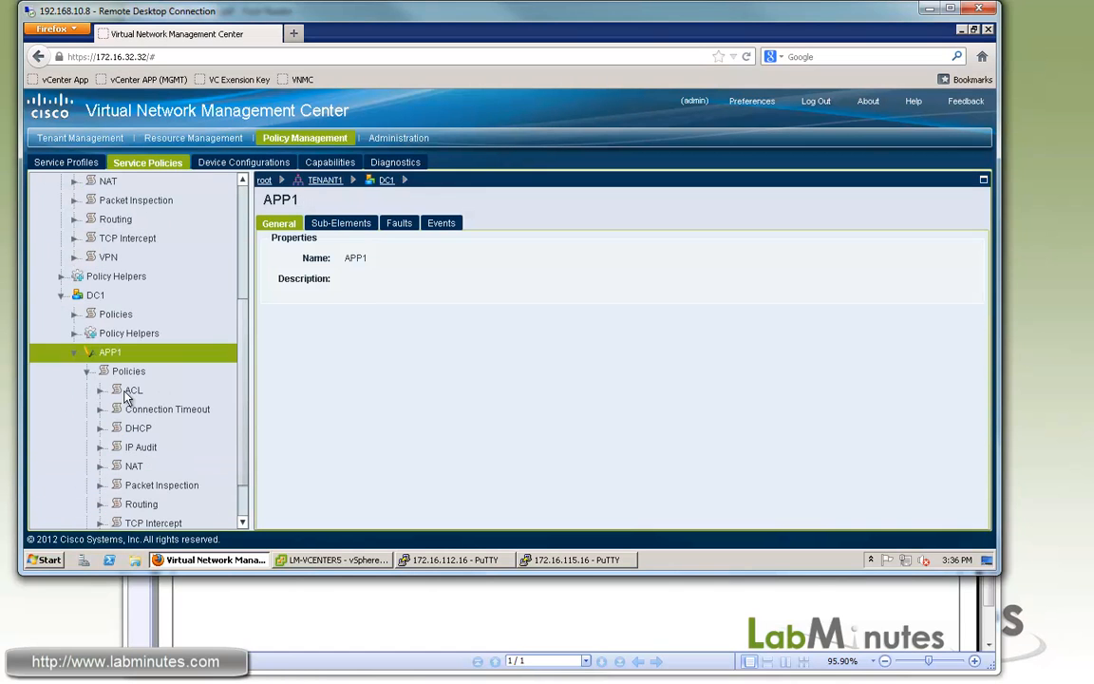
left_click(134, 390)
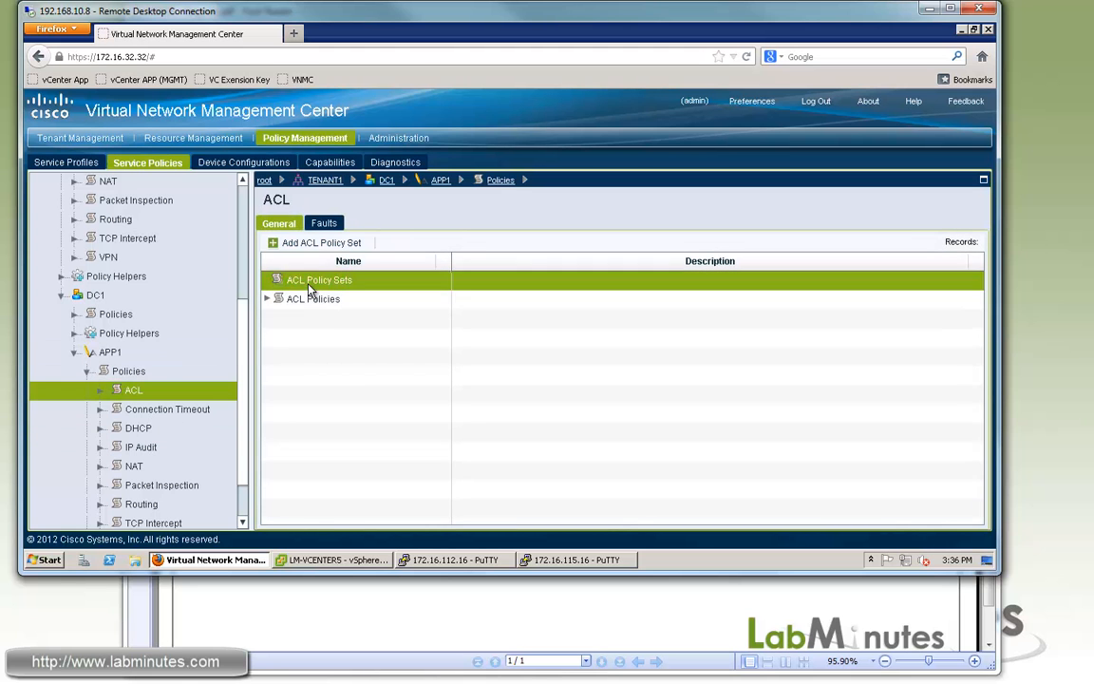
left_click(315, 242)
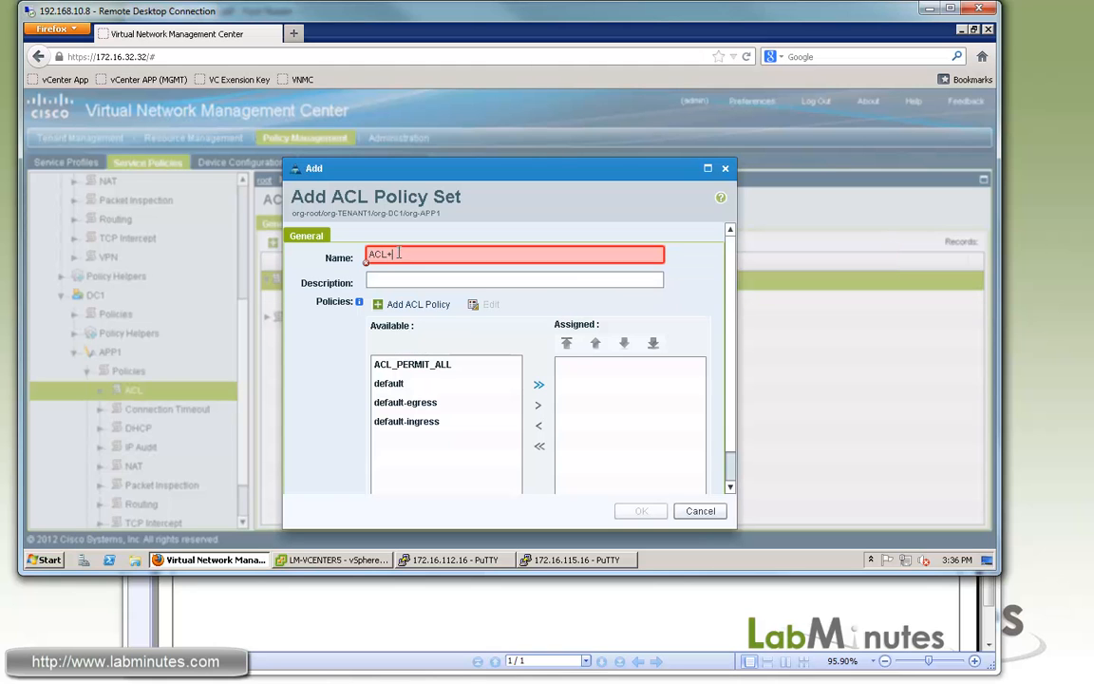
type("ACL_ACP")
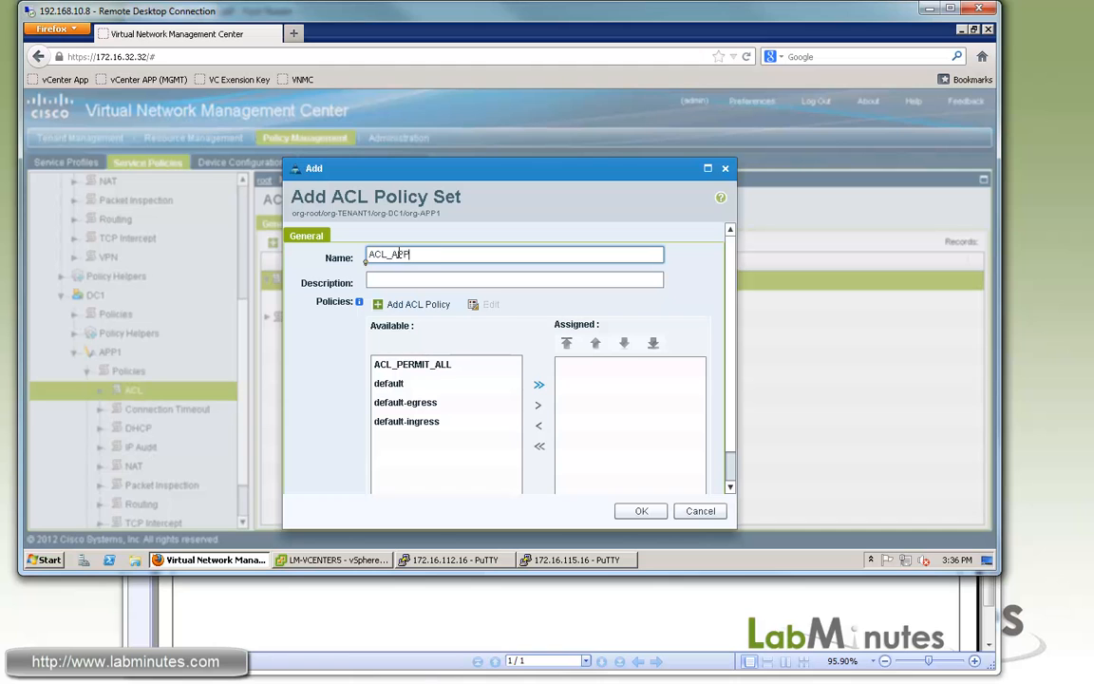
left_click(411, 364)
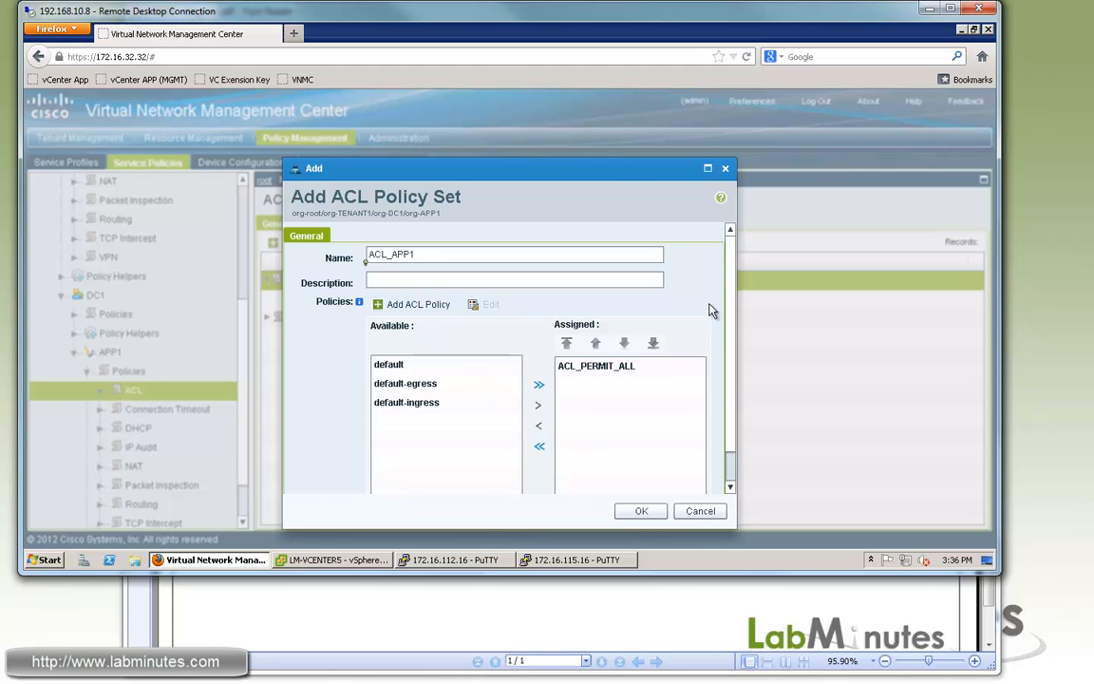
mouse_move(699, 302)
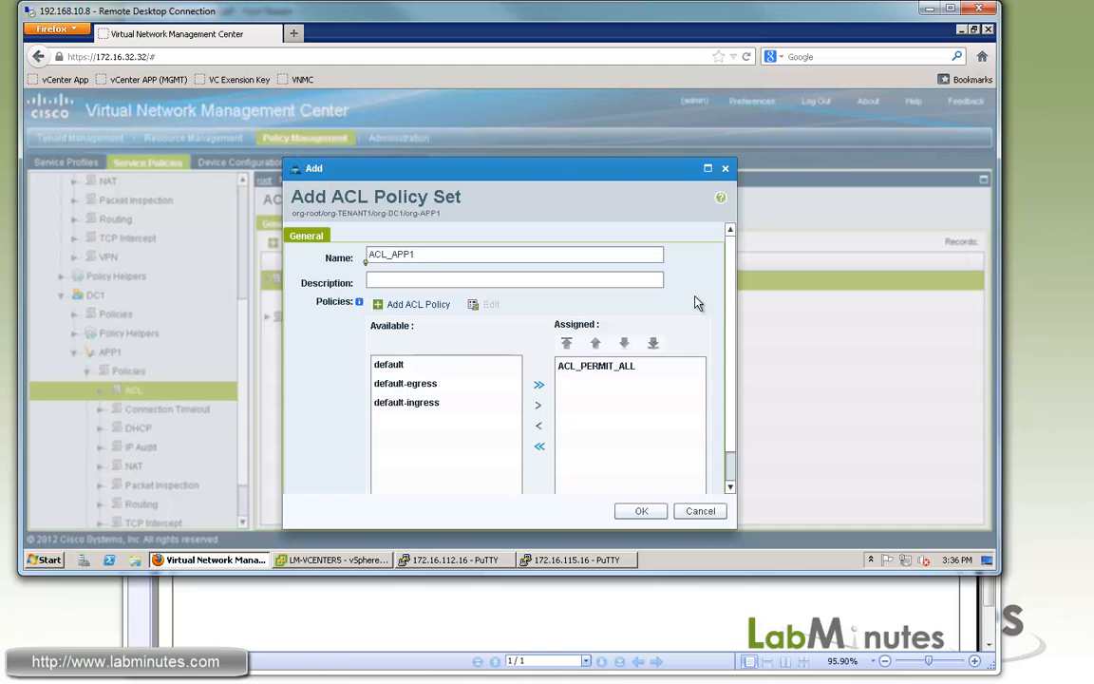
left_click(595, 366)
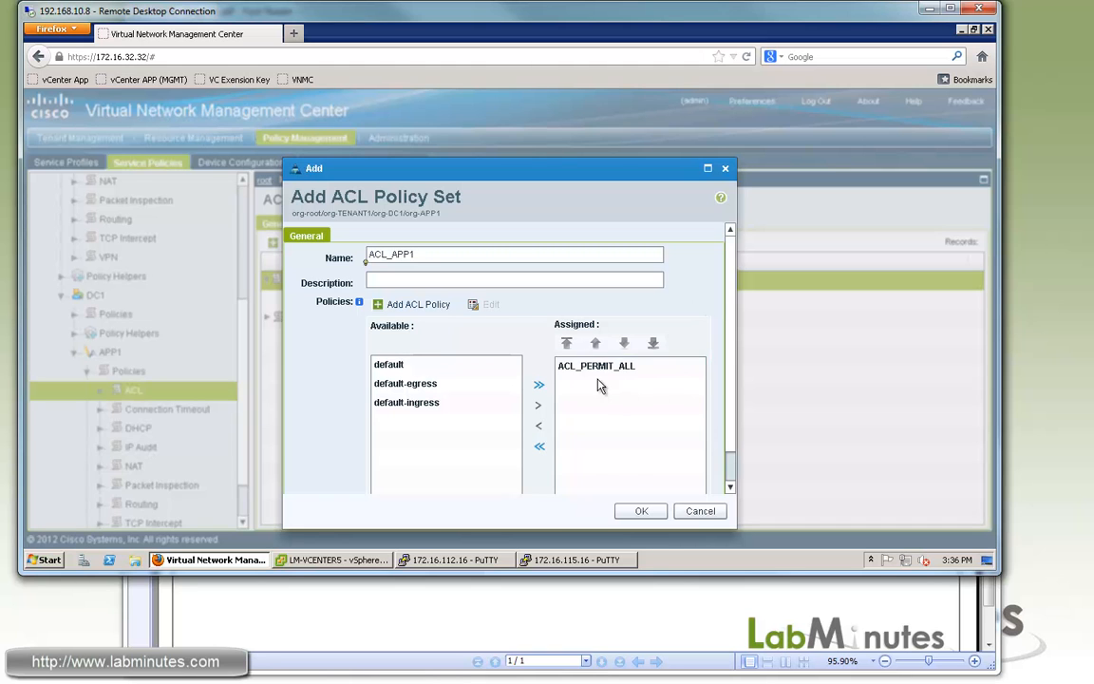
left_click(642, 511)
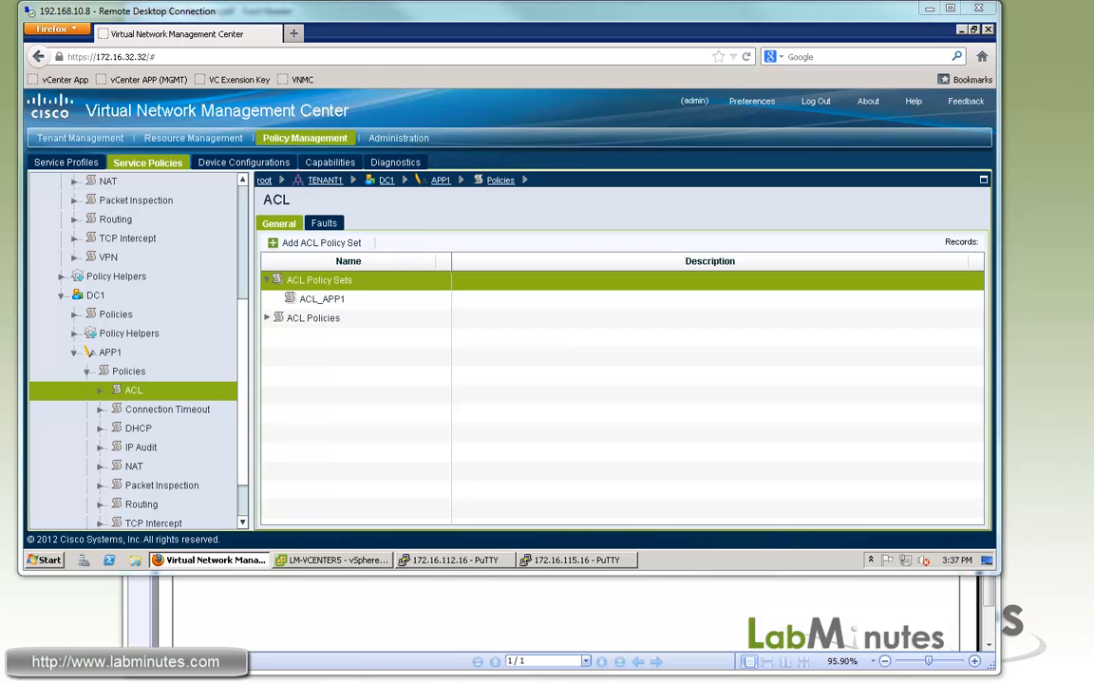
Show APP1's compute security profiles under TENANT1 in the service profiles area.
left_click(67, 162)
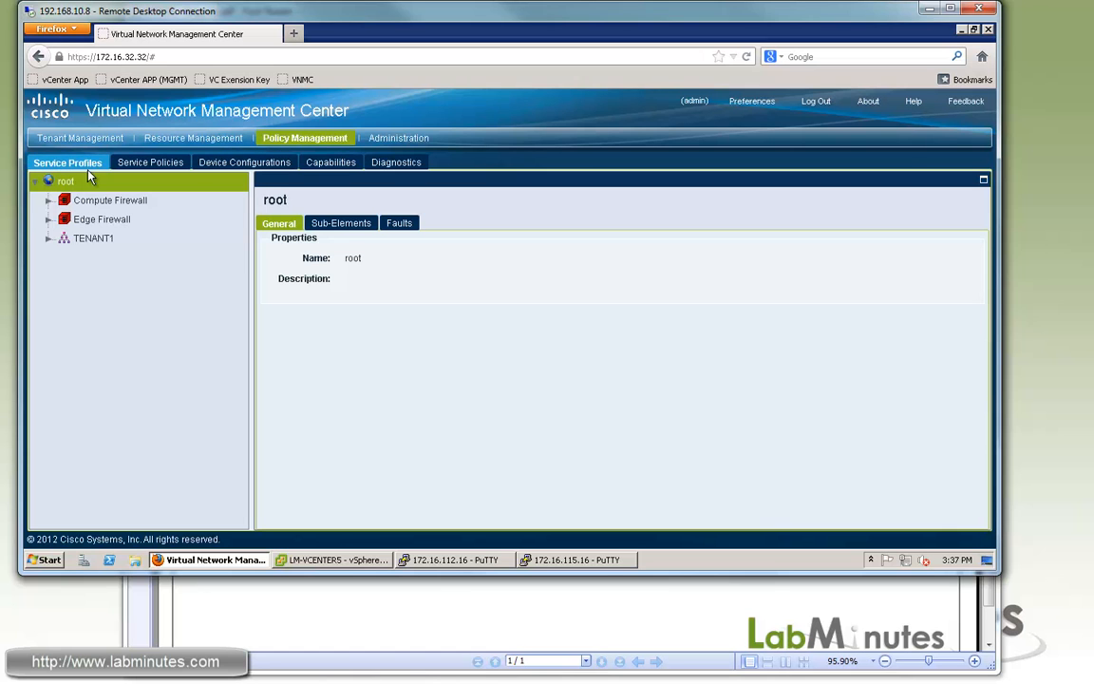
left_click(49, 238)
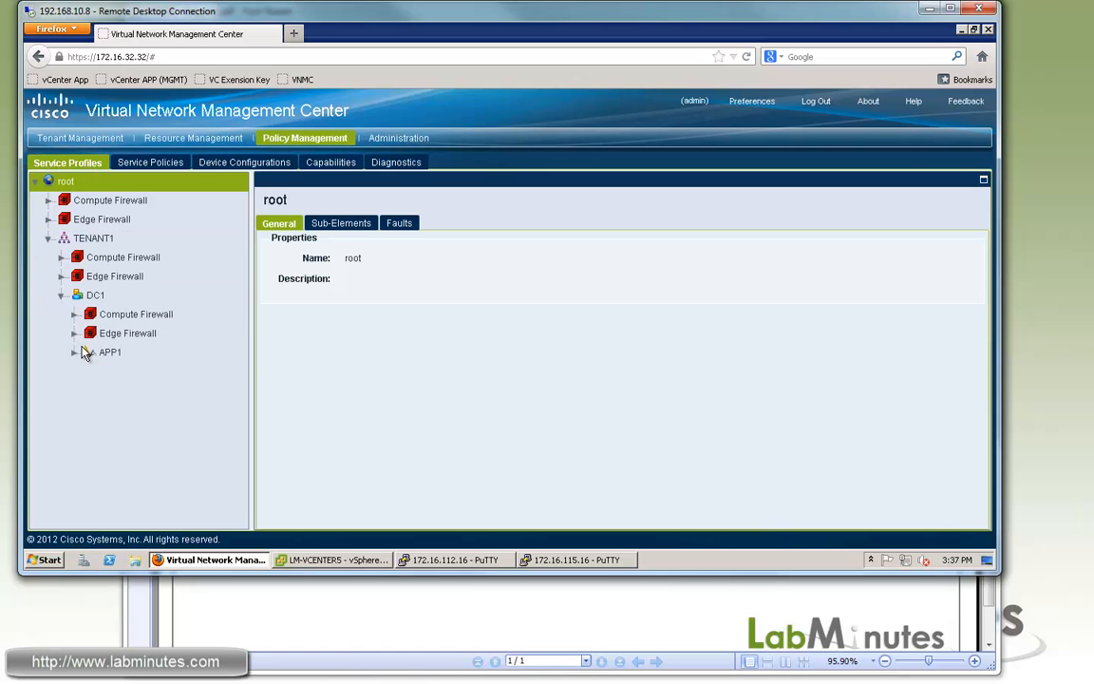
left_click(75, 352)
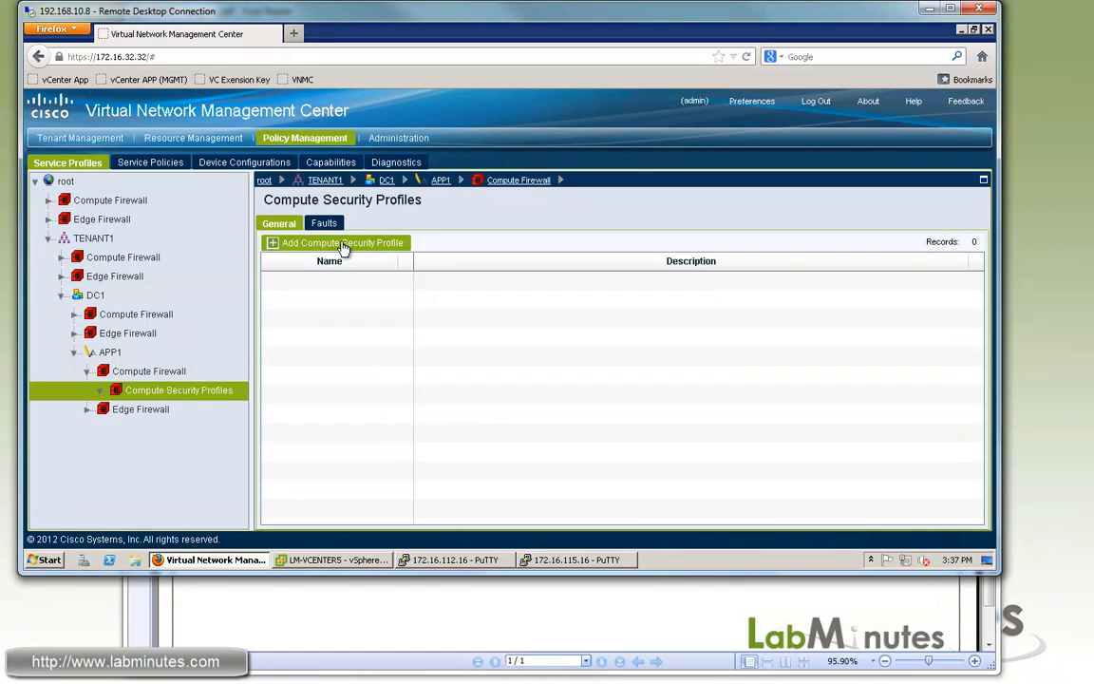
Create SEC_PROFILE_APP1 with policy set ACL_APP1, review the resolved PERMIT_ALL rule, and save.
left_click(335, 243)
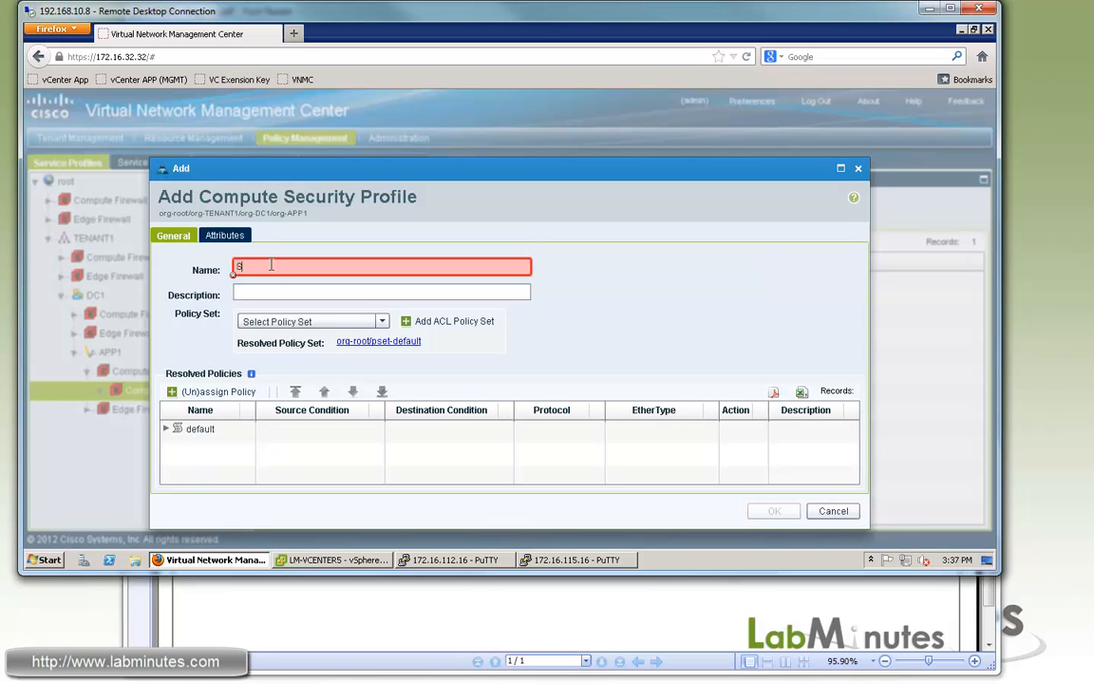
type("SEC_PROFILE_APP1")
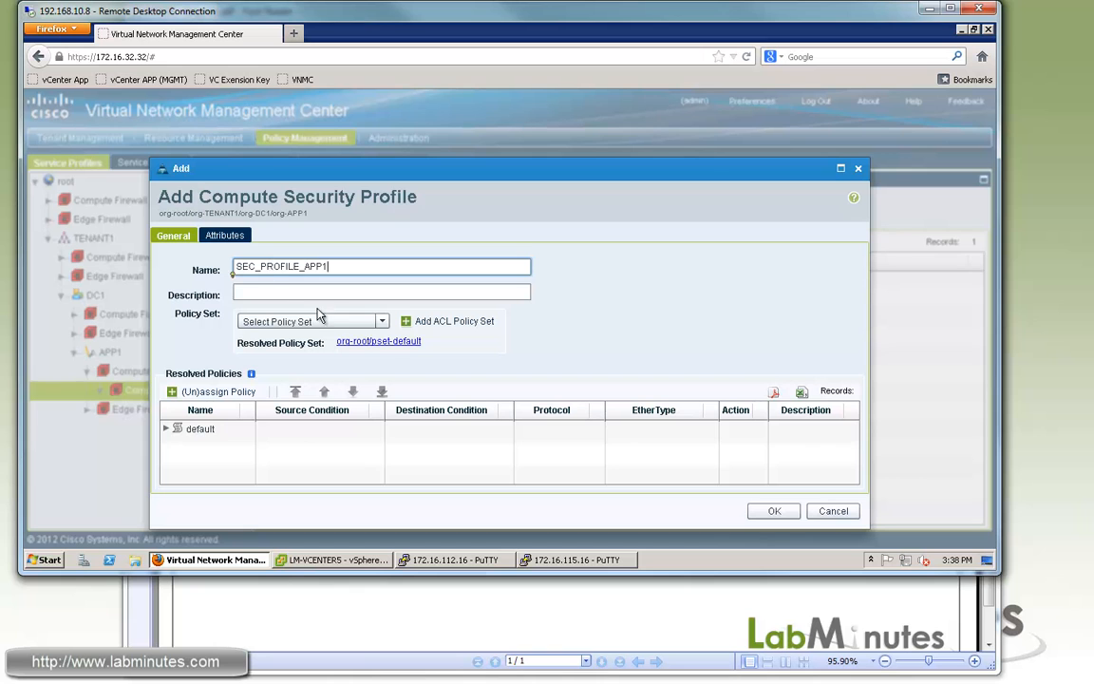
left_click(313, 321)
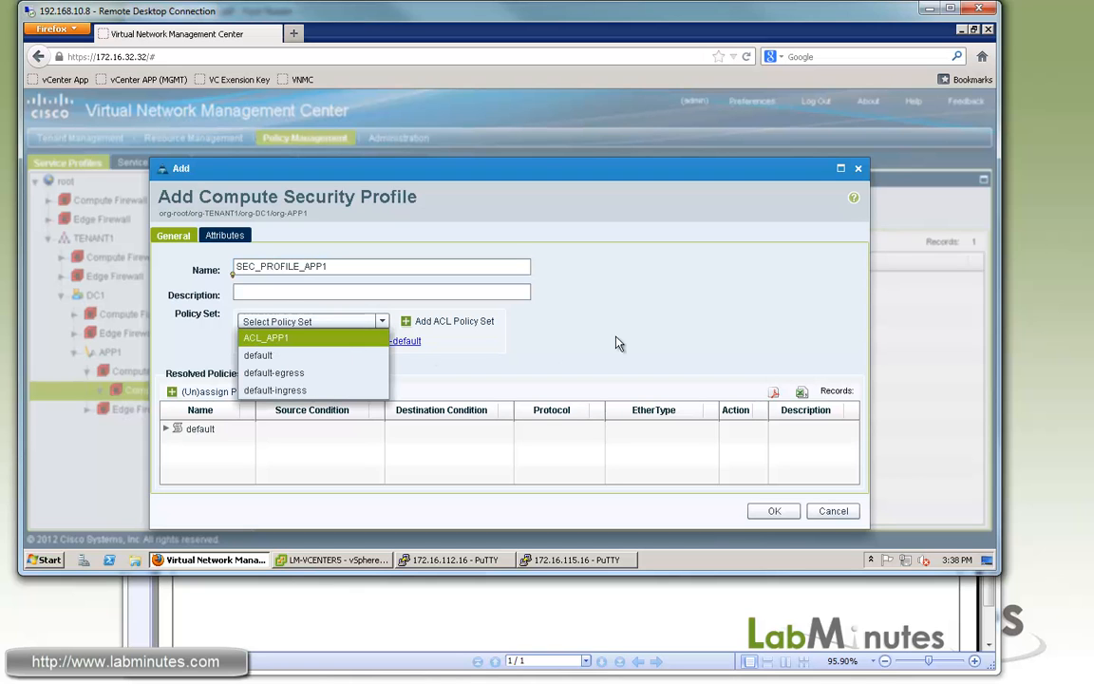
left_click(266, 337)
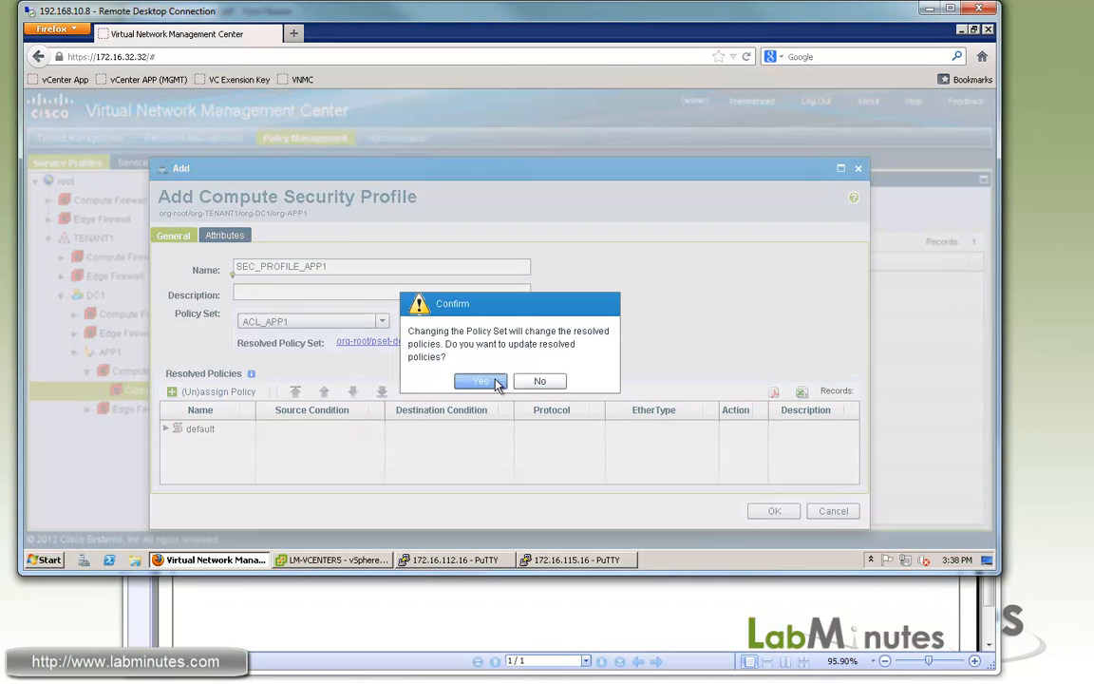
left_click(480, 381)
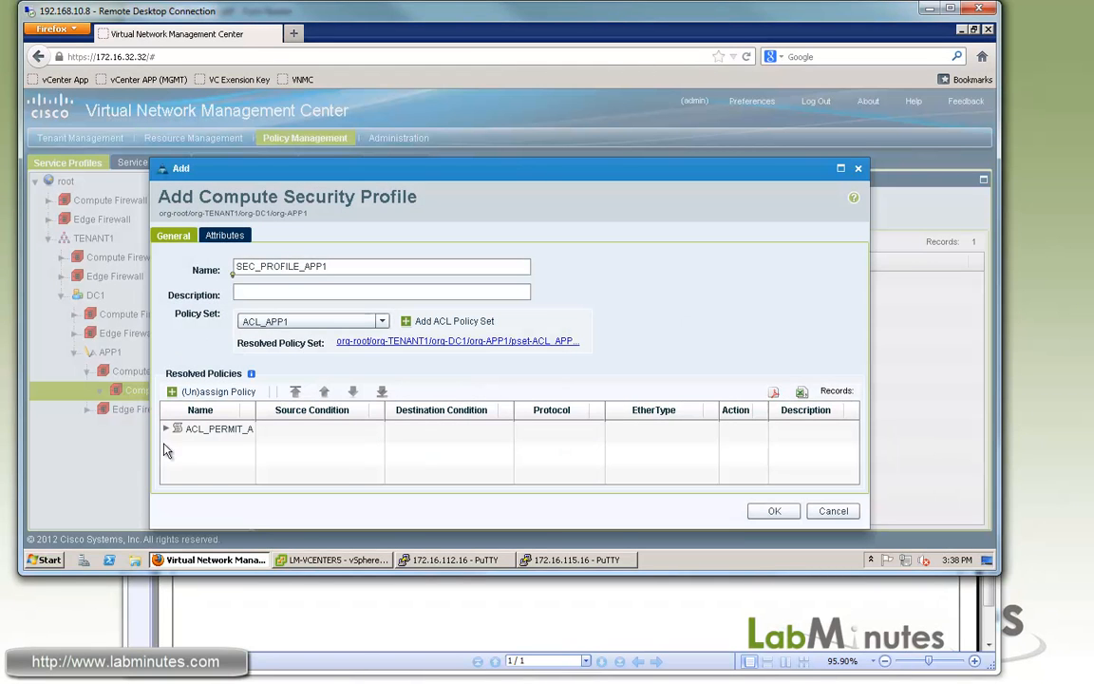
left_click(167, 429)
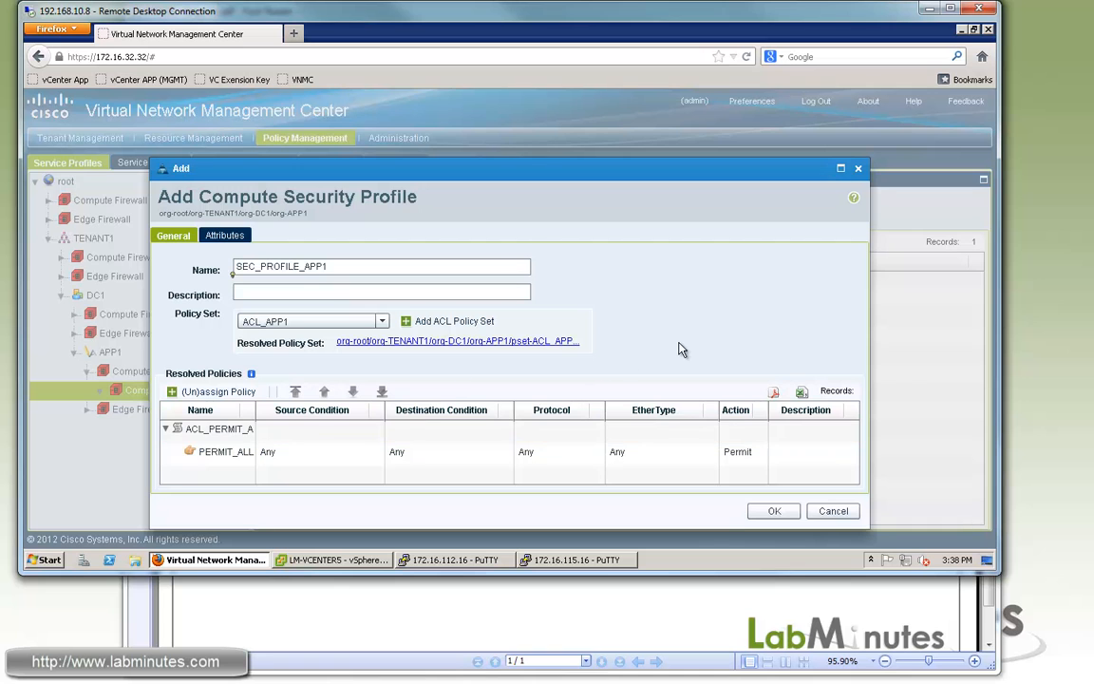
left_click(226, 451)
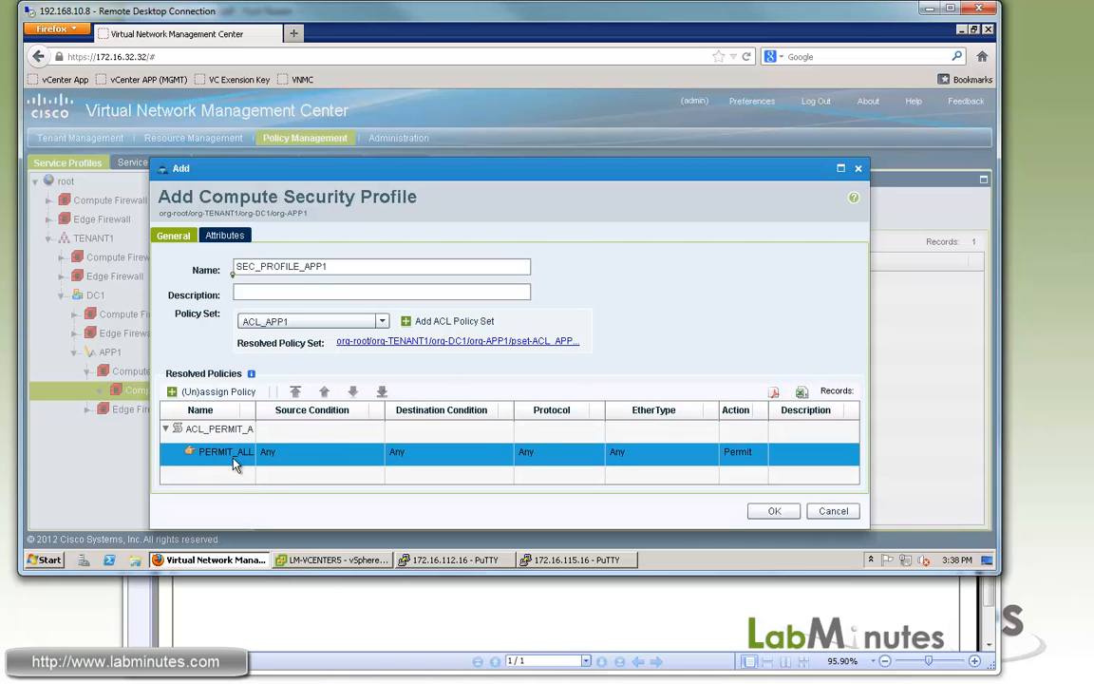
mouse_move(245, 473)
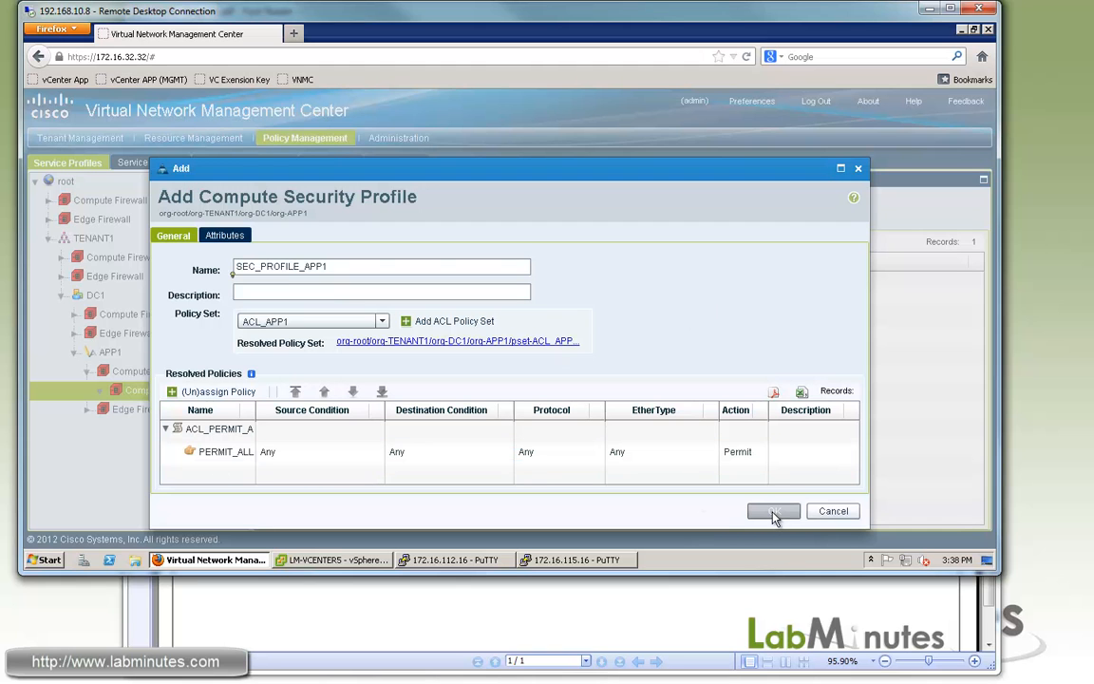
left_click(772, 511)
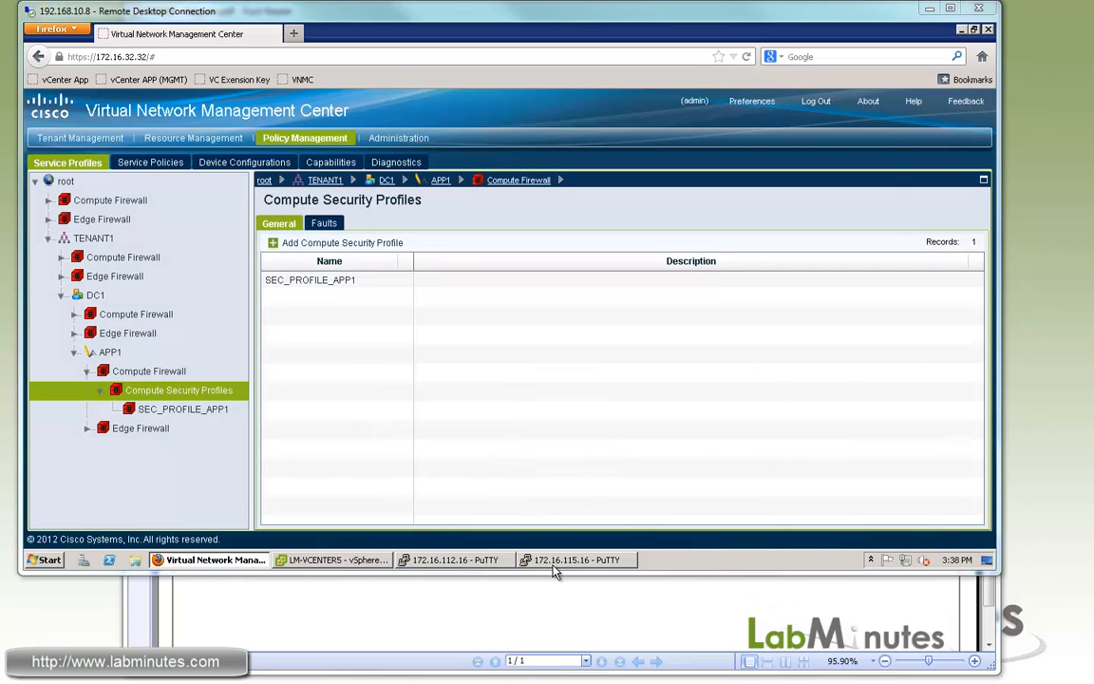
On the 172.16.115.16 VSG session, run 'sh run policy' to show ACL_APP1 and PERMIT_ALL.
left_click(574, 560)
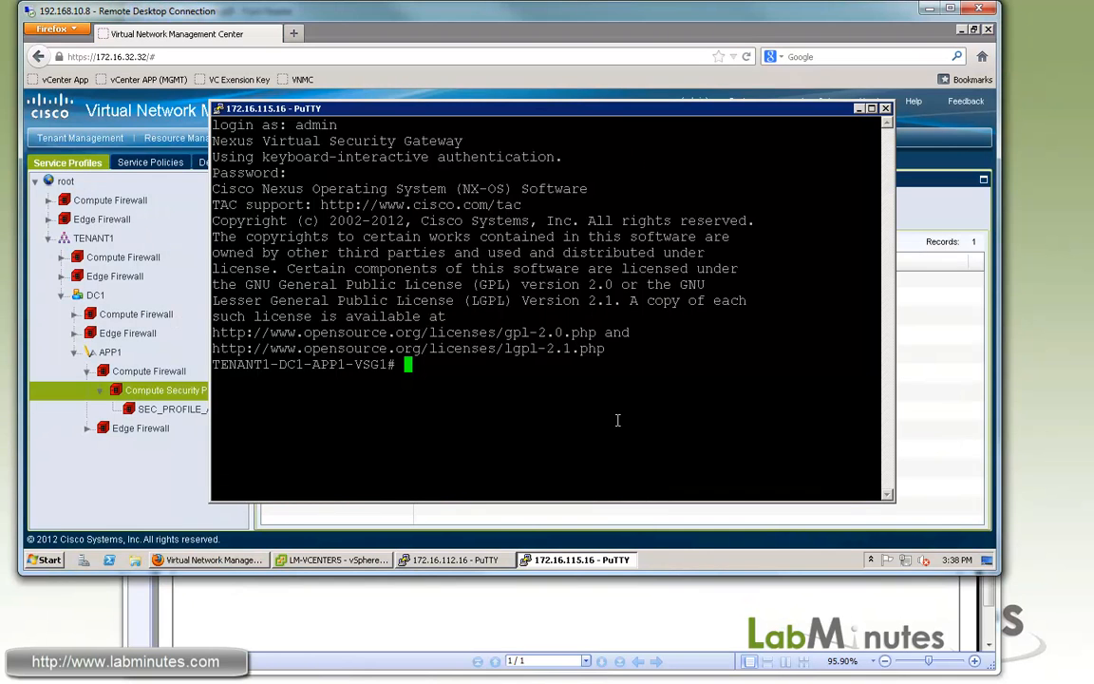
type("sh run policy")
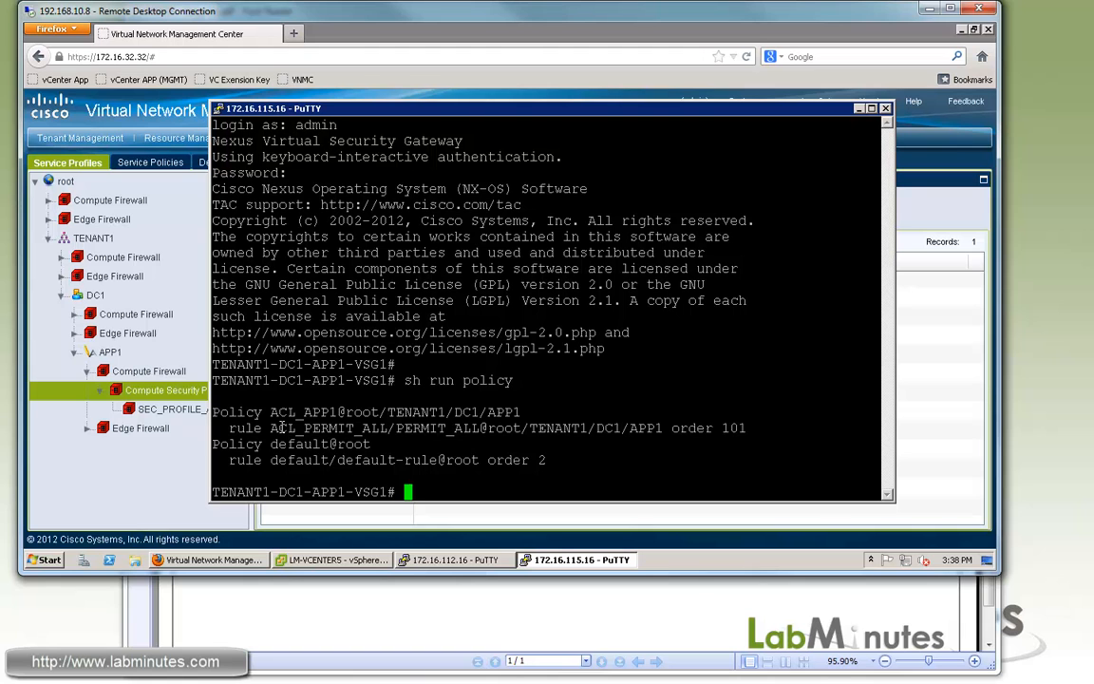
double_click(337, 427)
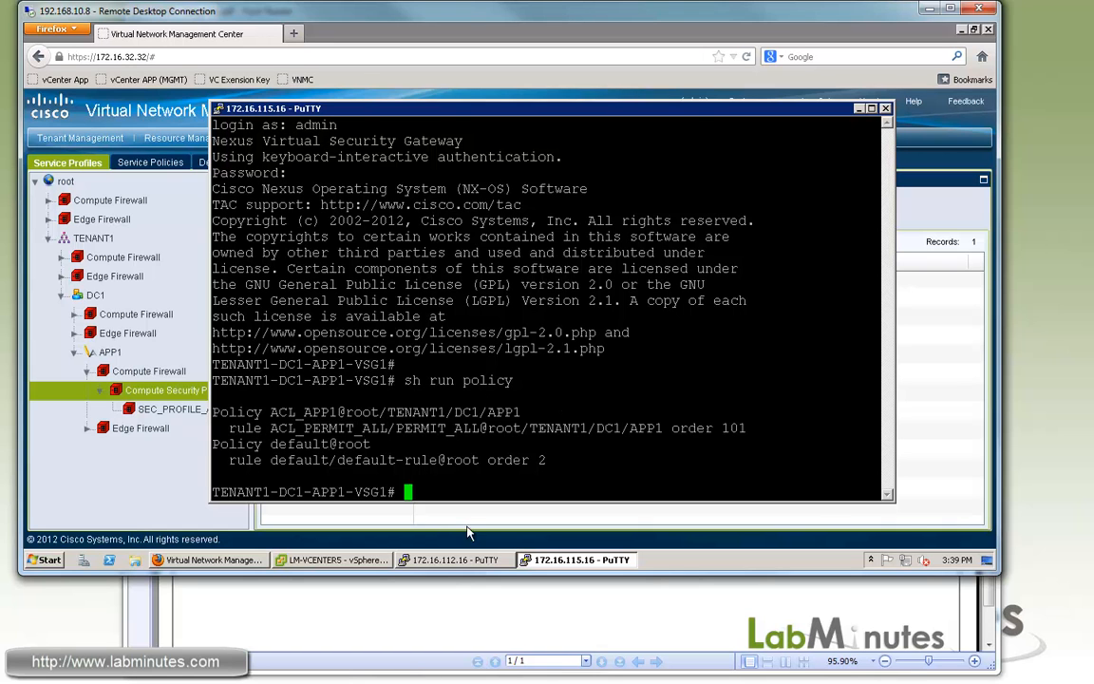
Enter config mode on the Nexus 1000V and query the vservice node command options.
left_click(454, 559)
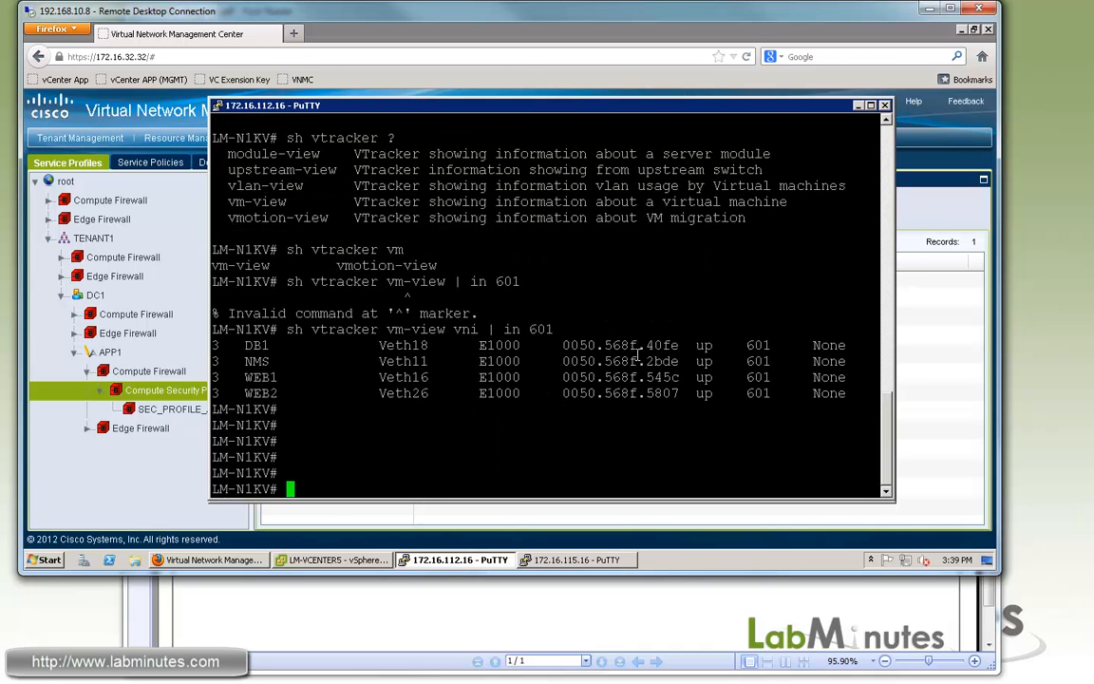
type("conf t")
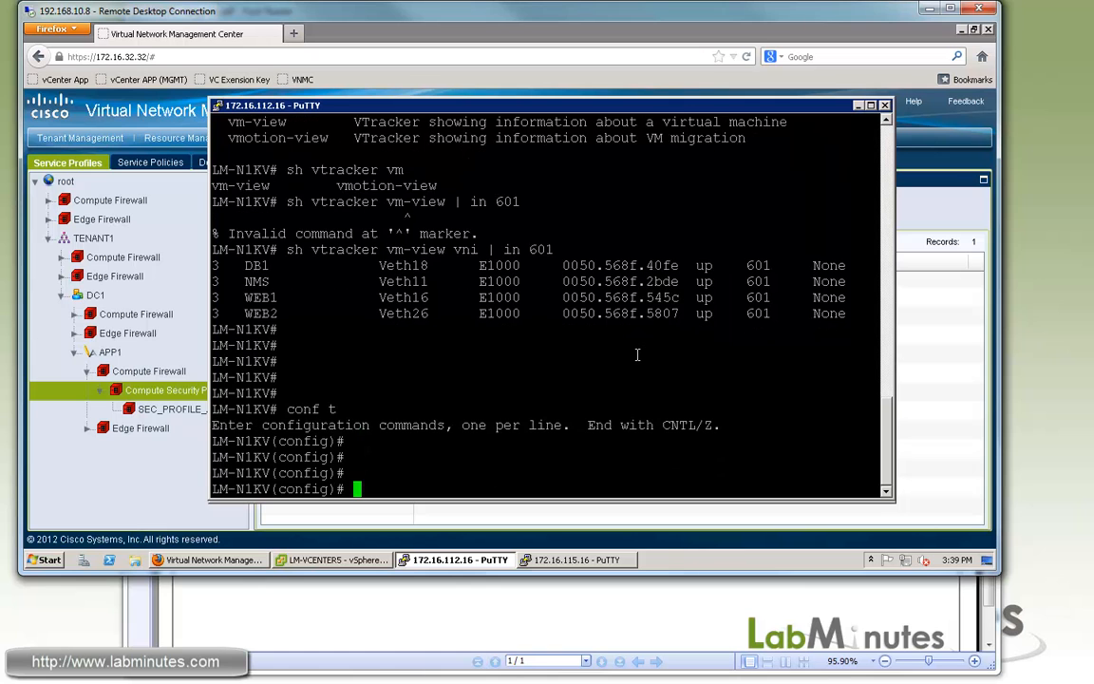
type("vser")
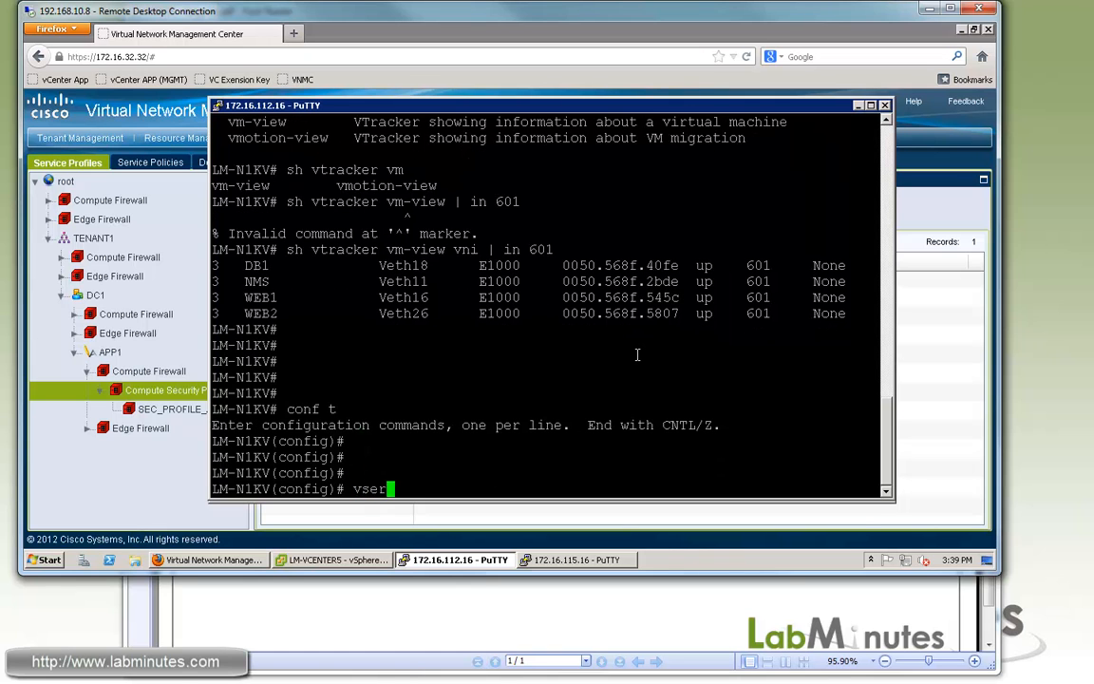
type("vice n")
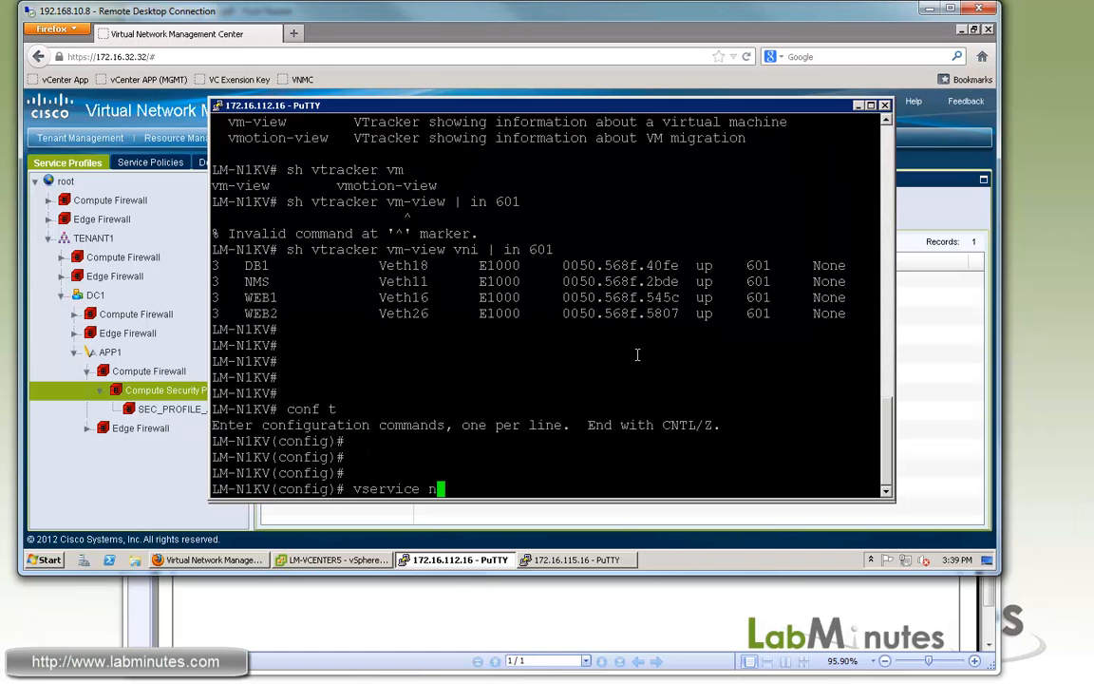
type("ode ?")
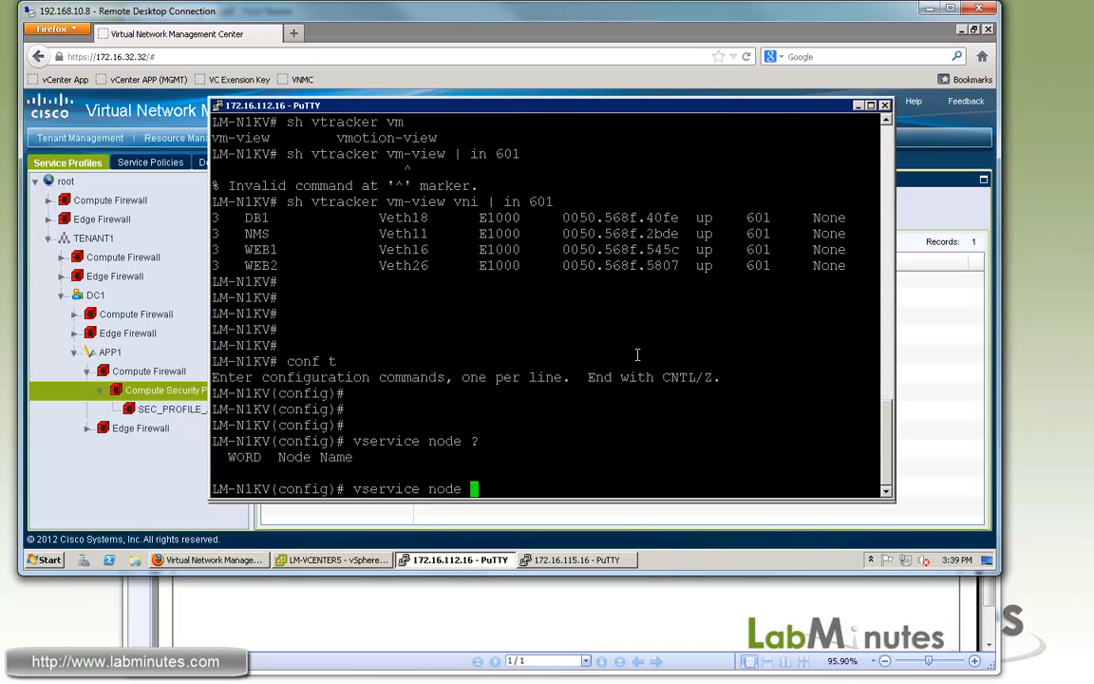
mouse_move(578, 586)
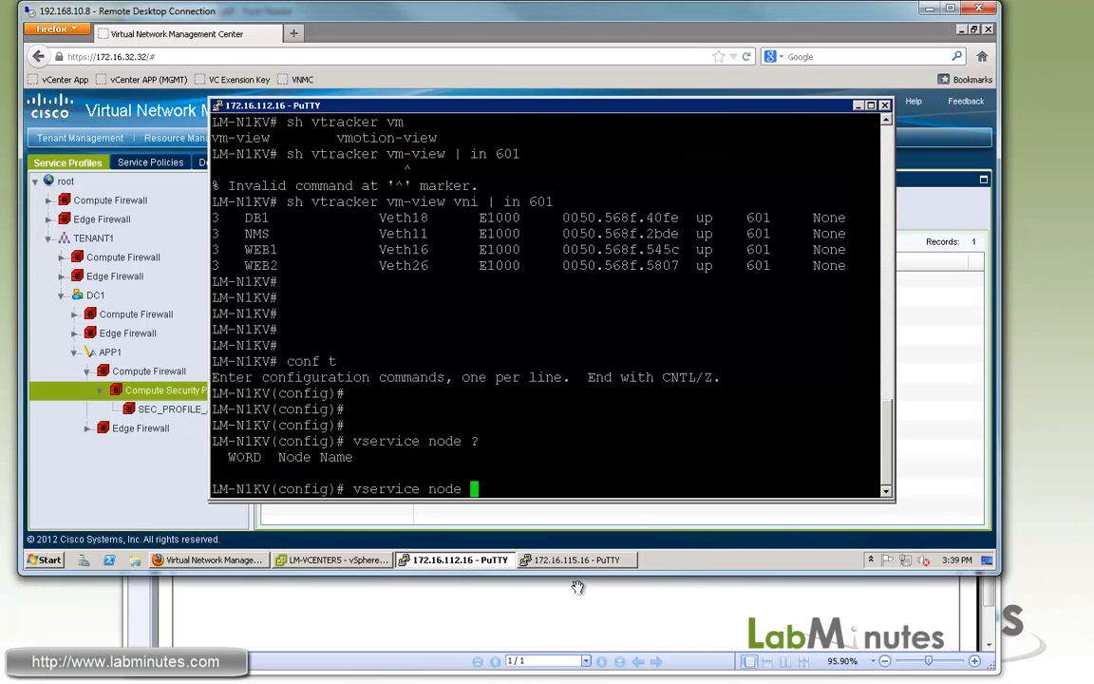
left_click(573, 560)
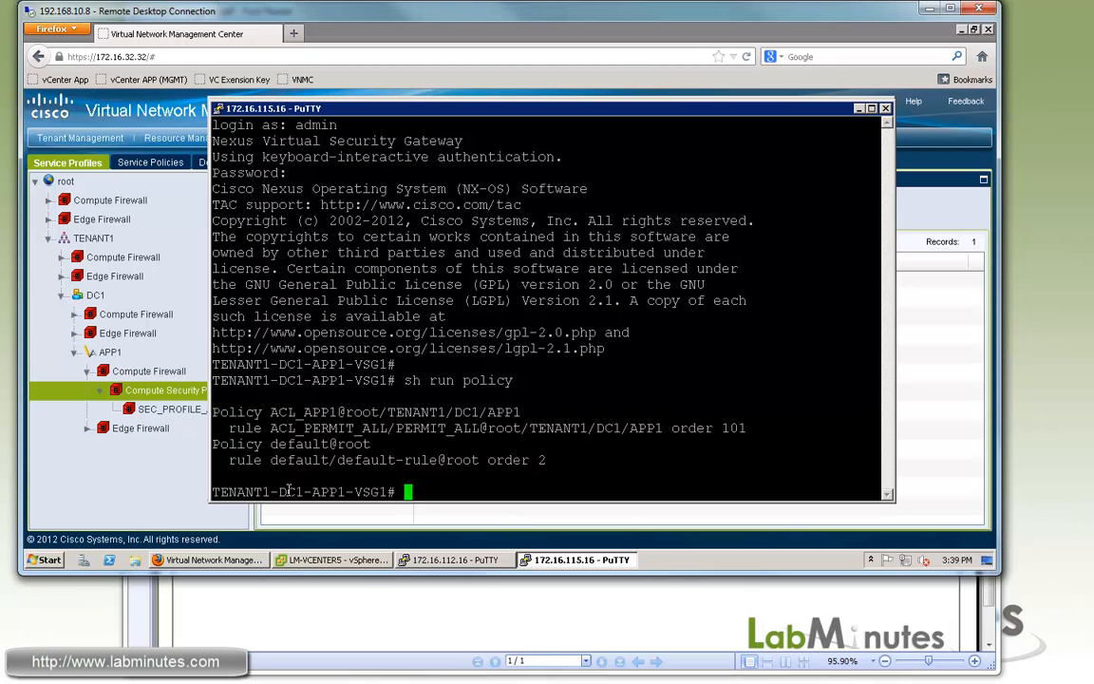
key("ctrl+c")
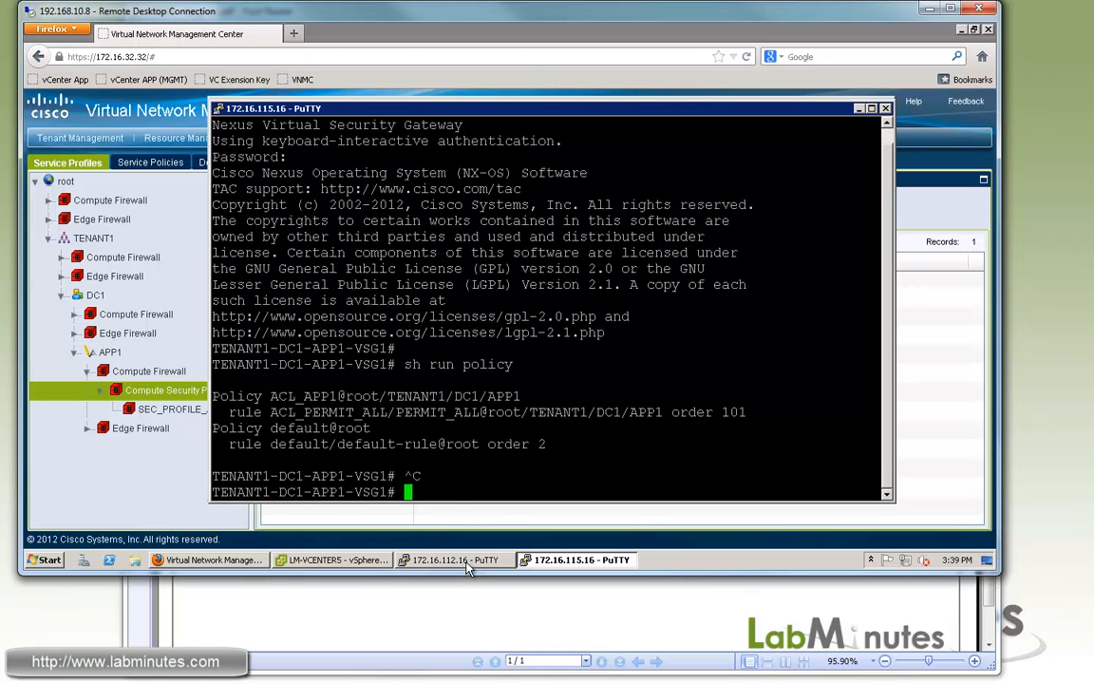
left_click(454, 560)
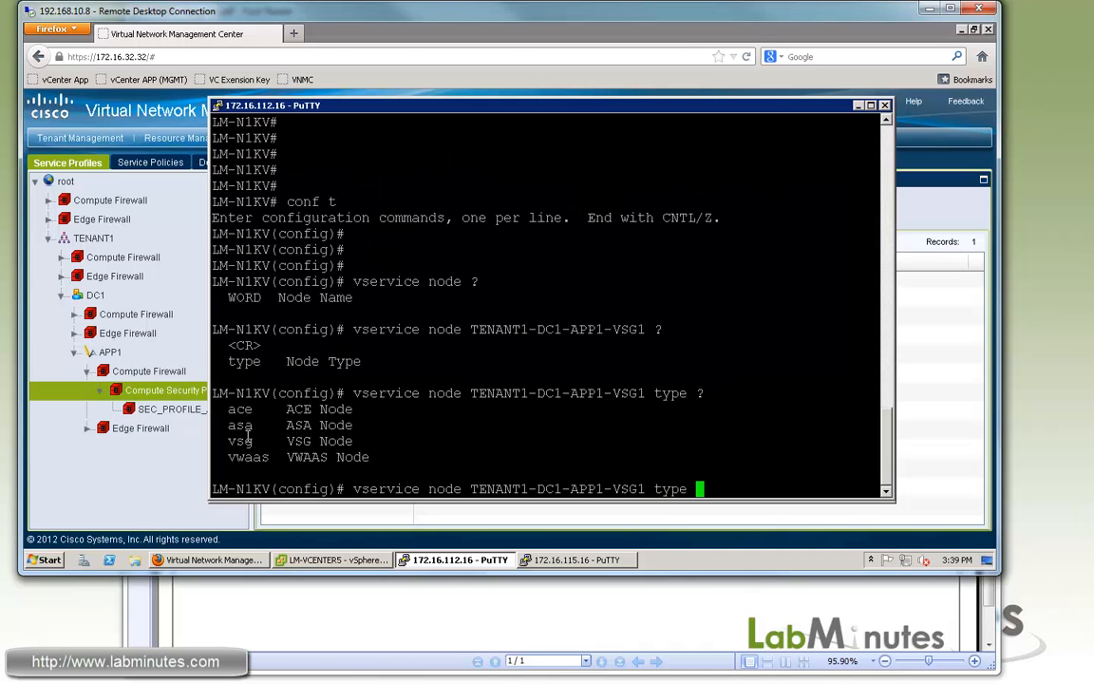
Set the vservice node type to vsg with IP address 172.16.114.16.
type("v")
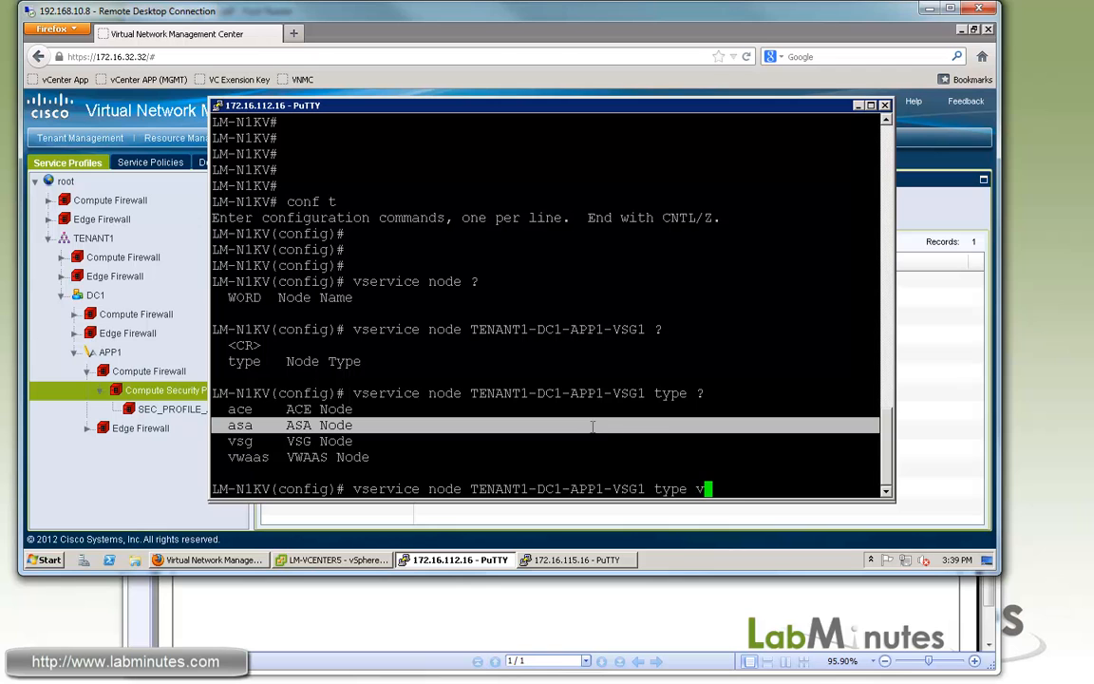
type("sg")
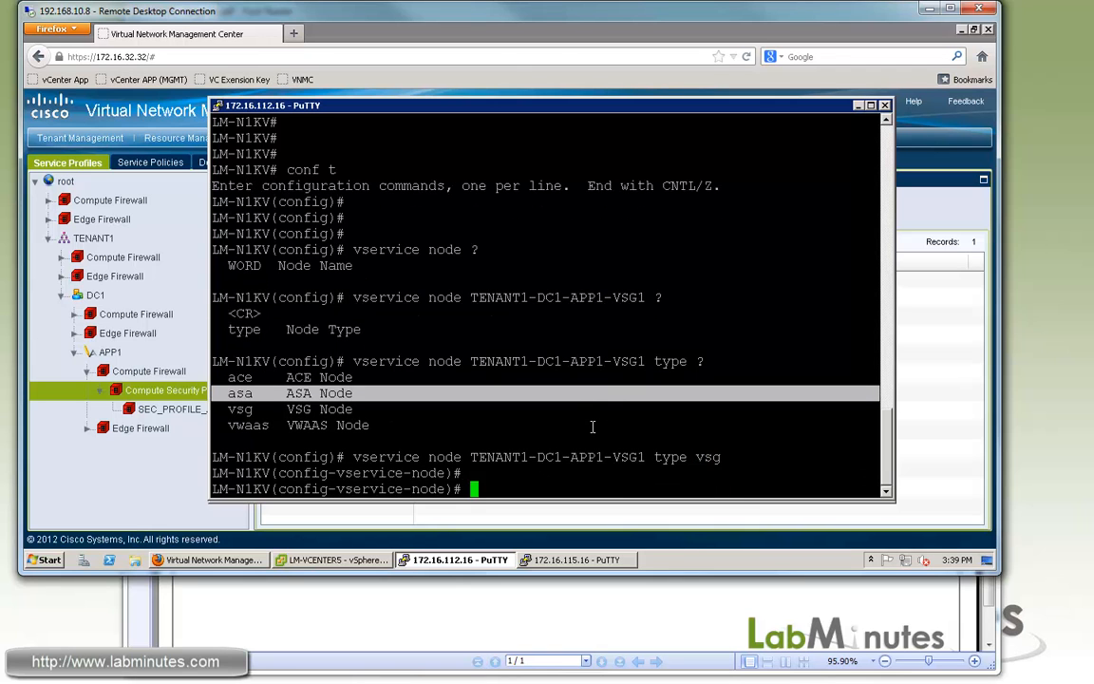
type("ip address")
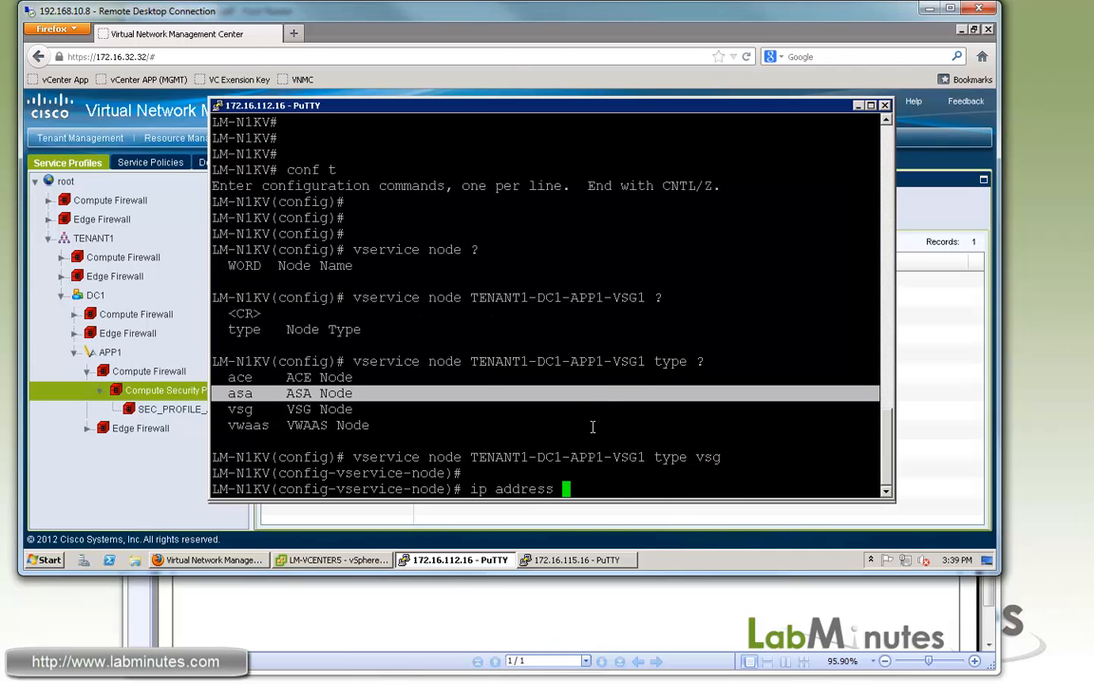
type("172.")
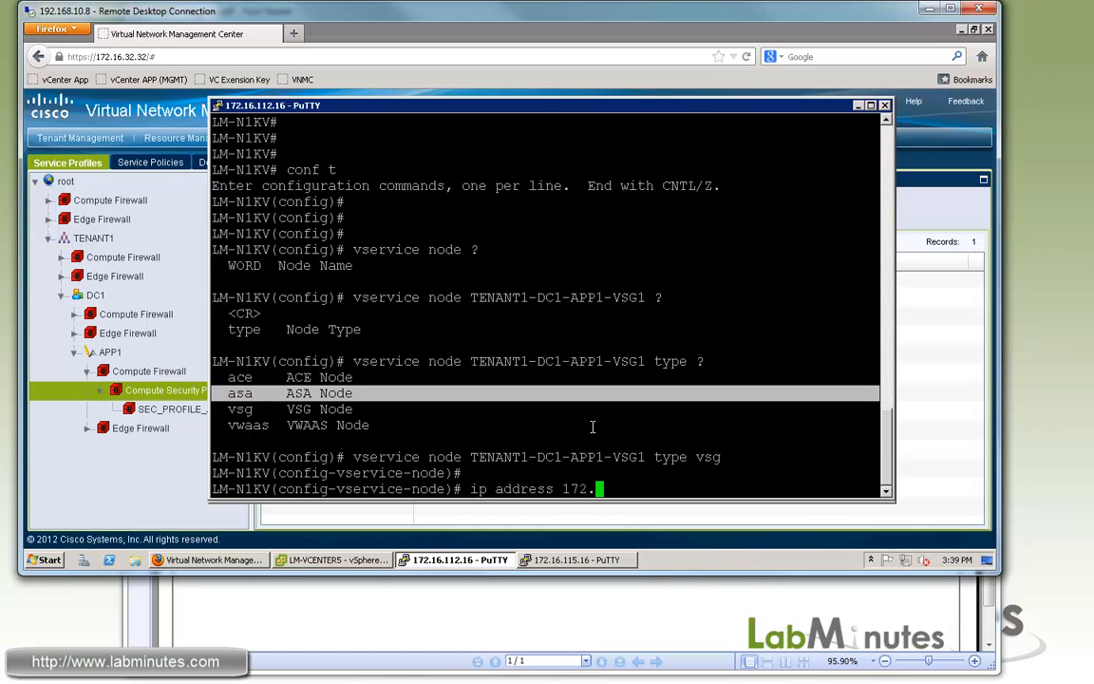
type("16")
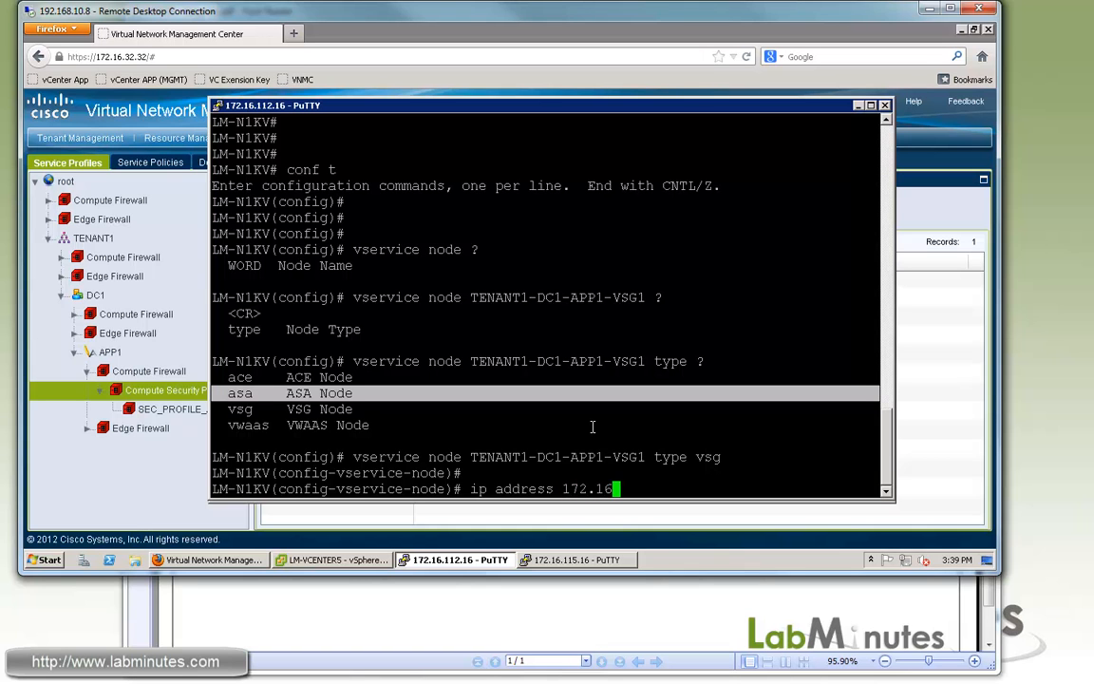
type(".")
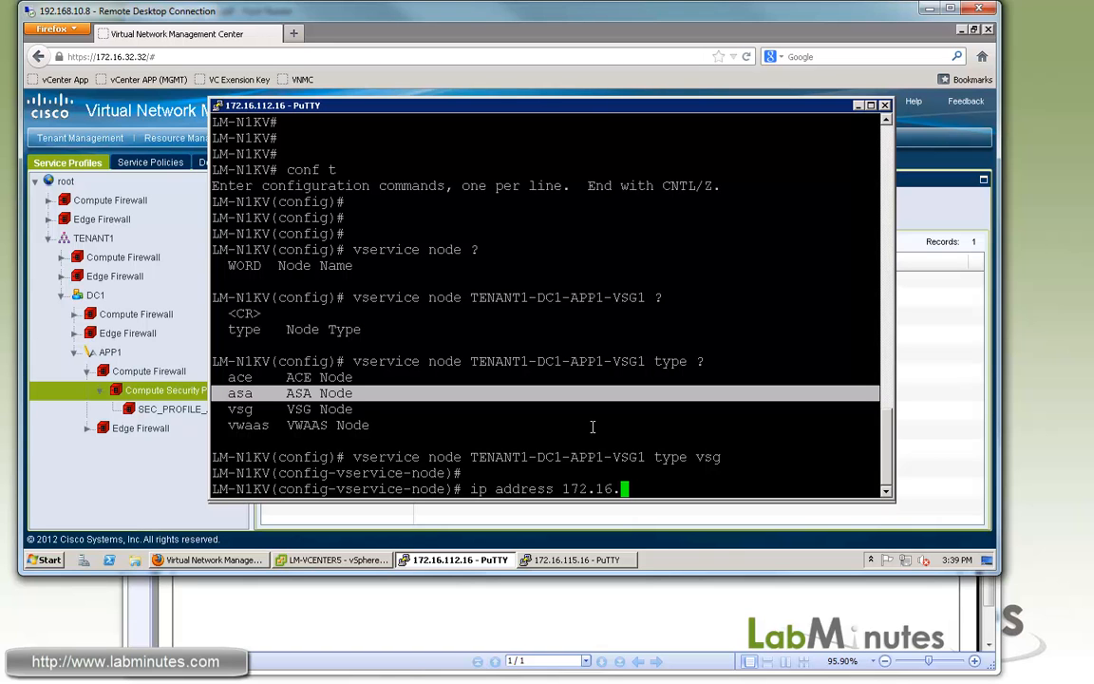
type("114")
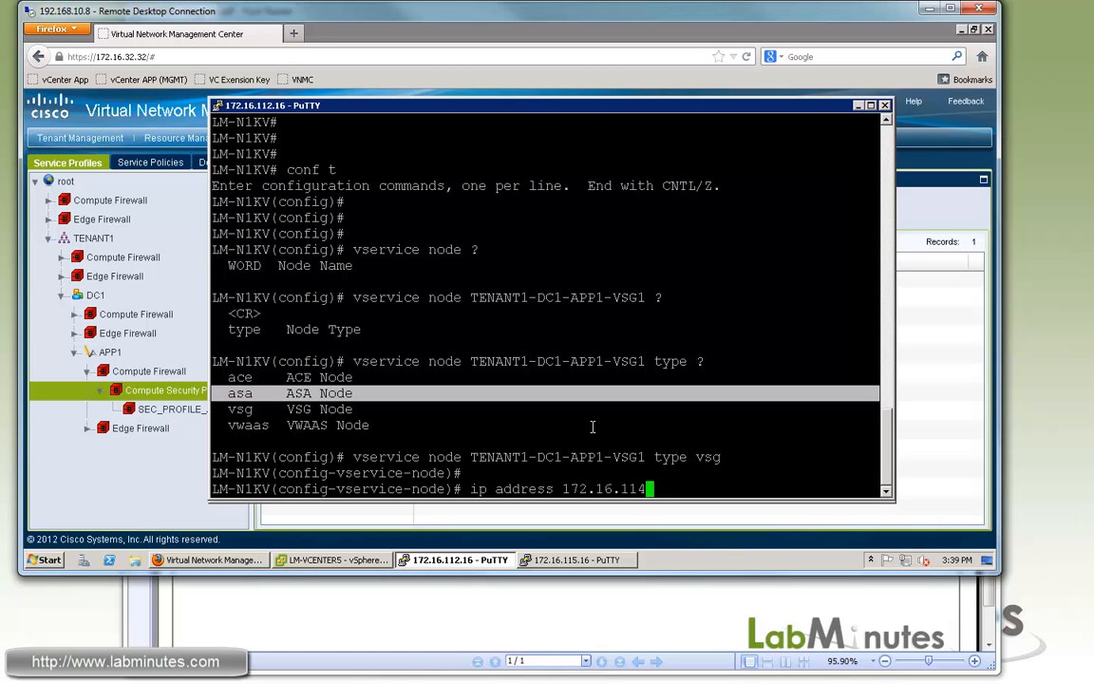
type(".16")
type("?")
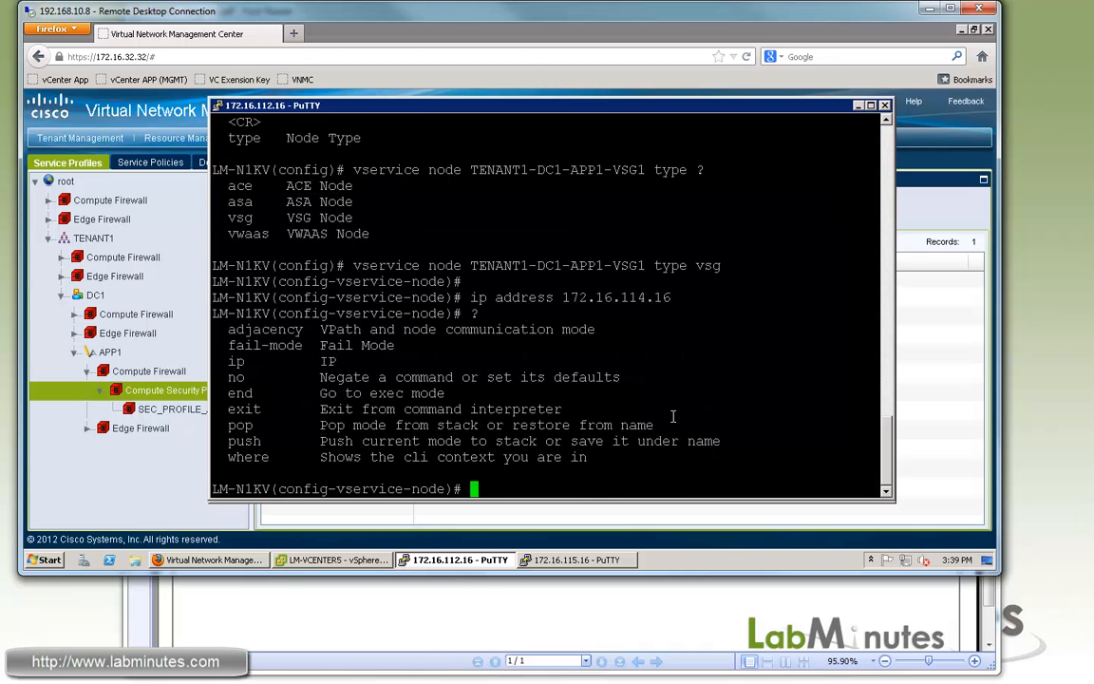
Set adjacency l3 and fail-mode close, then exit the node configuration.
type("adjacency ?")
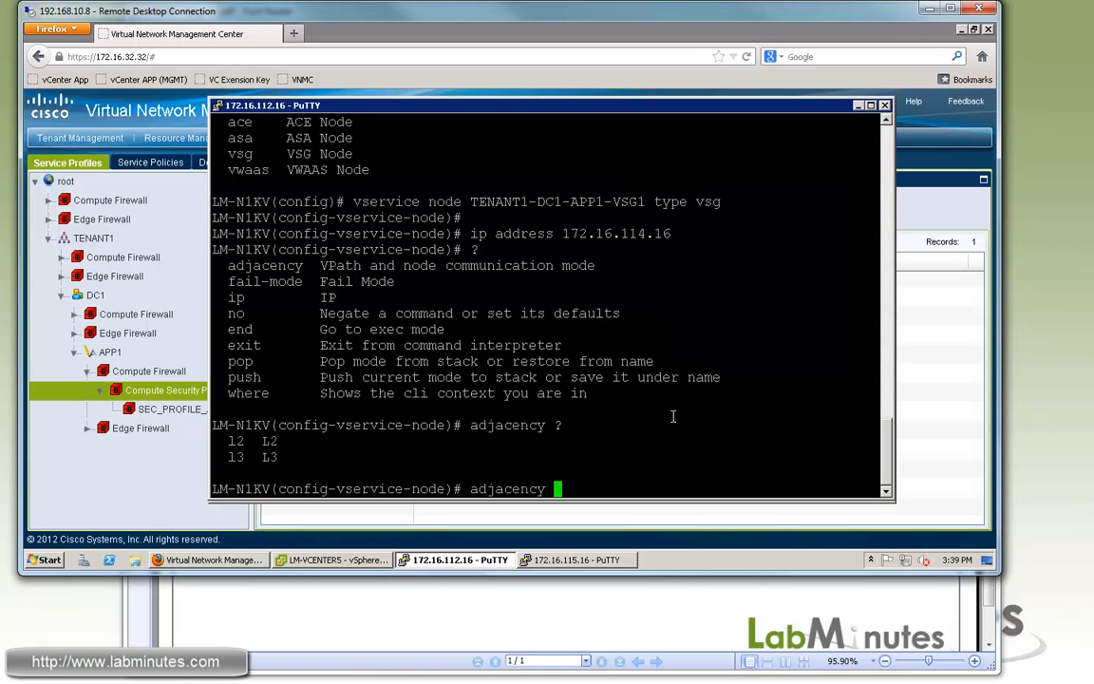
type("l3")
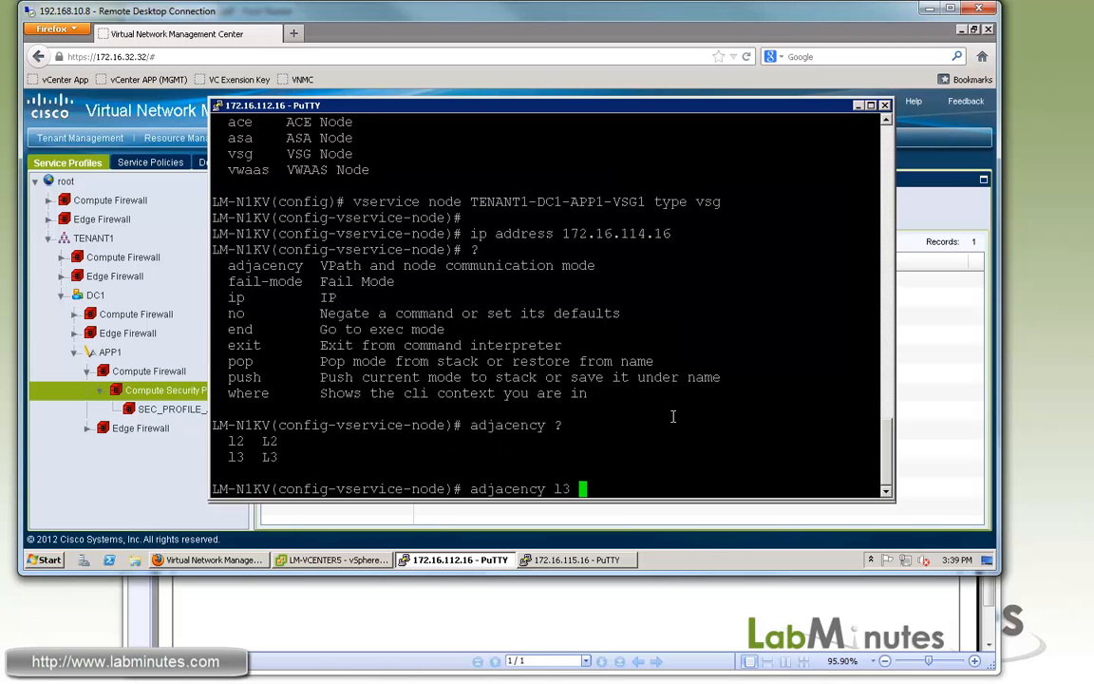
type("fail-mo")
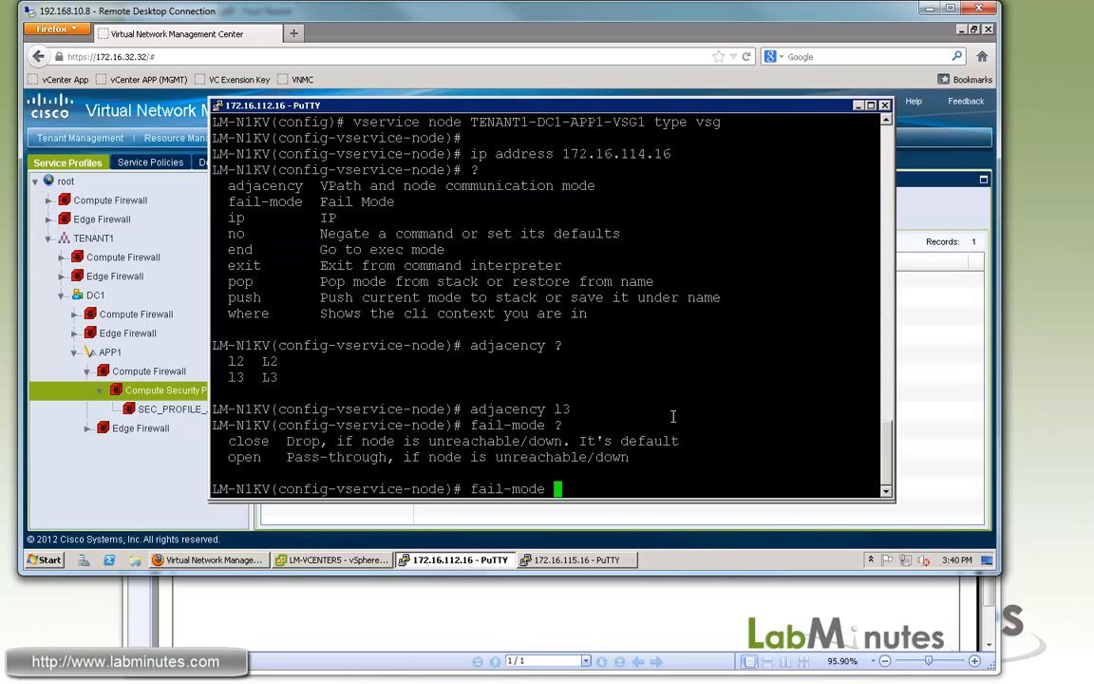
type("cl")
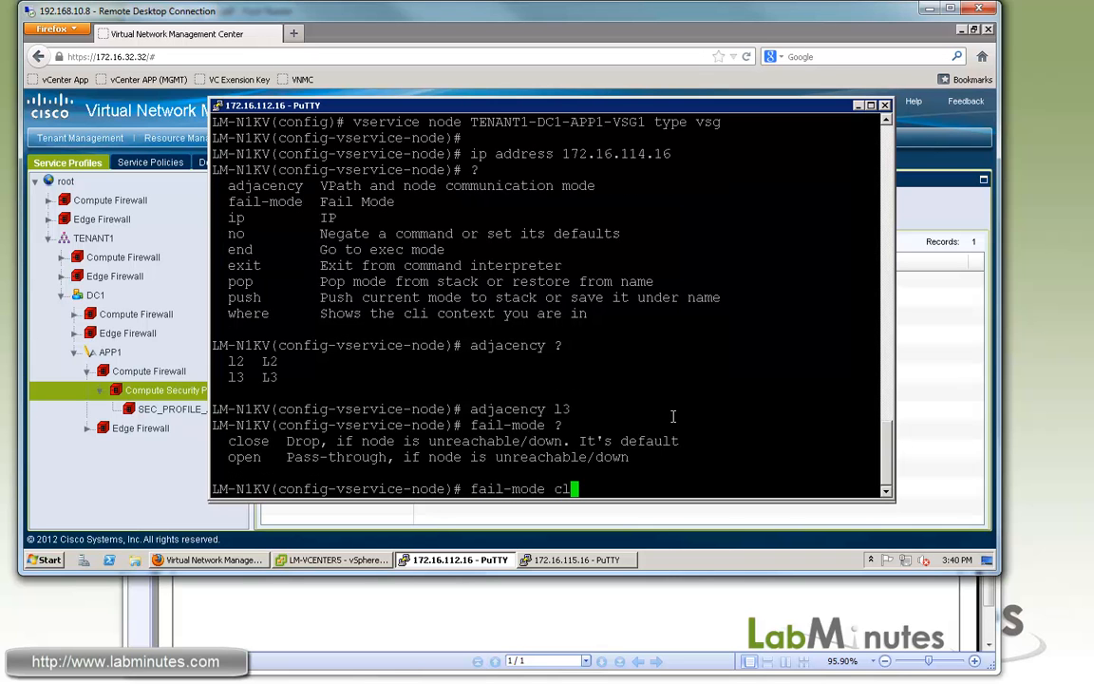
type("ose")
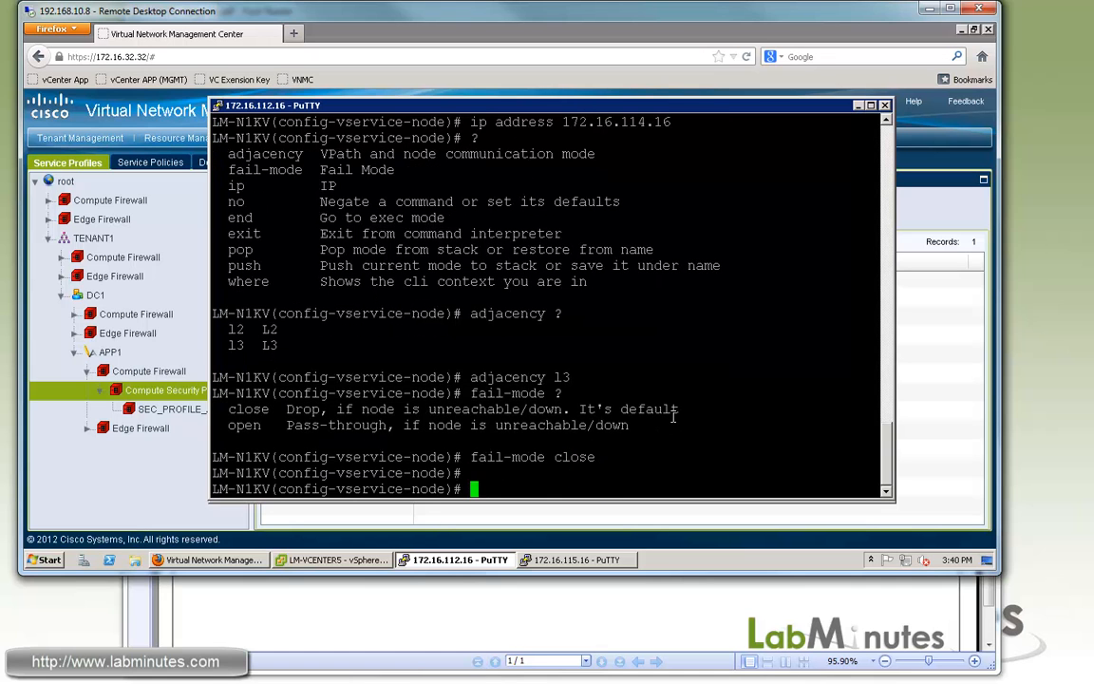
type("exi")
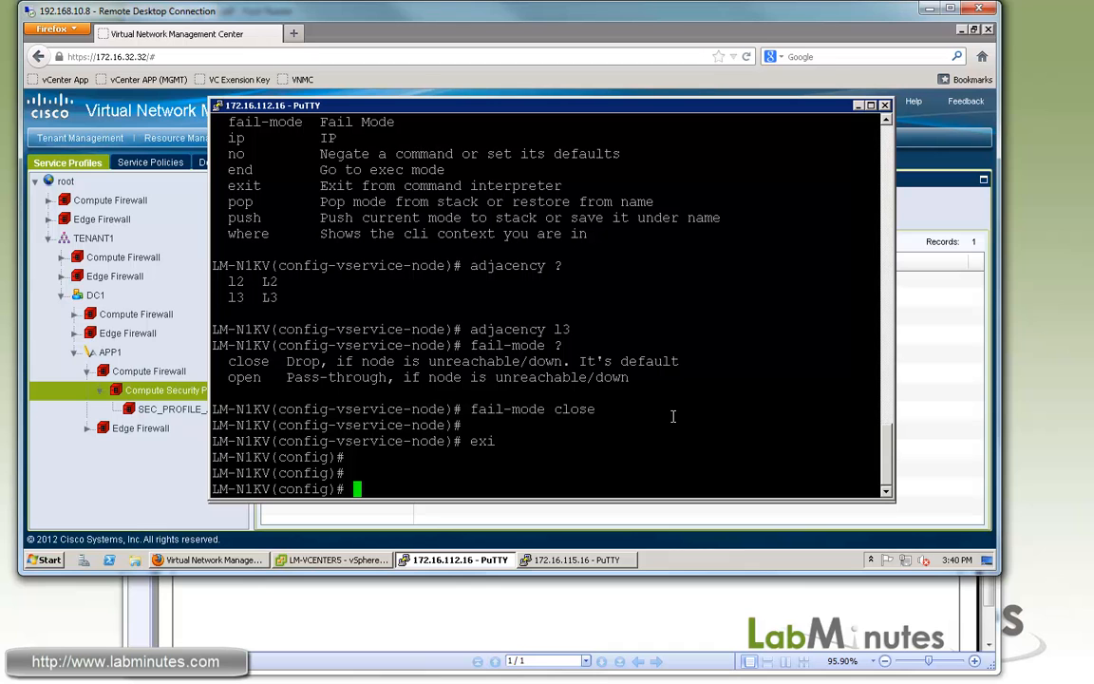
mouse_move(584, 431)
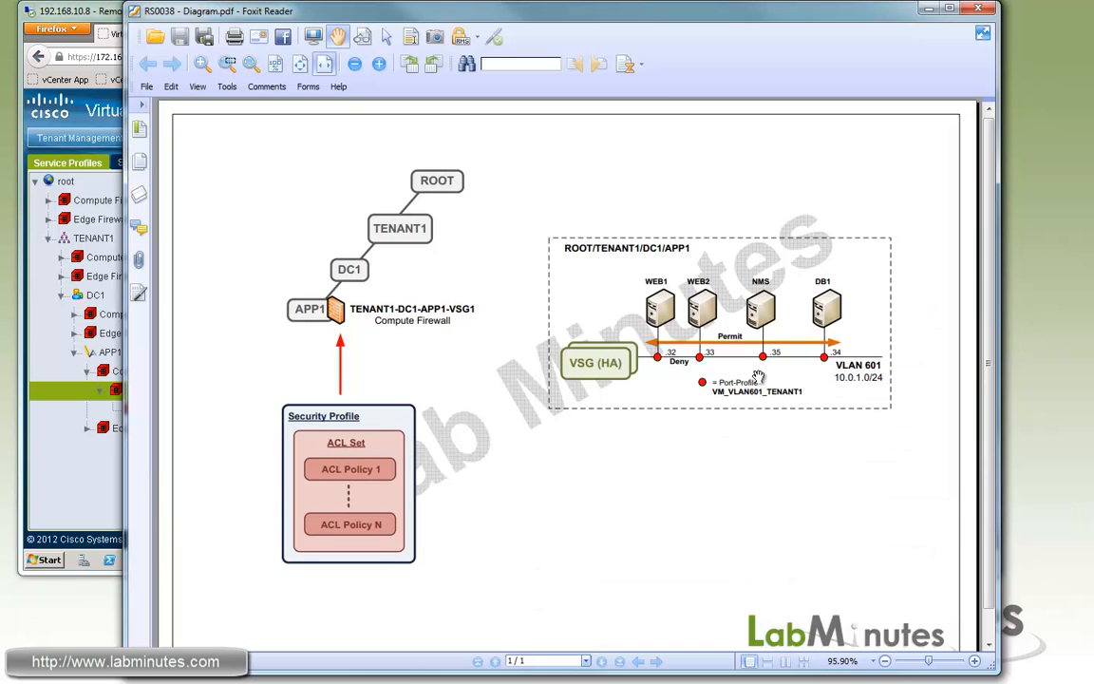
left_click(461, 559)
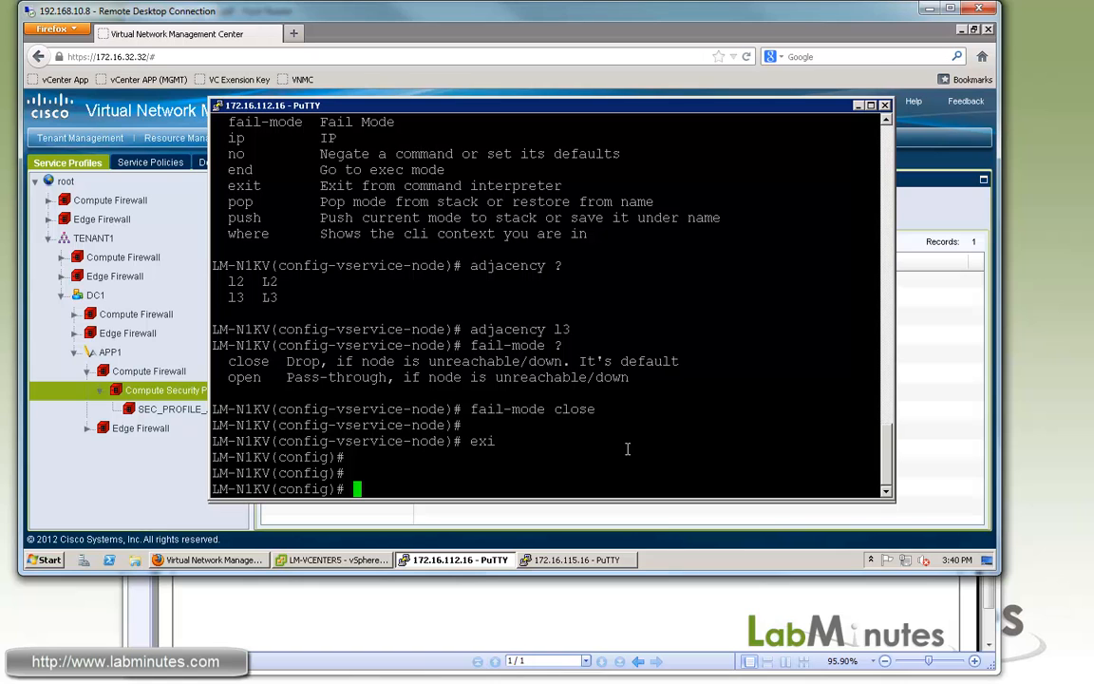
List port-profiles matching 601 and enter port-profile VM_VLAN601_TENANT1.
type("sh run")
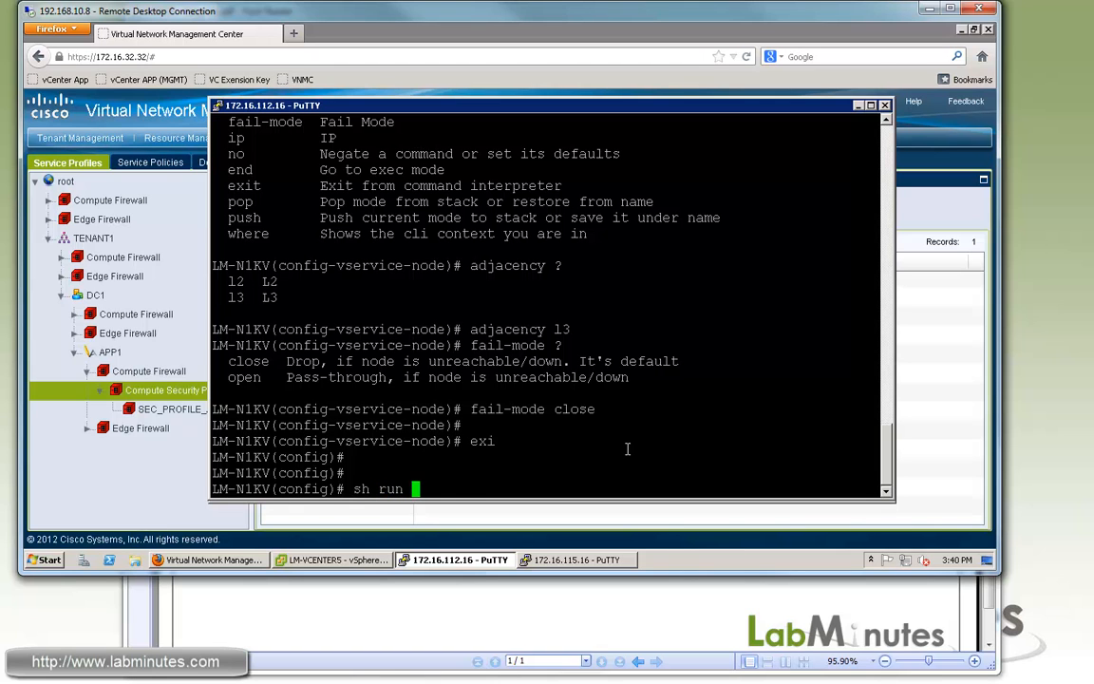
type("port-pro | in 601")
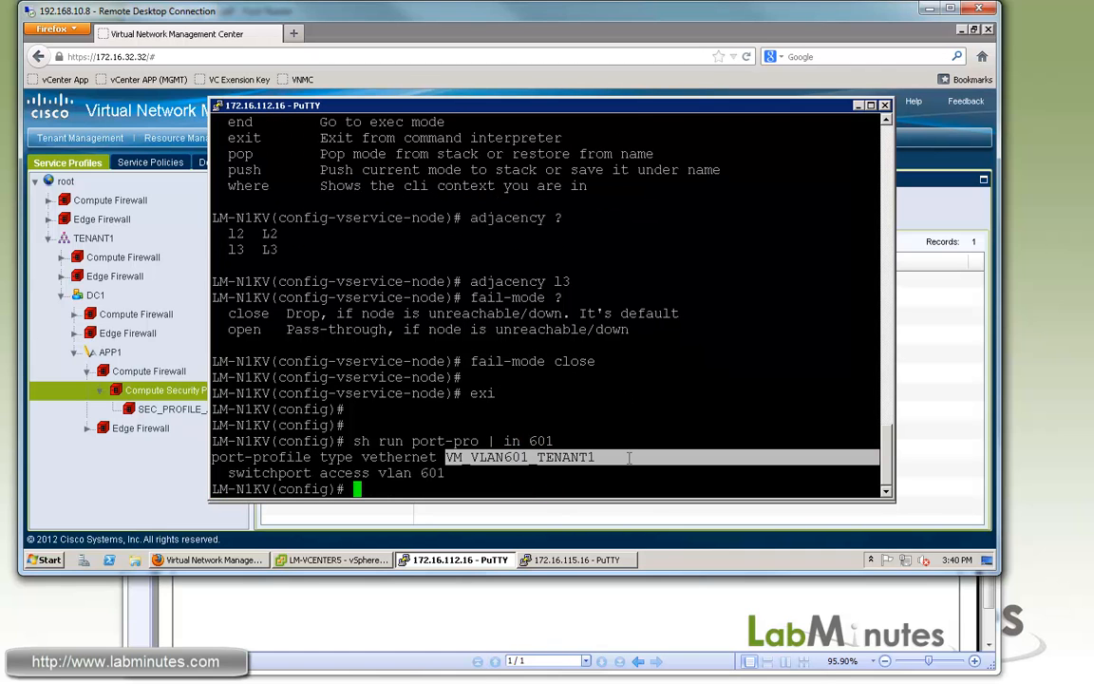
type("portp-p VM_VLAN601_TENANT1")
type("port-pr VM_VLAN601_TENANT1")
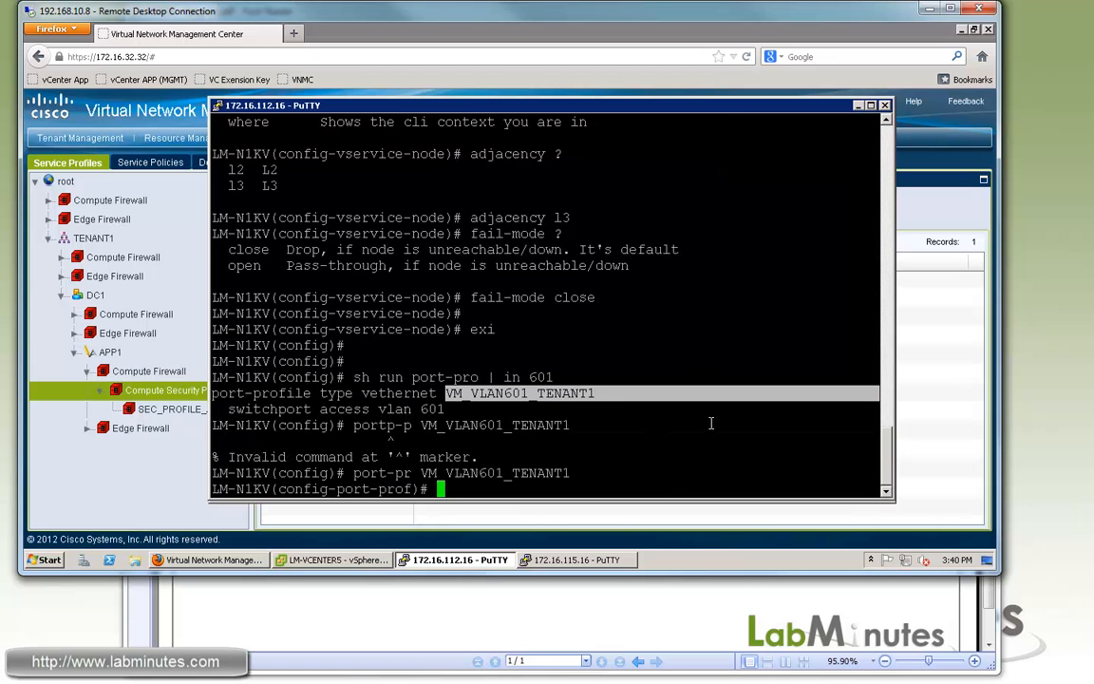
Assign the port-profile to organization root/TENANT1/DC1/APP1.
type("o")
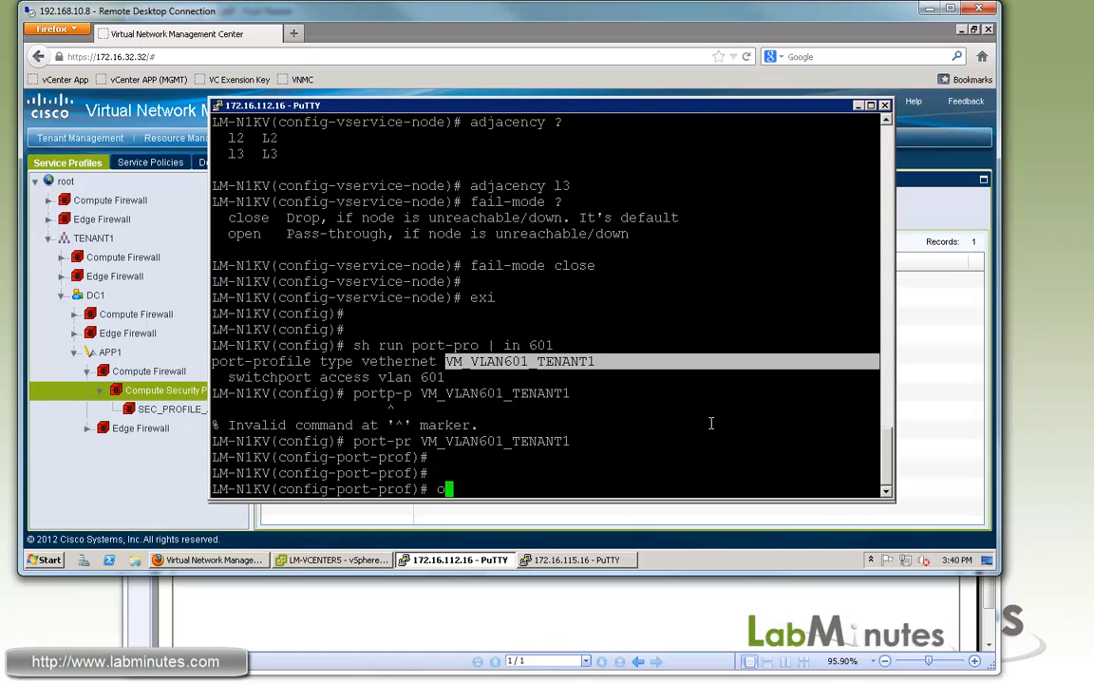
type("rg")
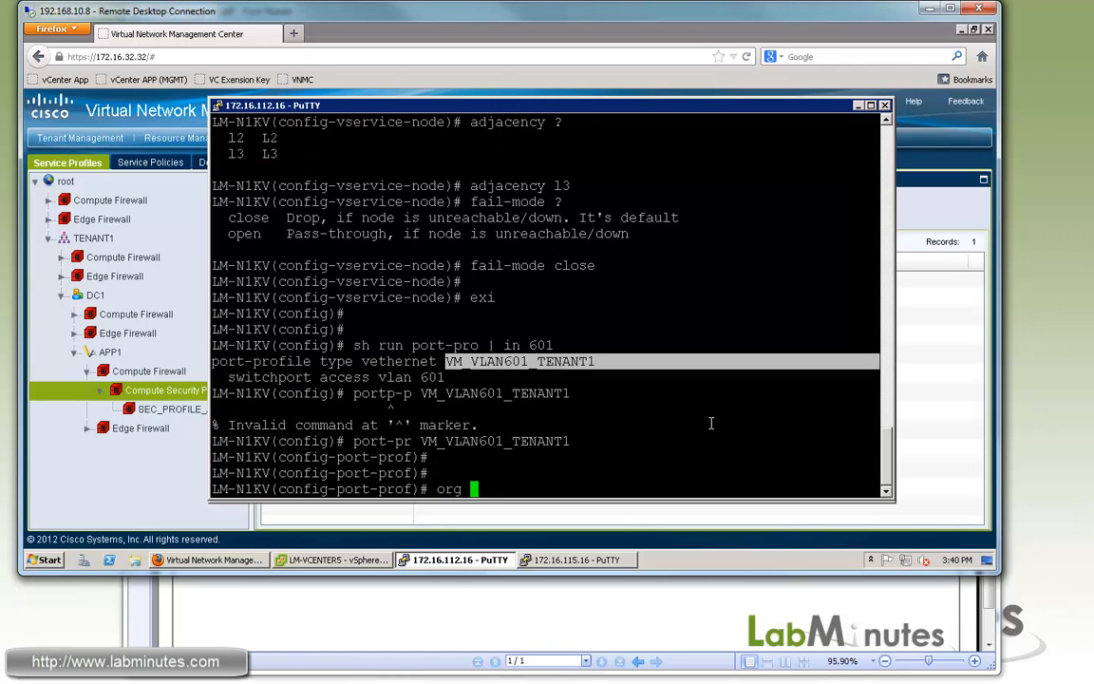
type("root")
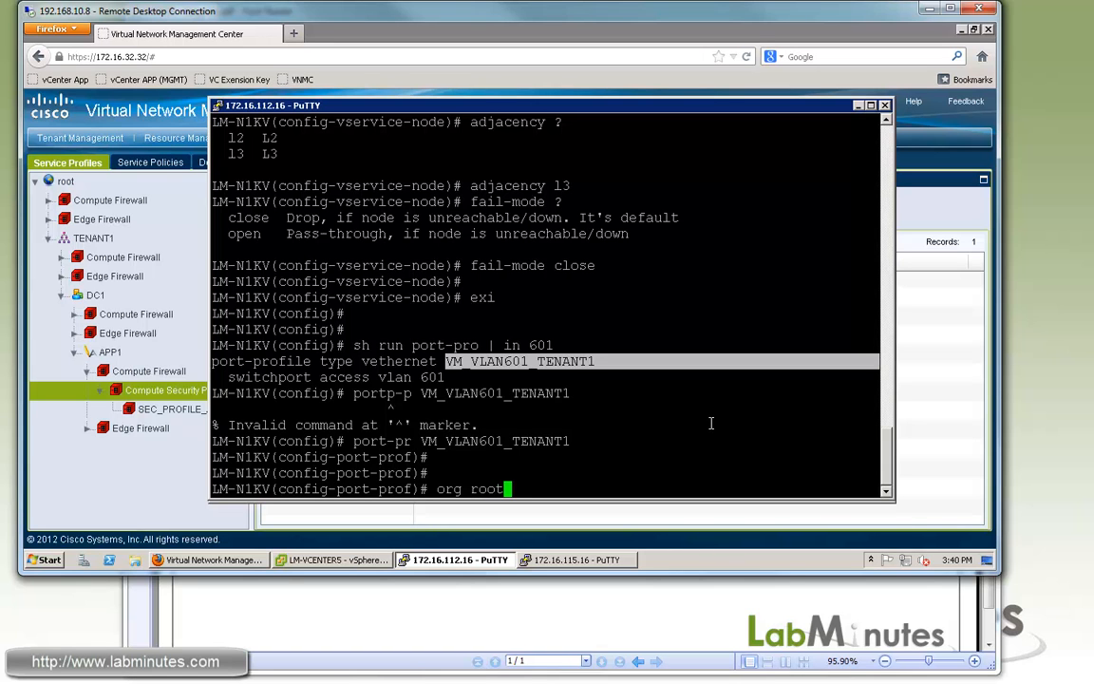
type("/")
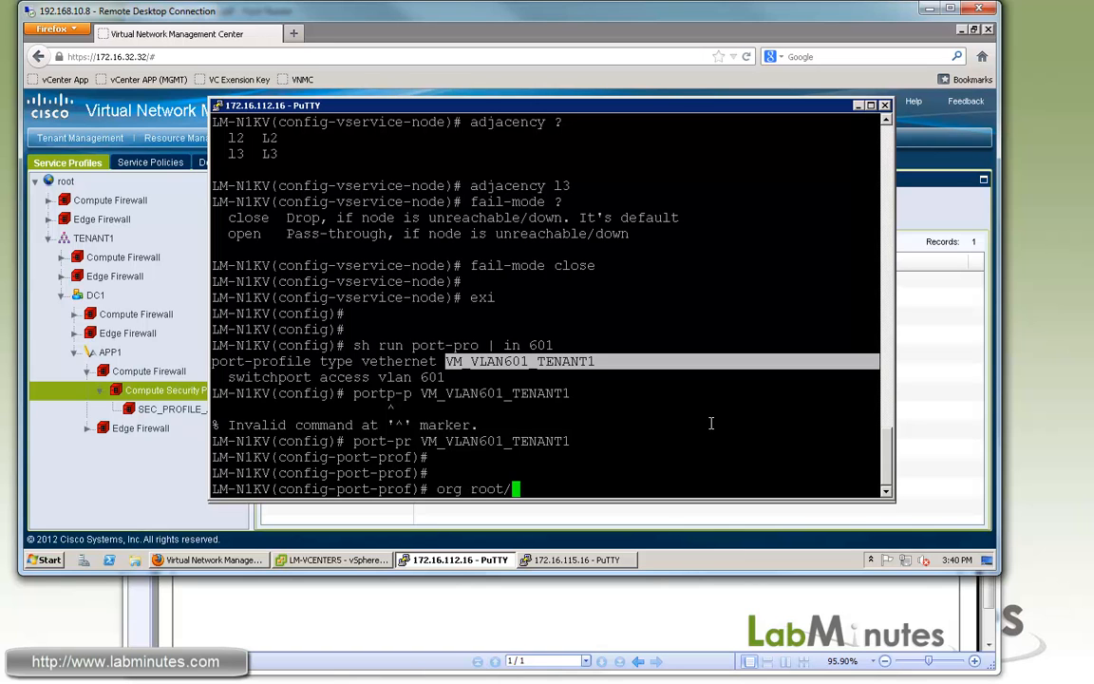
type("TENANT1/")
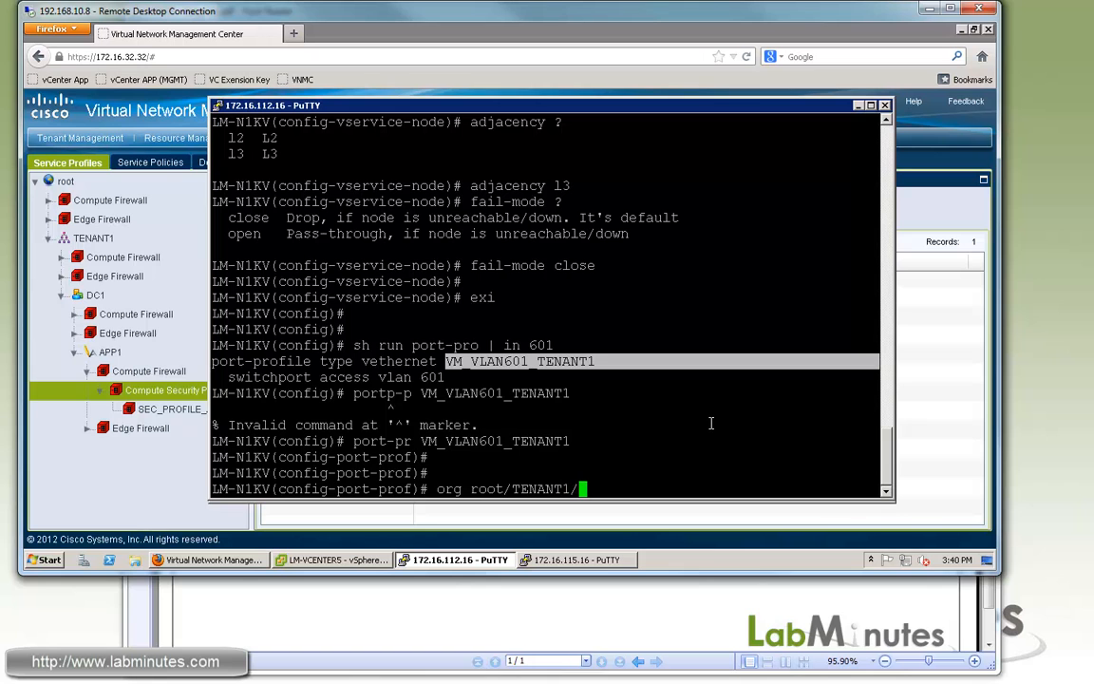
type("DC1/A")
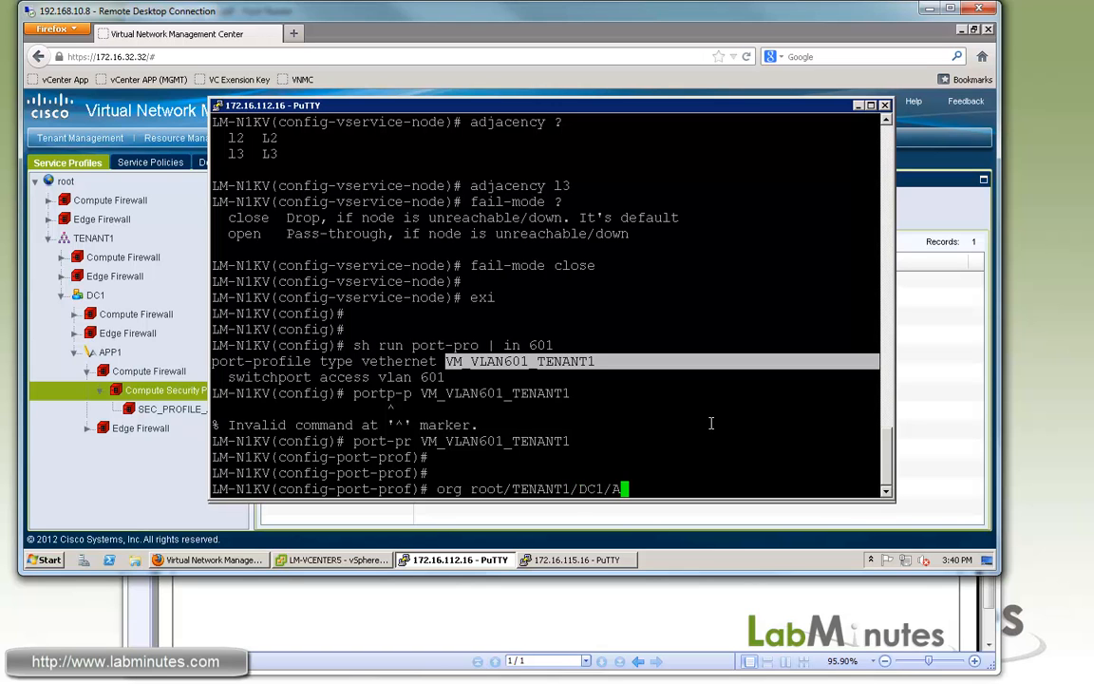
type("PP1")
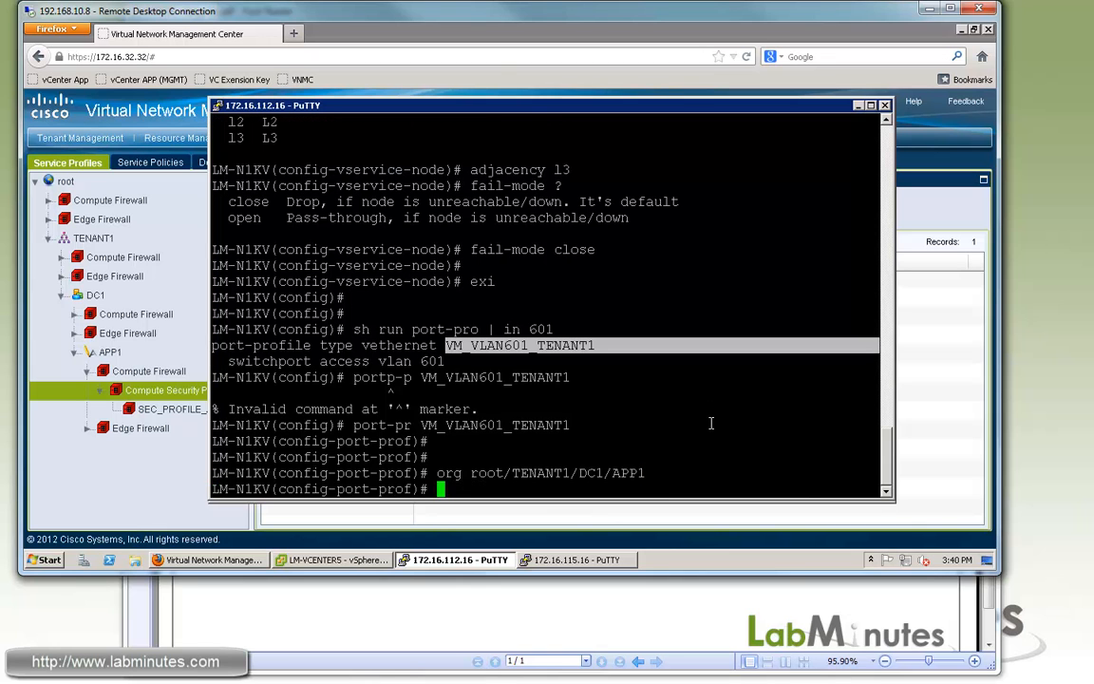
Start 'vservice node TENANT1-DC1-APP1-VSG1 profile' and list the available profiles.
type("ver")
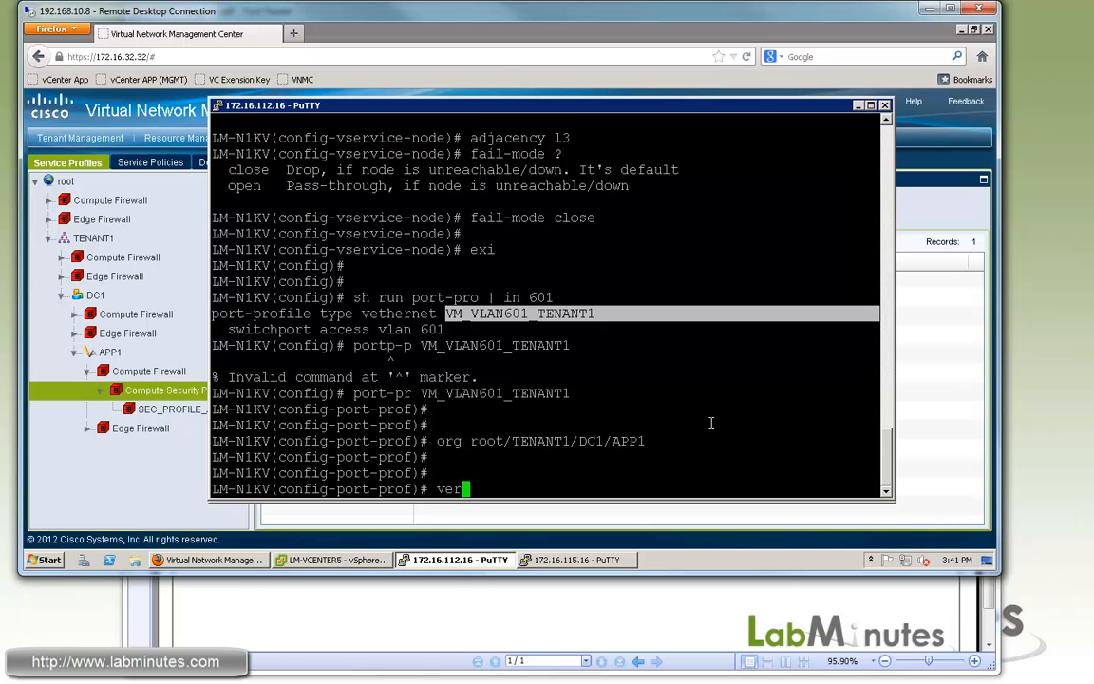
type("service node TENANT1-DC1-APP1-VSG1")
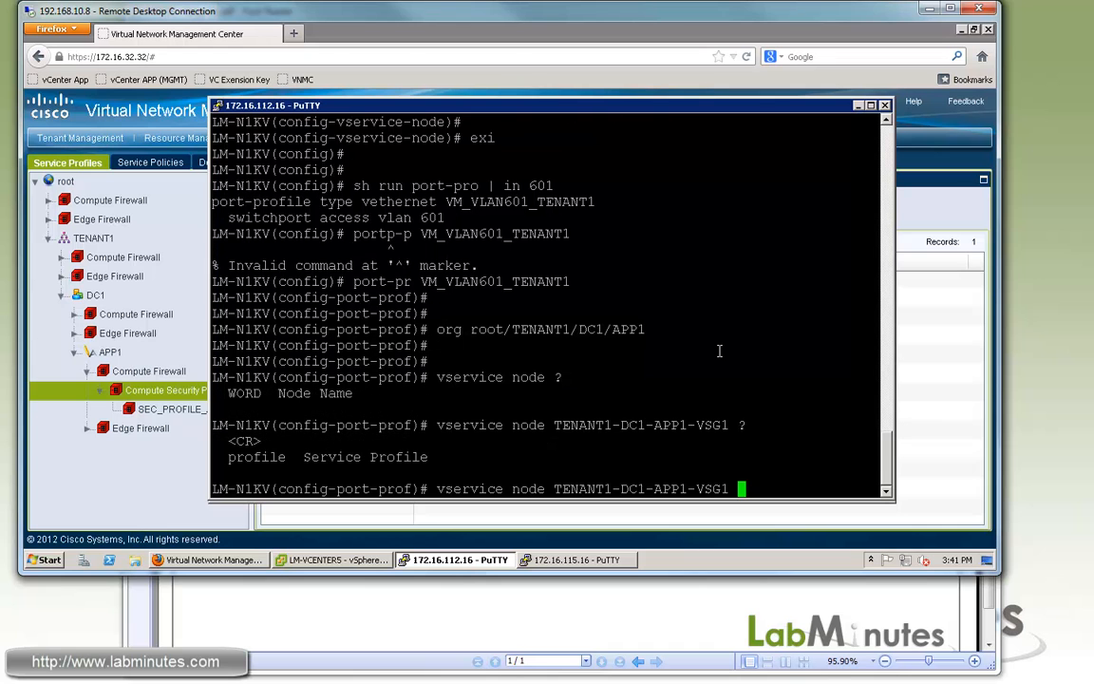
type("profile")
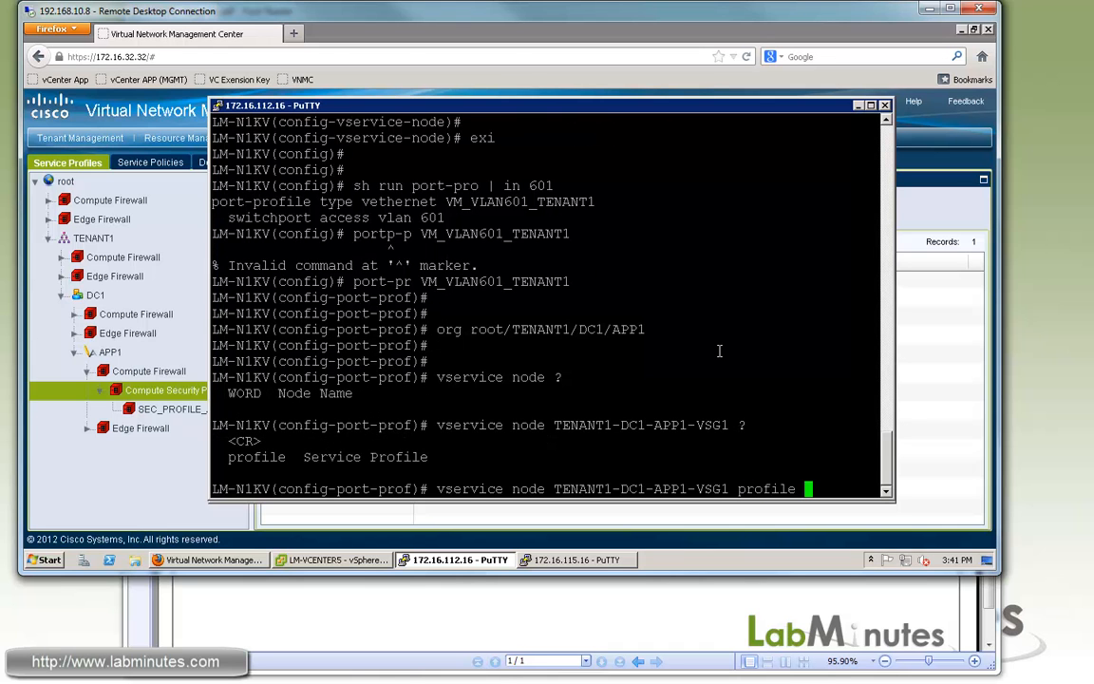
type("?")
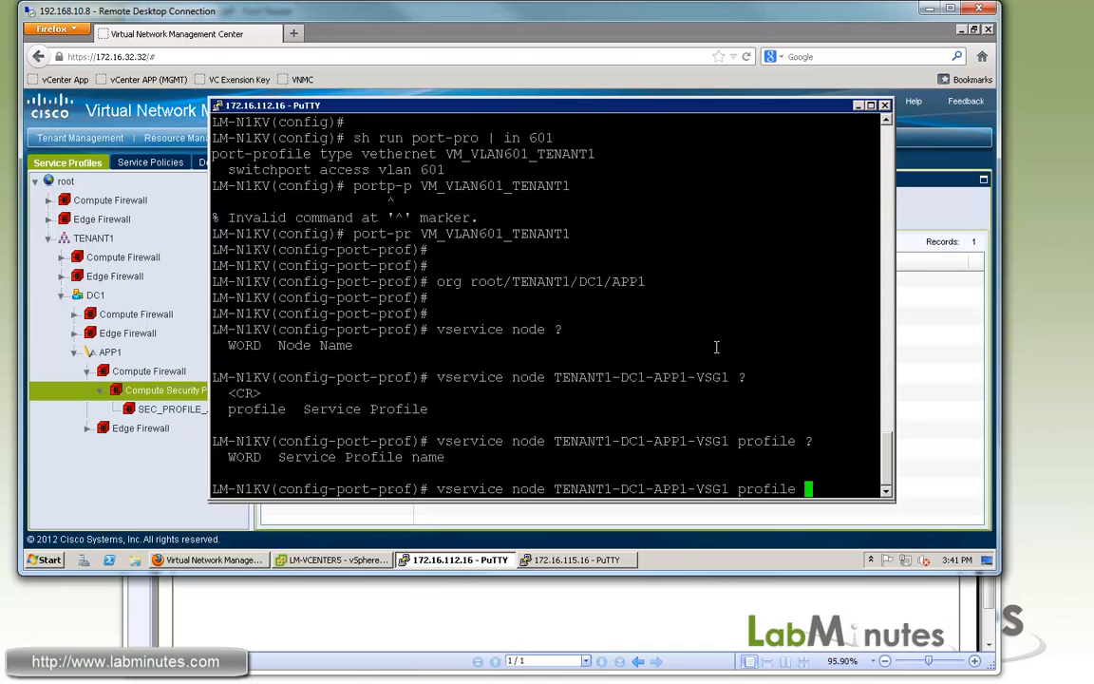
mouse_move(649, 114)
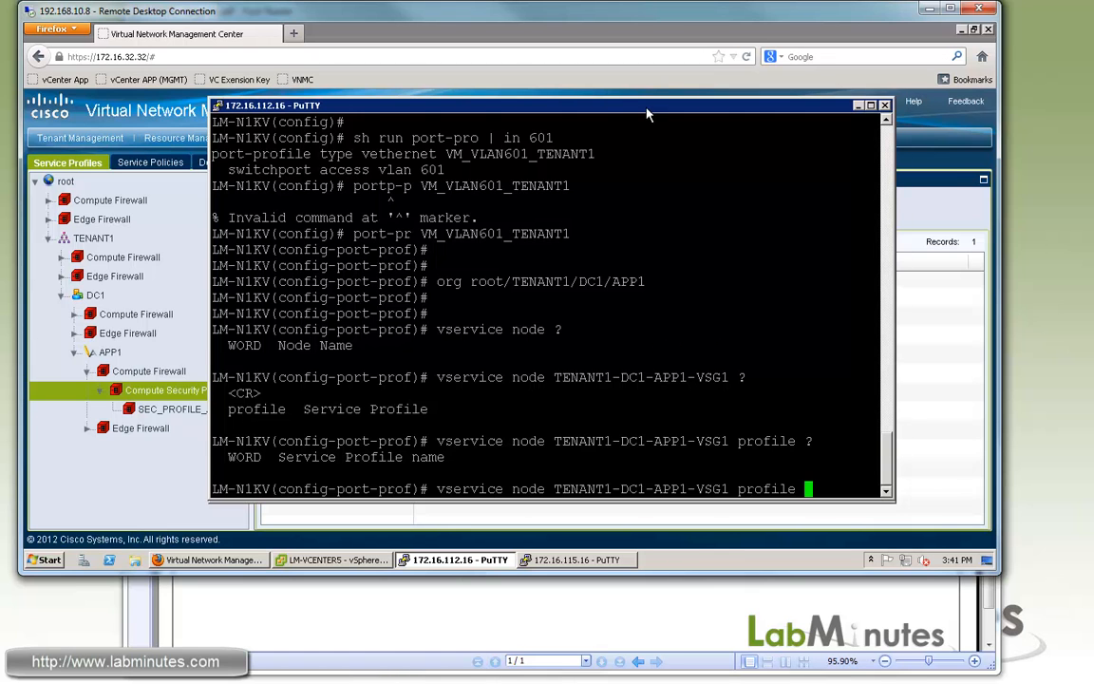
Confirm SEC_PROFILE_APP1 in VNMC and enter it as the profile name.
left_click(209, 560)
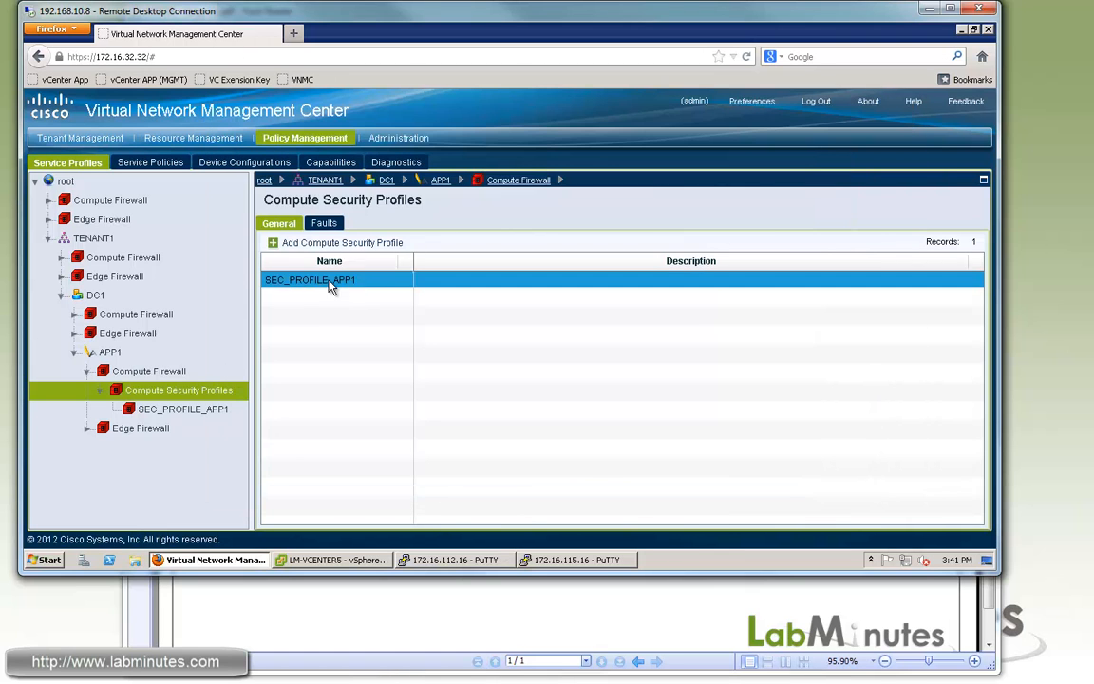
left_click(310, 280)
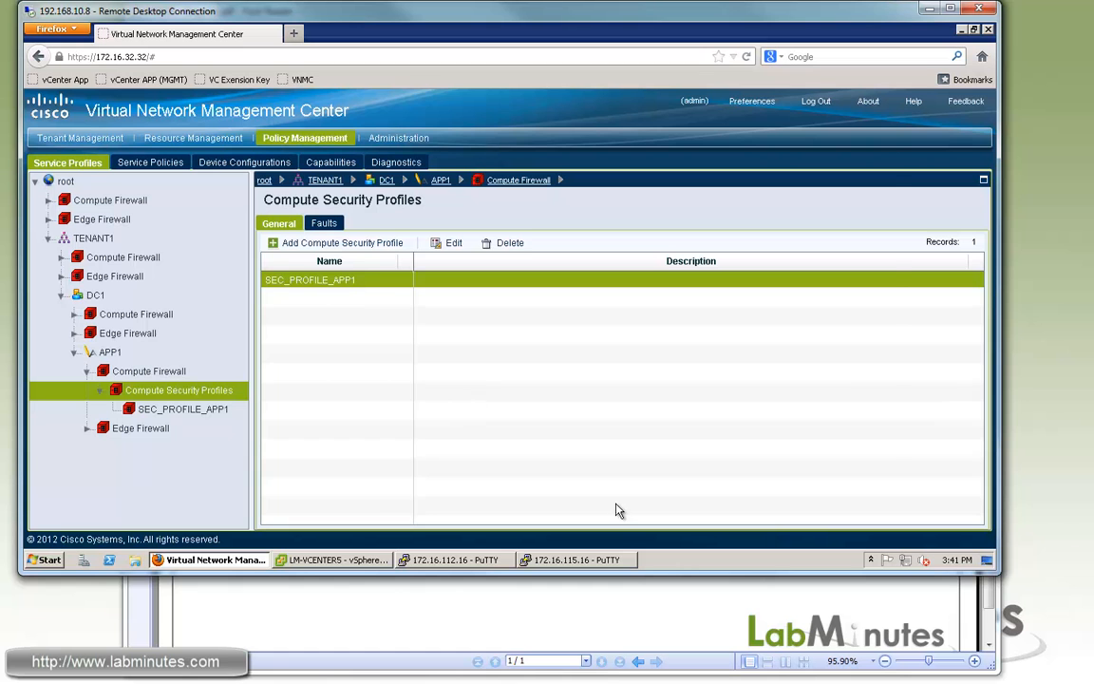
left_click(575, 560)
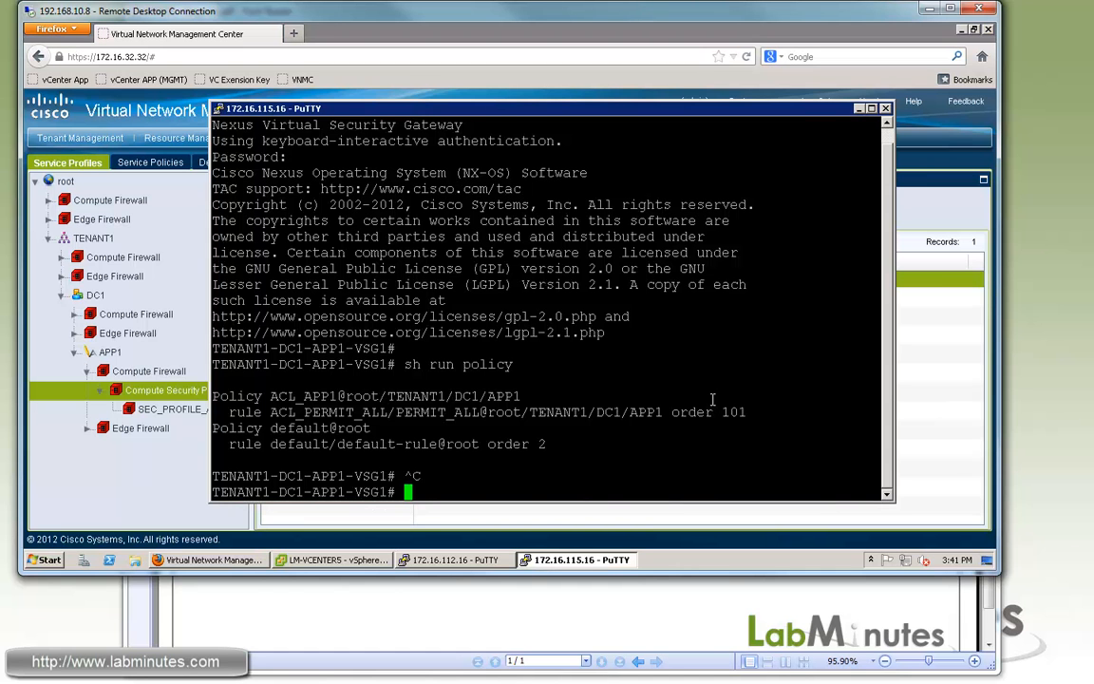
left_click(454, 560)
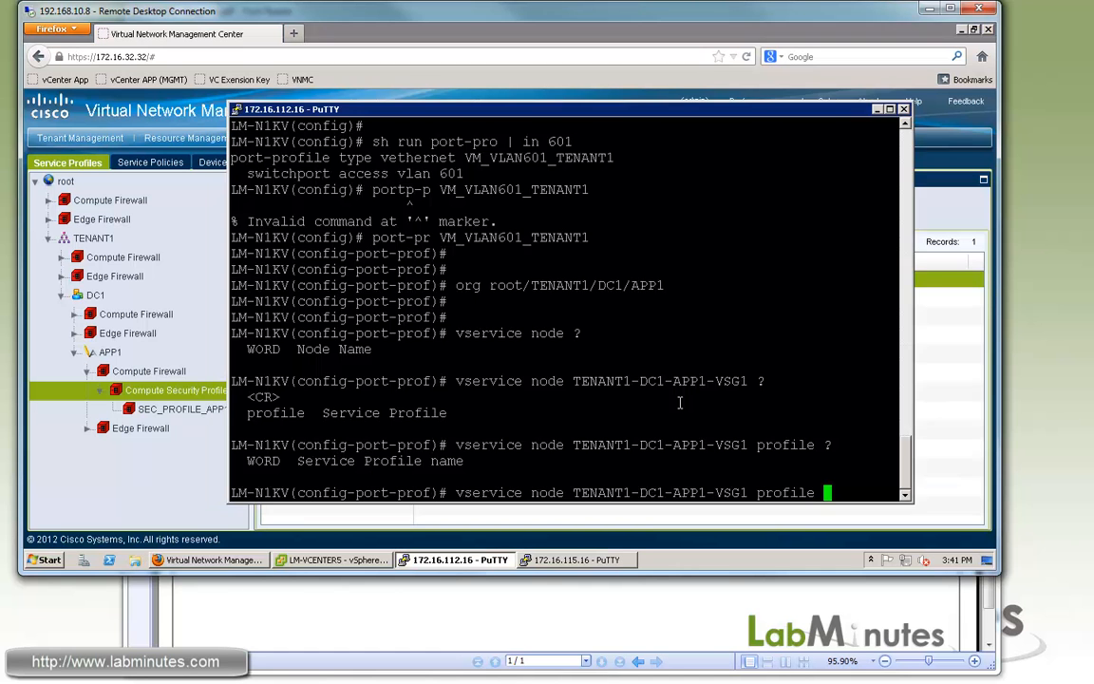
type("SEC_PROFILE_APP1")
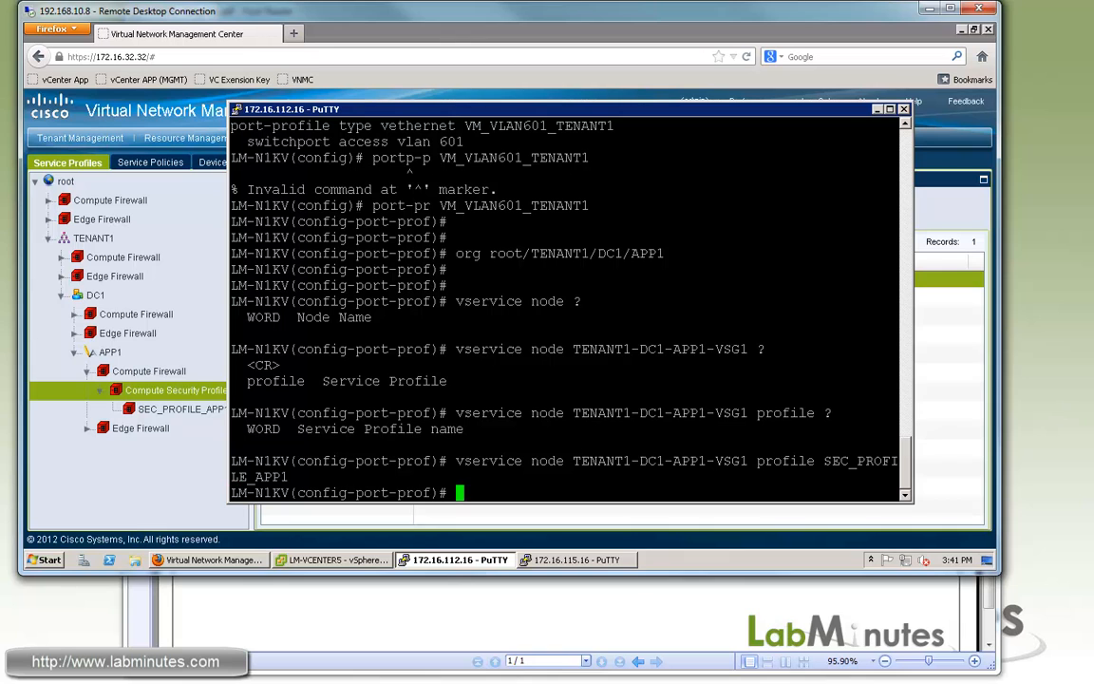
Show the VM_VLAN601_TENANT1 running config and highlight its SEC_PROFILE_APP1 vservice line.
type("sh run")
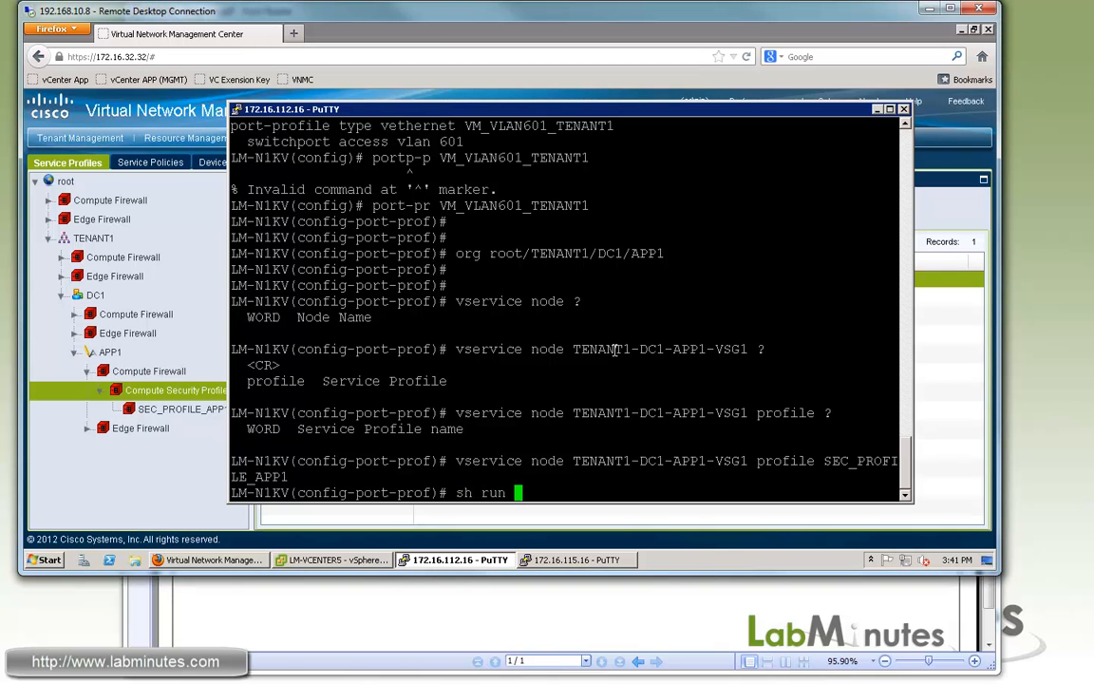
type("po")
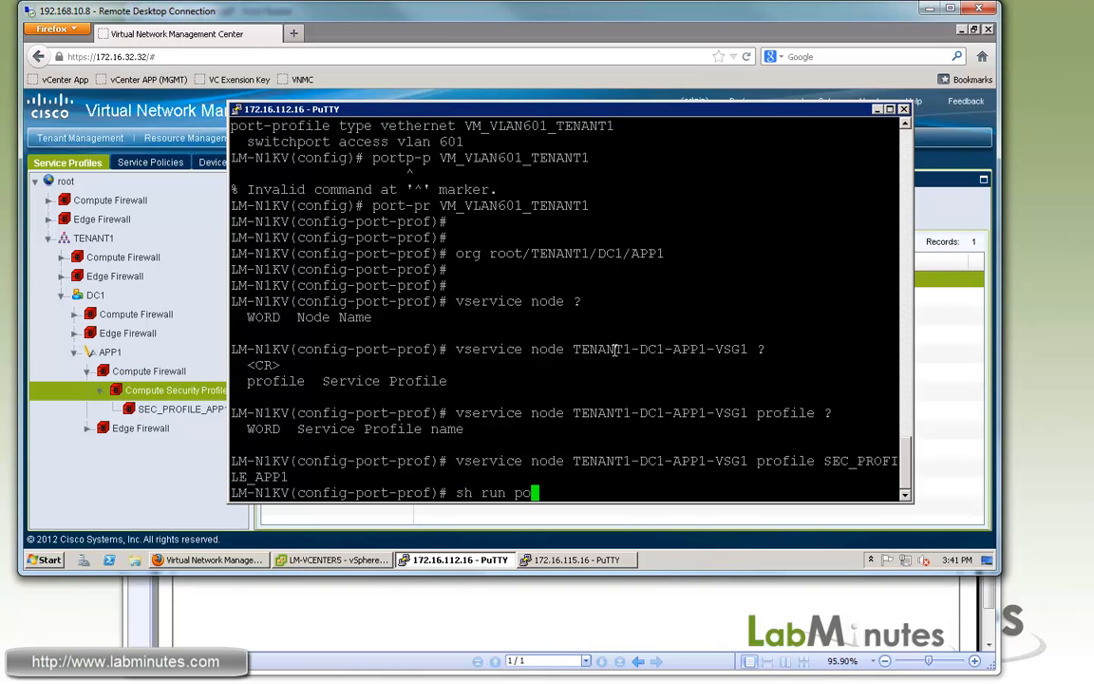
type("rt-pro VM_VLAN601_TENANT1")
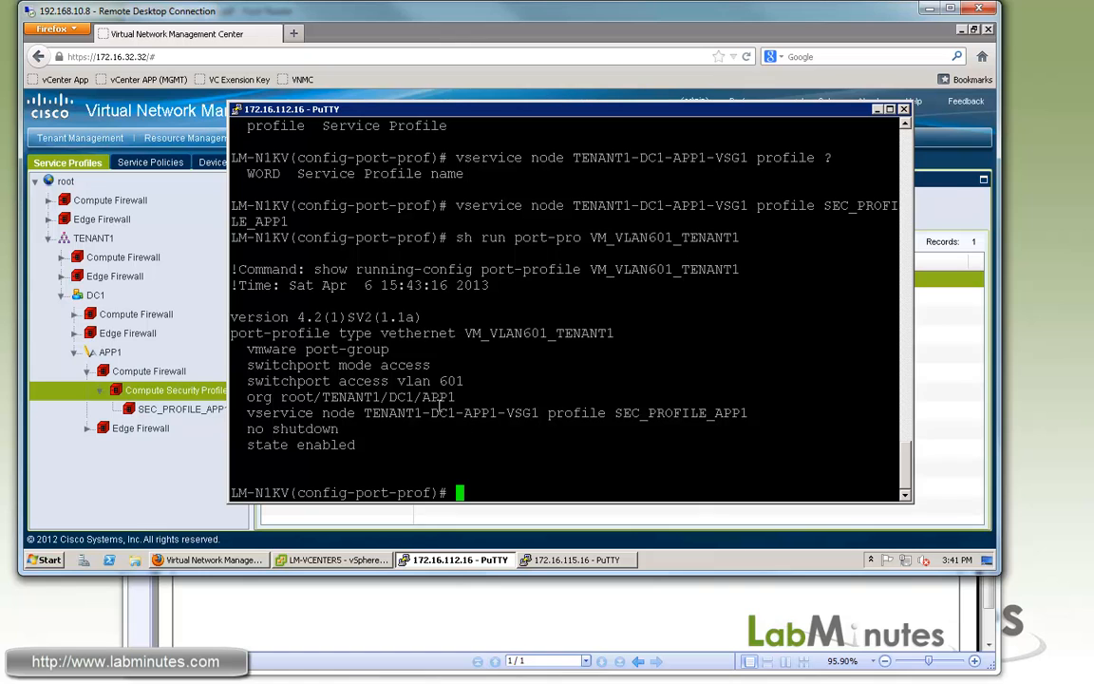
double_click(366, 397)
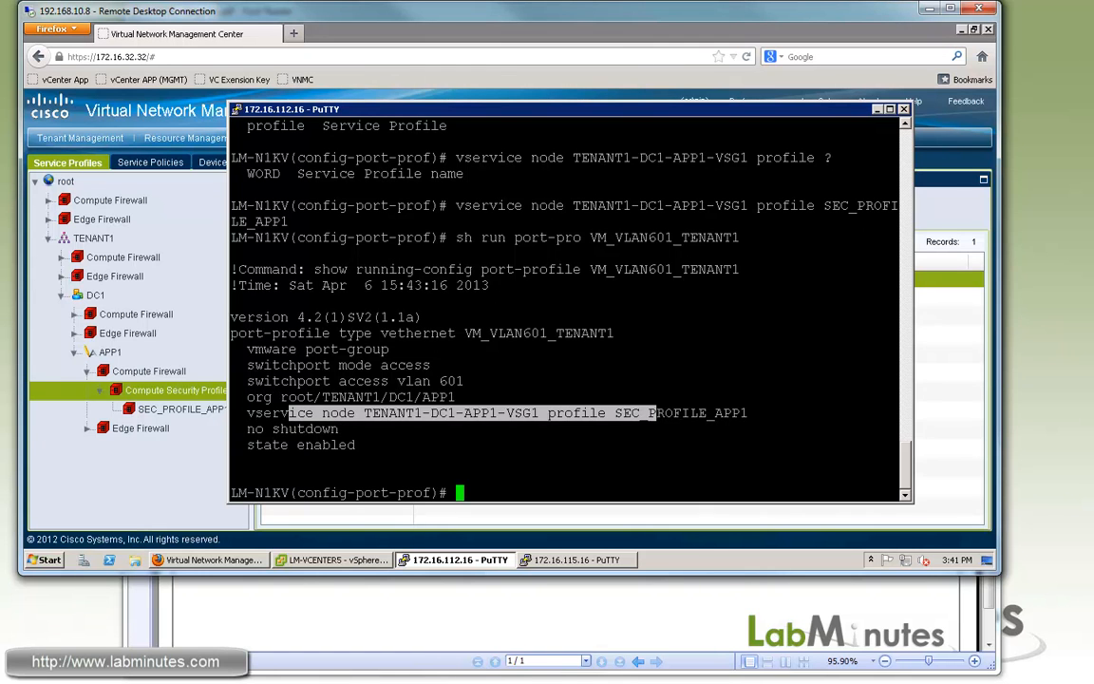
mouse_move(580, 416)
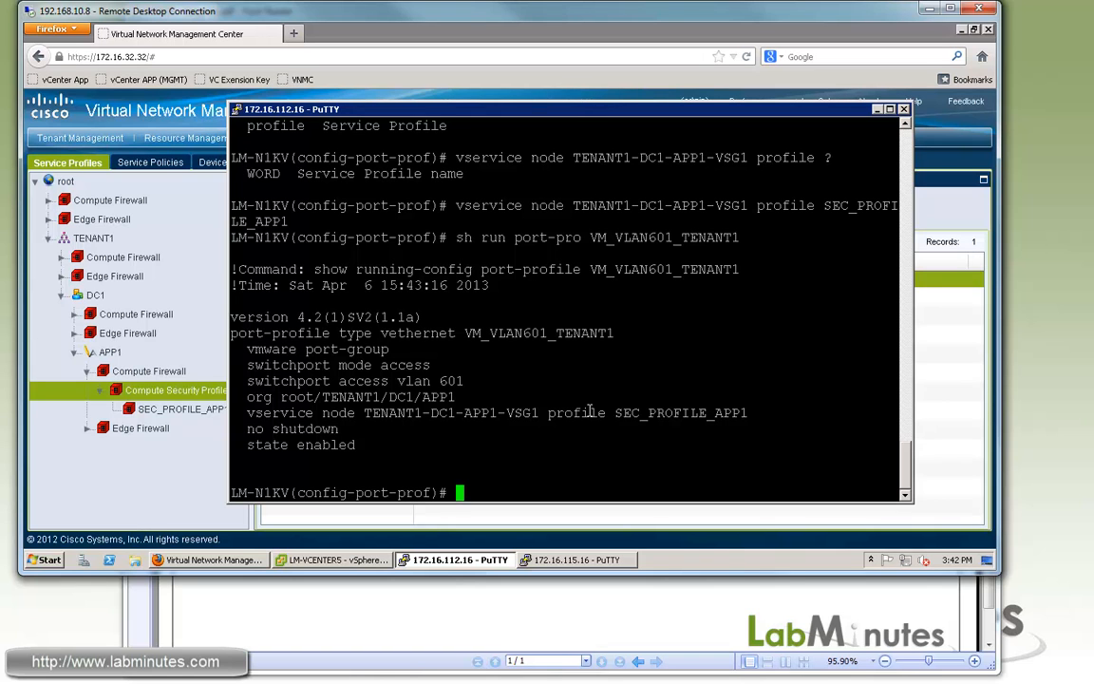
Ping vservice node 172.16.114.16 from all modules and highlight module 4's results.
type("ping vse")
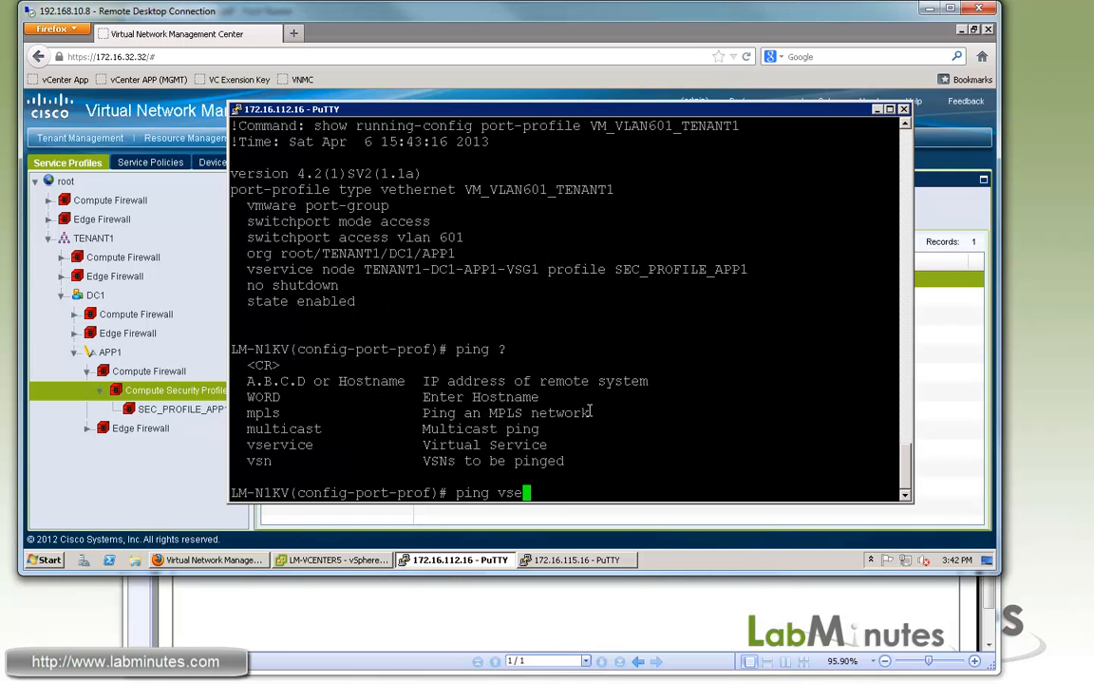
type("rvice")
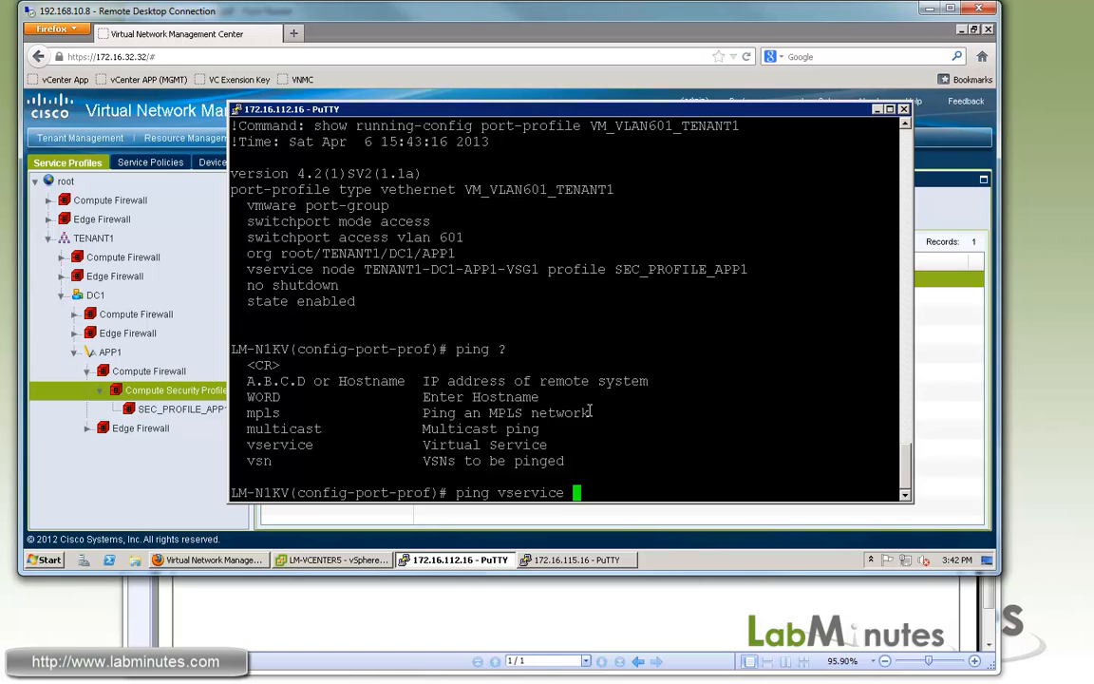
type("node ?")
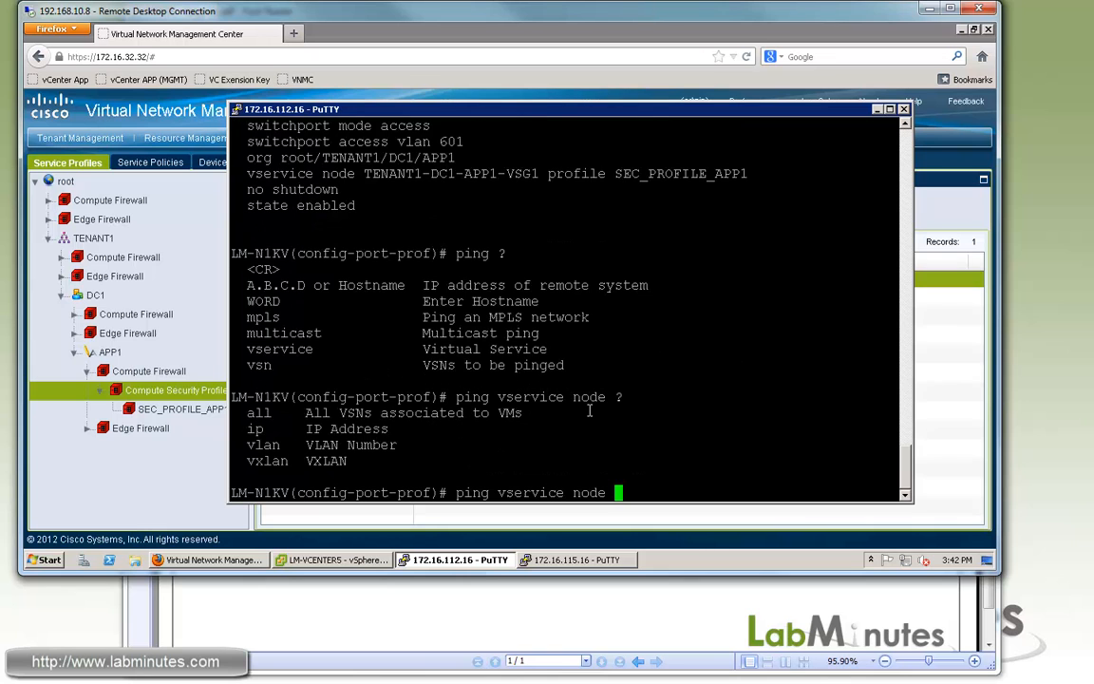
type("172.16.")
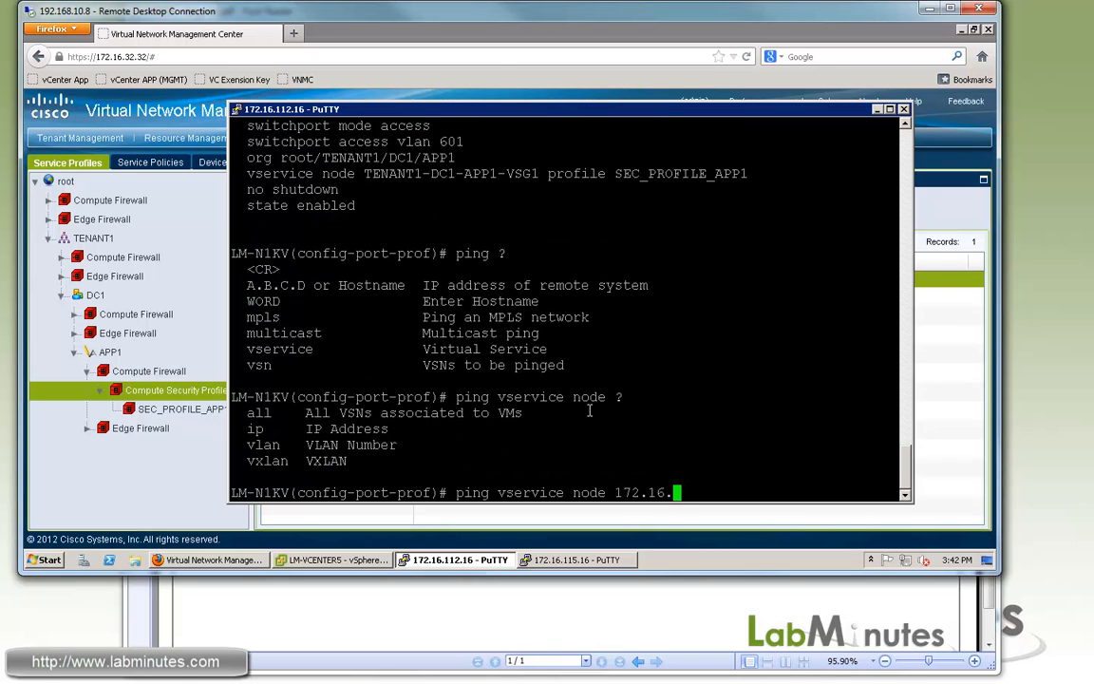
type("114.16")
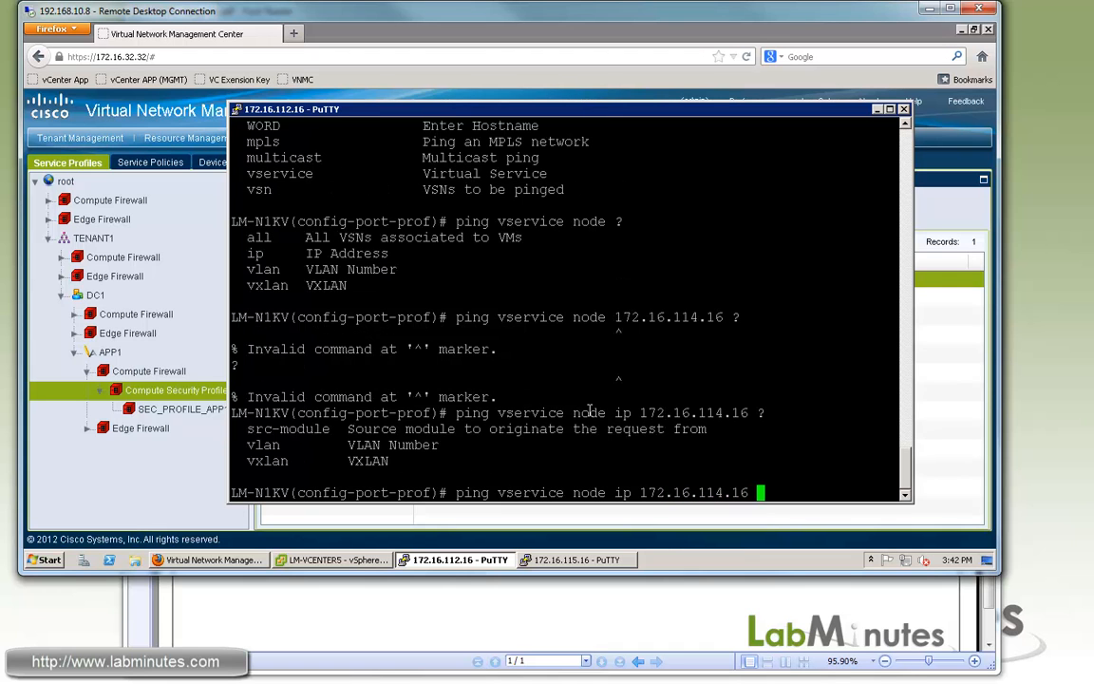
type("src-module ?")
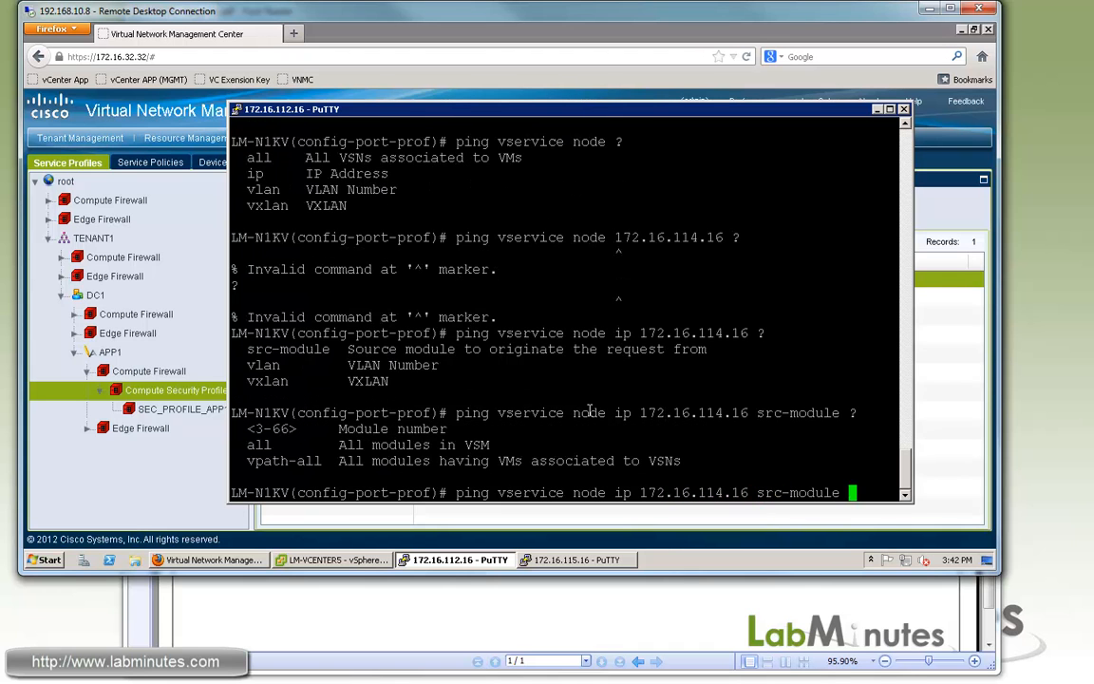
type("a")
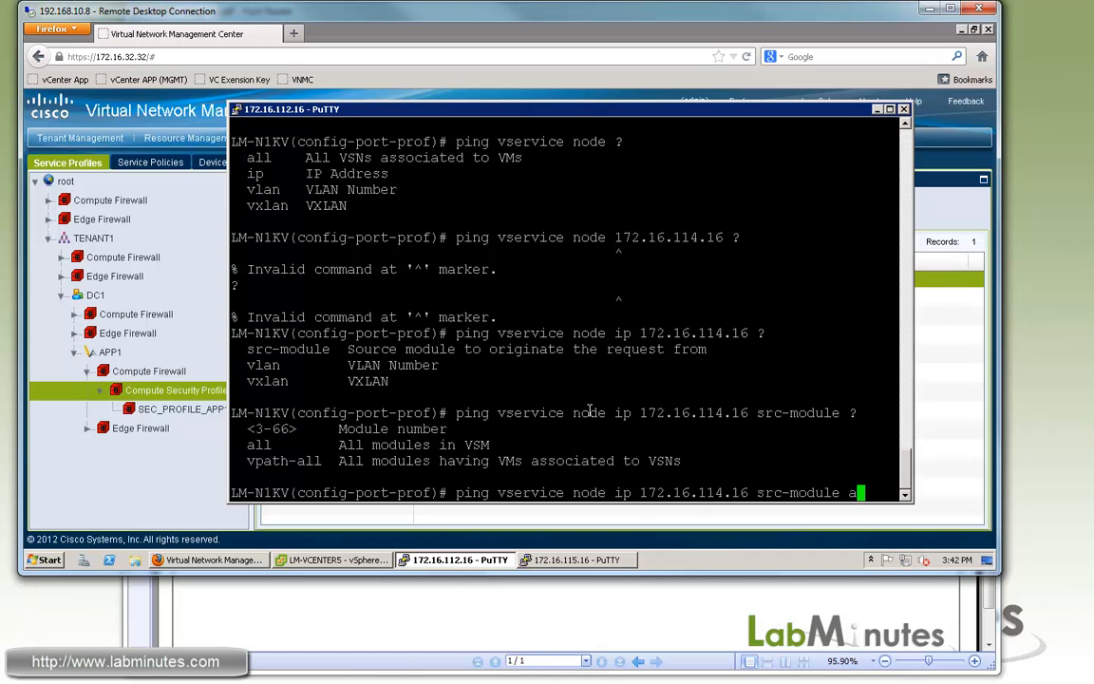
type("ll")
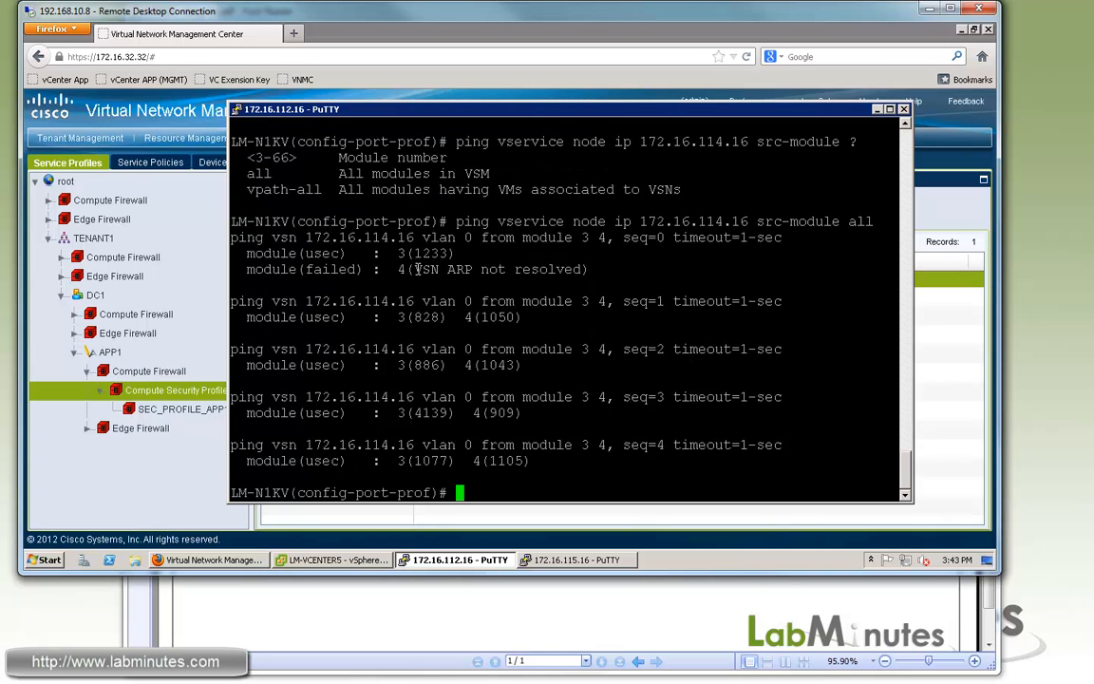
left_click_drag(415, 269, 587, 269)
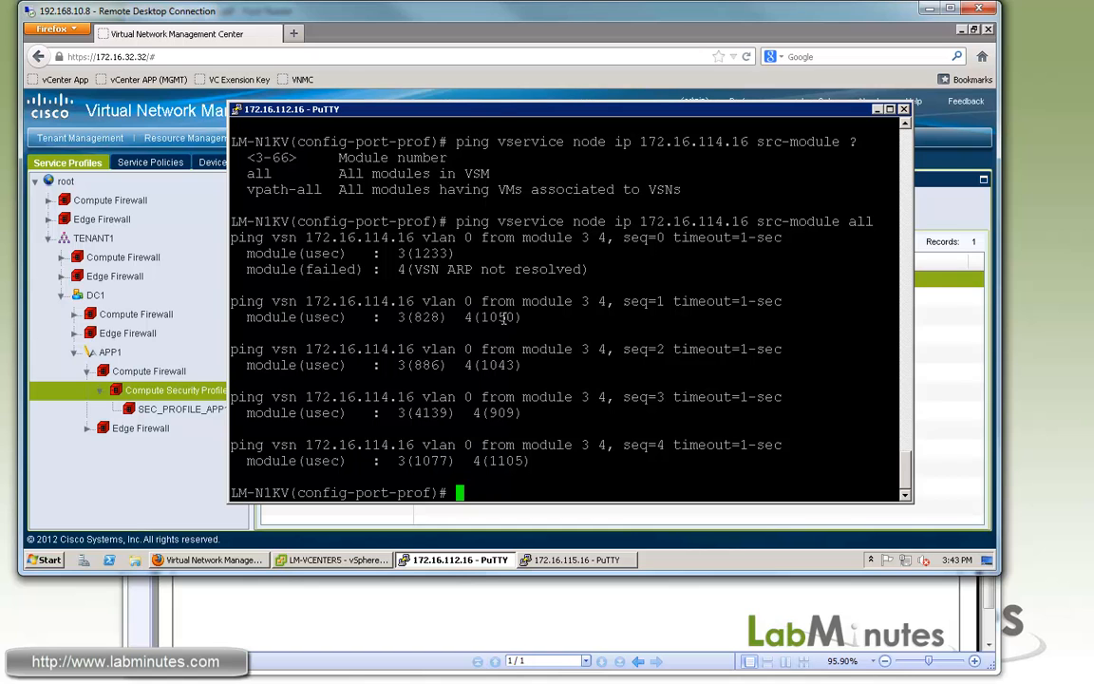
double_click(498, 316)
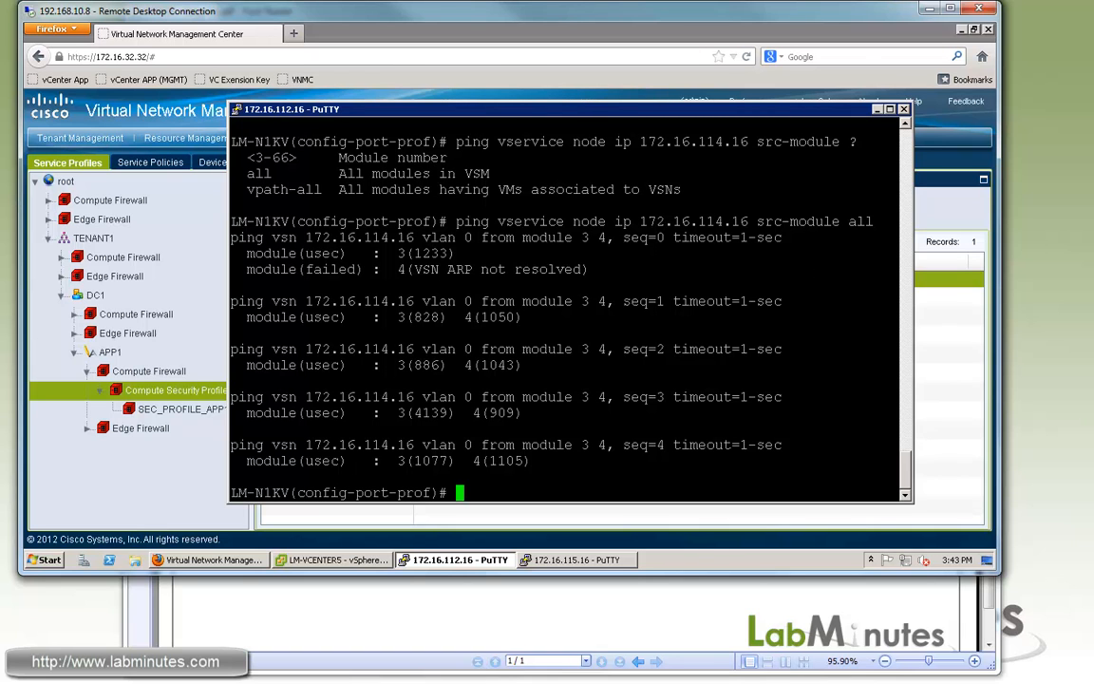
mouse_move(594, 319)
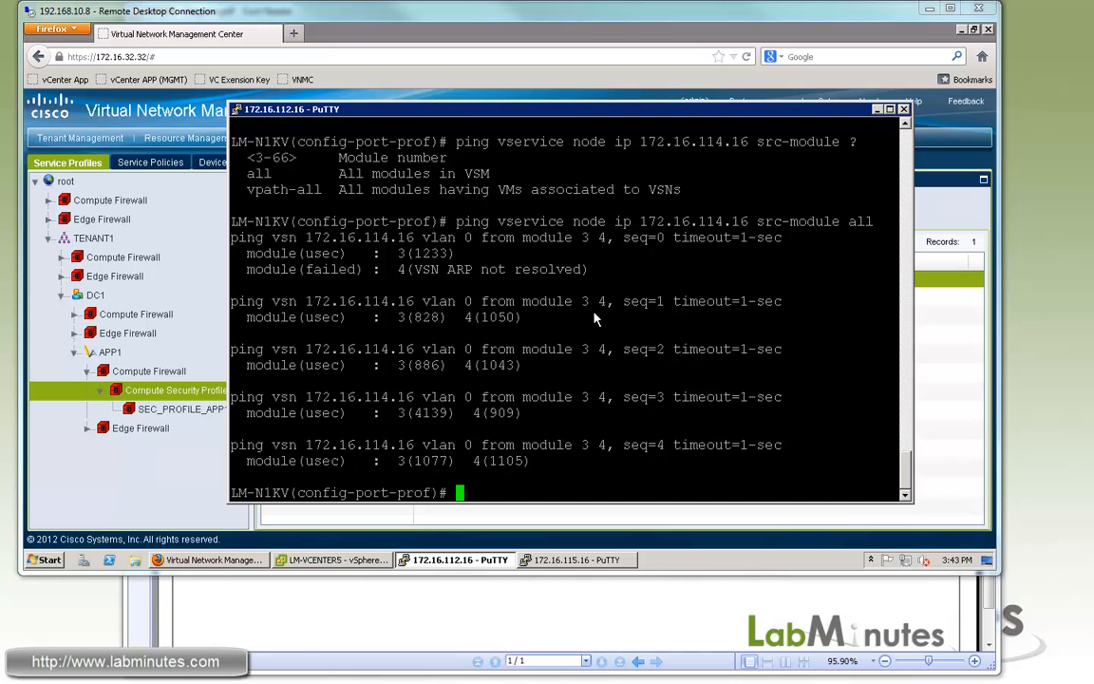
Run 'sh vservice brief' and highlight the node's Alive state and Port Information.
type("sh")
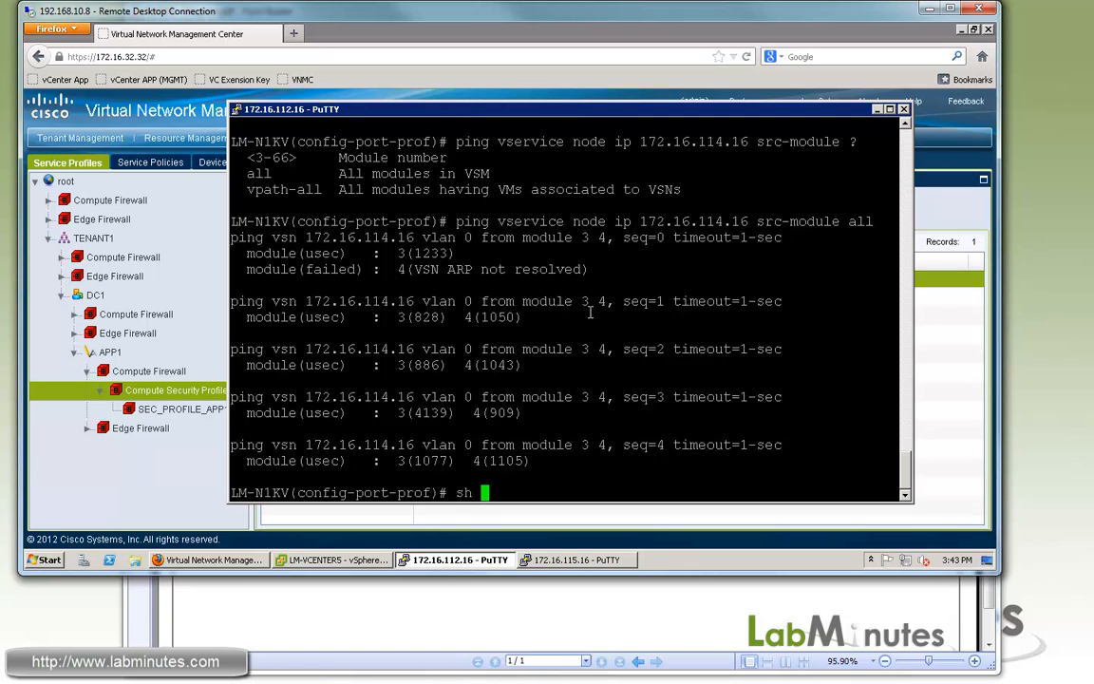
type("version")
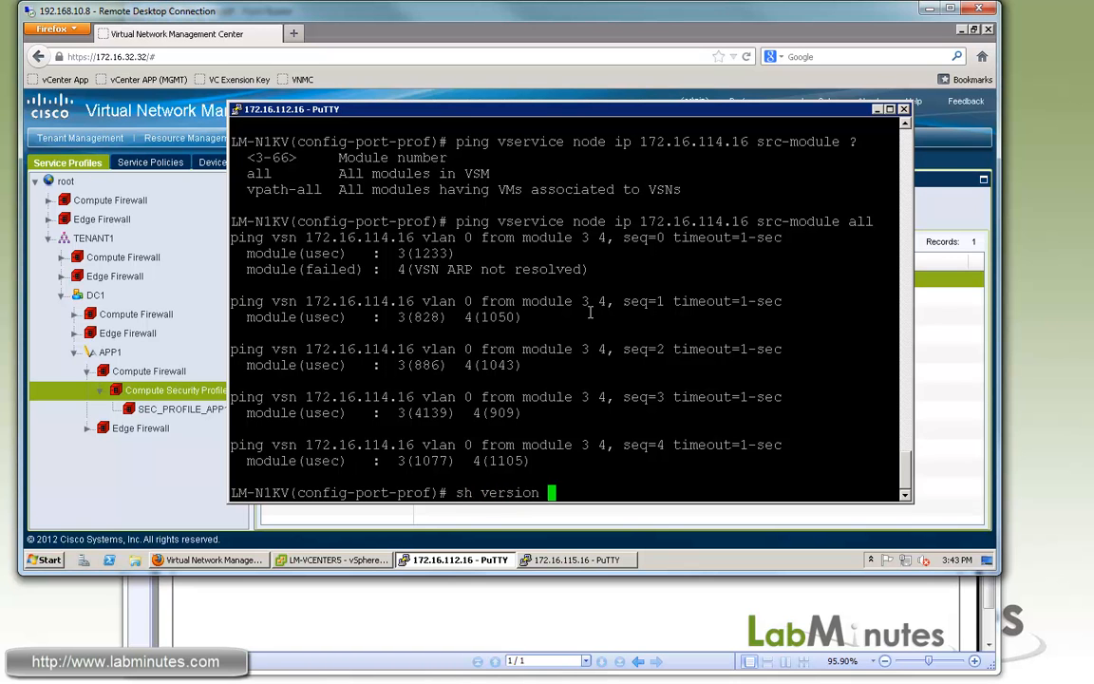
key("BackSpace")
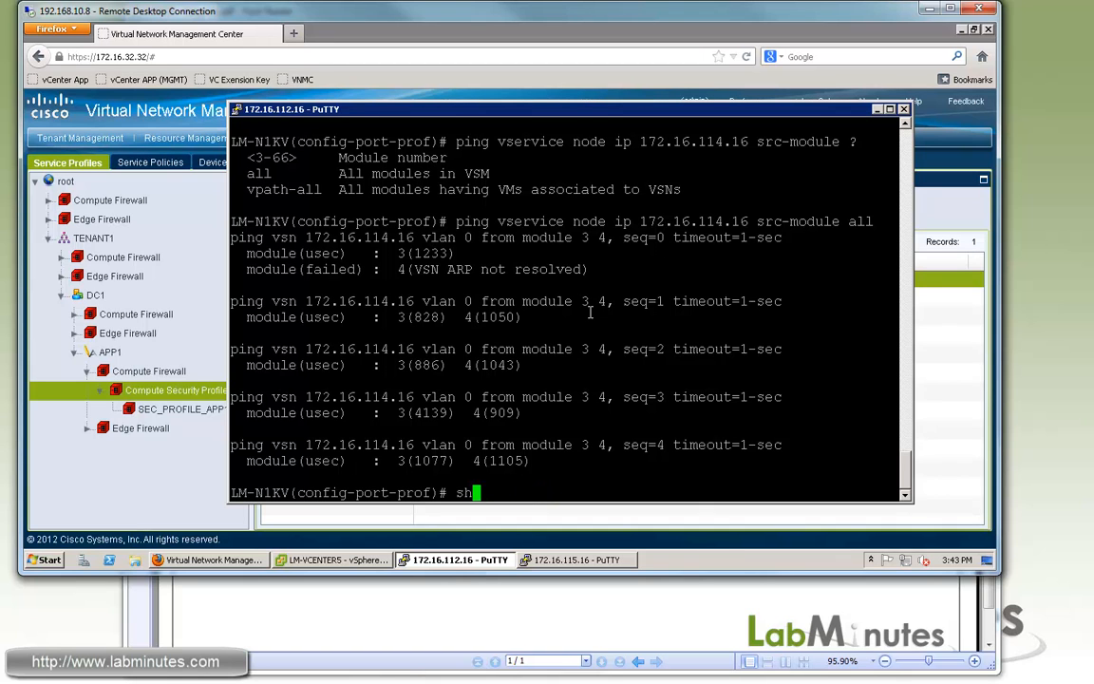
type("vservice brief")
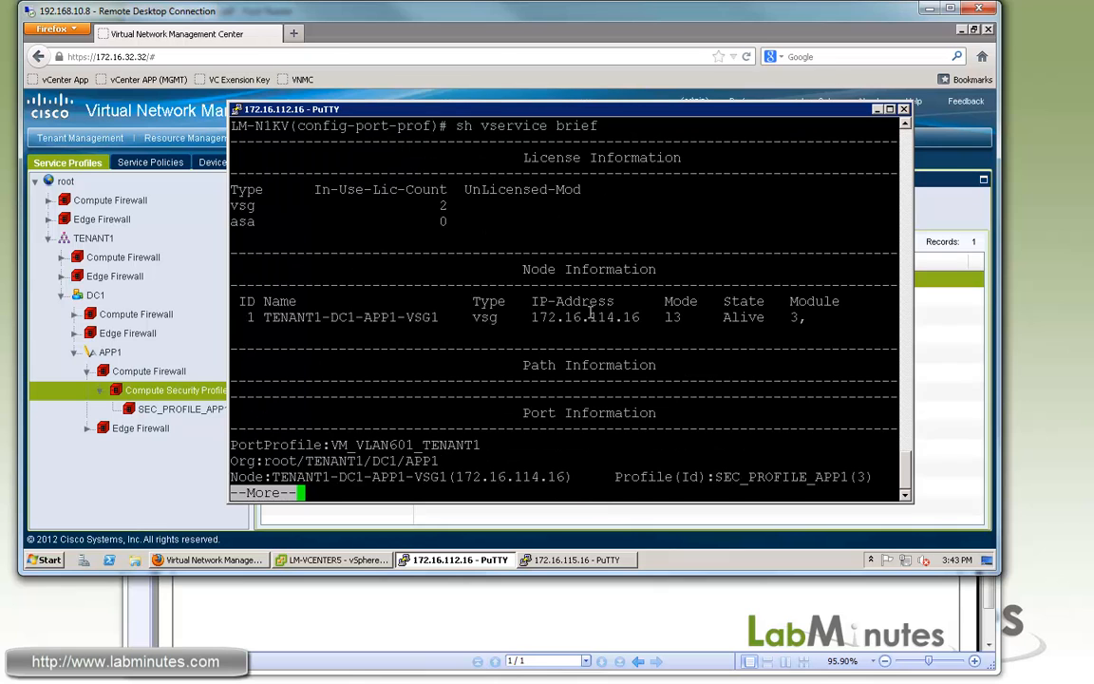
double_click(743, 317)
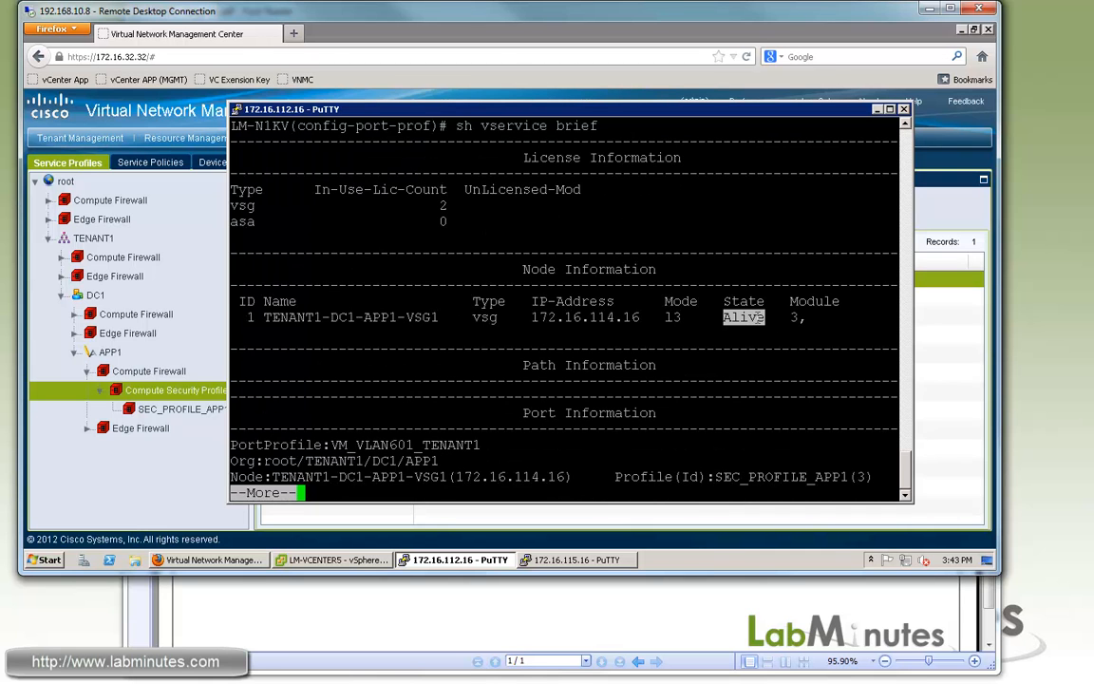
mouse_move(428, 300)
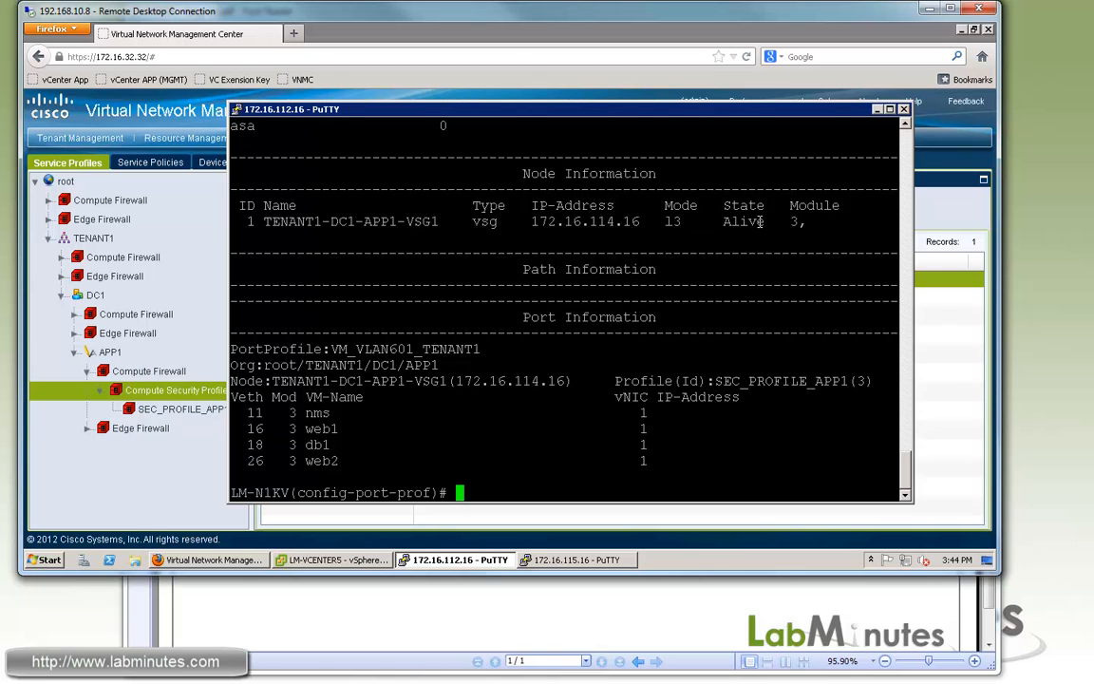
double_click(742, 221)
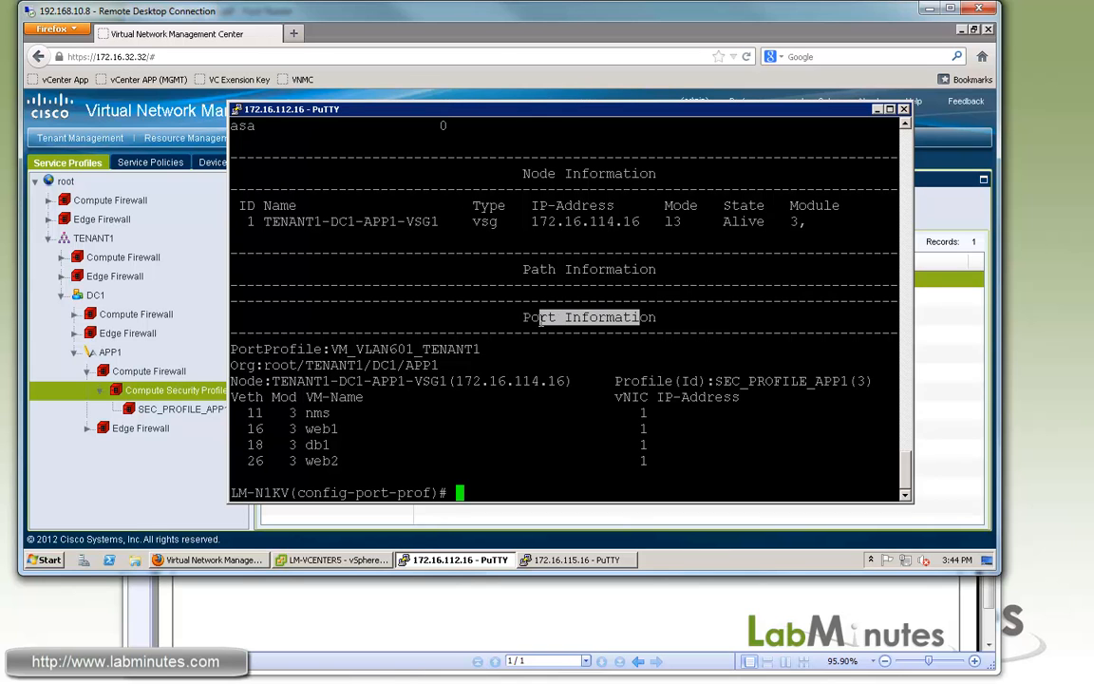
mouse_move(571, 332)
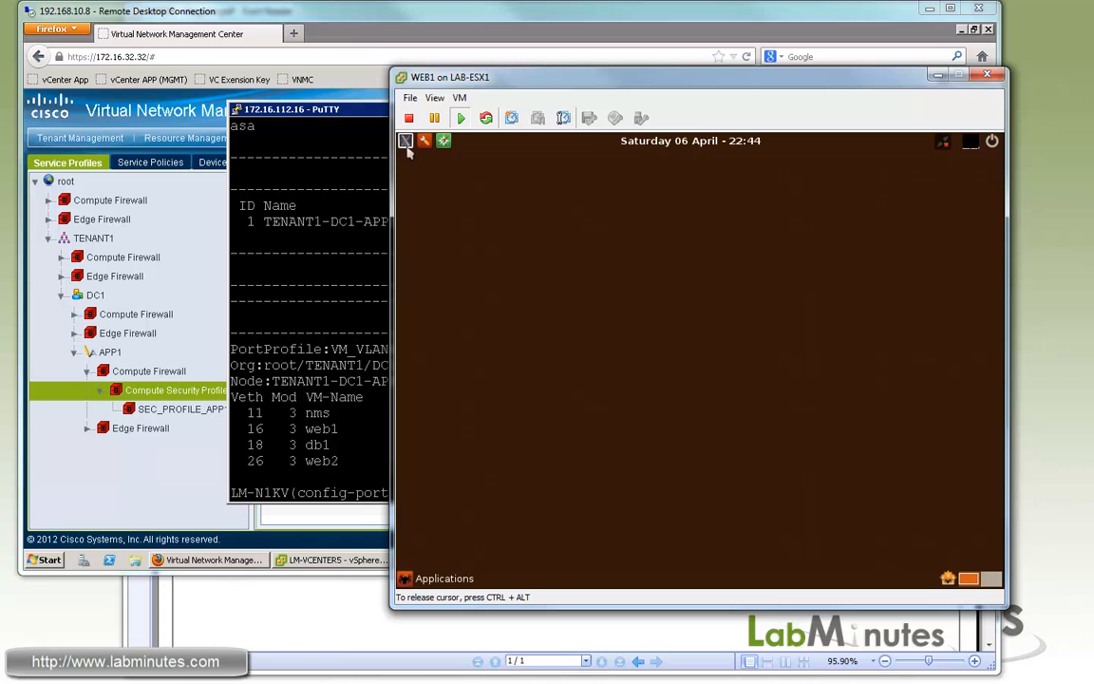
In a WEB1 terminal, ping 10.0.1.32, .33, .34 and .16, then ping 10.0.1.34 continuously.
left_click(424, 140)
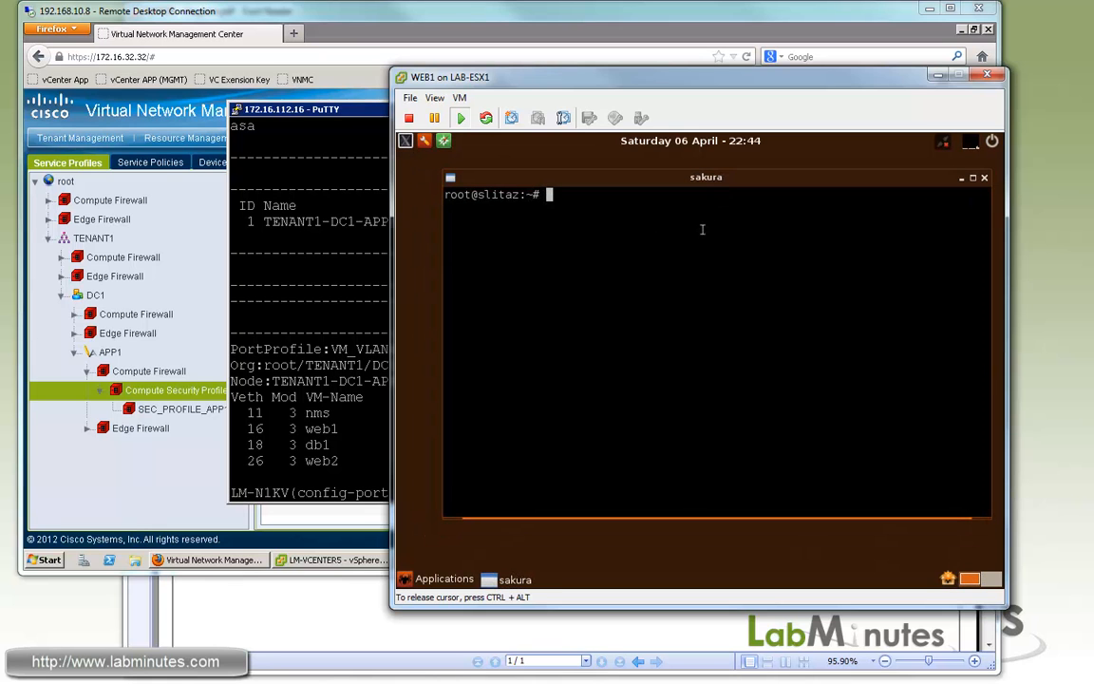
type("ping 10.0.")
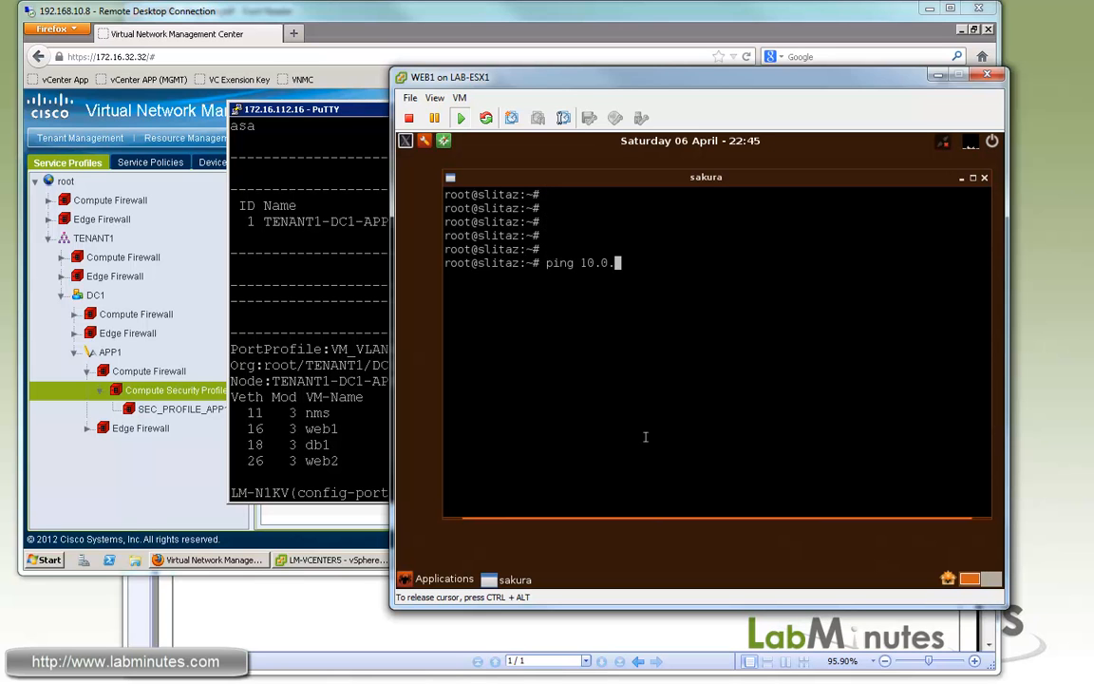
type("1.32")
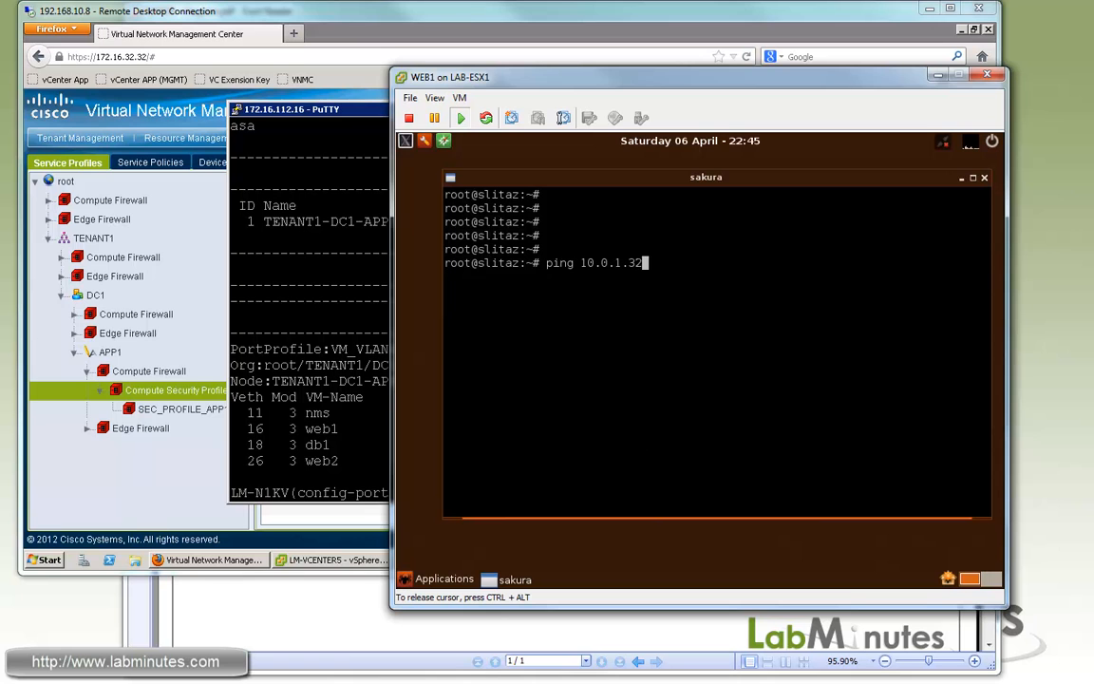
type("ping 10.0.1.33")
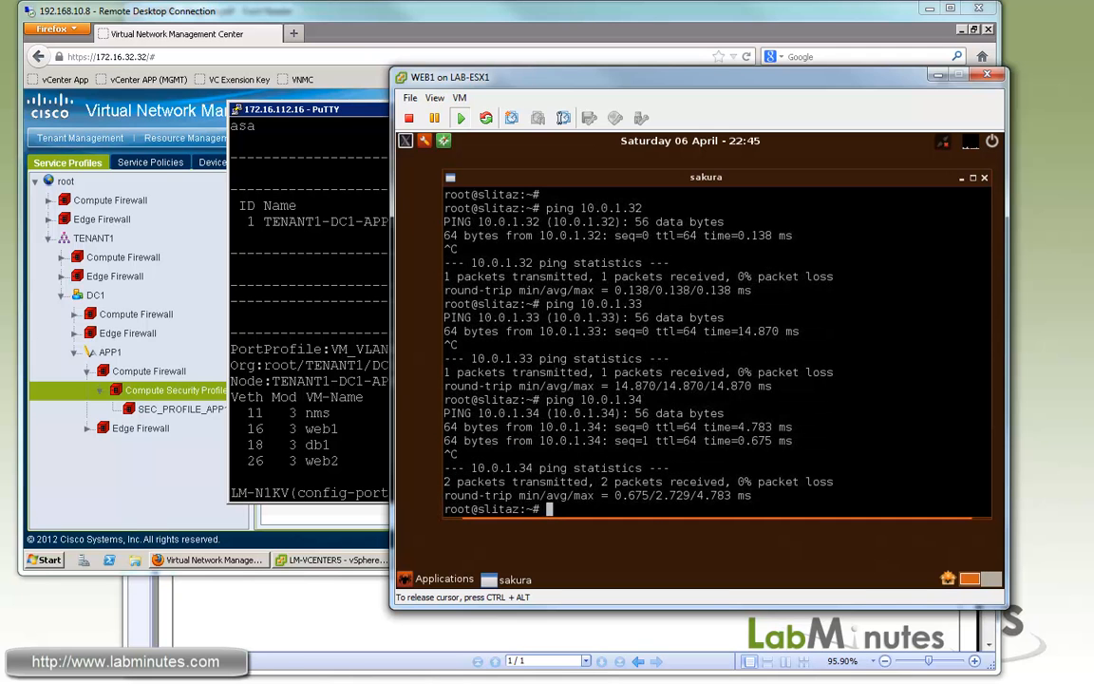
type("ping 10.0.1.16")
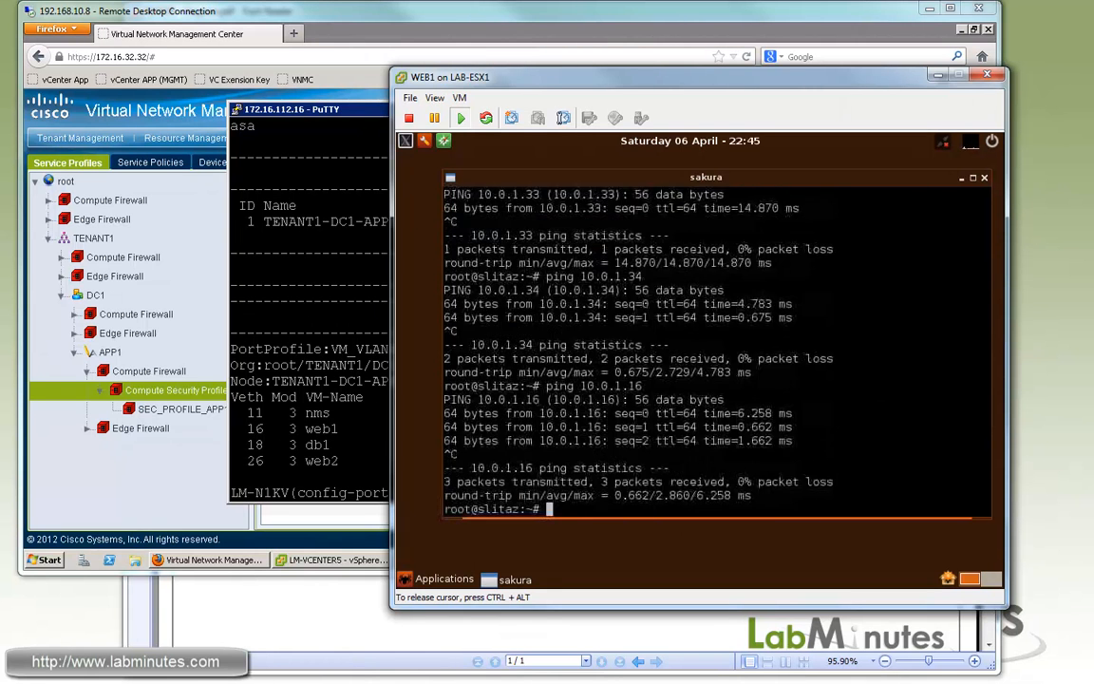
type("ping 10.0.1.")
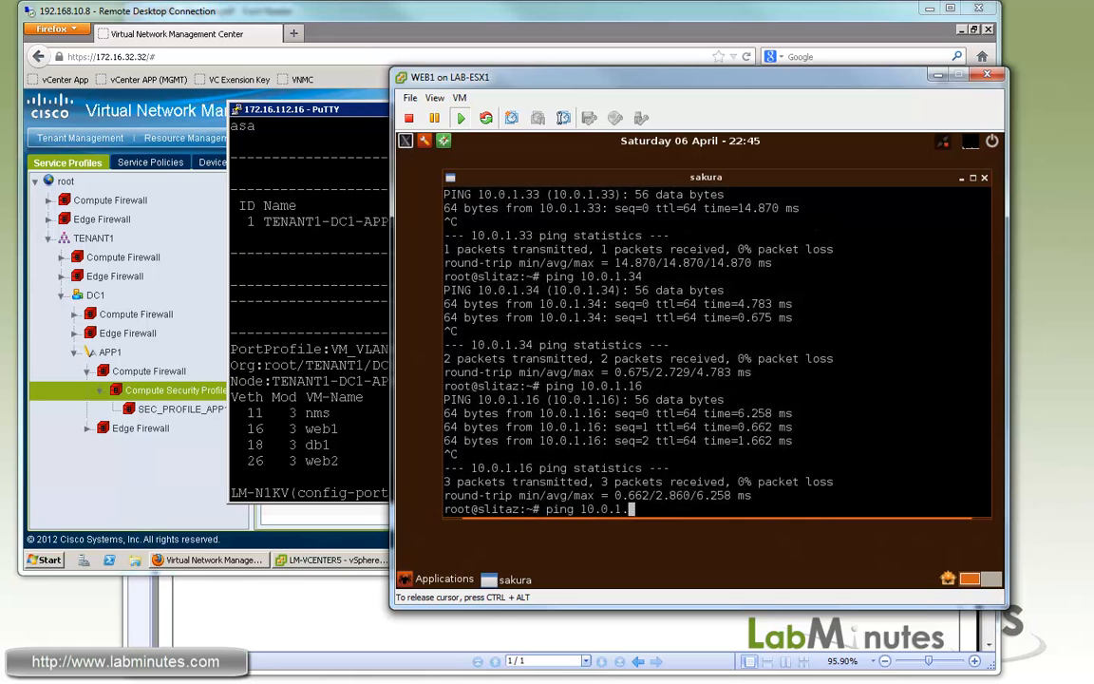
key("Return")
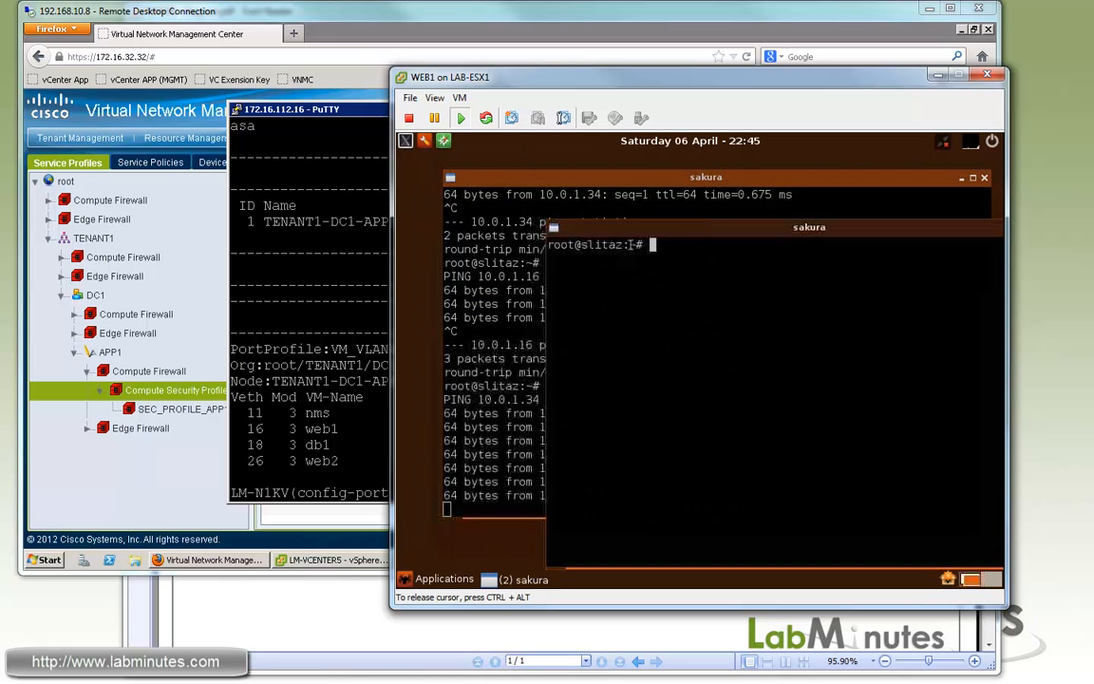
Telnet to 10.0.1.33 port 22 and check the dropbear SSH banner.
type("telnet")
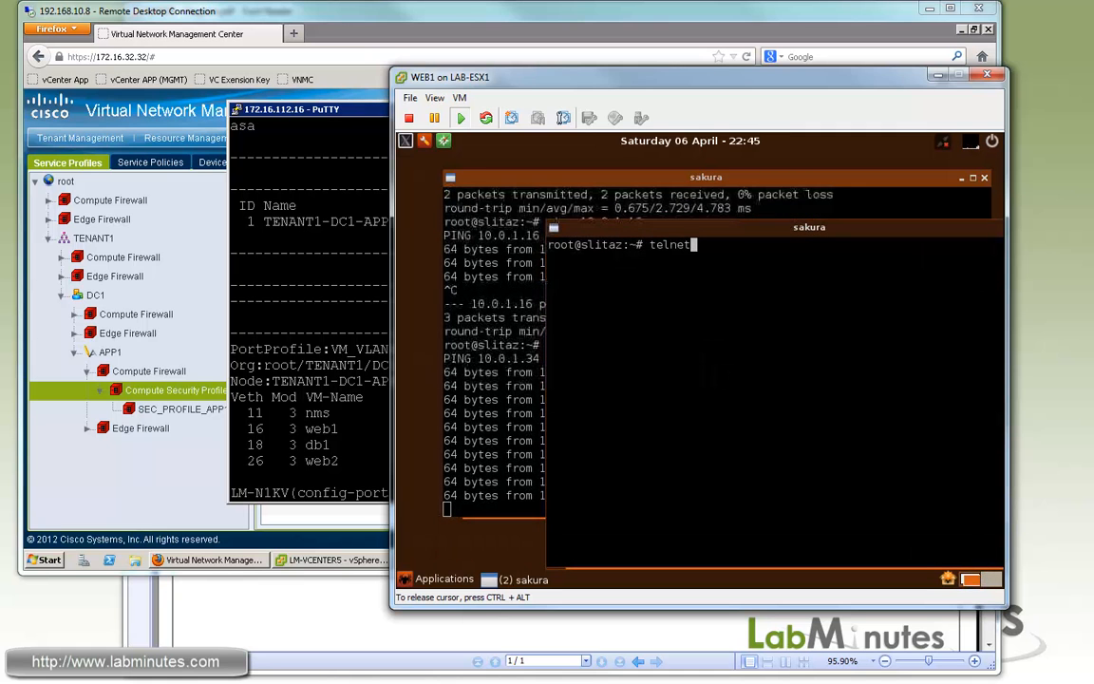
type("10.0.1.33 22")
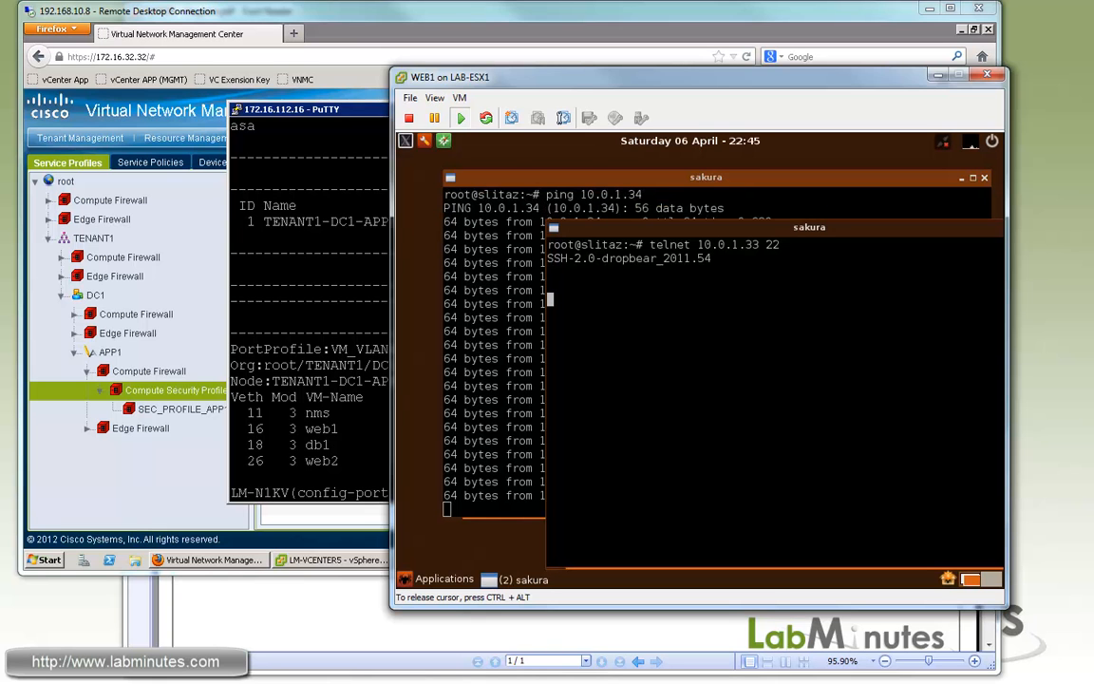
key("ctrl+]")
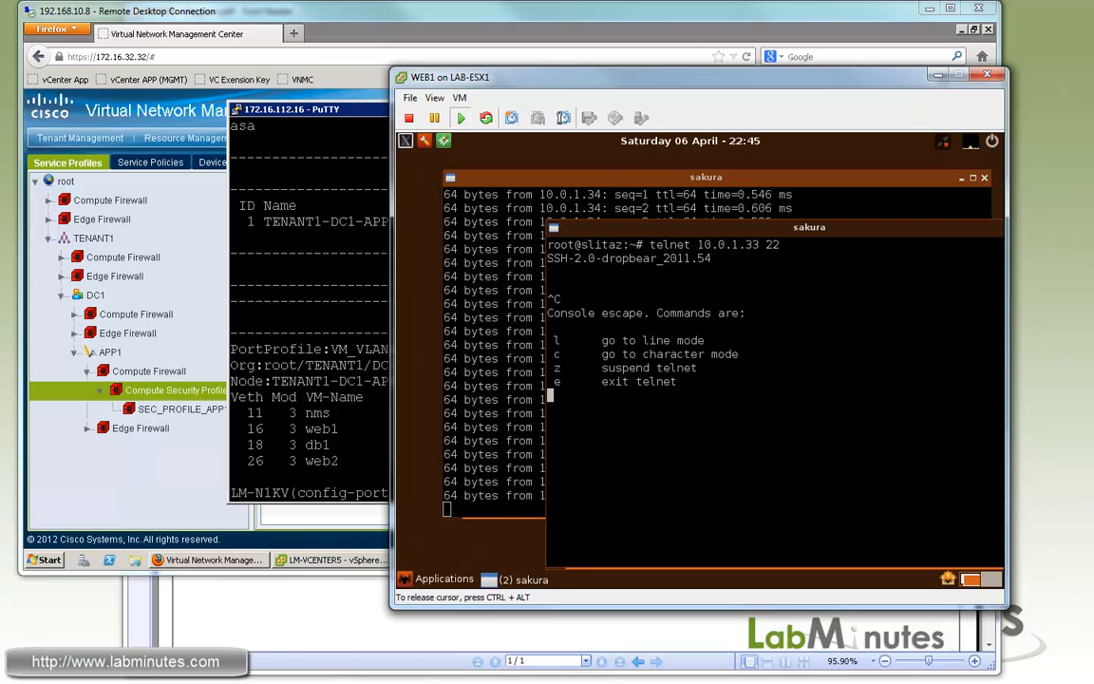
type("telnet 10.0.1.33 22")
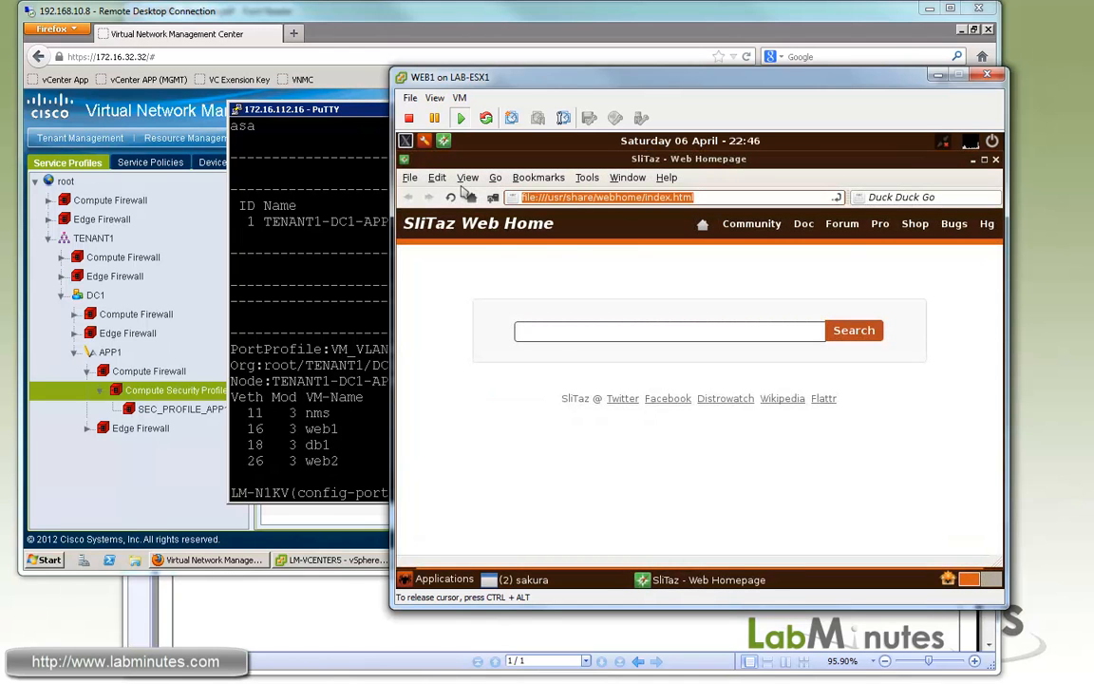
Load 10.0.1.32, .33 and .34 in WEB1's browser, then telnet 10.0.1.34 port 22.
type("10.0.1.32/")
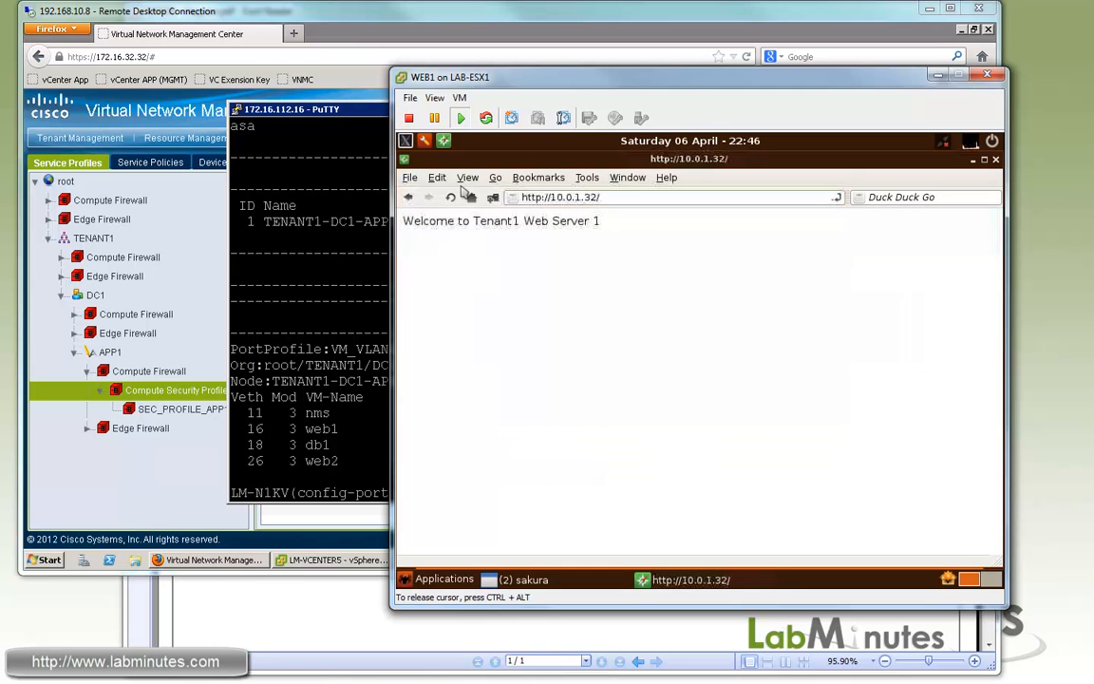
mouse_move(582, 242)
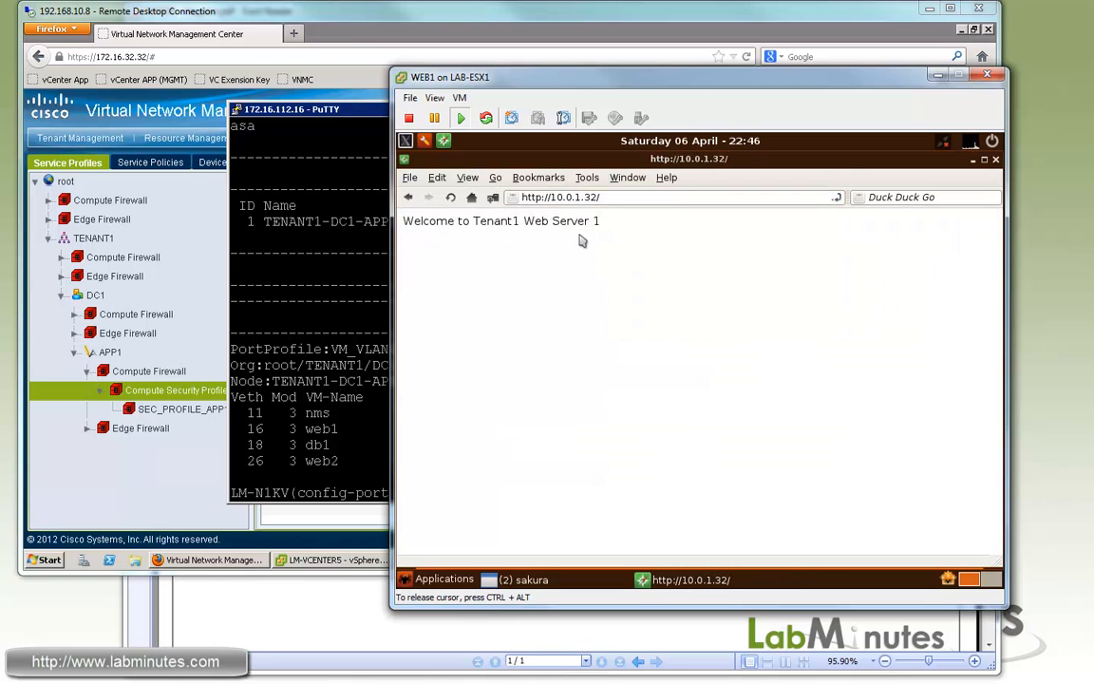
double_click(573, 221)
type("3")
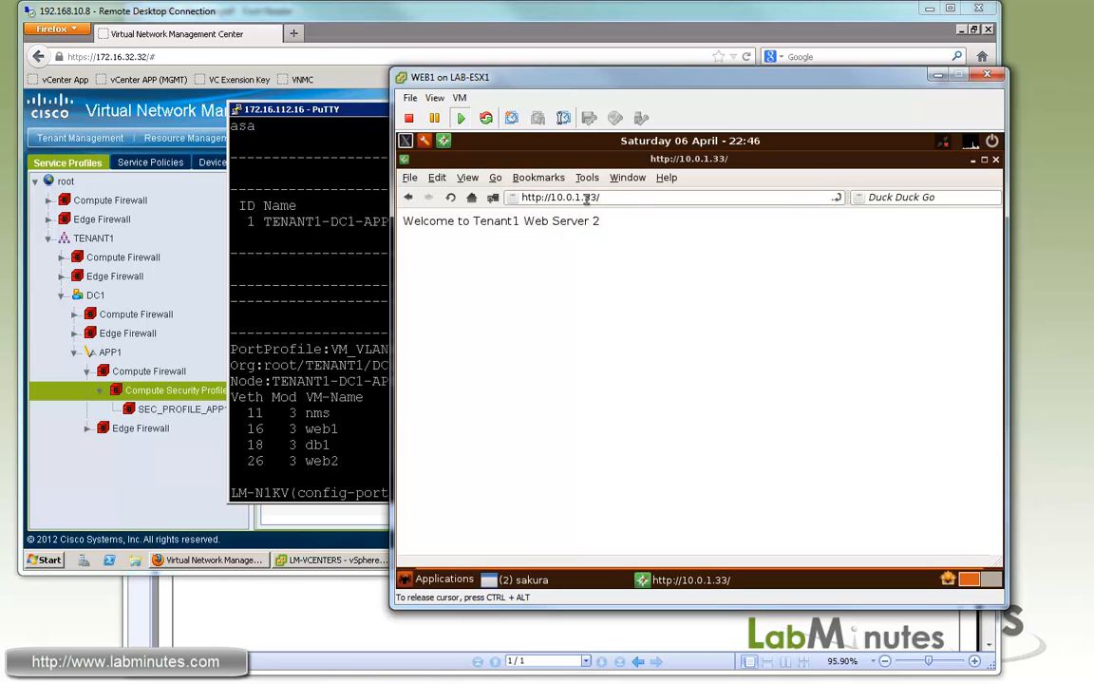
left_click(612, 196)
type("4")
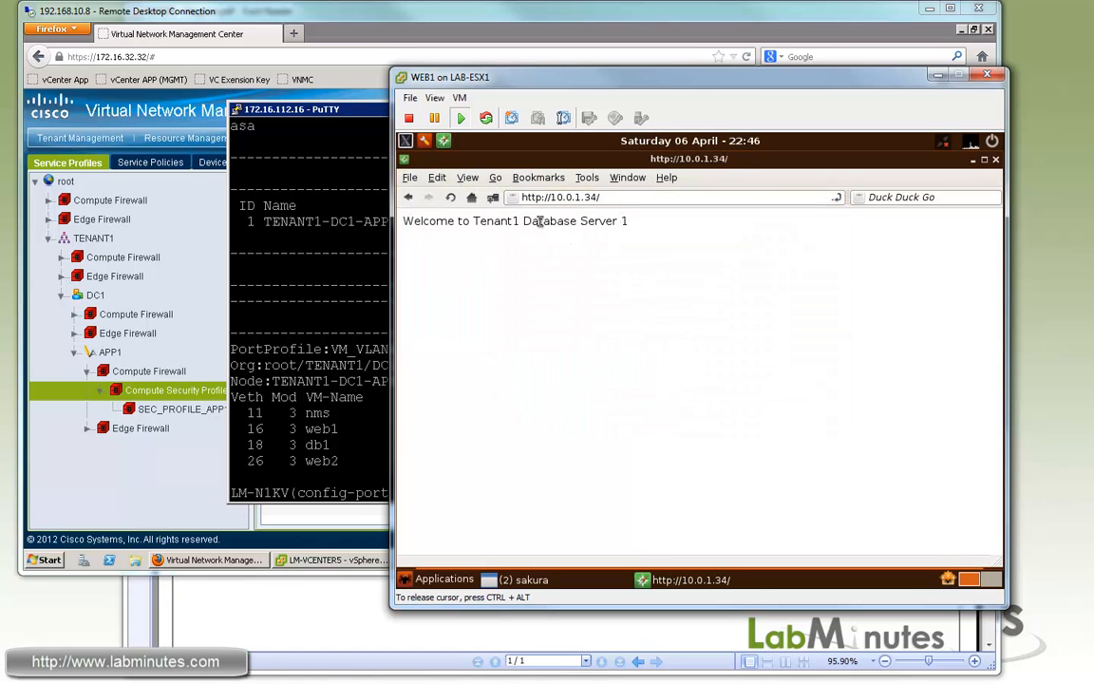
left_click_drag(540, 220, 629, 221)
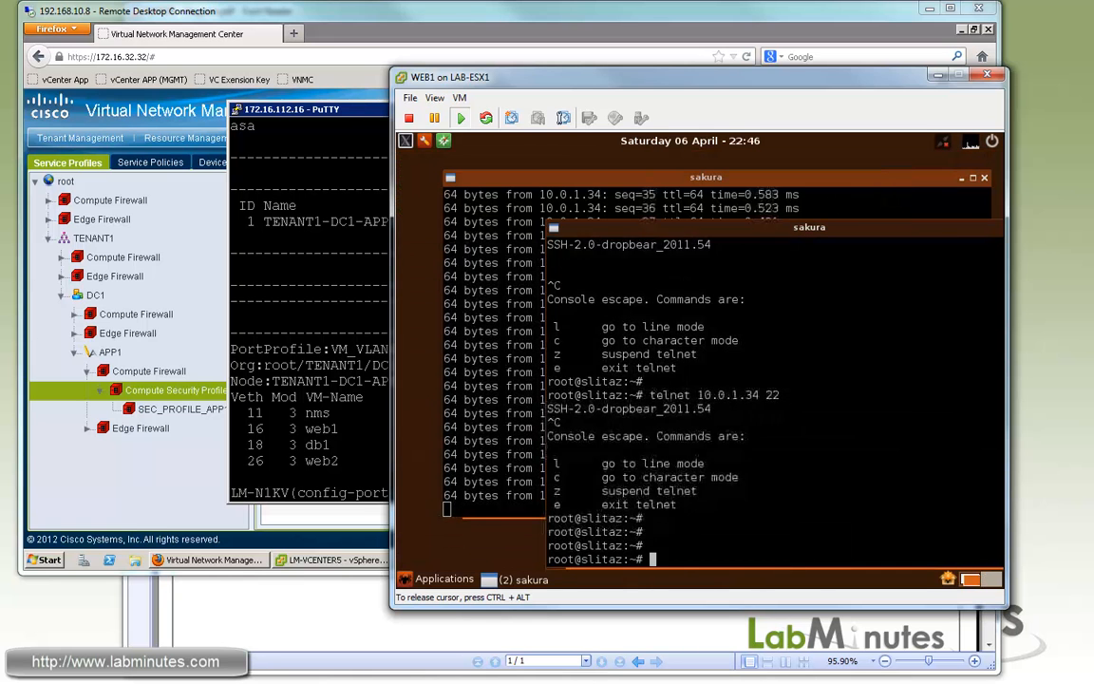
type("telnet 10")
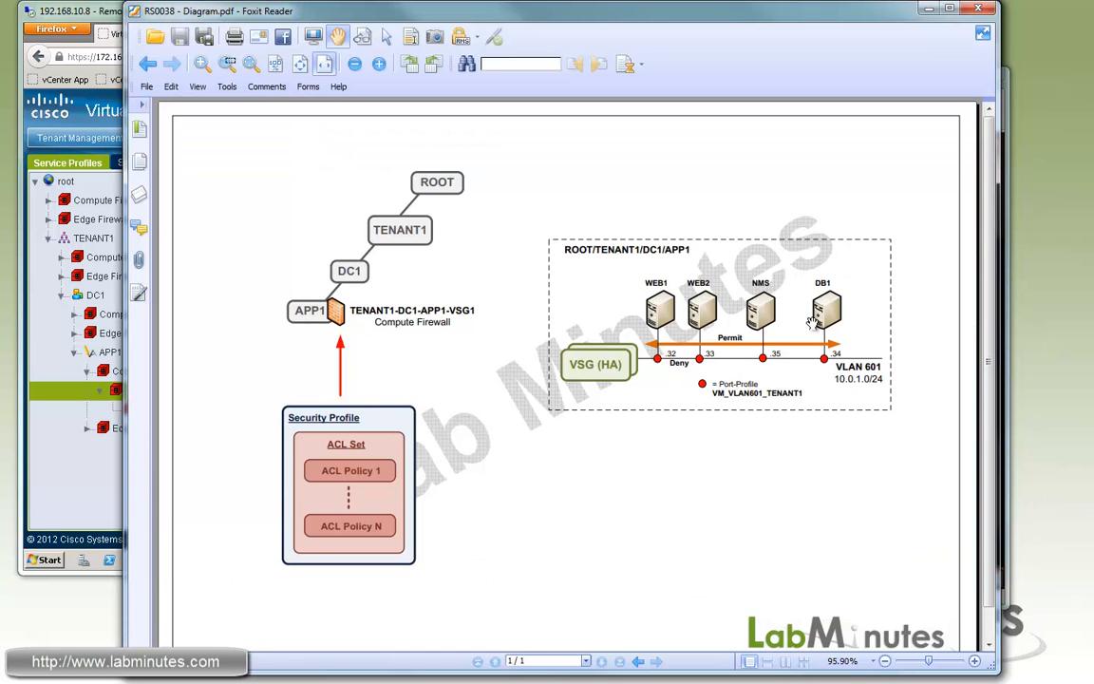
Bring the DB1 virtual machine console forward after reviewing the VLAN 601 diagram.
left_click(461, 559)
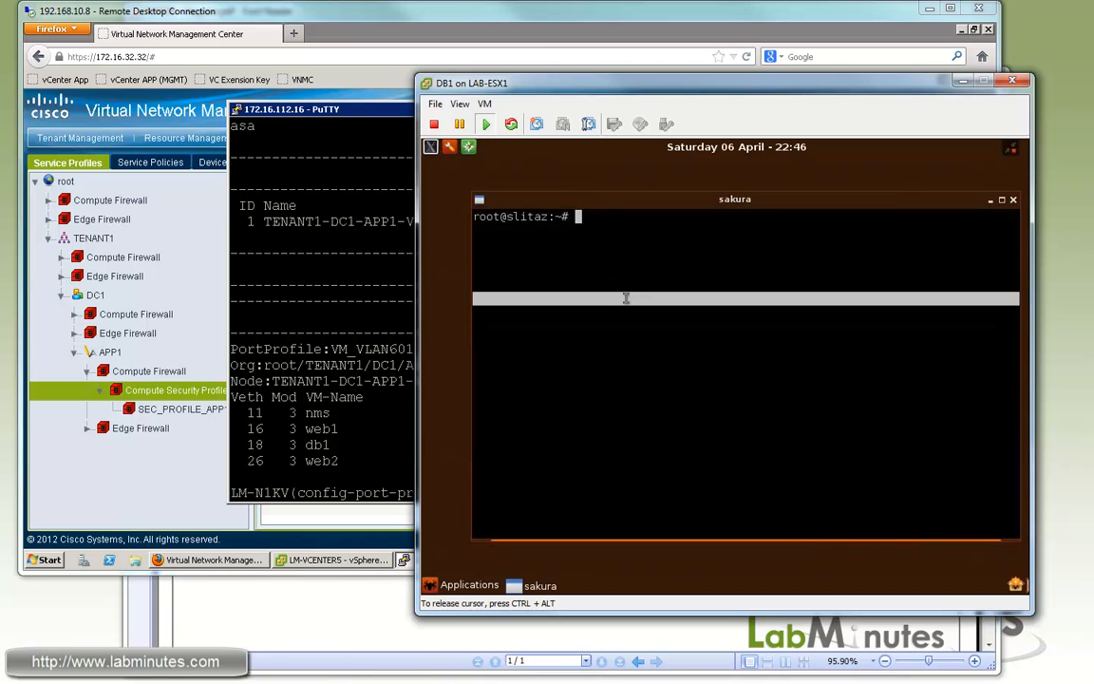
From DB1's console, ping 10.0.1.32 and the other server IPs, then begin a telnet to 10.0.1.
type("ping")
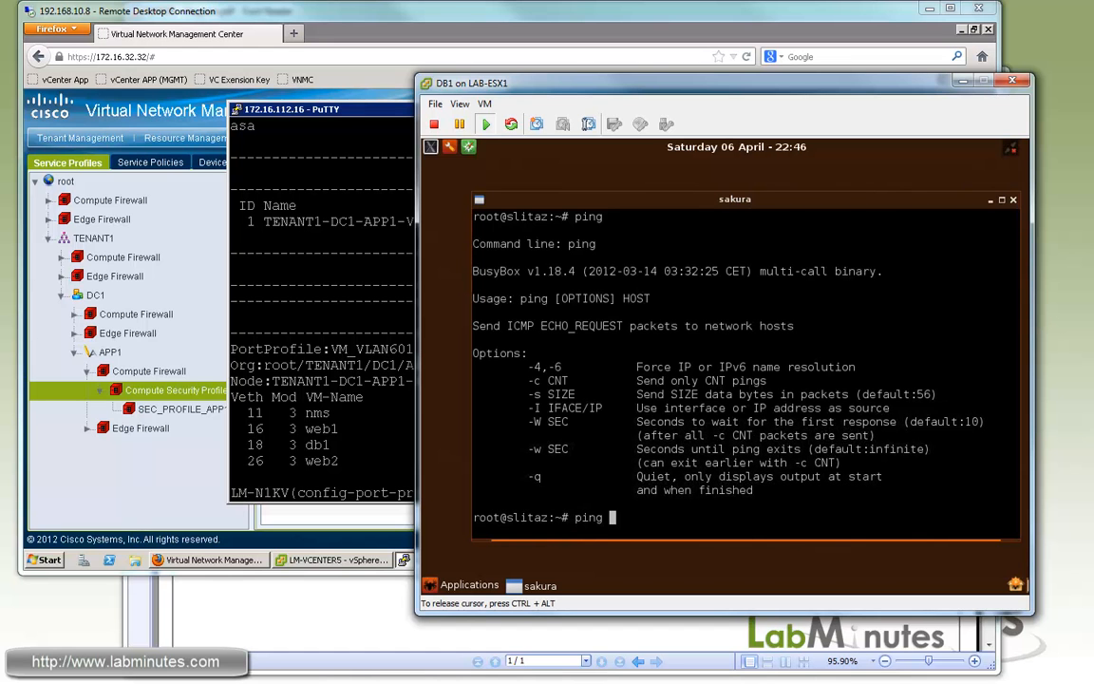
type("ping 10.0.1.32")
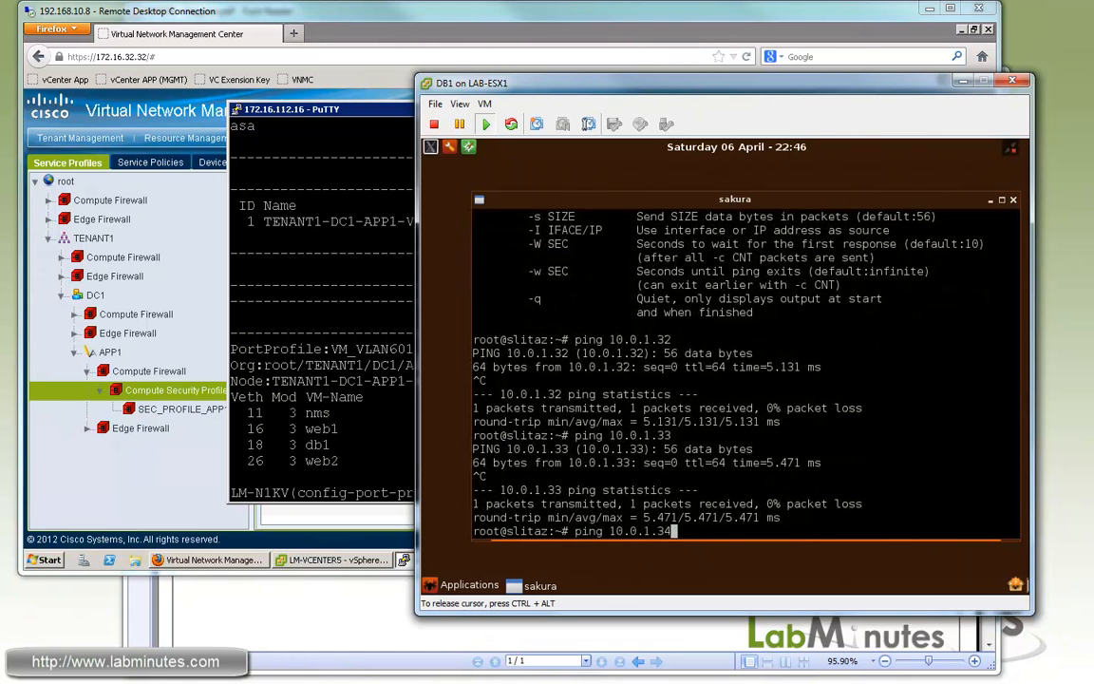
key("Return")
type("ping 10.0.1.16")
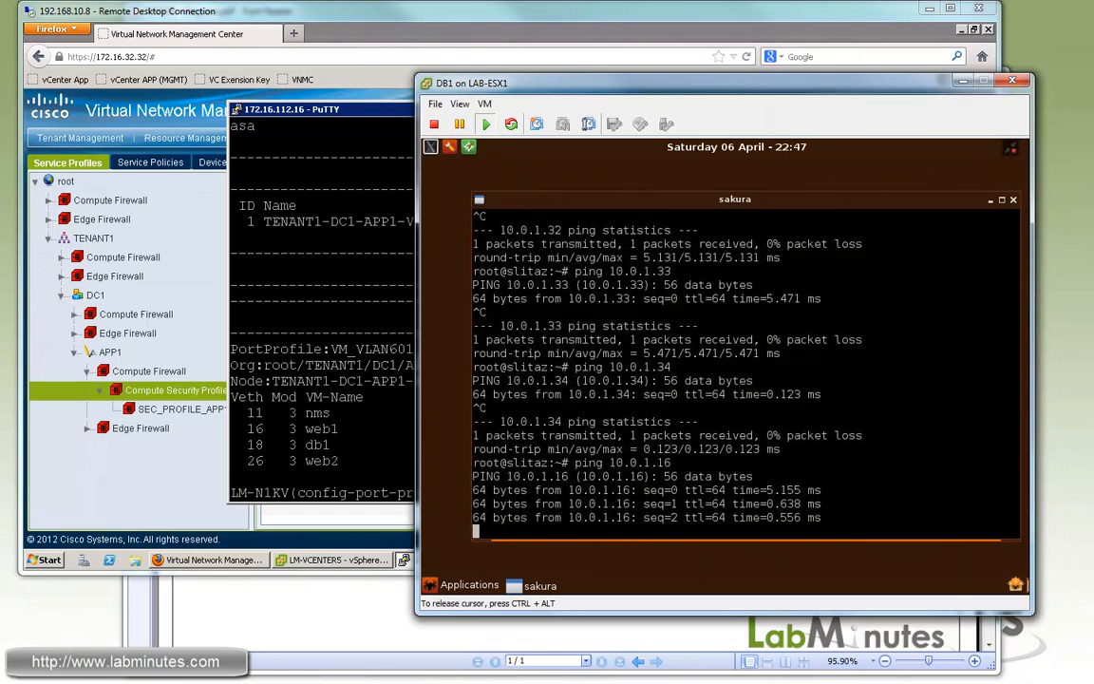
type("telnet")
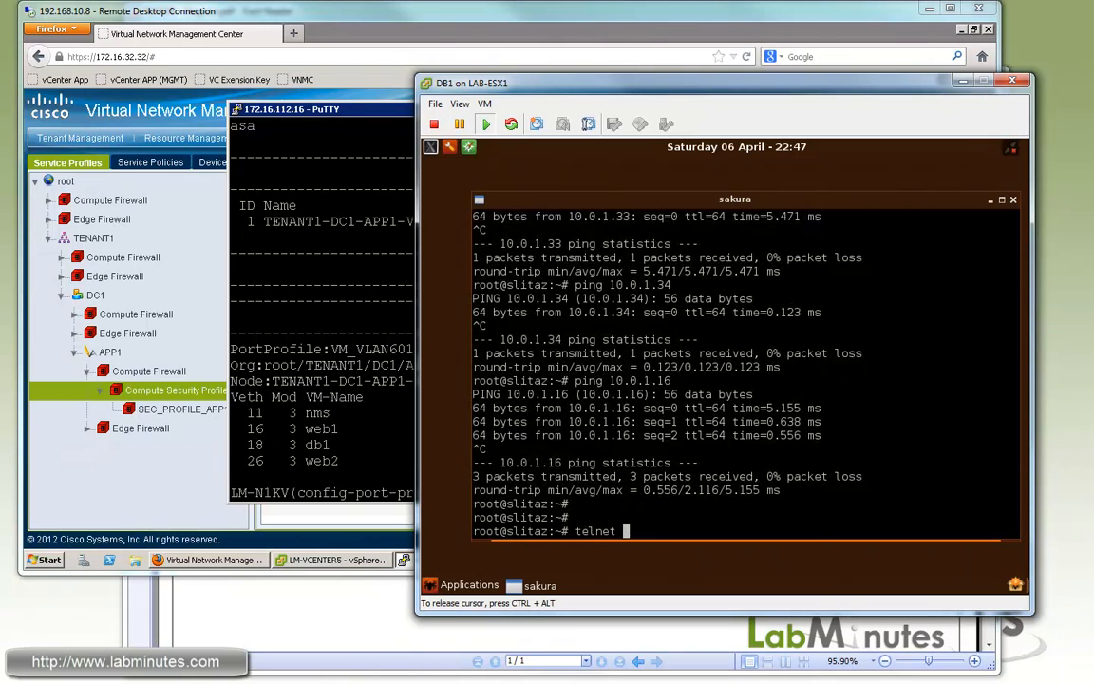
type("10.0.1.")
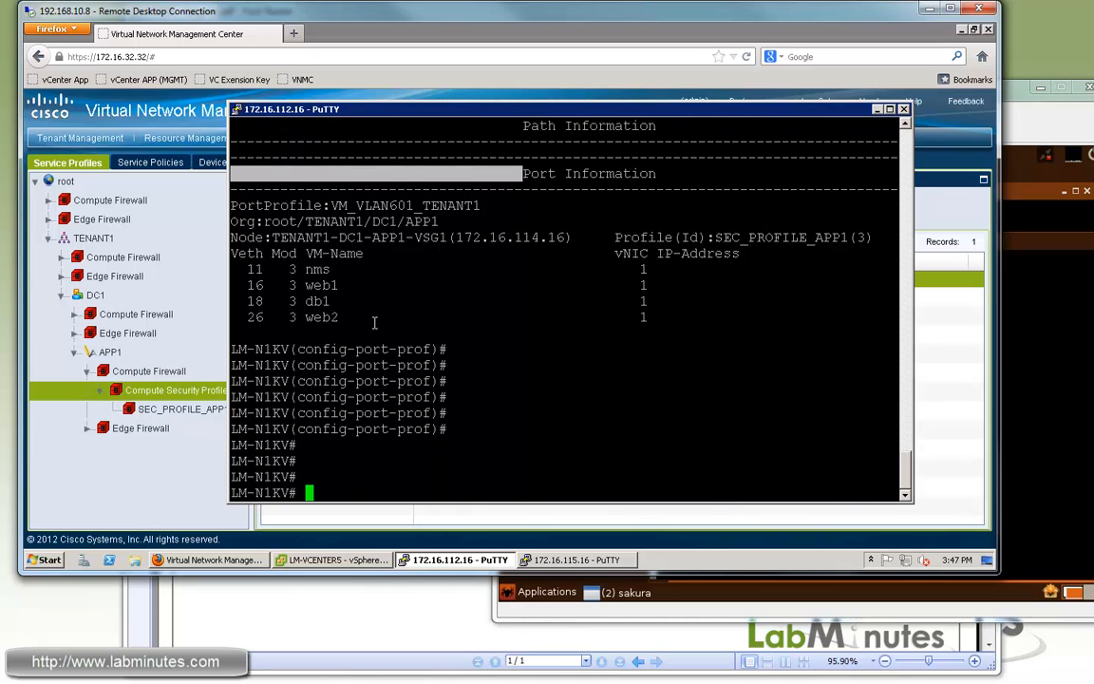
Run 'sh vservice detail' and page to the VSG node information and per-VM IP details.
type("sh vservice")
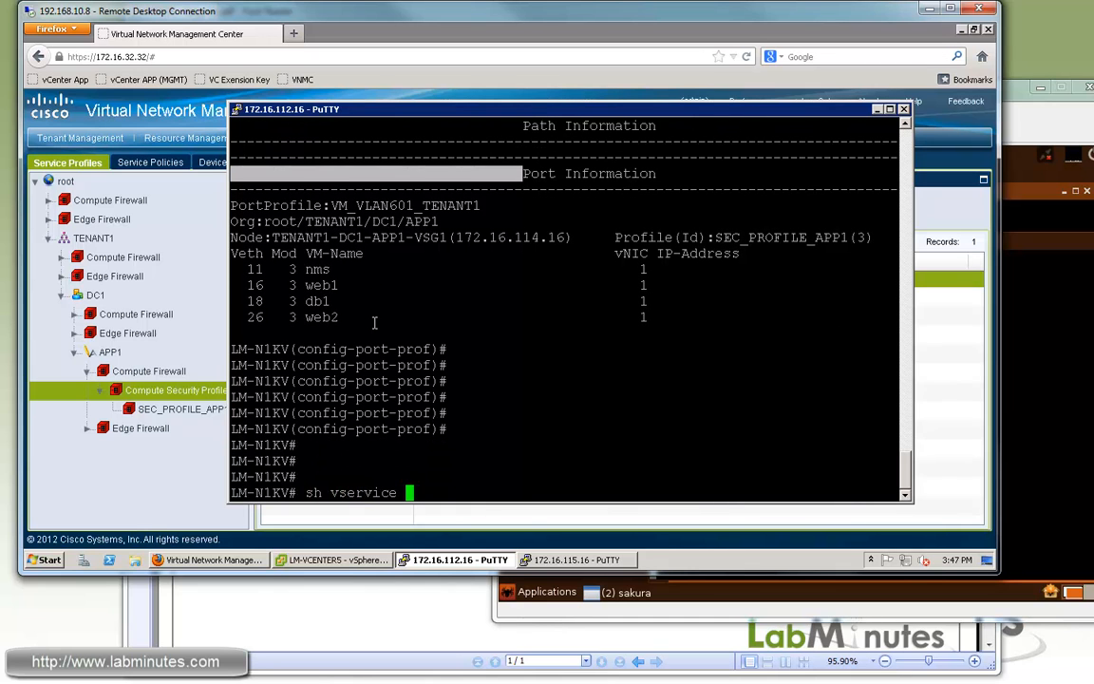
type("?")
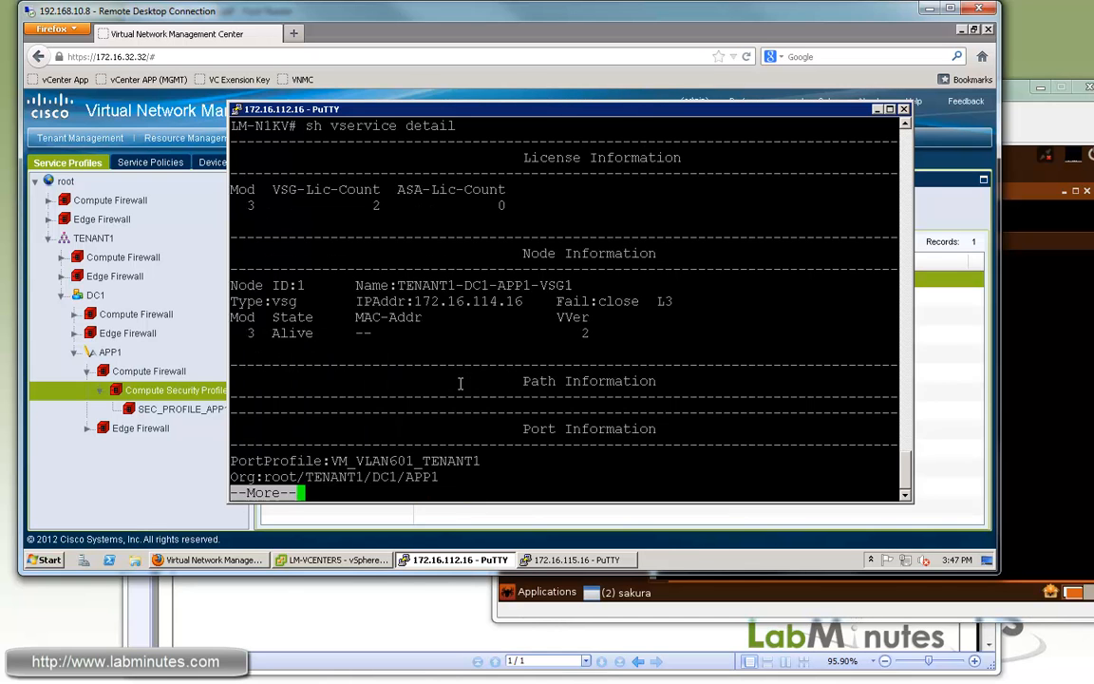
key("space")
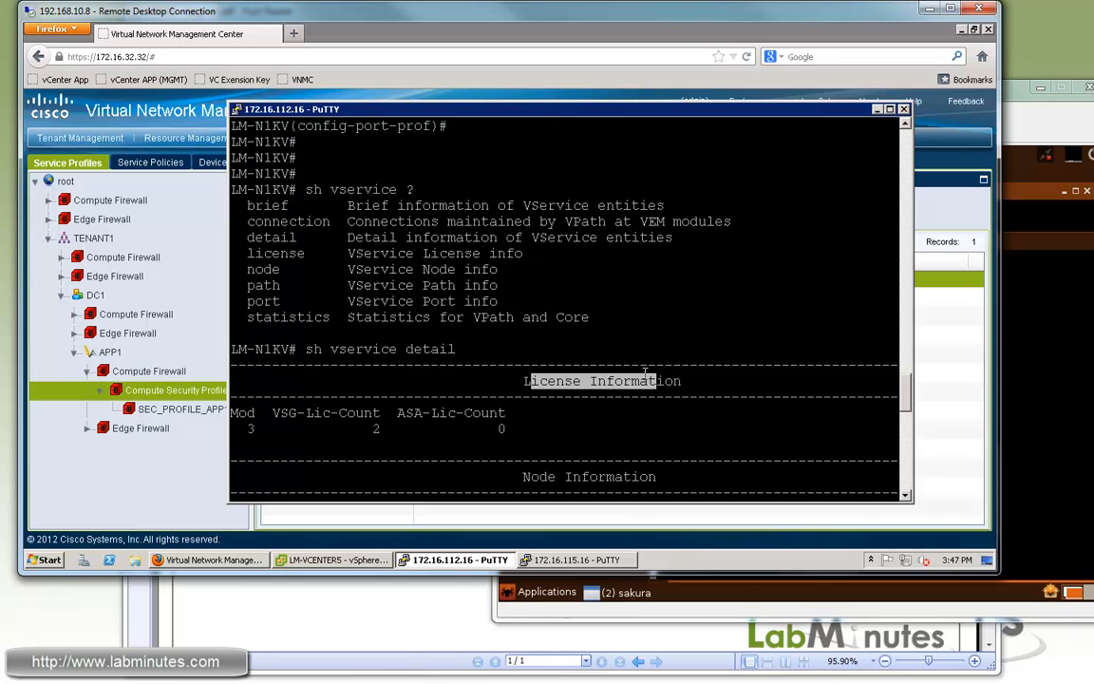
scroll("down", 3)
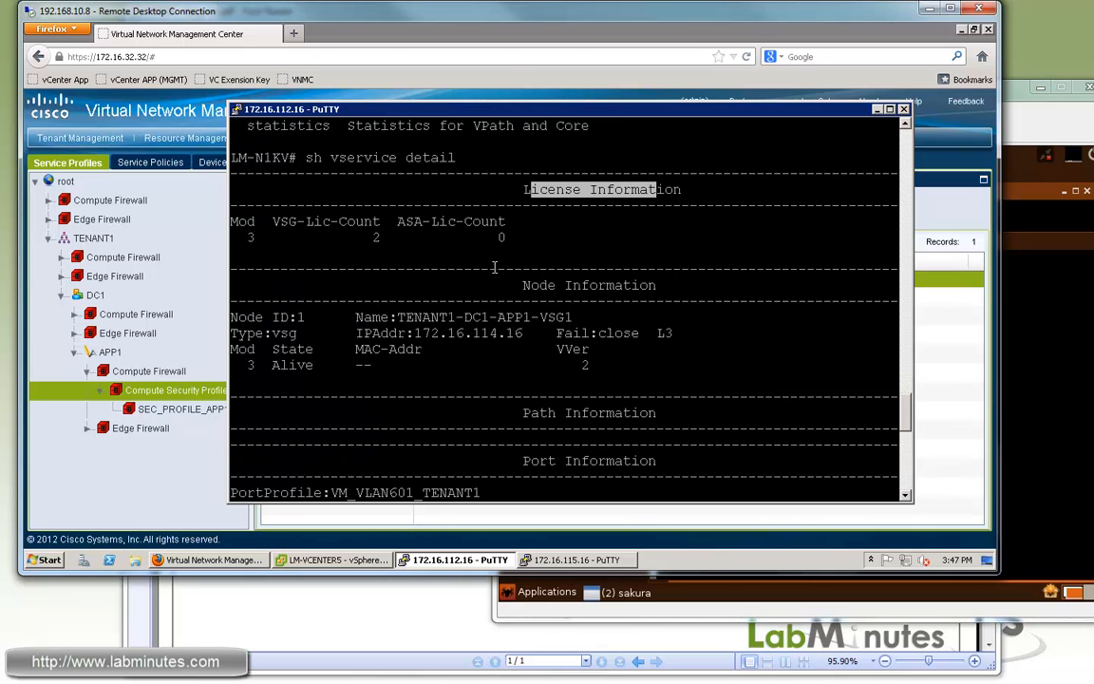
mouse_move(489, 266)
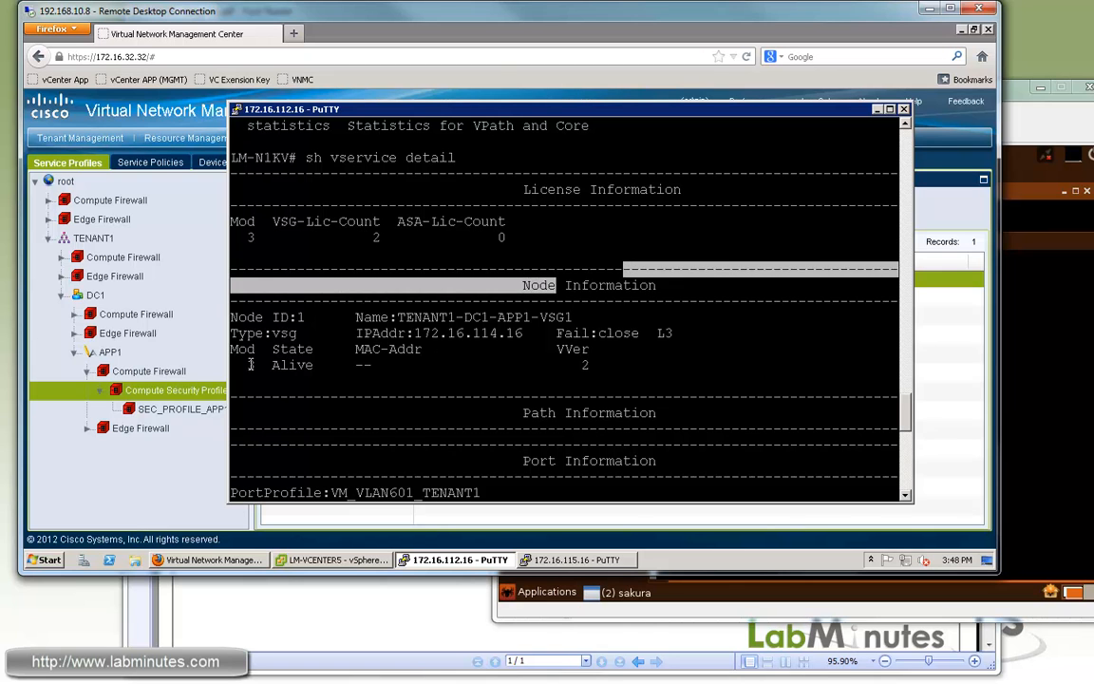
double_click(292, 365)
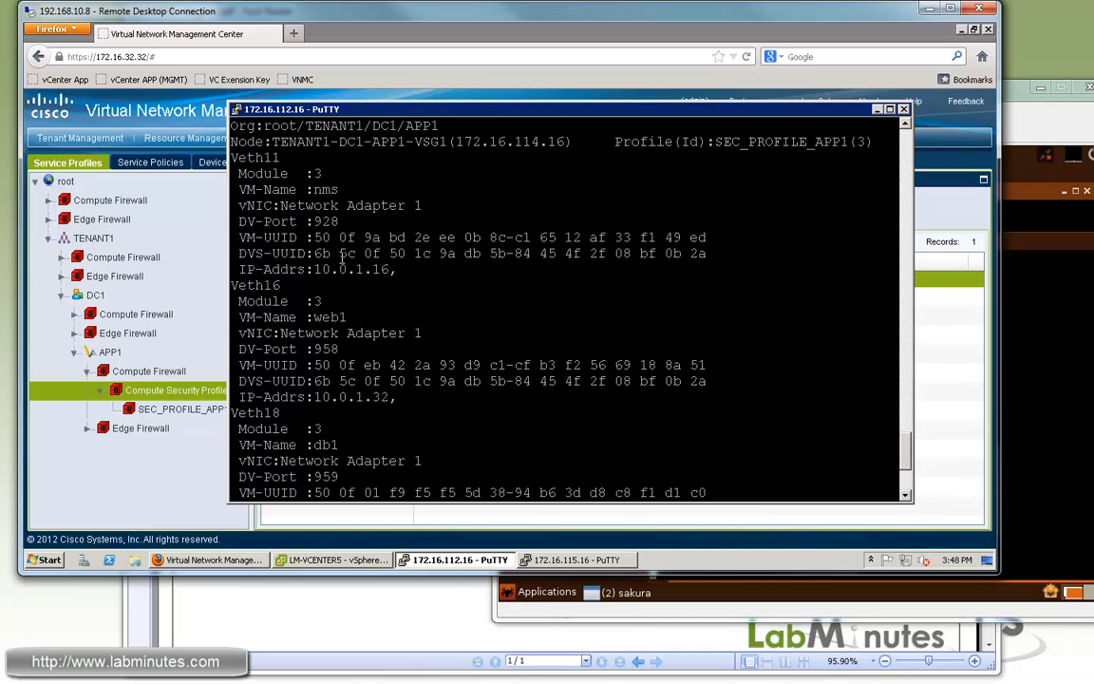
mouse_move(506, 303)
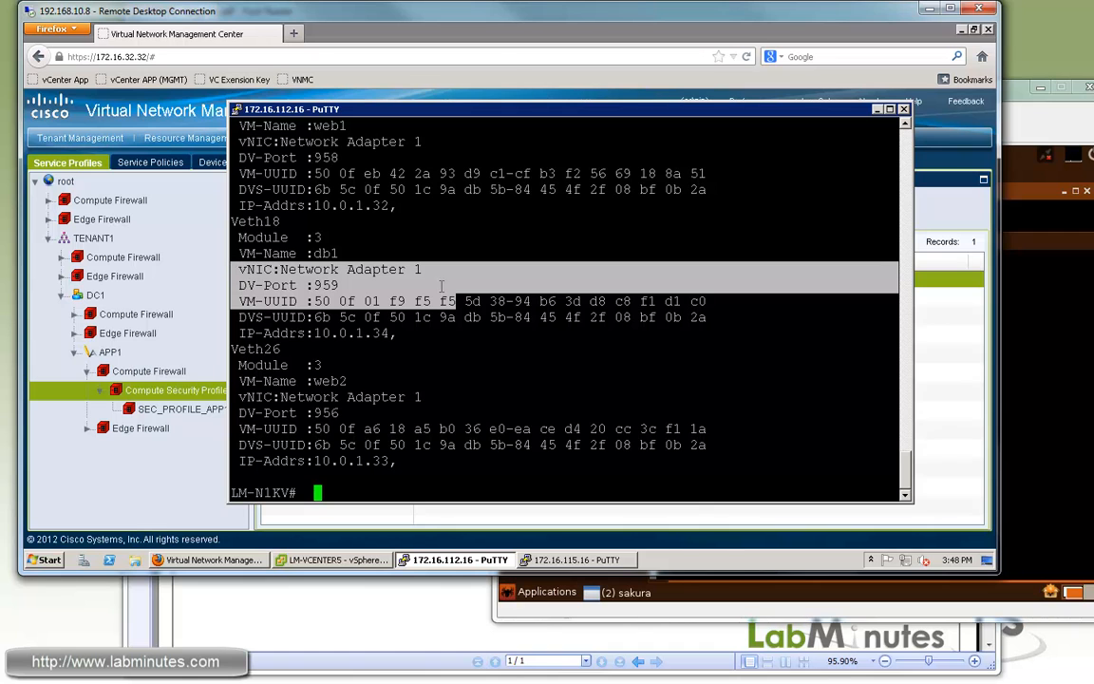
Run 'sh vservice connection' to show permitted ICMP to 10.0.1.34 and TCP to 10.0.1.16:22.
type("ah")
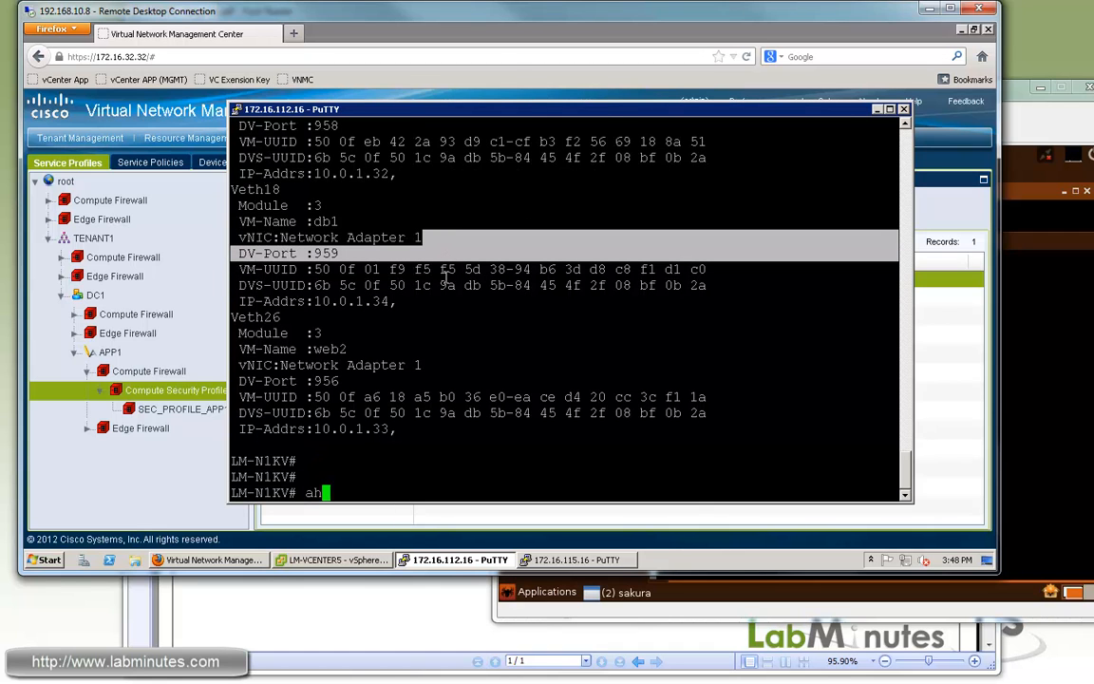
key("BackSpace")
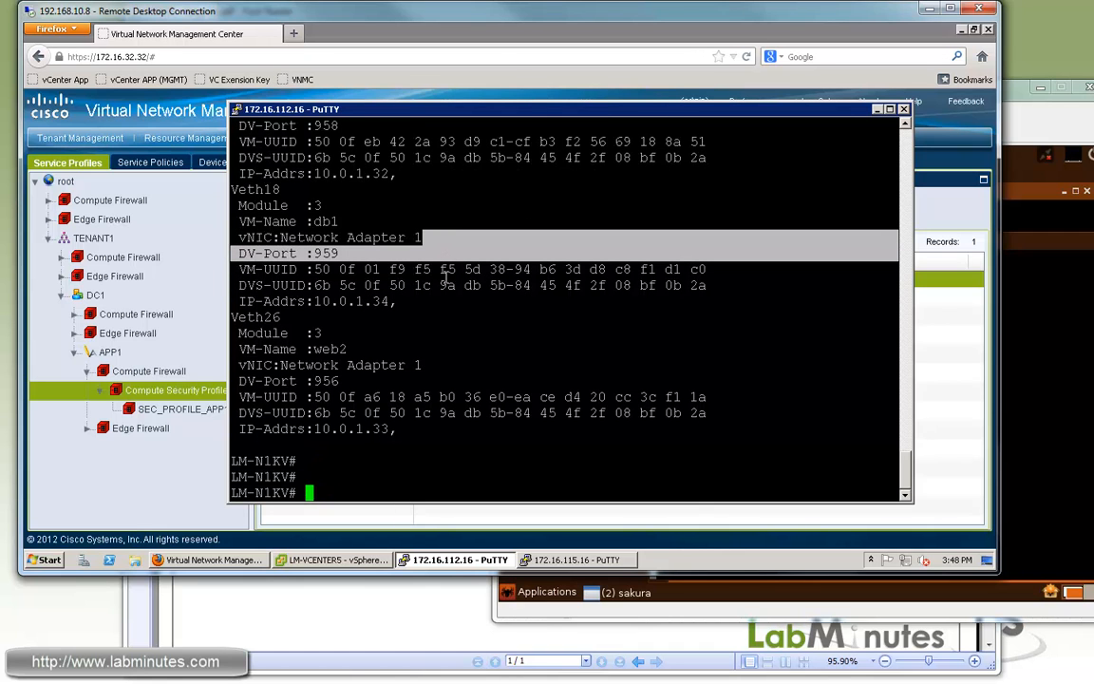
type("sh vservice")
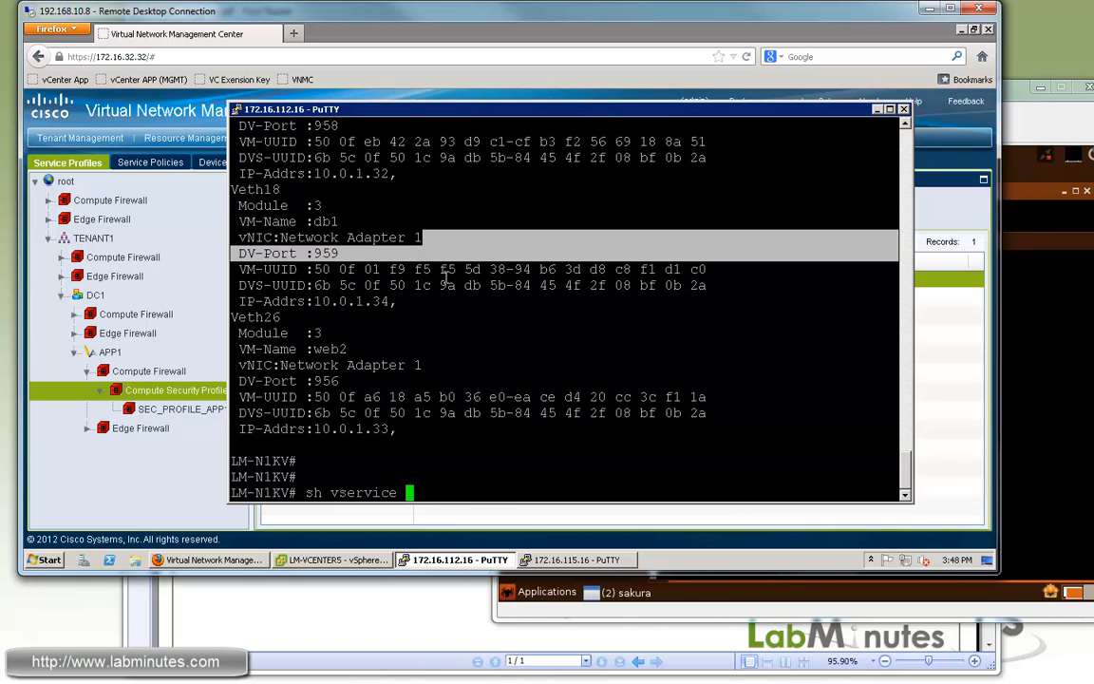
type("connection")
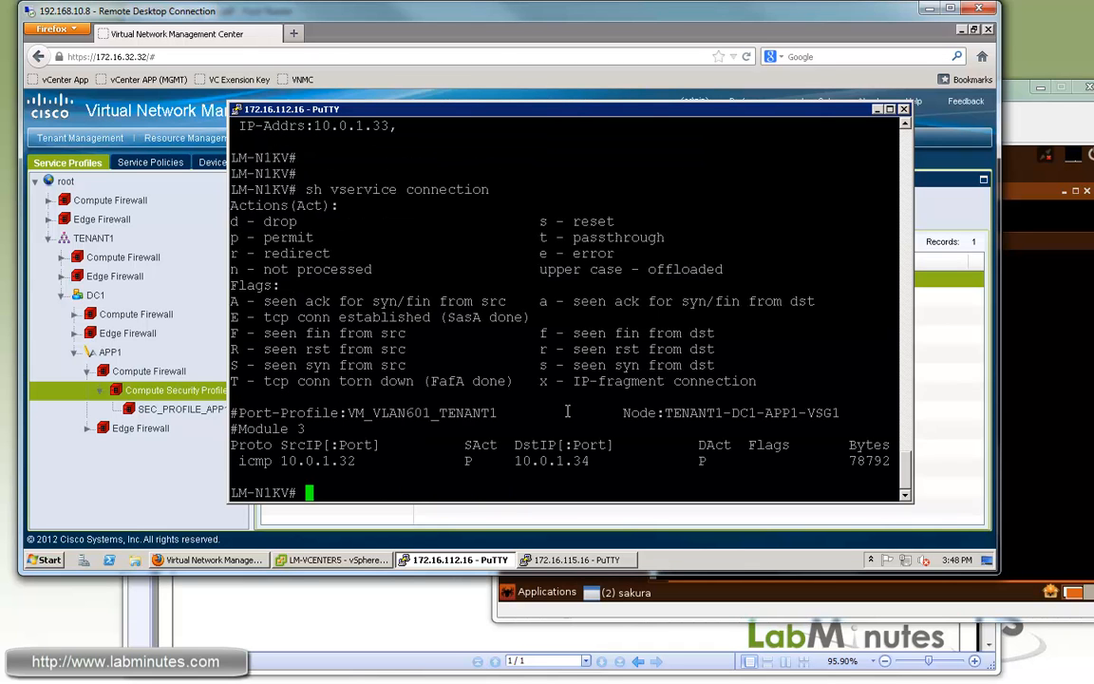
mouse_move(511, 444)
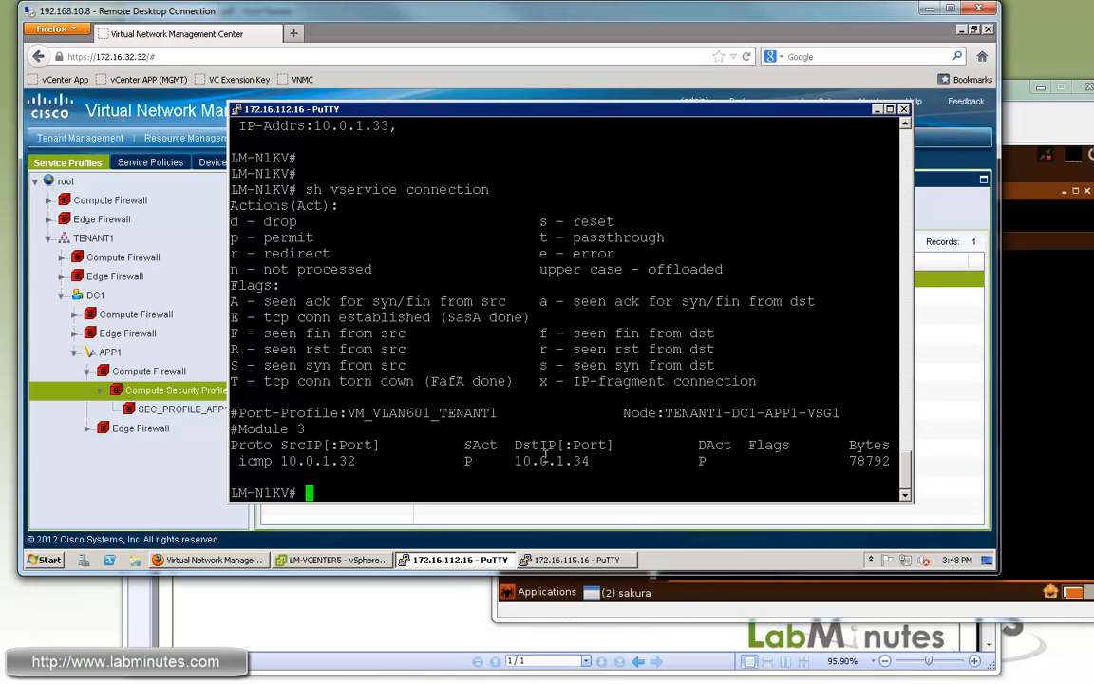
double_click(399, 412)
type("sh vservice connection")
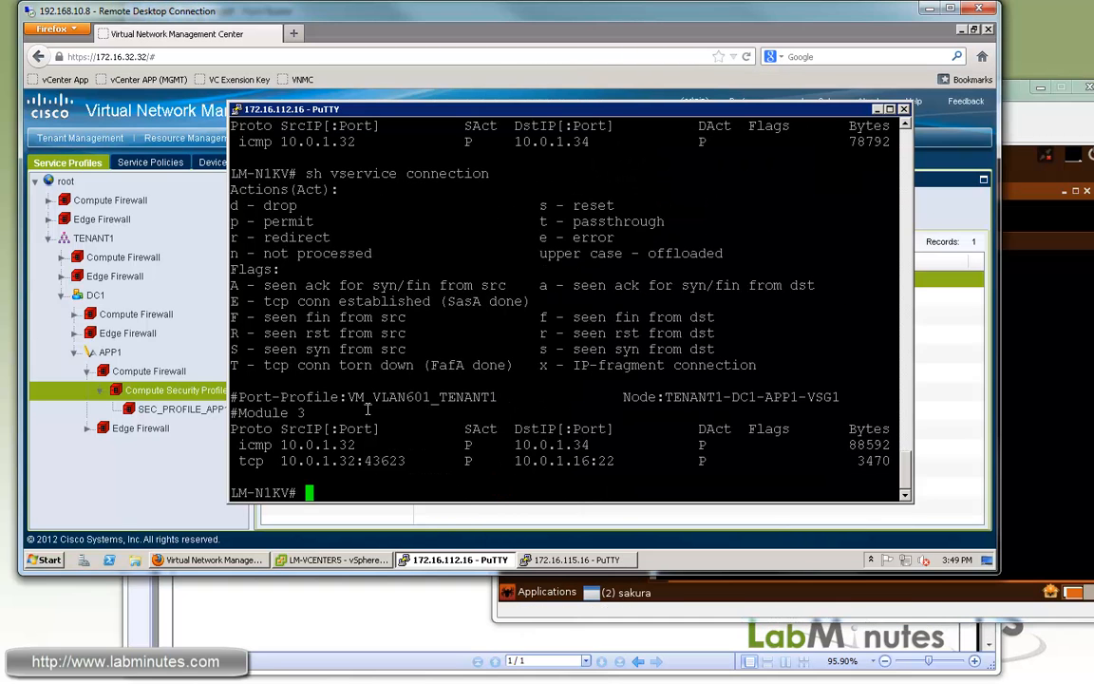
double_click(384, 461)
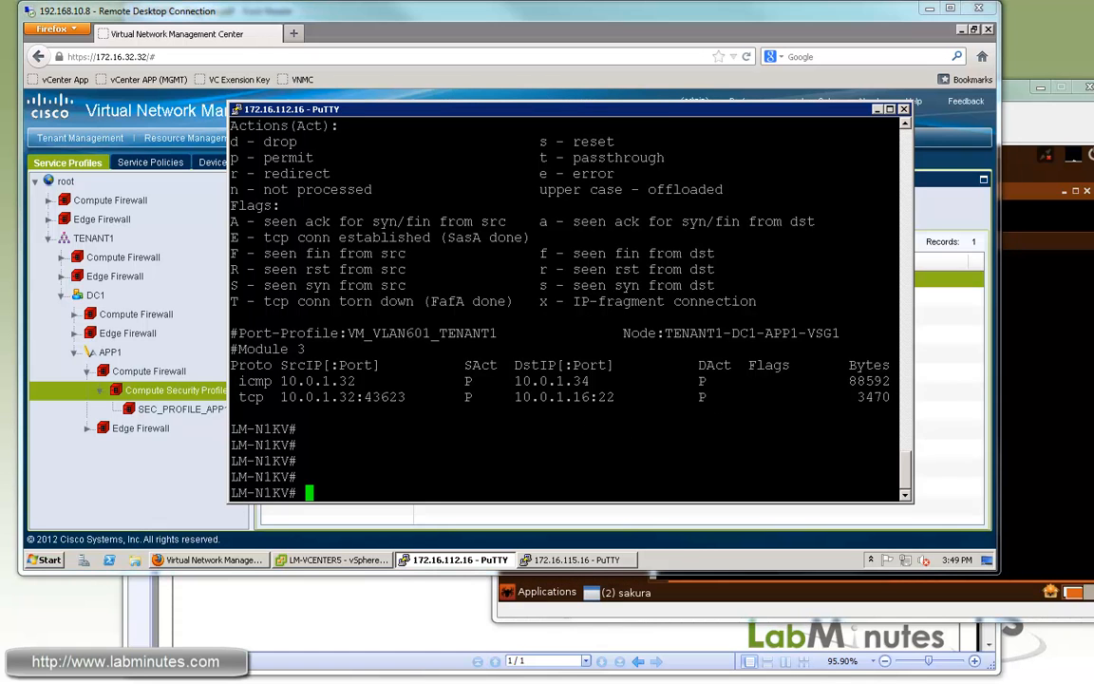
mouse_move(558, 542)
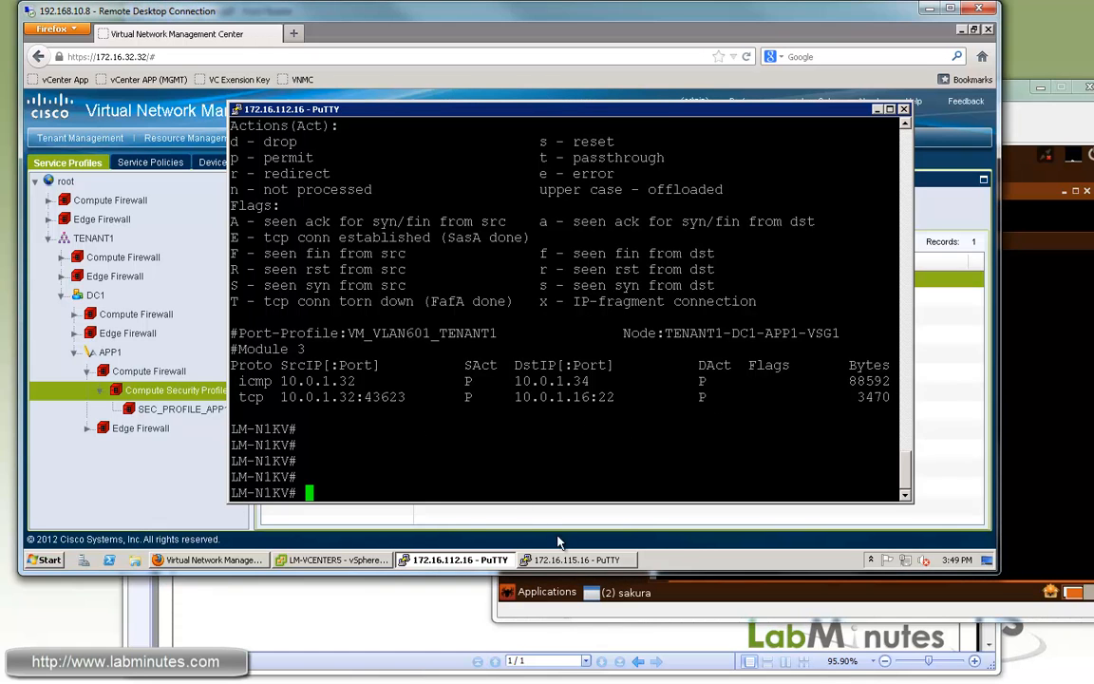
In the VSG session, run 'sh vsg ip-binding' listing four VM IPs under SEC_PROFILE_APP1.
left_click(577, 559)
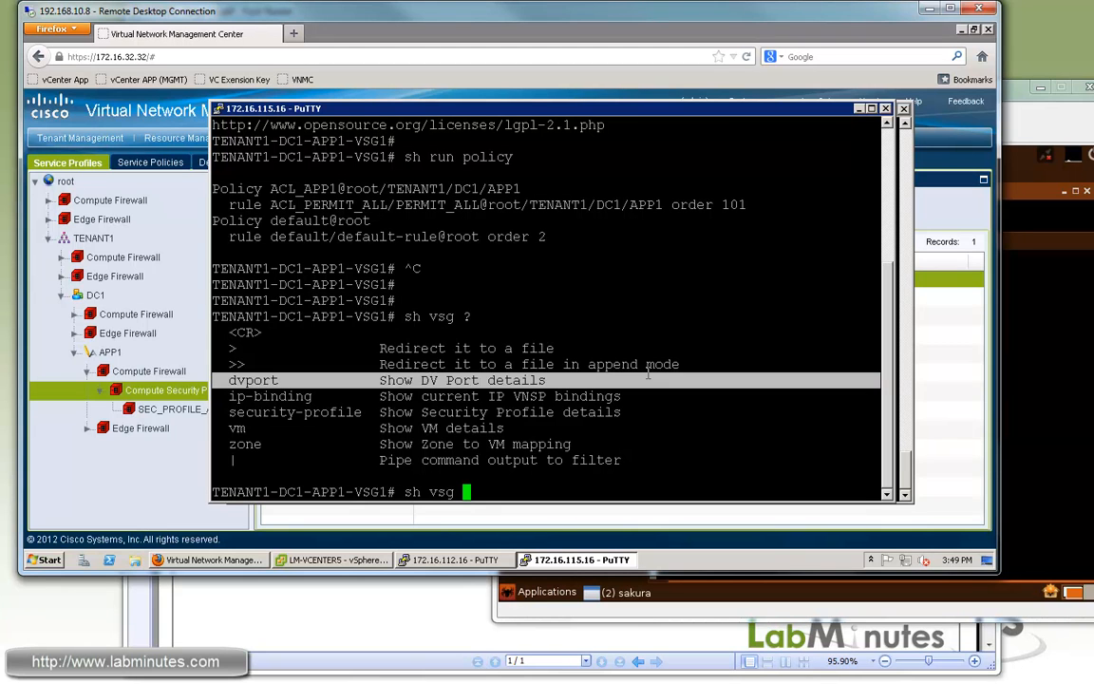
type("dvport")
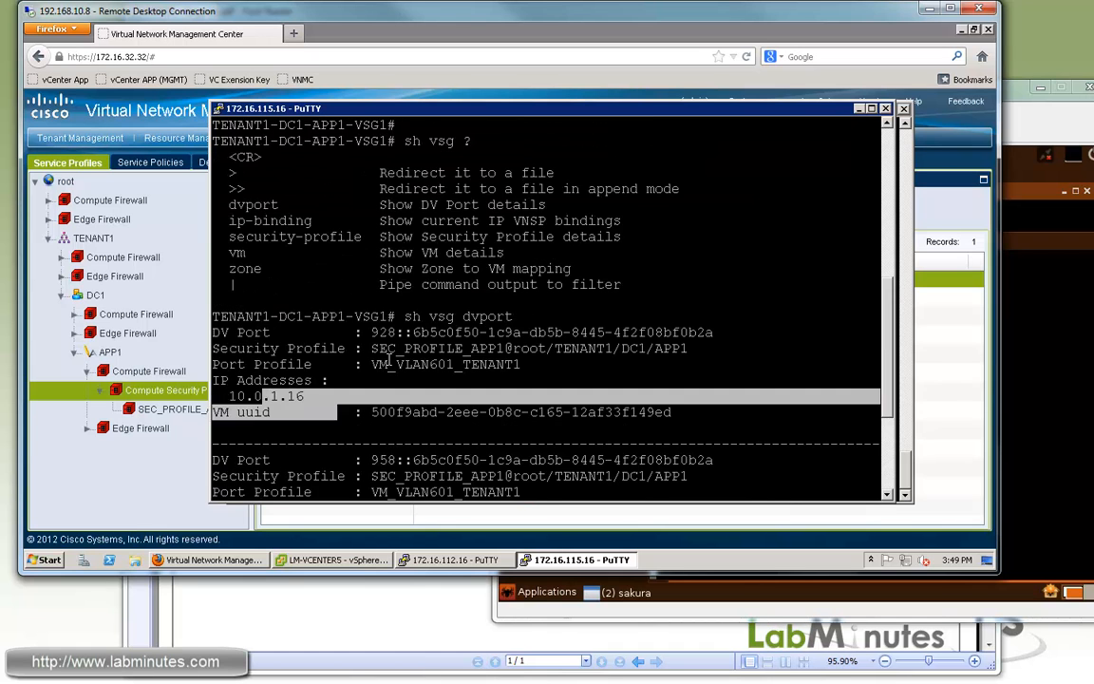
scroll("down", 3)
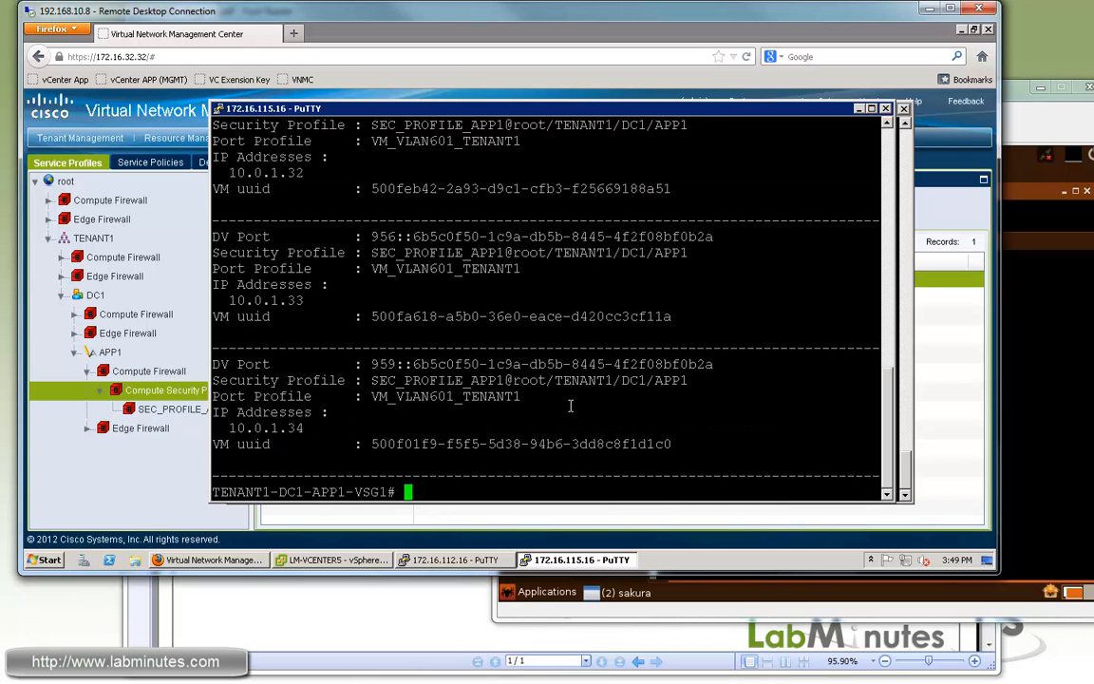
type("sh")
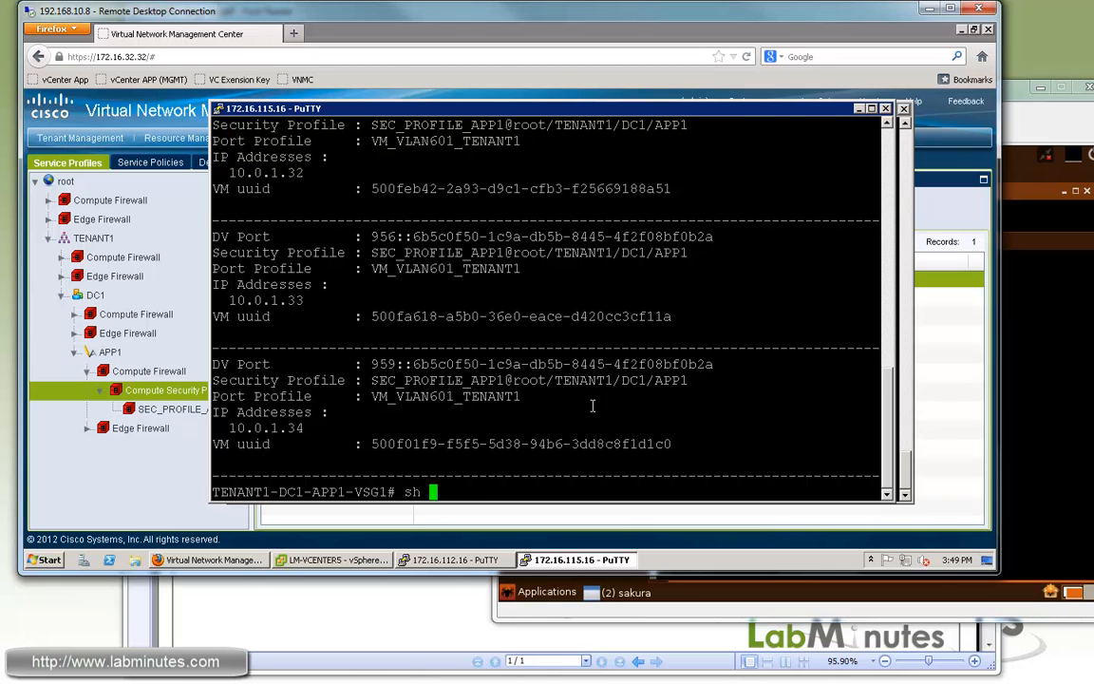
type("vsg ?")
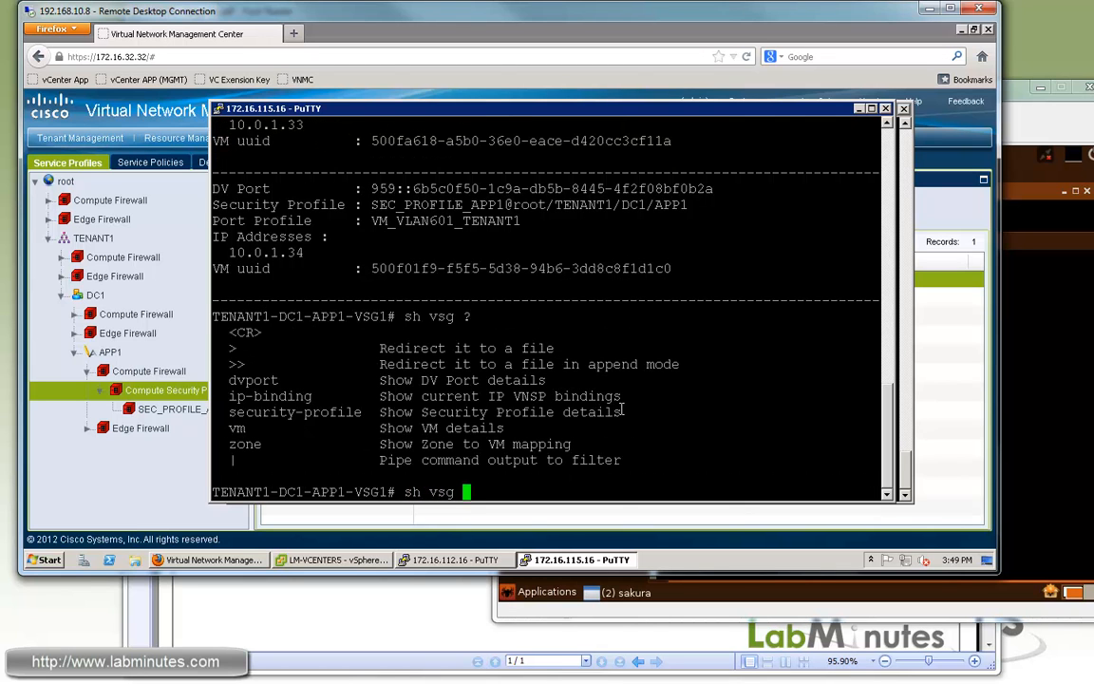
type("ip-binding")
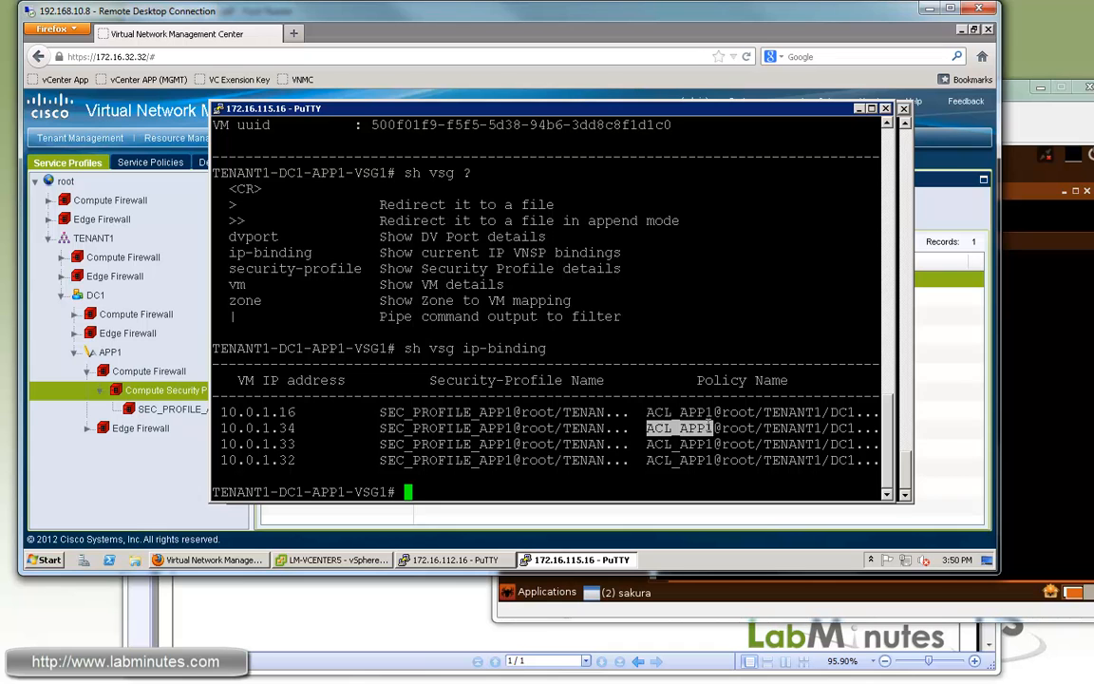
type("sh vsg security-profile")
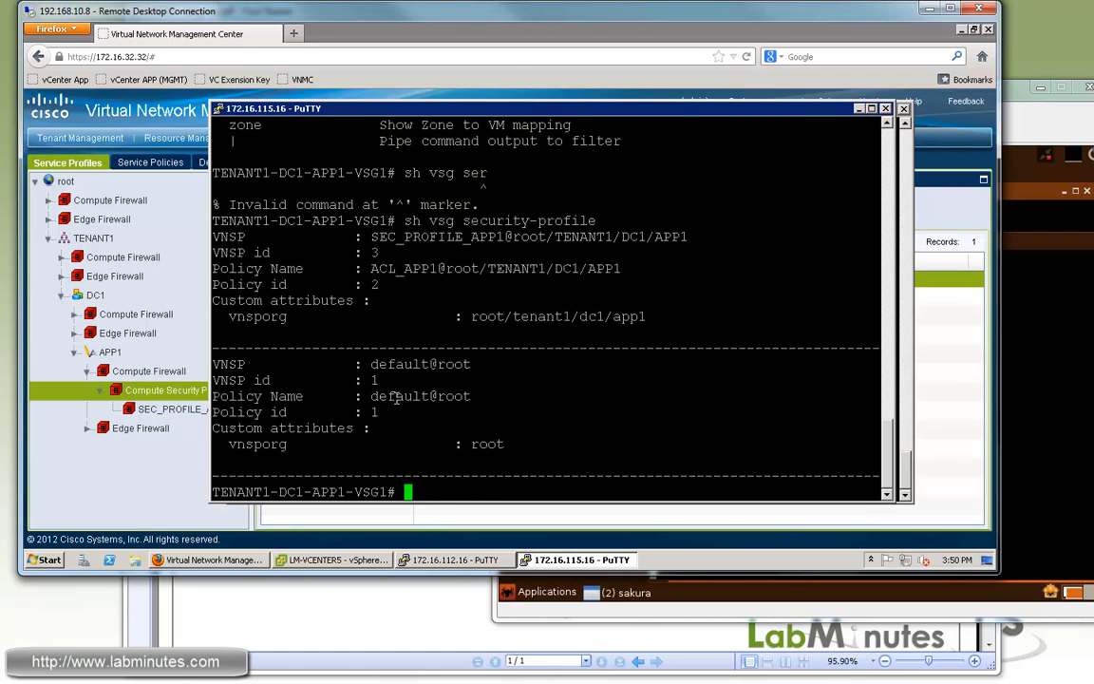
Highlight SEC_PROFILE_APP1 and ACL_APP1 in the profile output, then page through the VSG VM details.
double_click(420, 364)
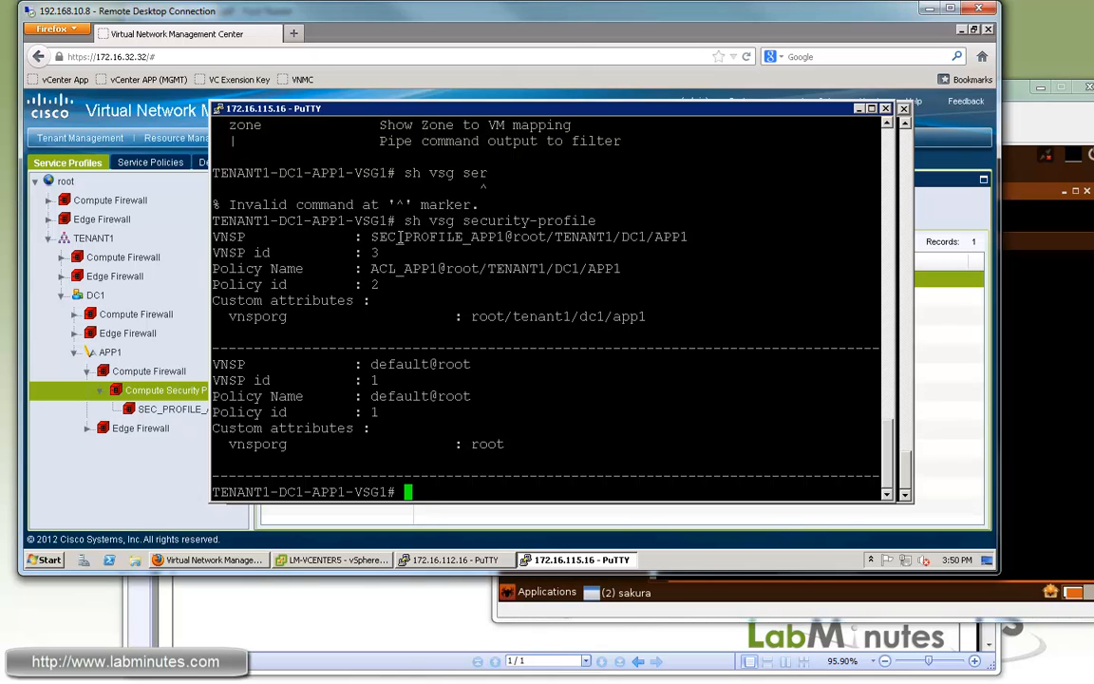
double_click(435, 236)
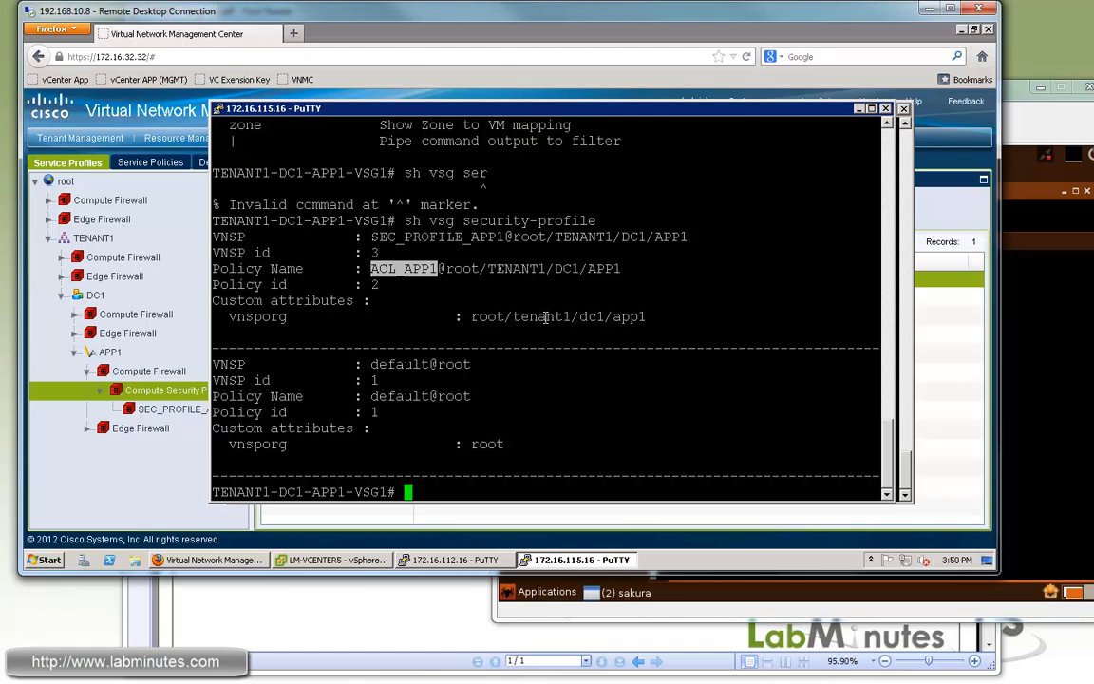
type("sh vsg ?")
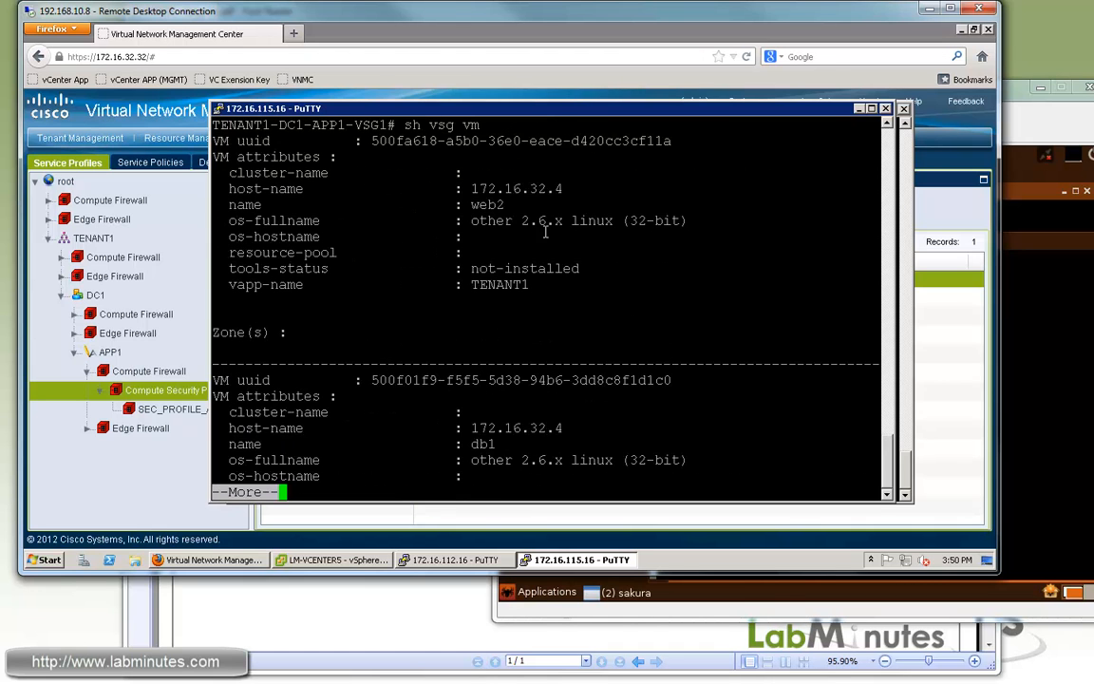
mouse_move(572, 232)
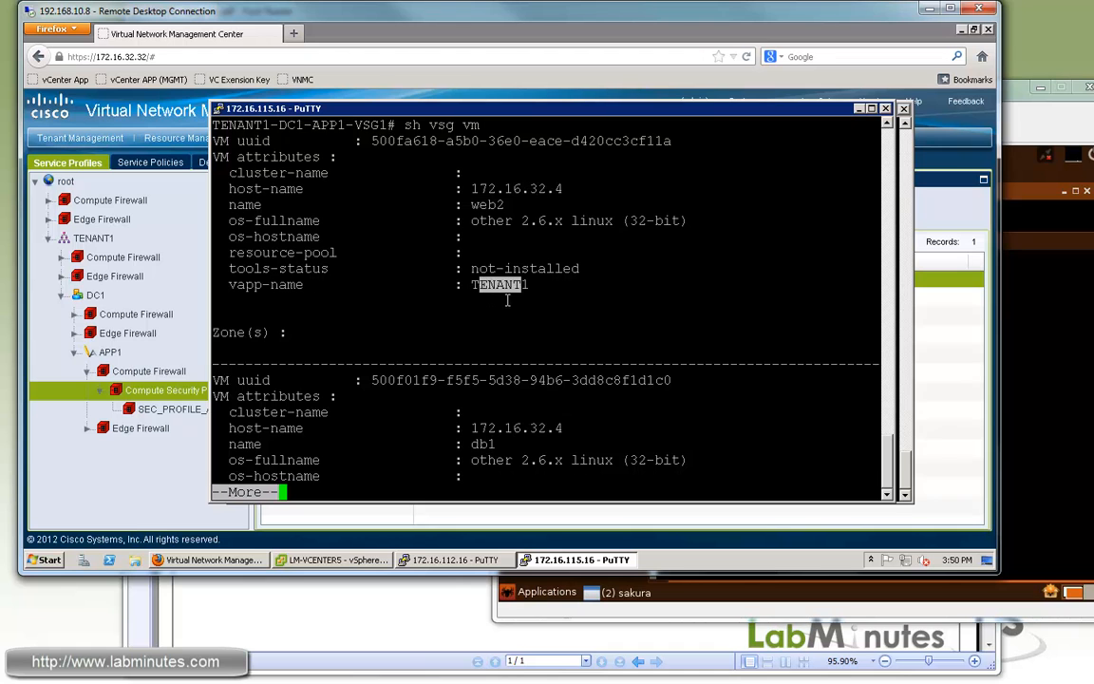
key("space")
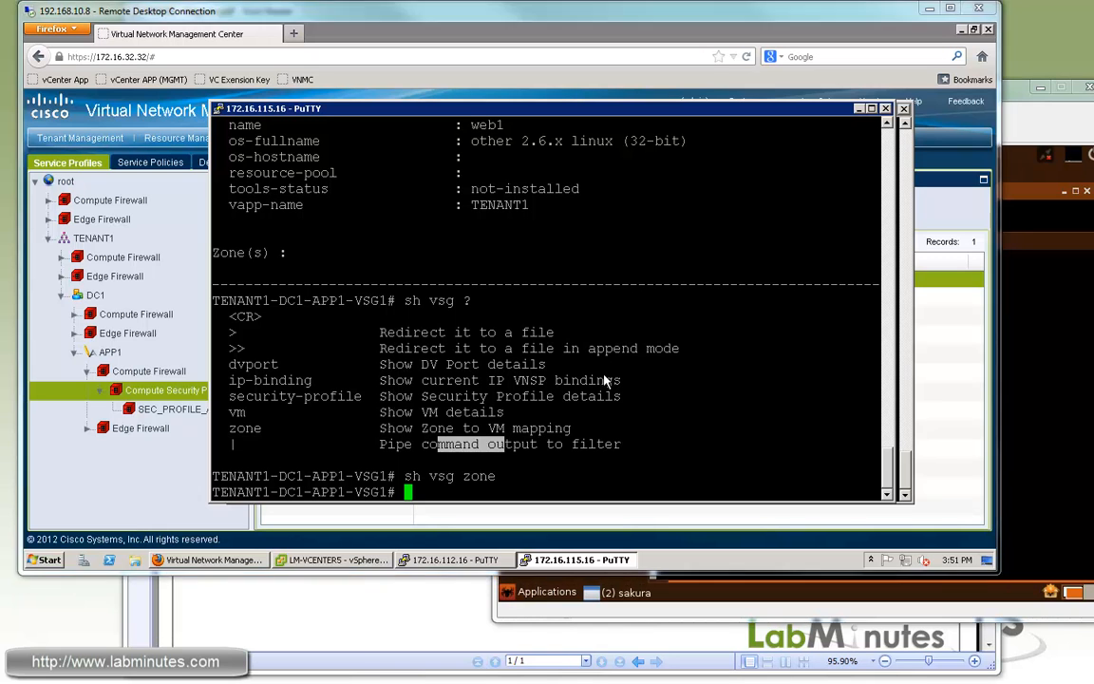
Run 'sh service-path connection' and highlight the permitted flow's VLAN 601 and flags.
type("sh")
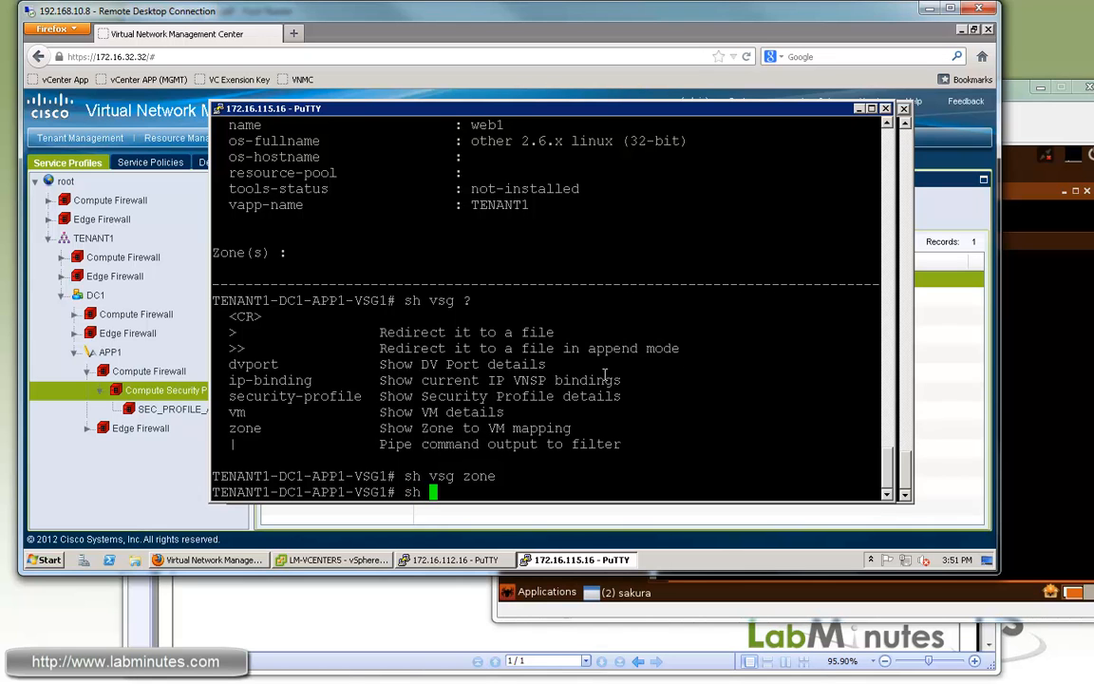
type("sh service-path ?")
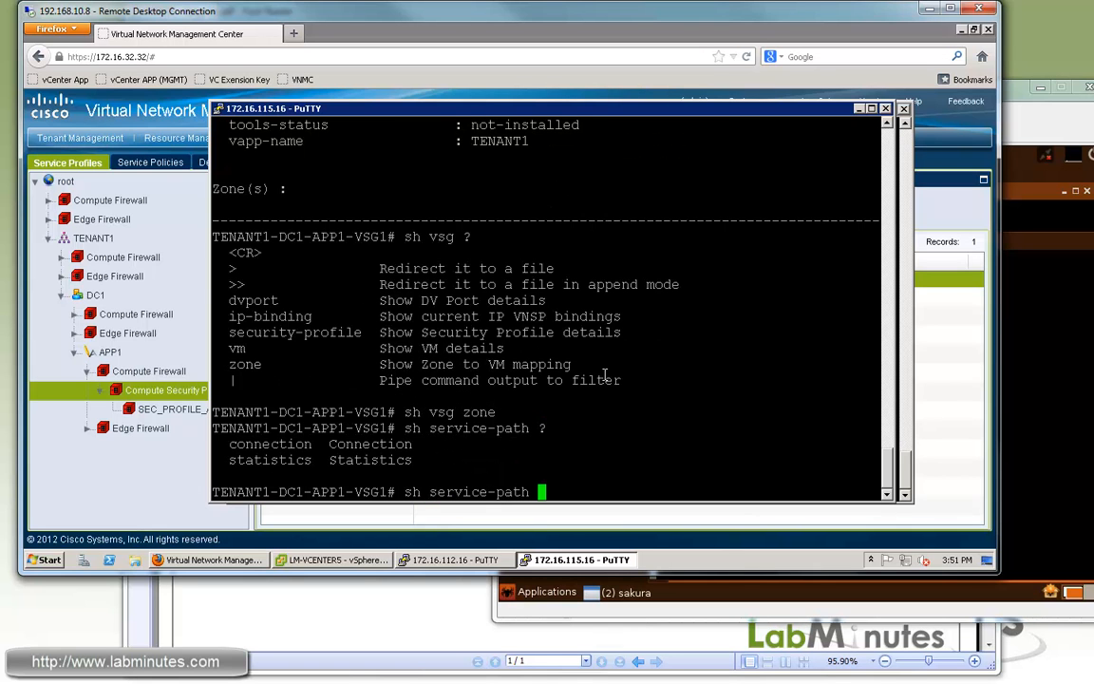
type("connection")
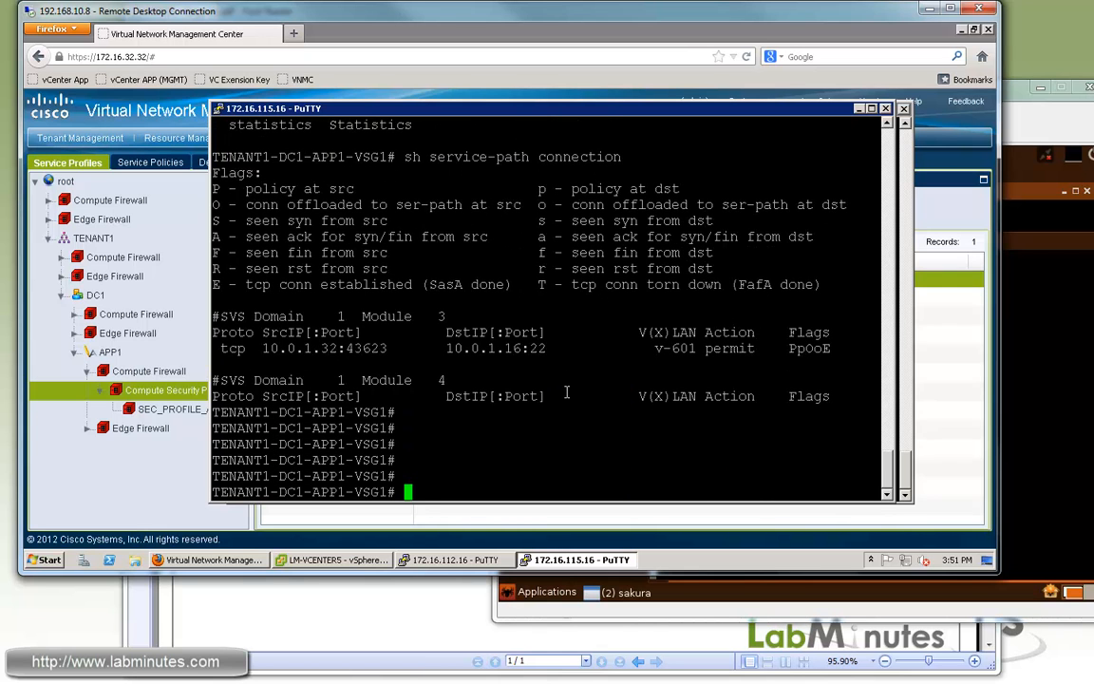
mouse_move(269, 351)
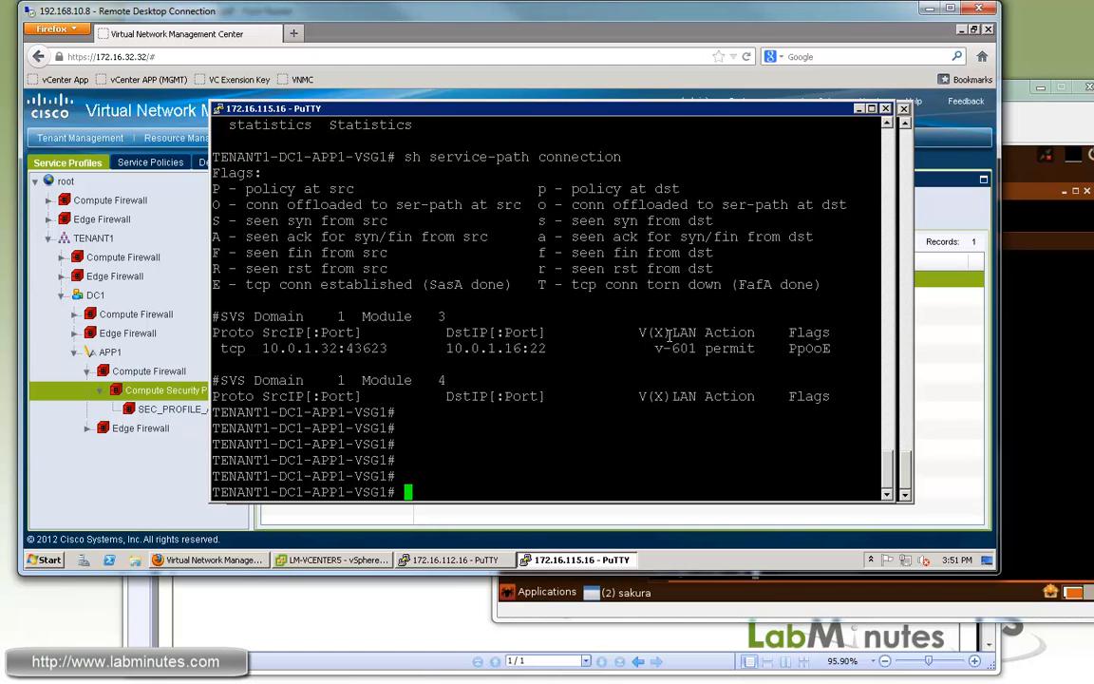
double_click(729, 348)
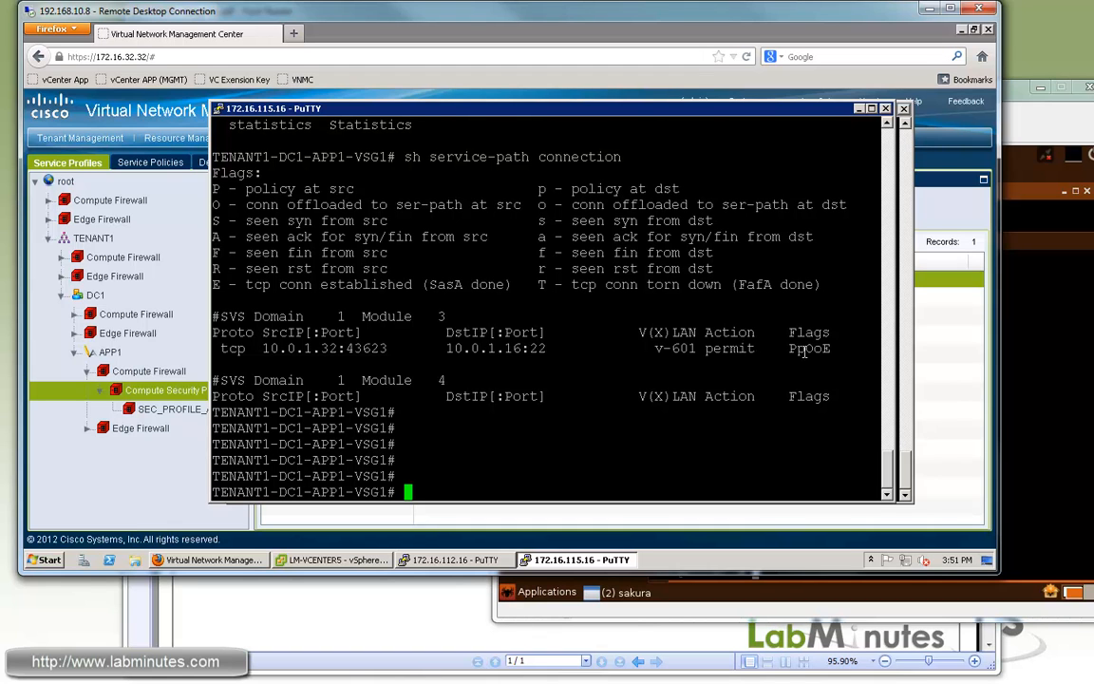
double_click(809, 348)
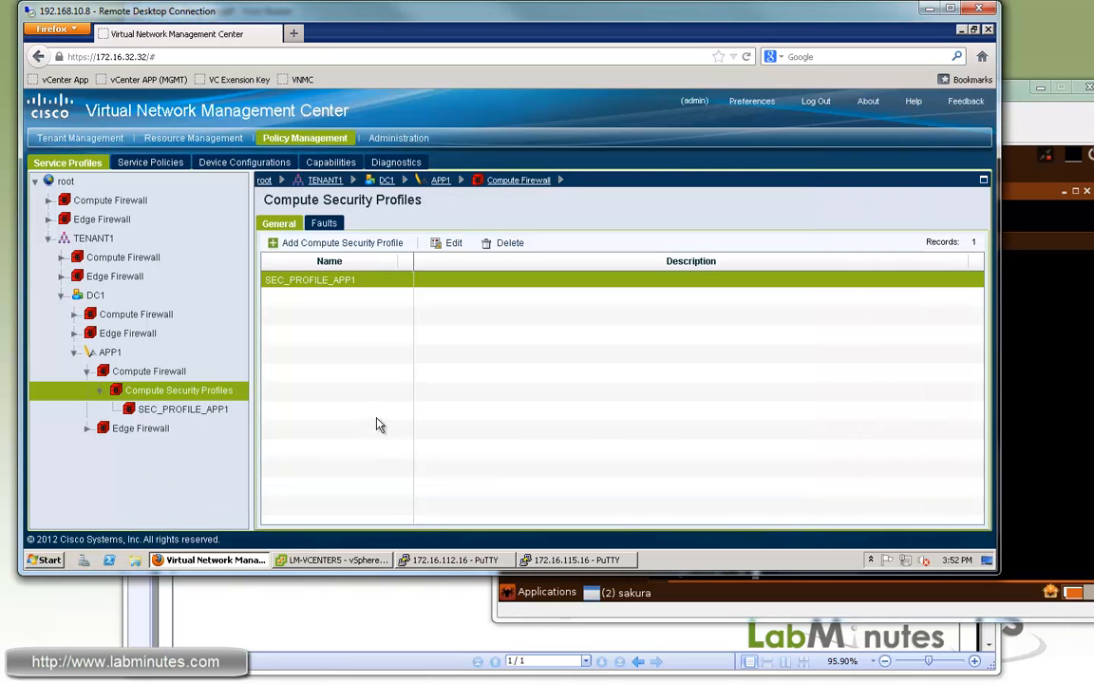
Browse Managed Resources to TENANT1 > DC1 > APP1 compute firewalls and select the SEC_PROFILE_APP1 binding.
left_click(193, 138)
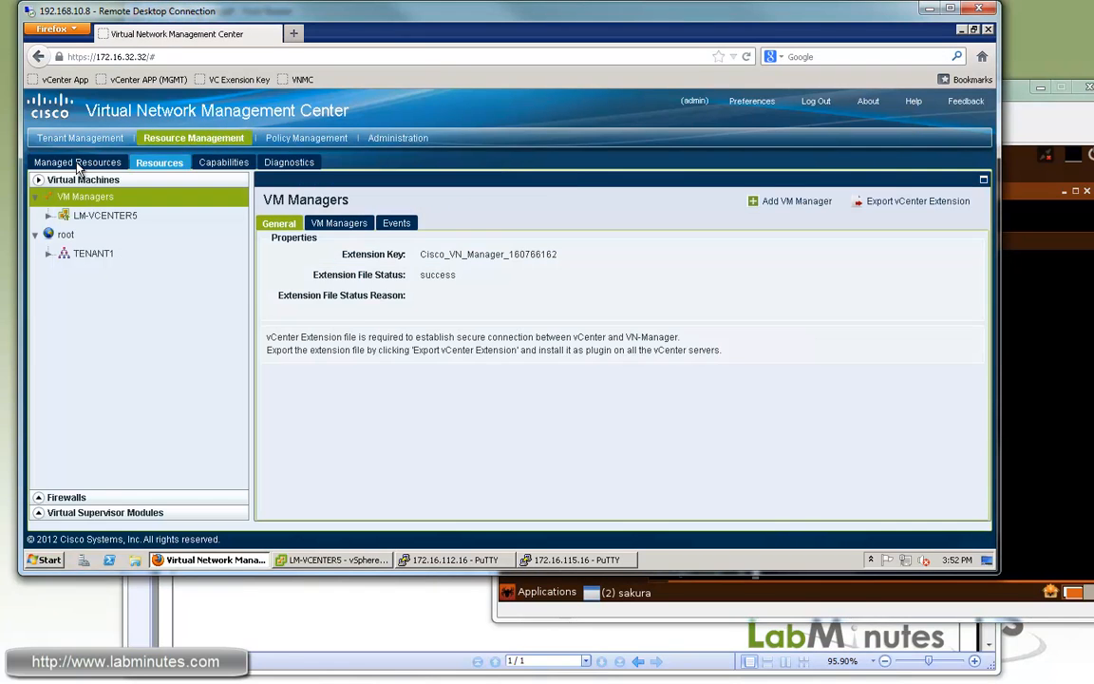
left_click(77, 162)
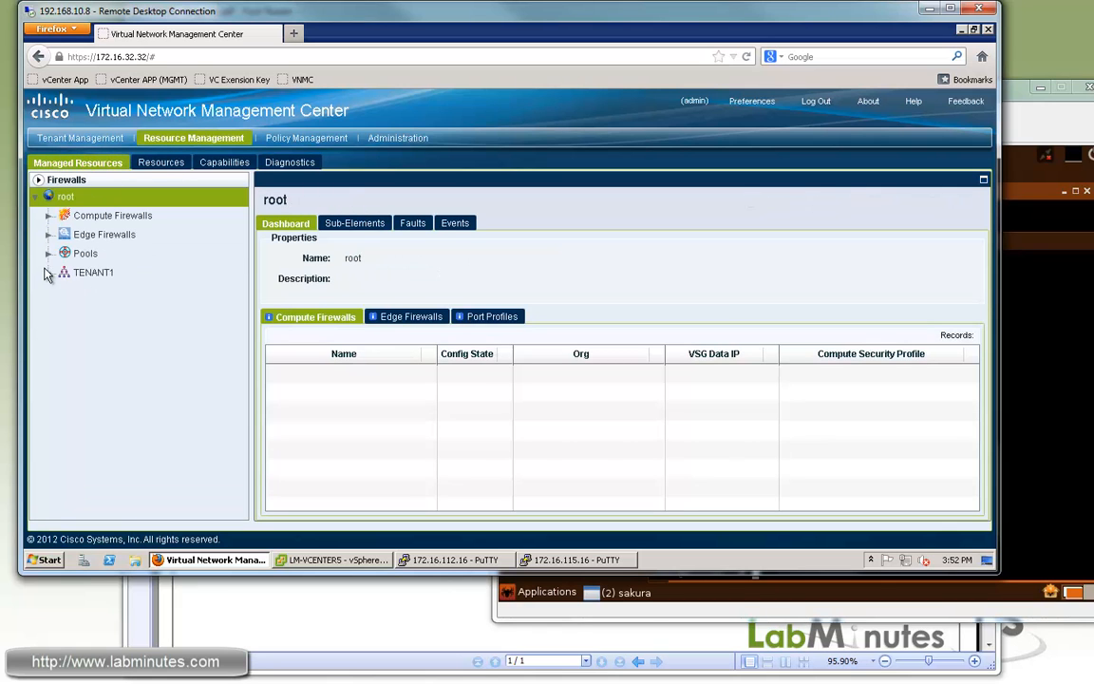
left_click(48, 272)
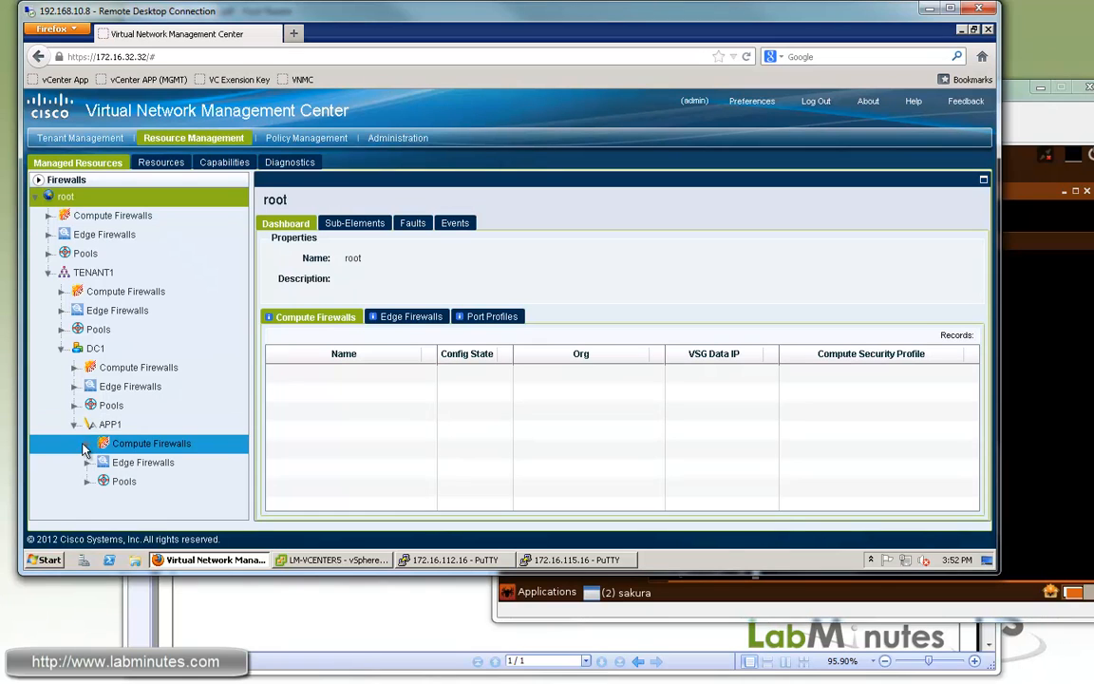
left_click(88, 443)
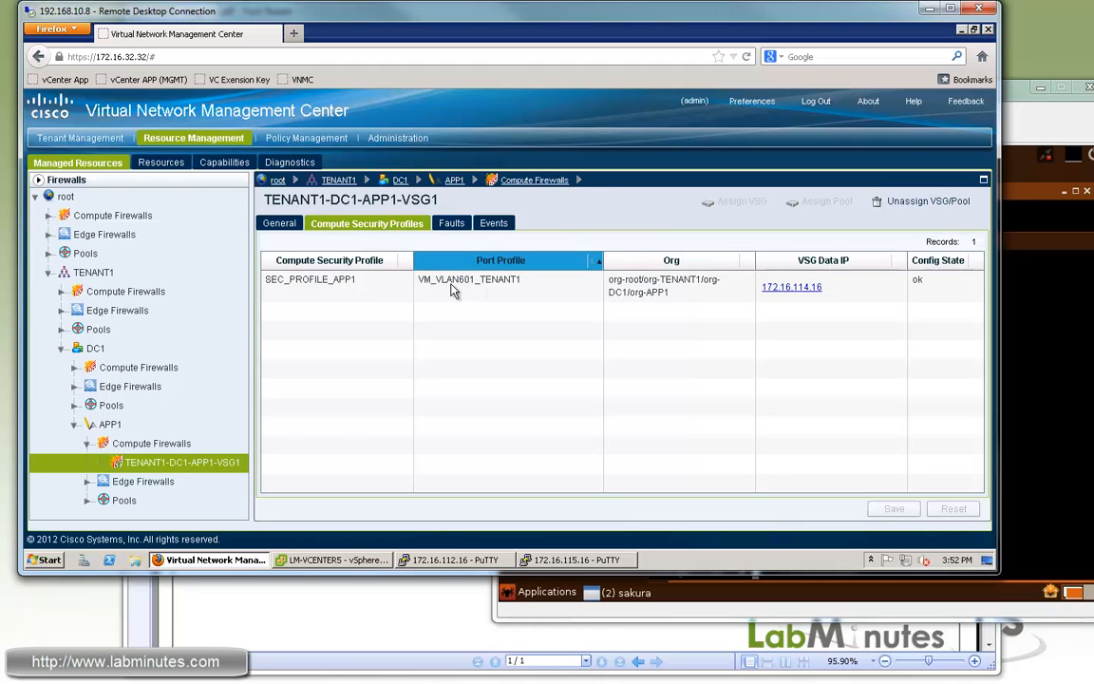
left_click(337, 286)
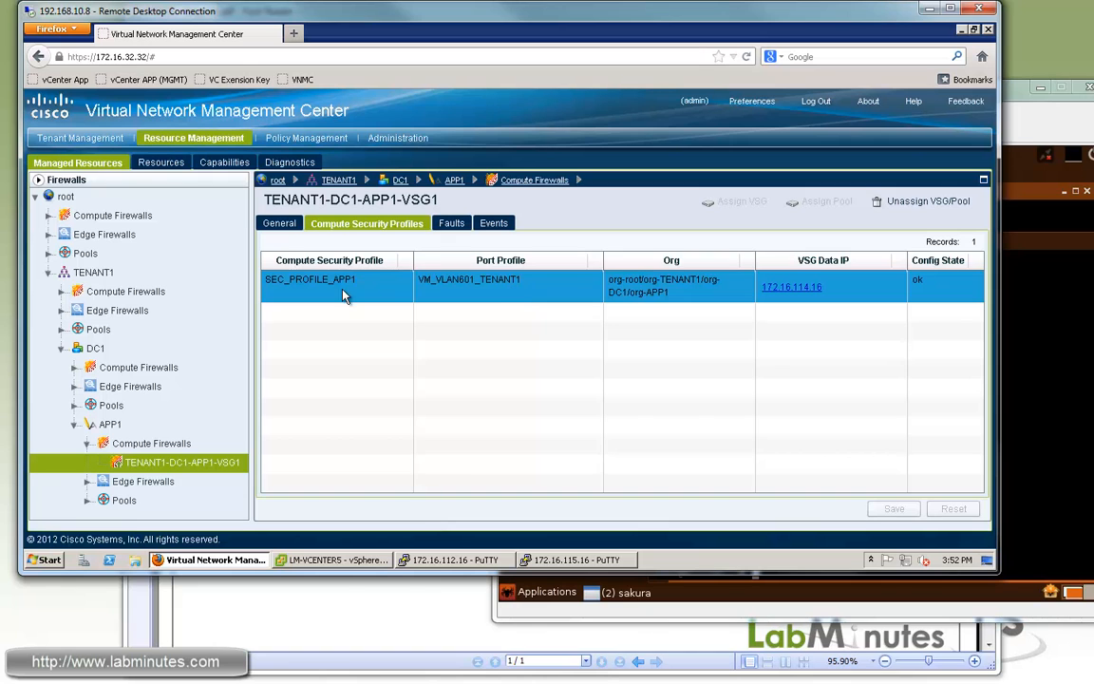
mouse_move(510, 289)
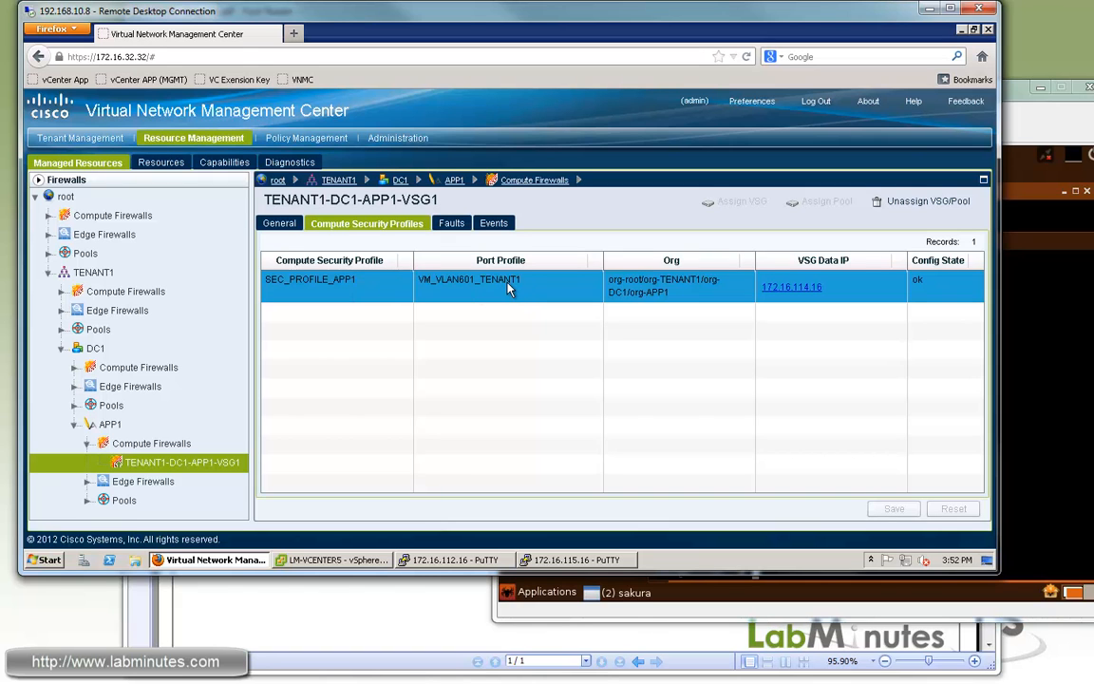
mouse_move(369, 290)
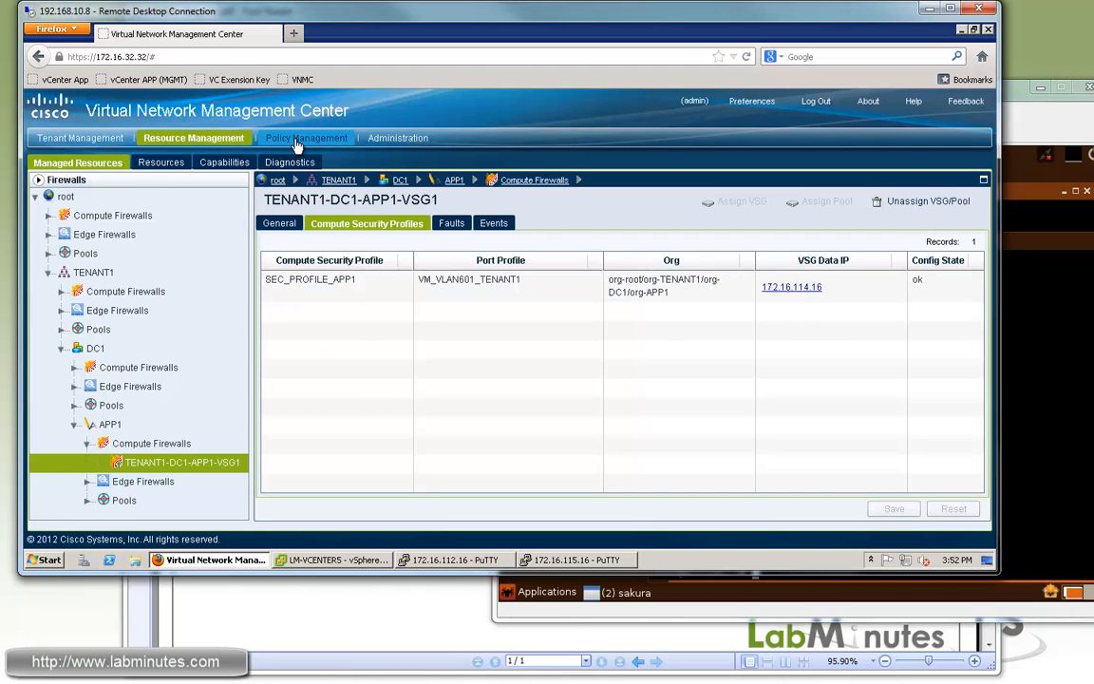
left_click(160, 163)
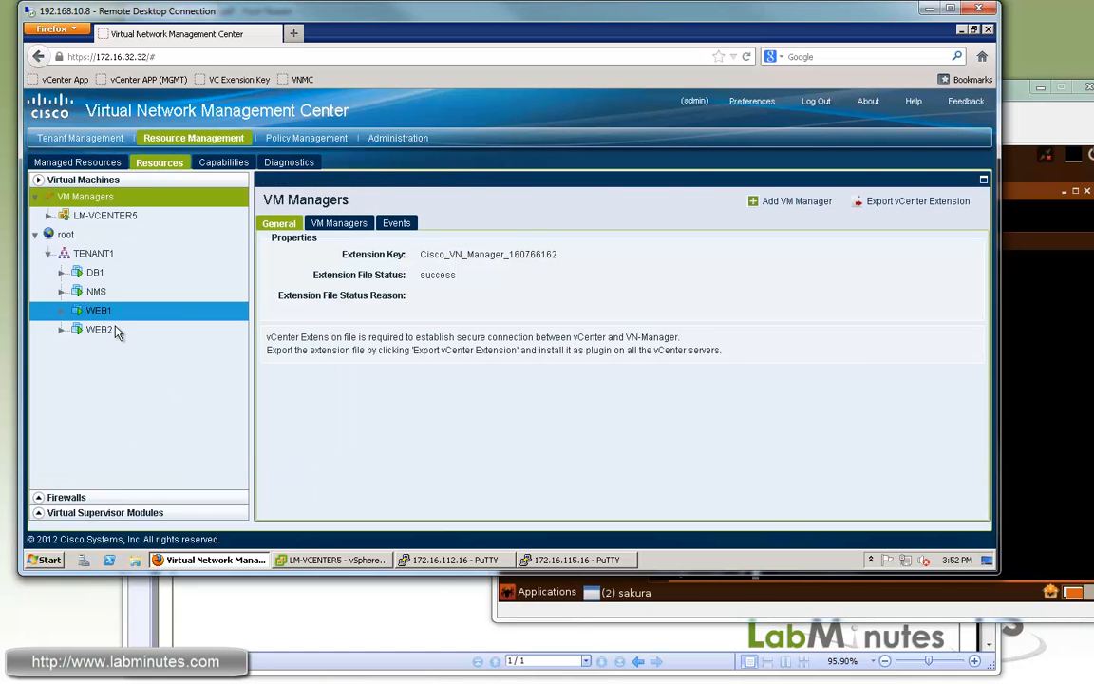
Select DB1 among TENANT1's VMs to view its VM_VLAN601_TENANT1 adapter with SEC_PROFILE_APP1.
left_click(94, 272)
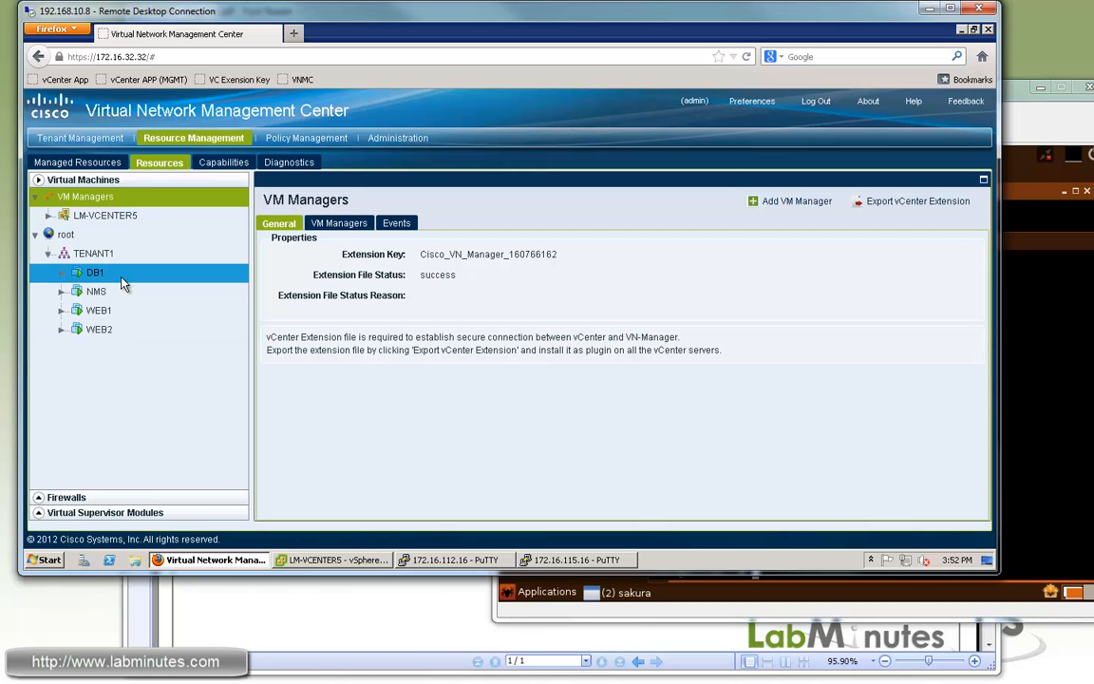
left_click(96, 291)
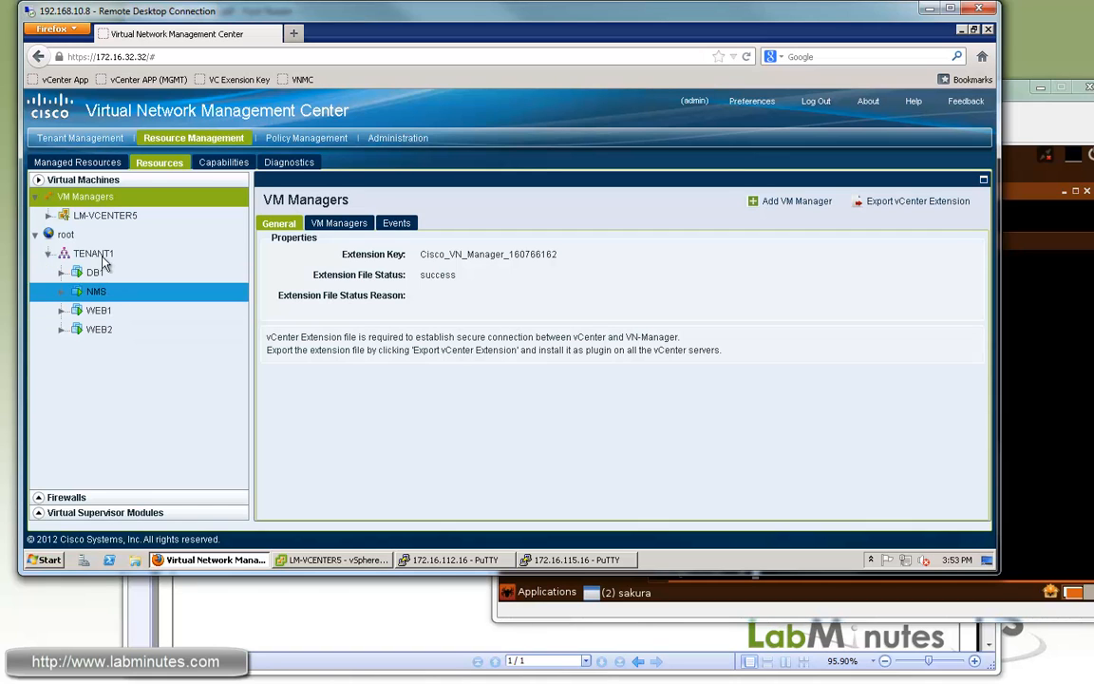
left_click(94, 273)
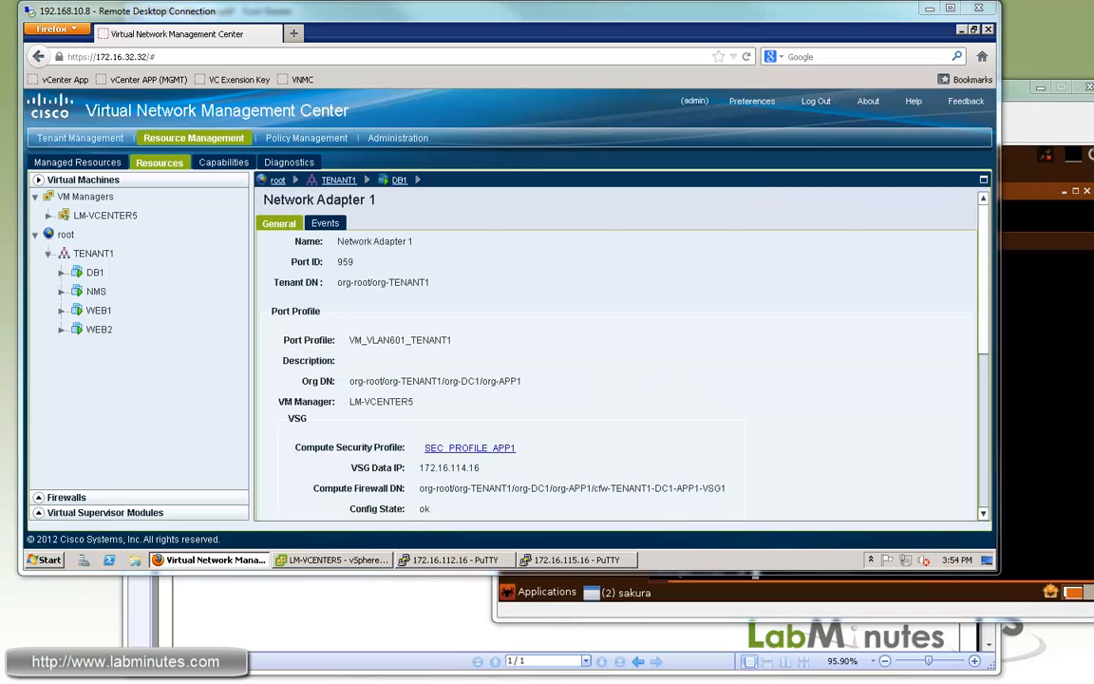